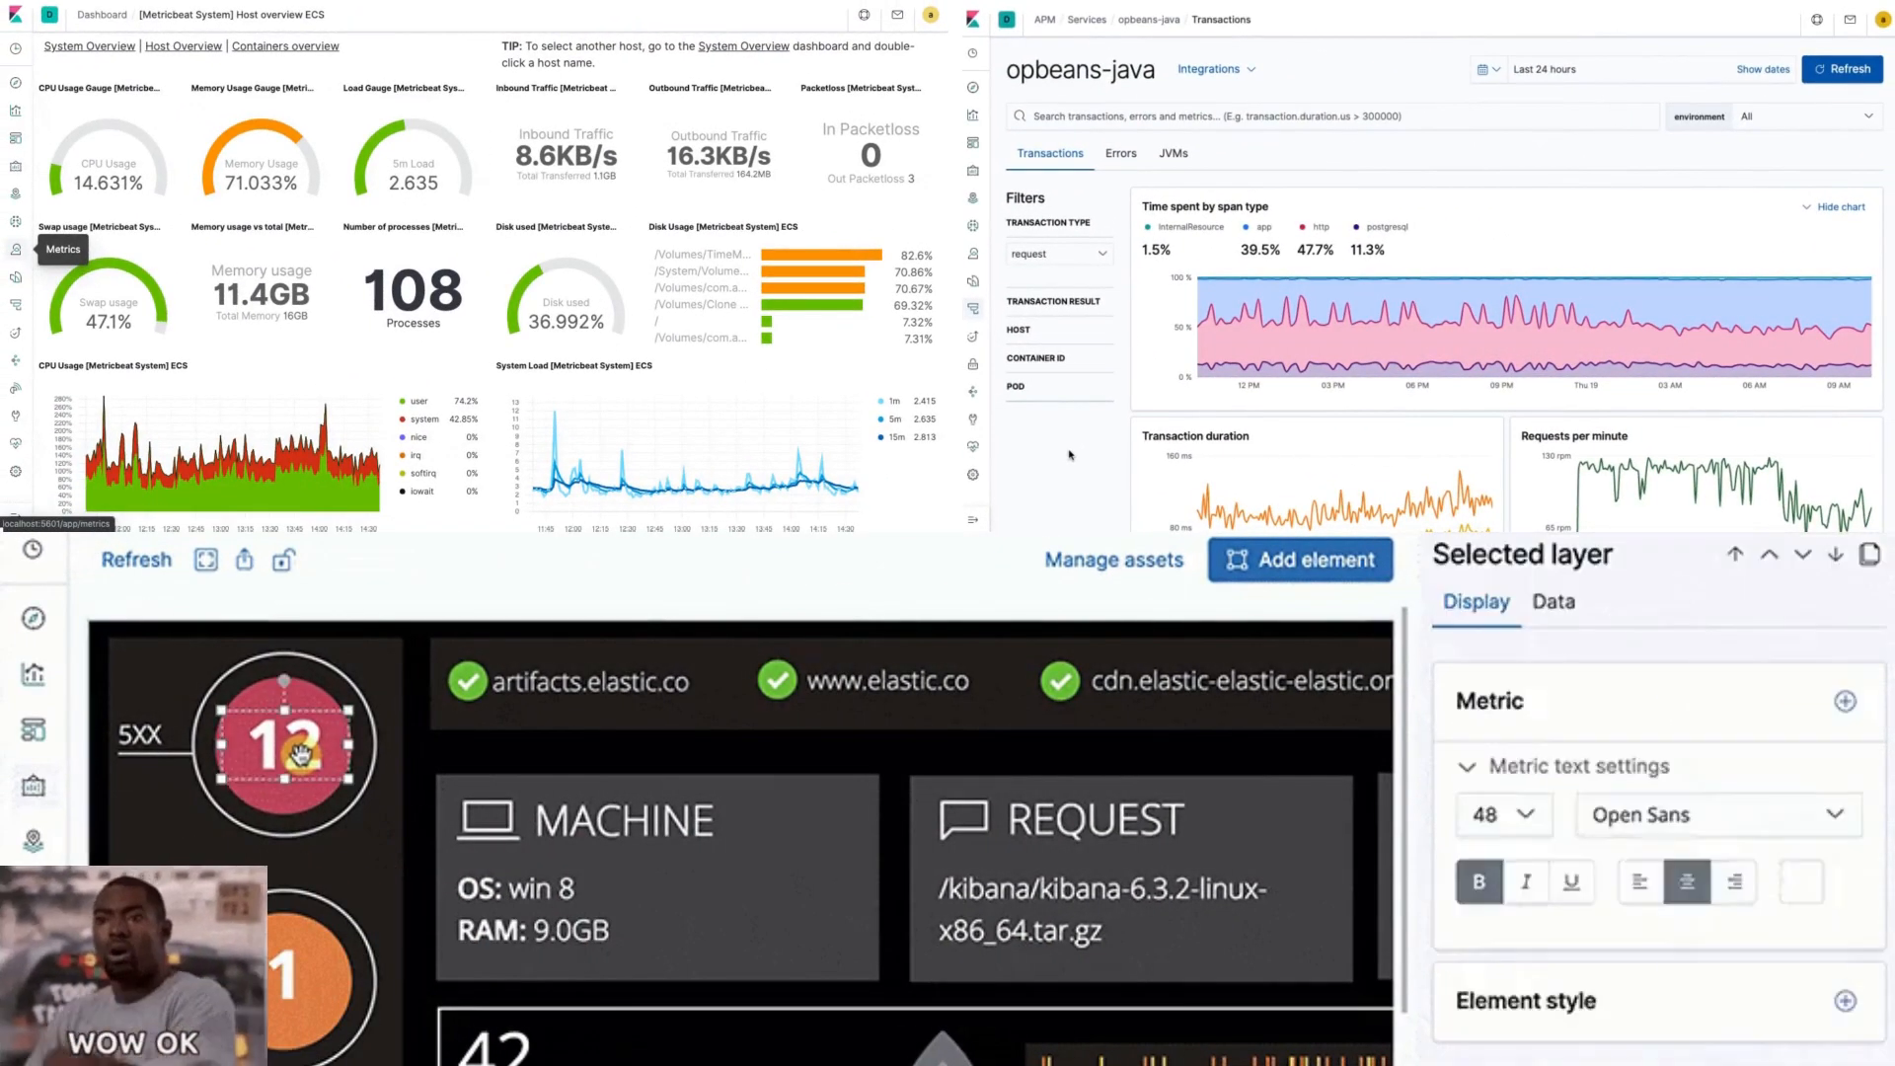
# Switch Chrome to the Download Elasticsearch 7.15.1 page with the Linux x86_64 download
pyautogui.click(1554, 602)
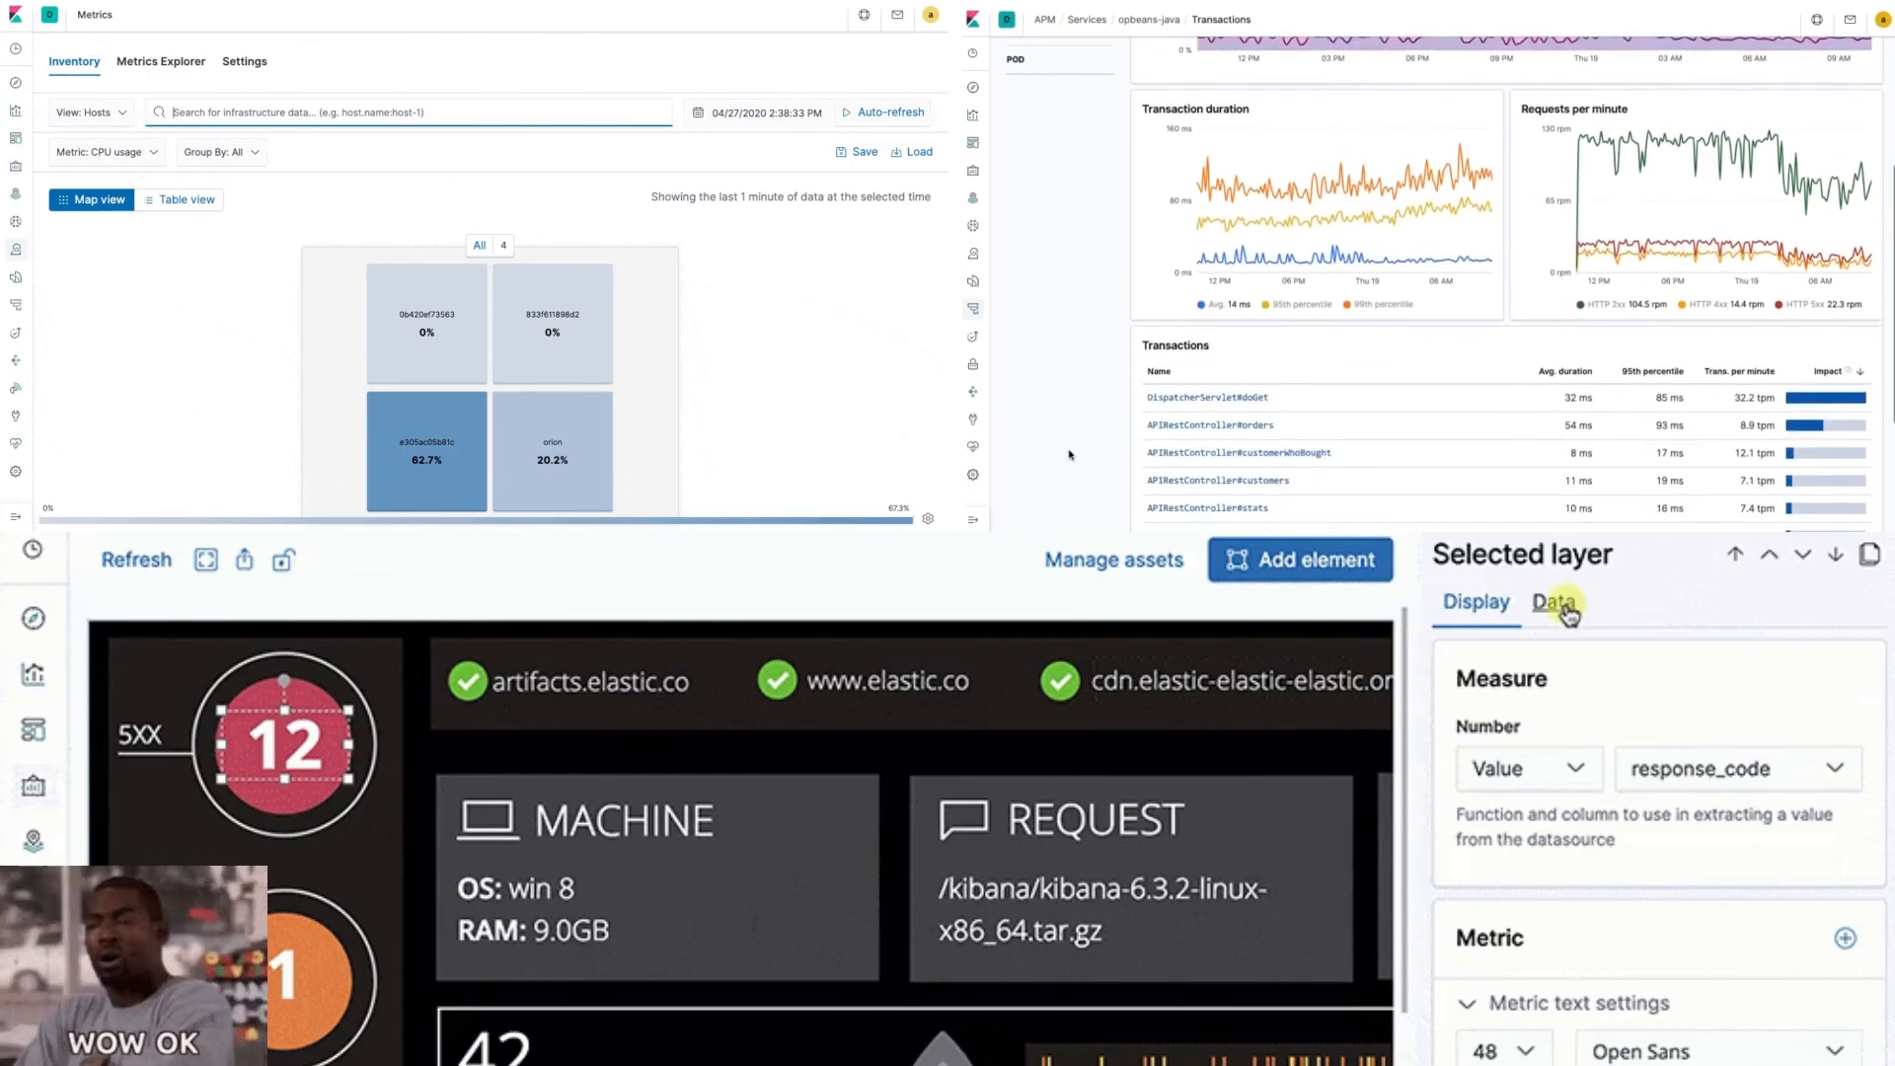
pyautogui.click(1553, 601)
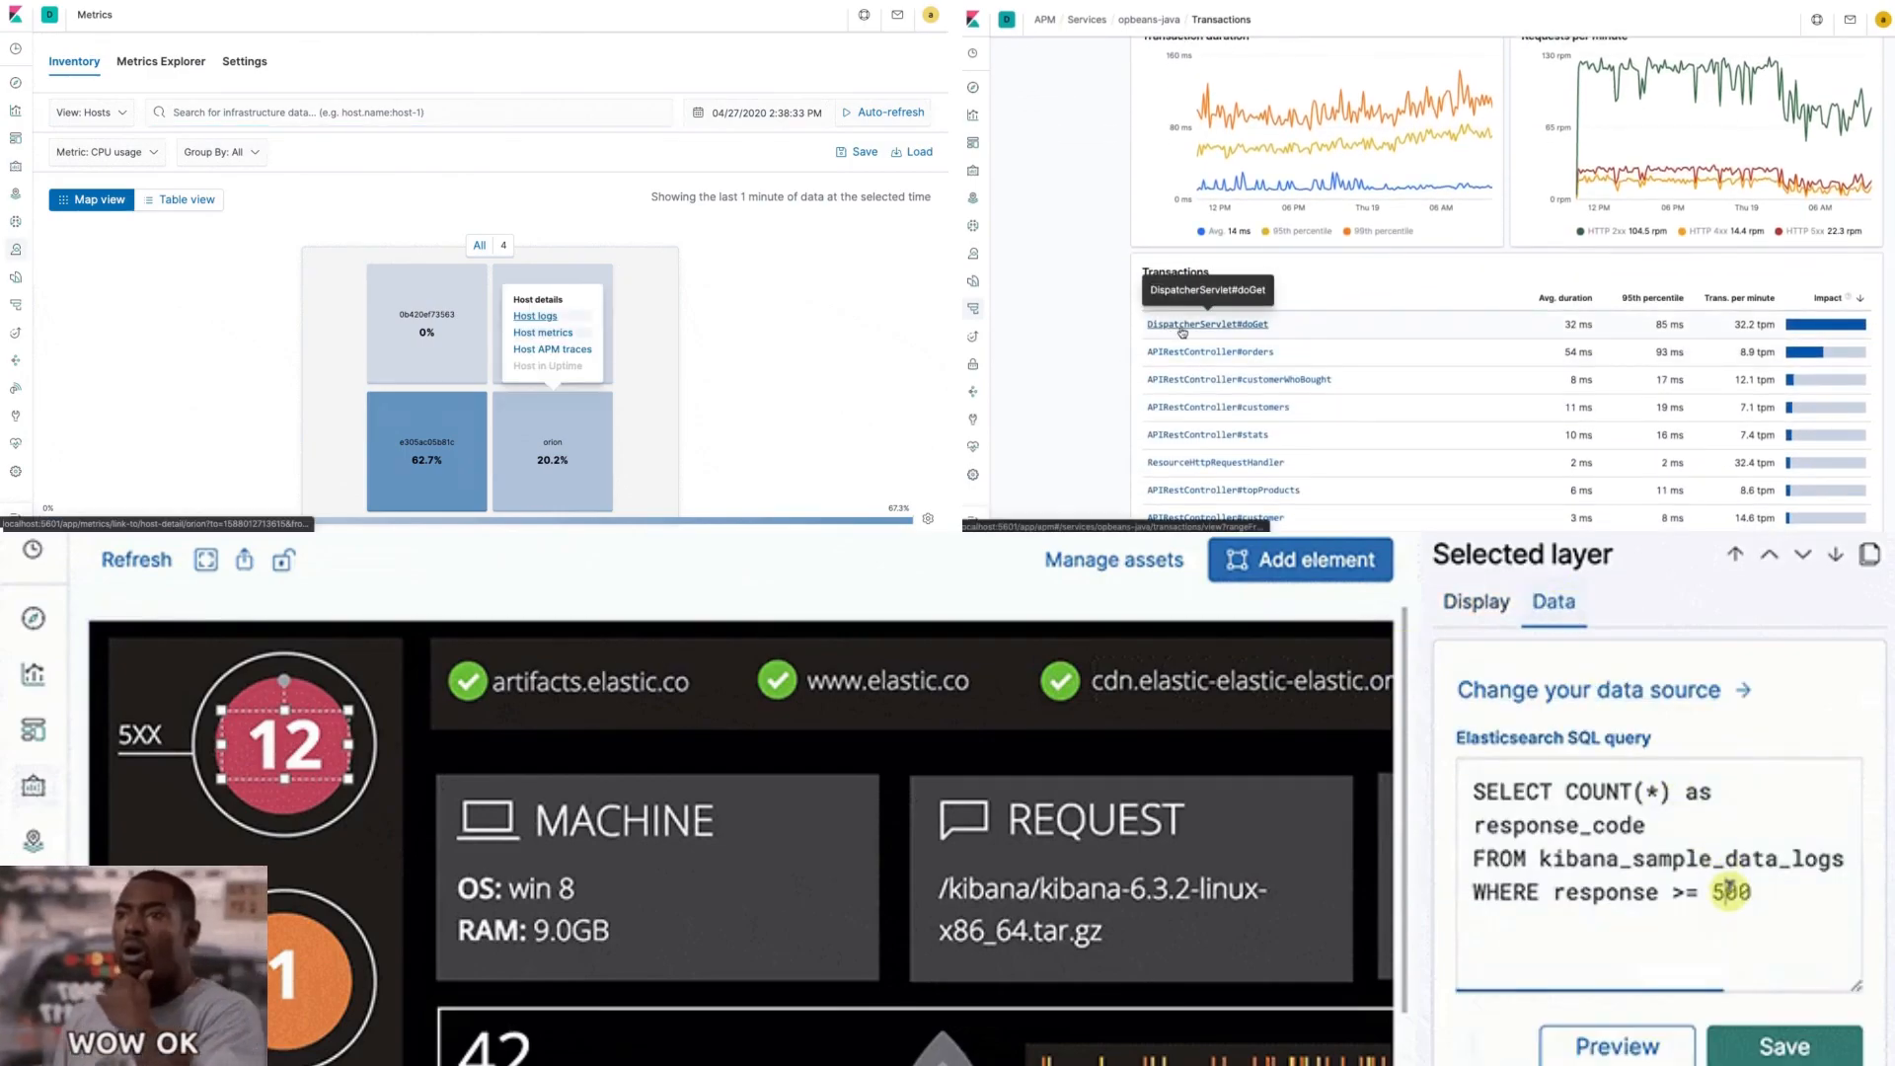
pyautogui.click(1207, 323)
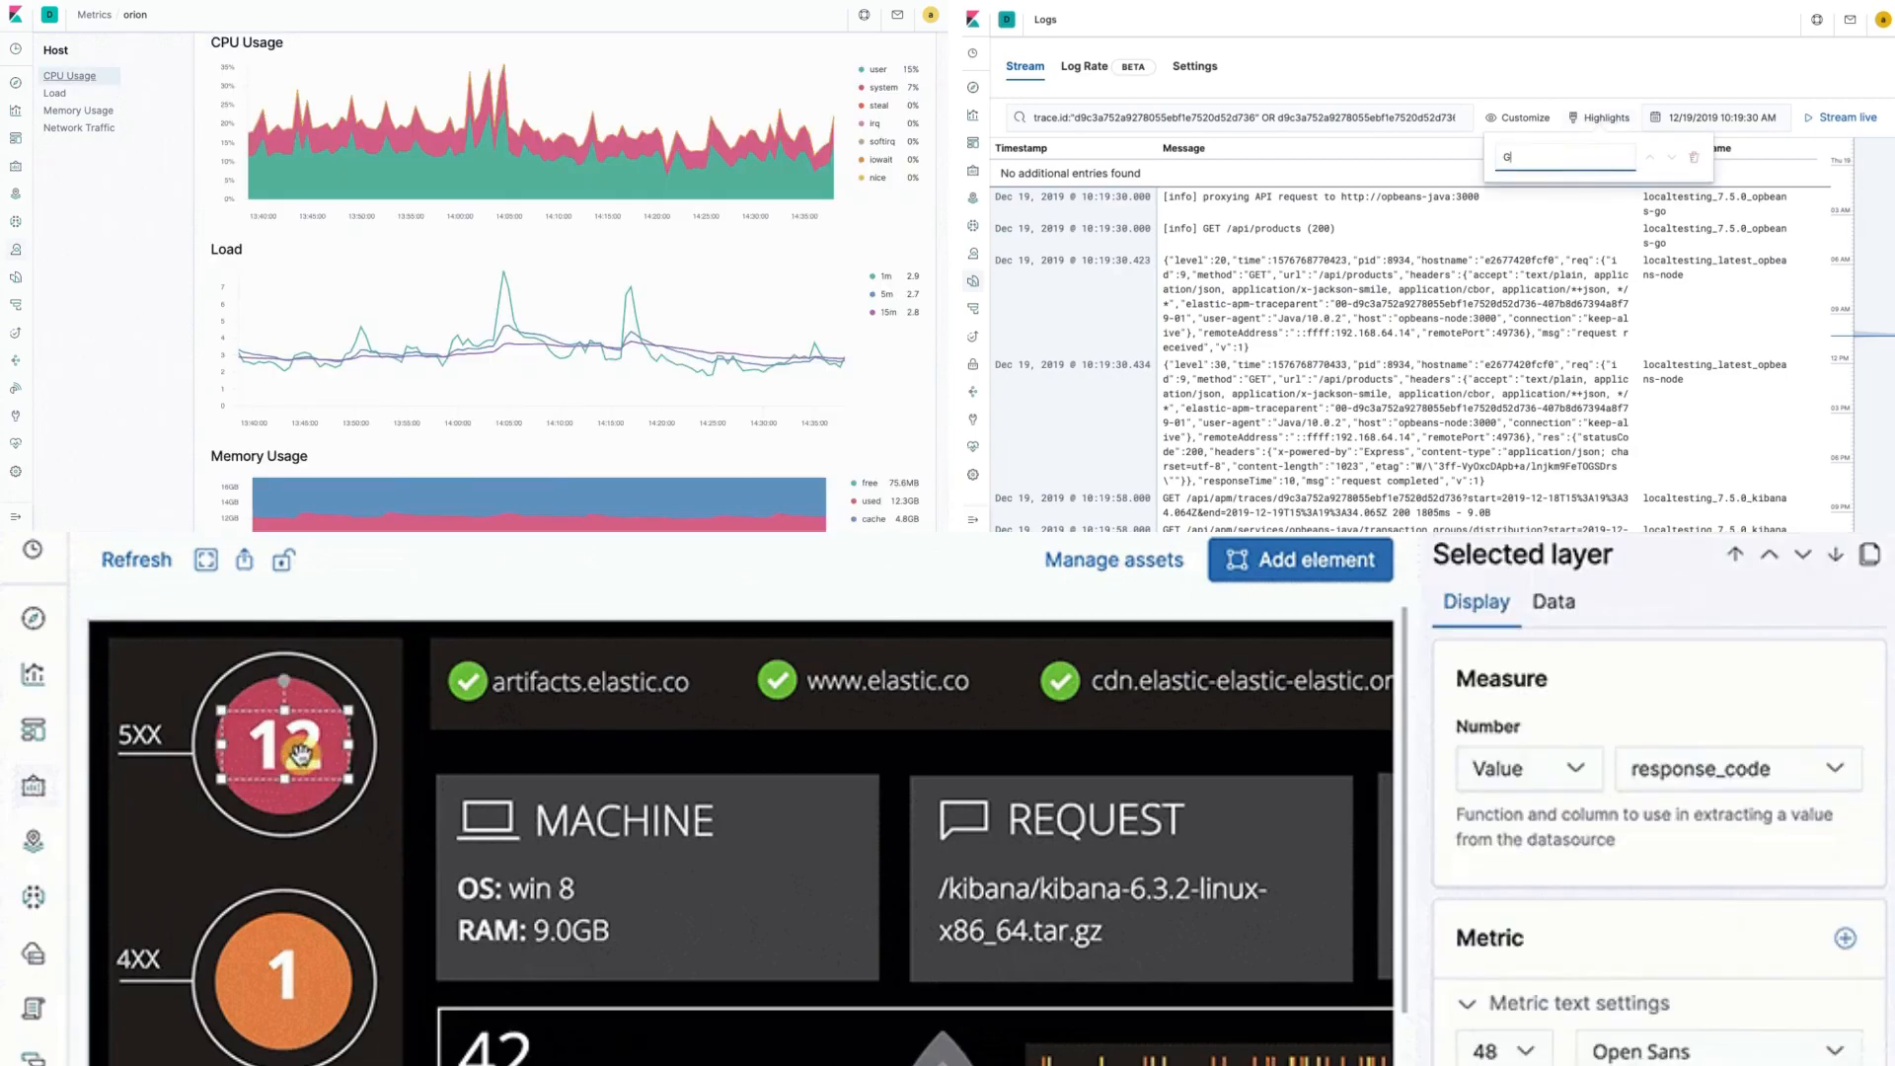
pyautogui.click(1553, 602)
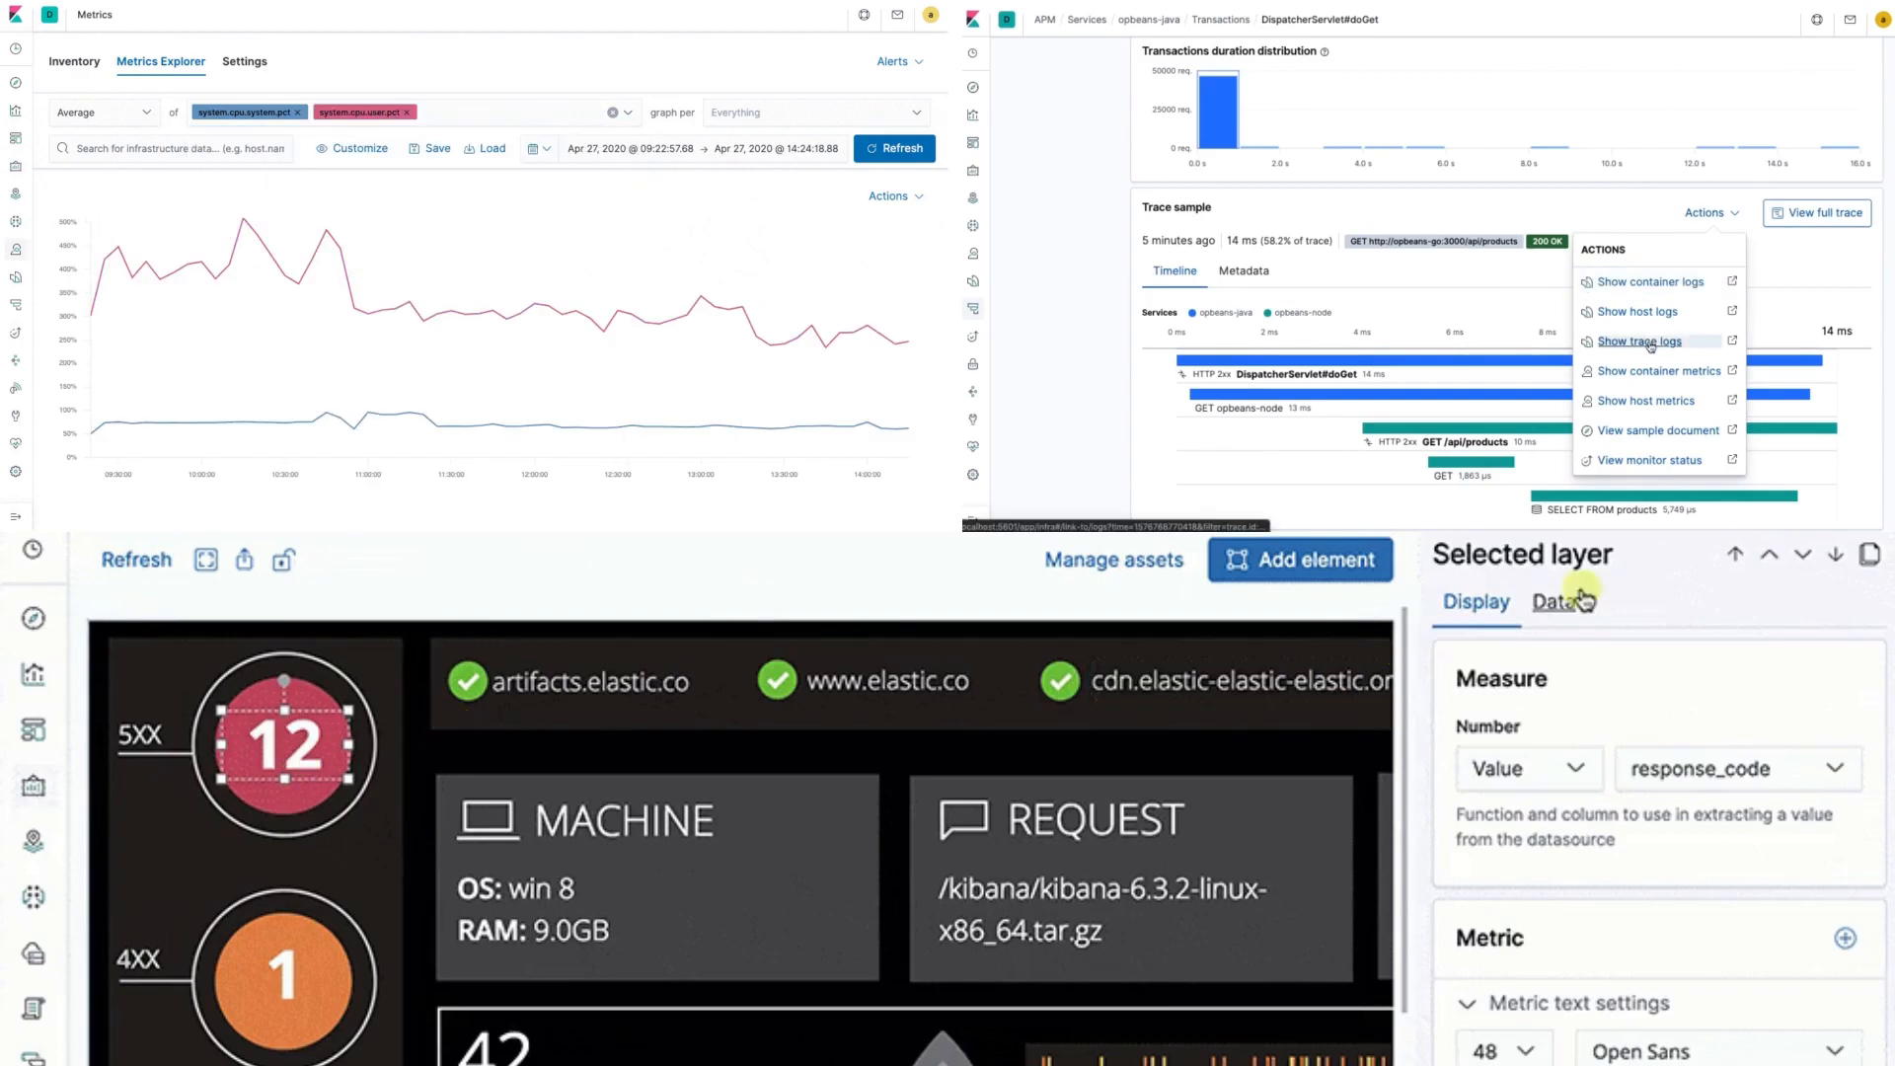
pyautogui.click(1552, 602)
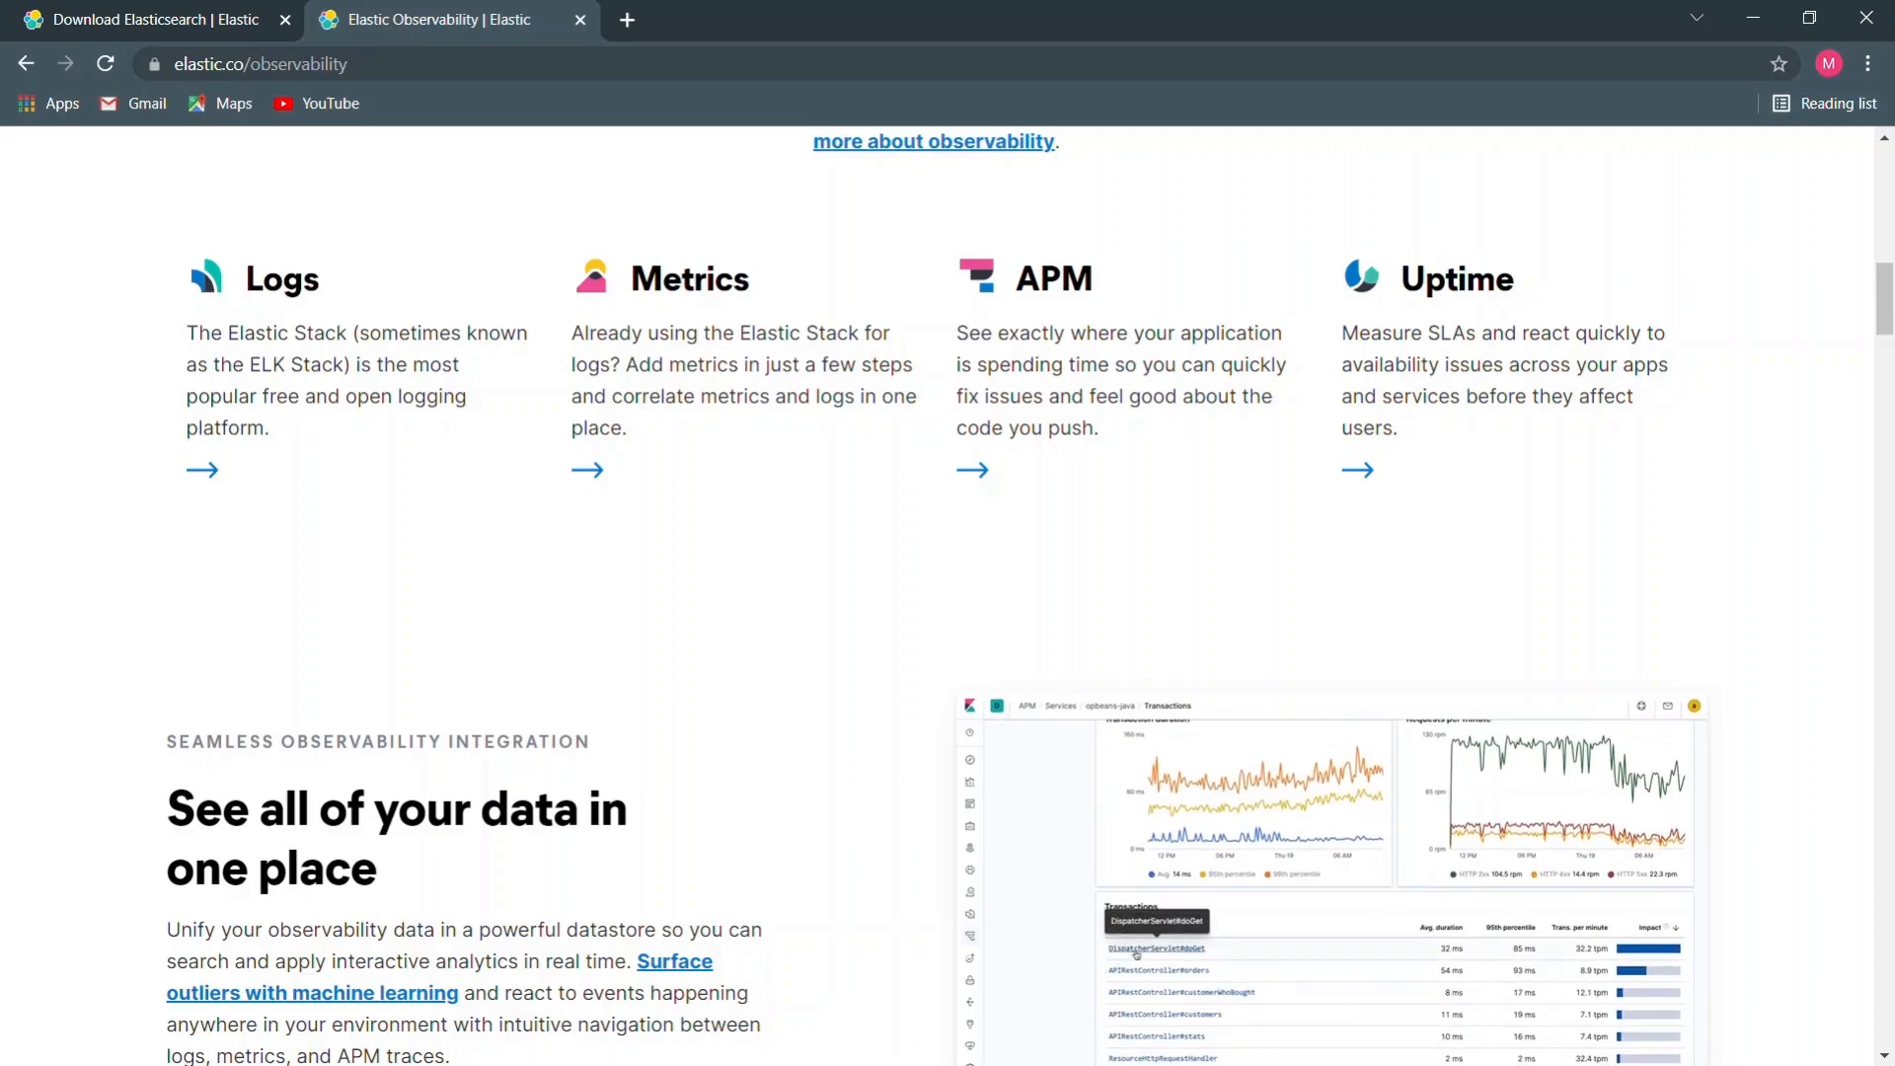
pyautogui.click(1156, 947)
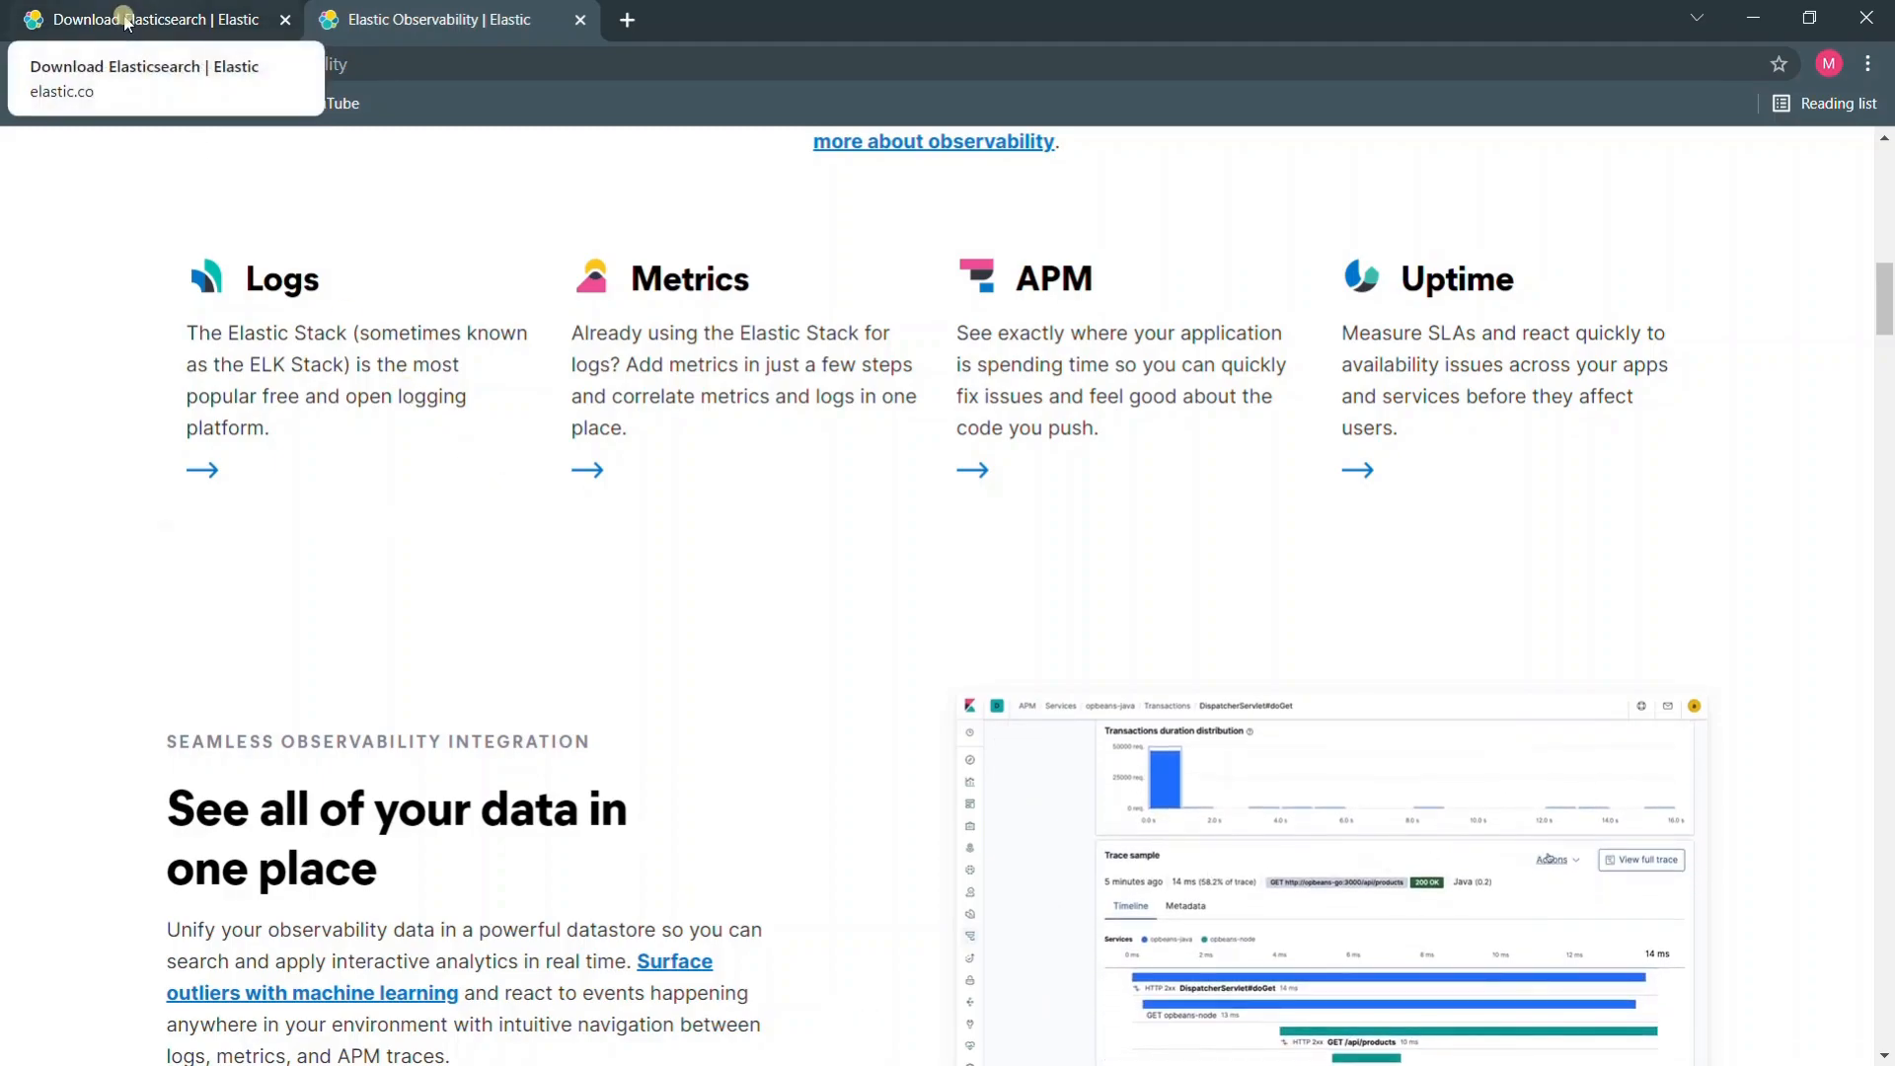
pyautogui.click(145, 19)
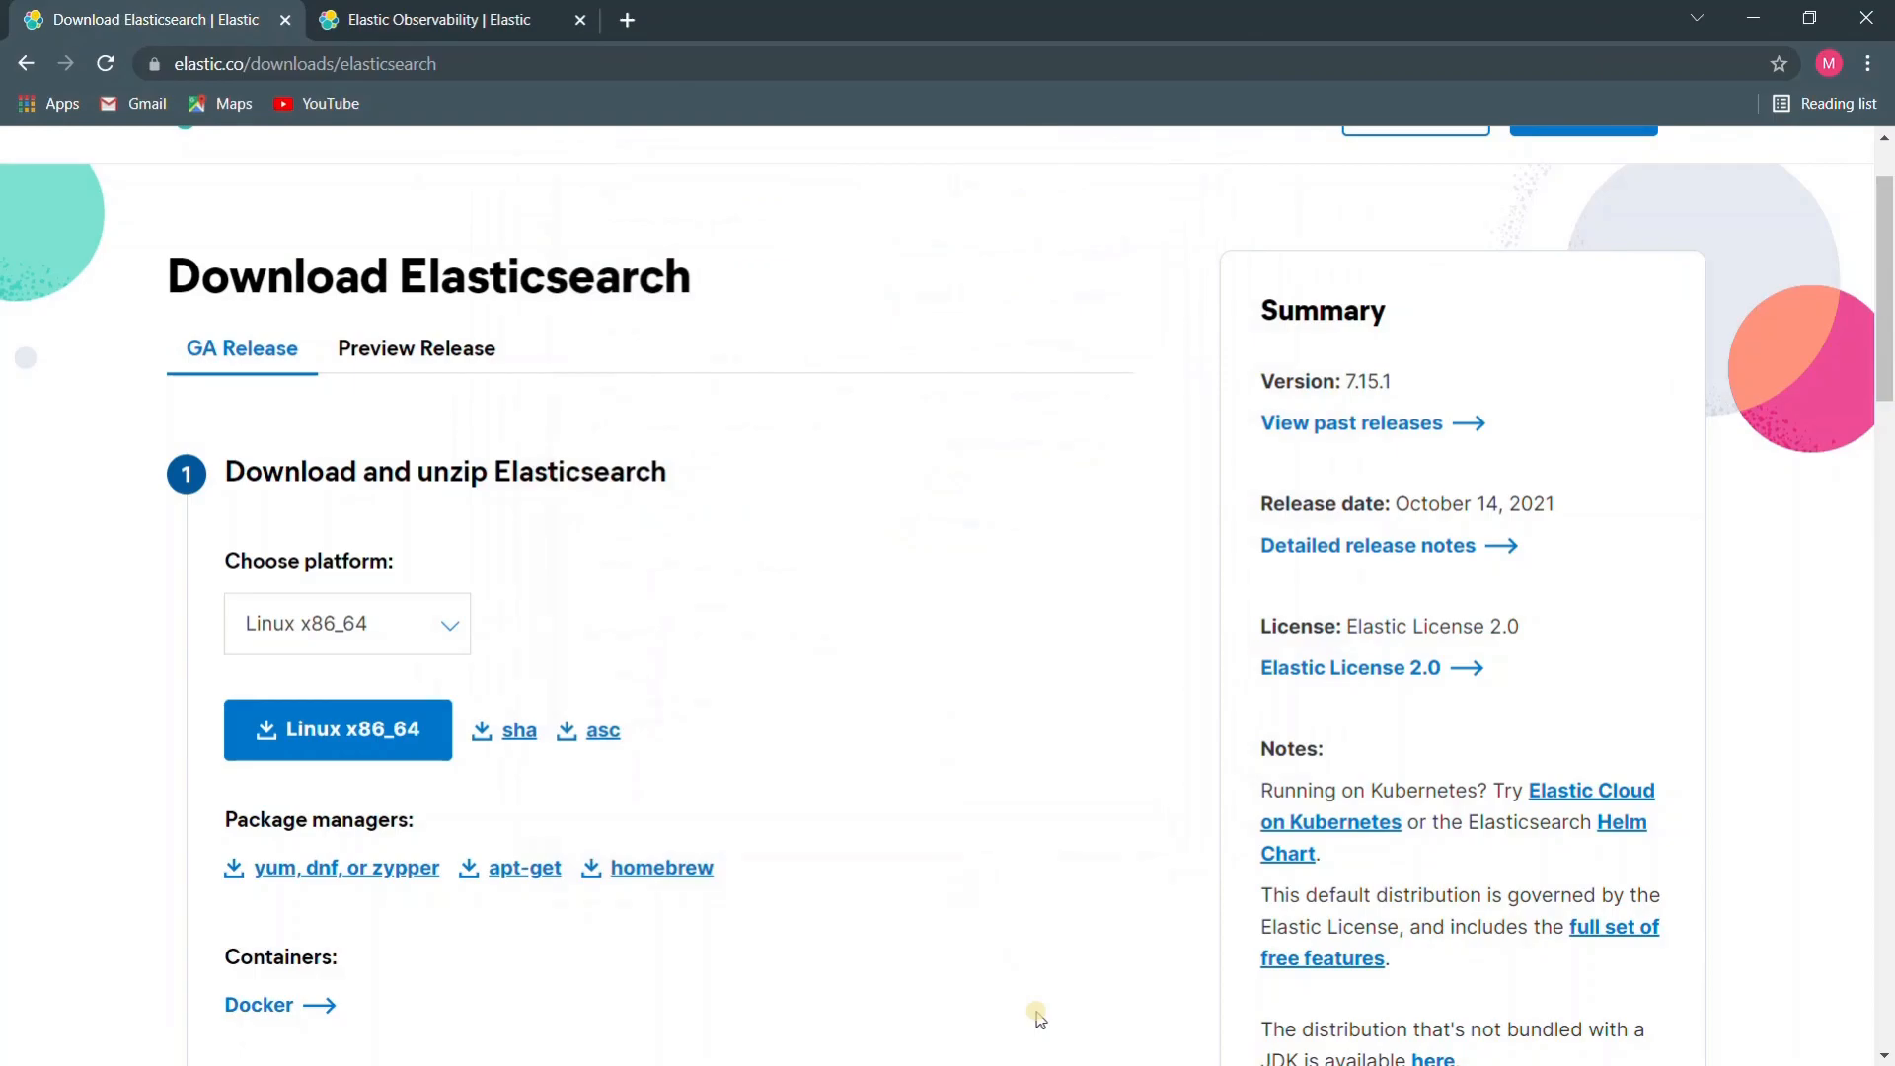
pyautogui.moveTo(786, 619)
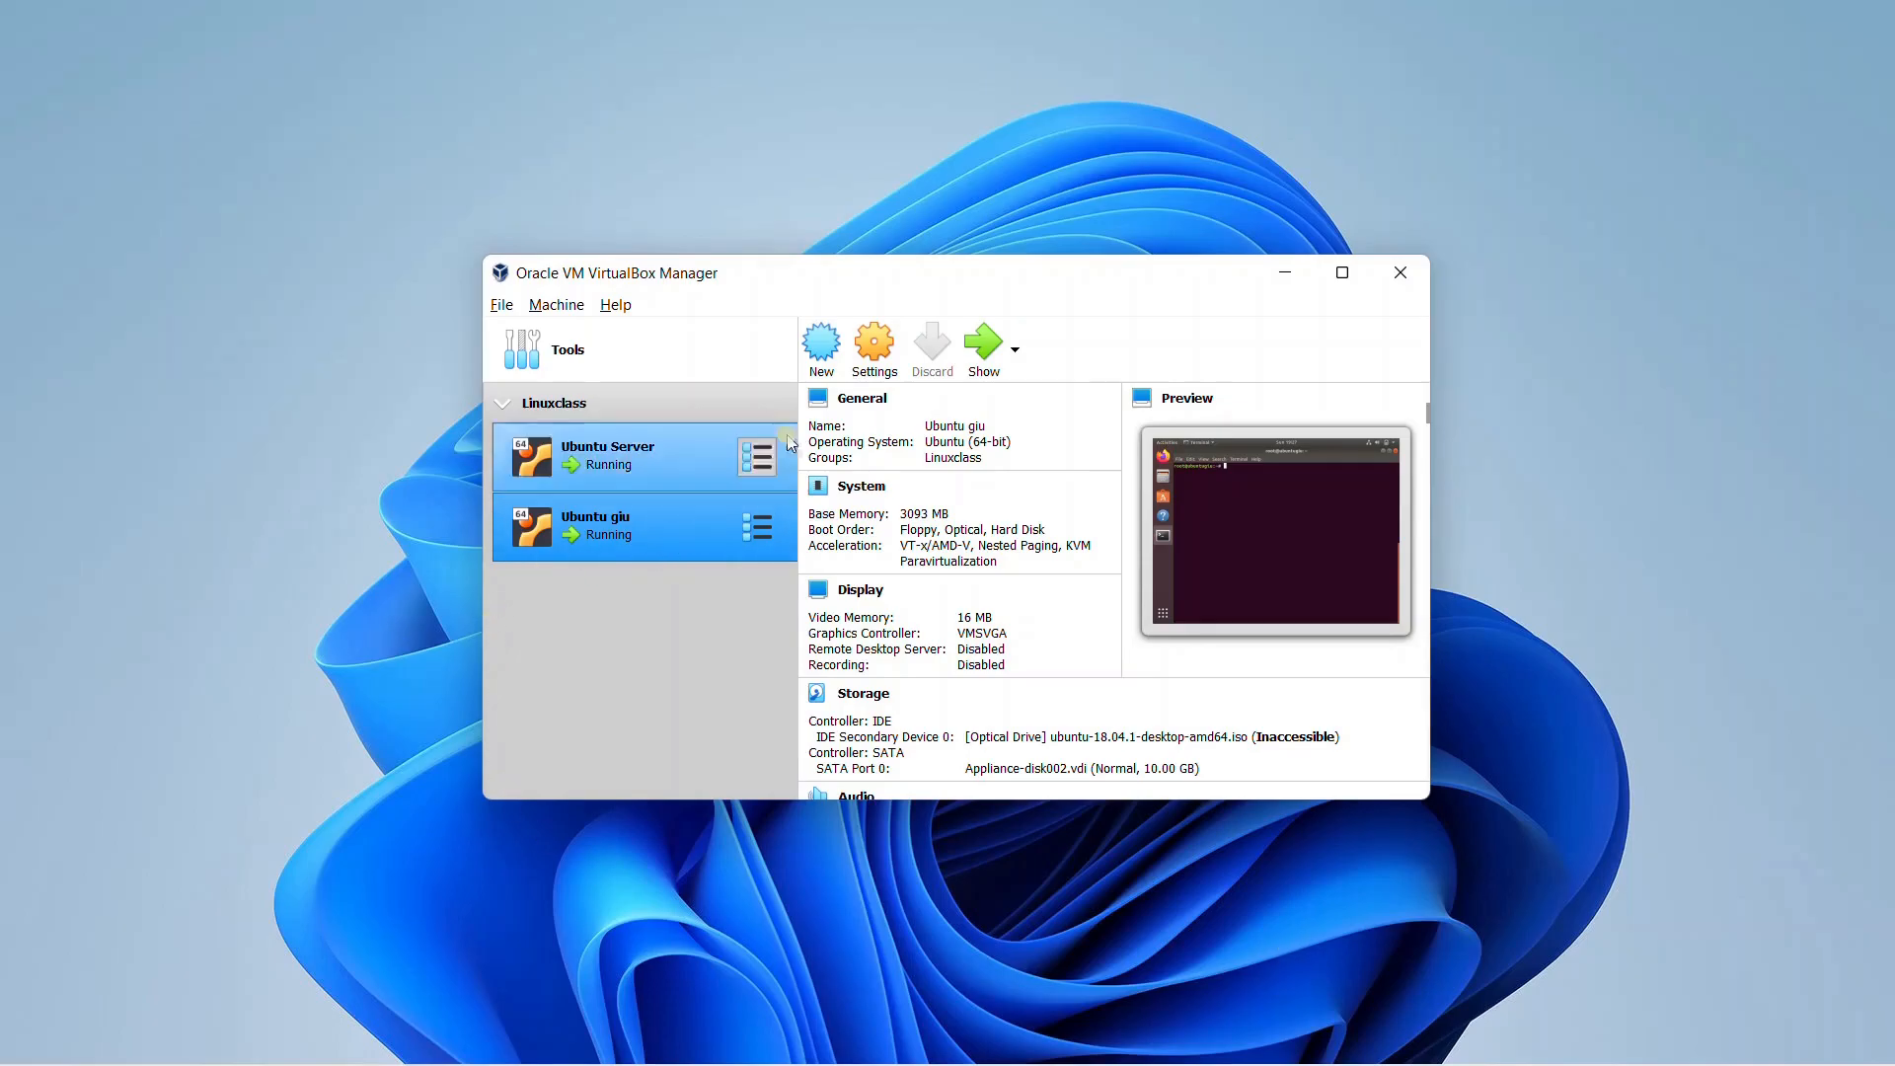
# Verify Ubuntu giu and Ubuntu Server have Adapter 1 set to Host-only Adapter
pyautogui.click(873, 343)
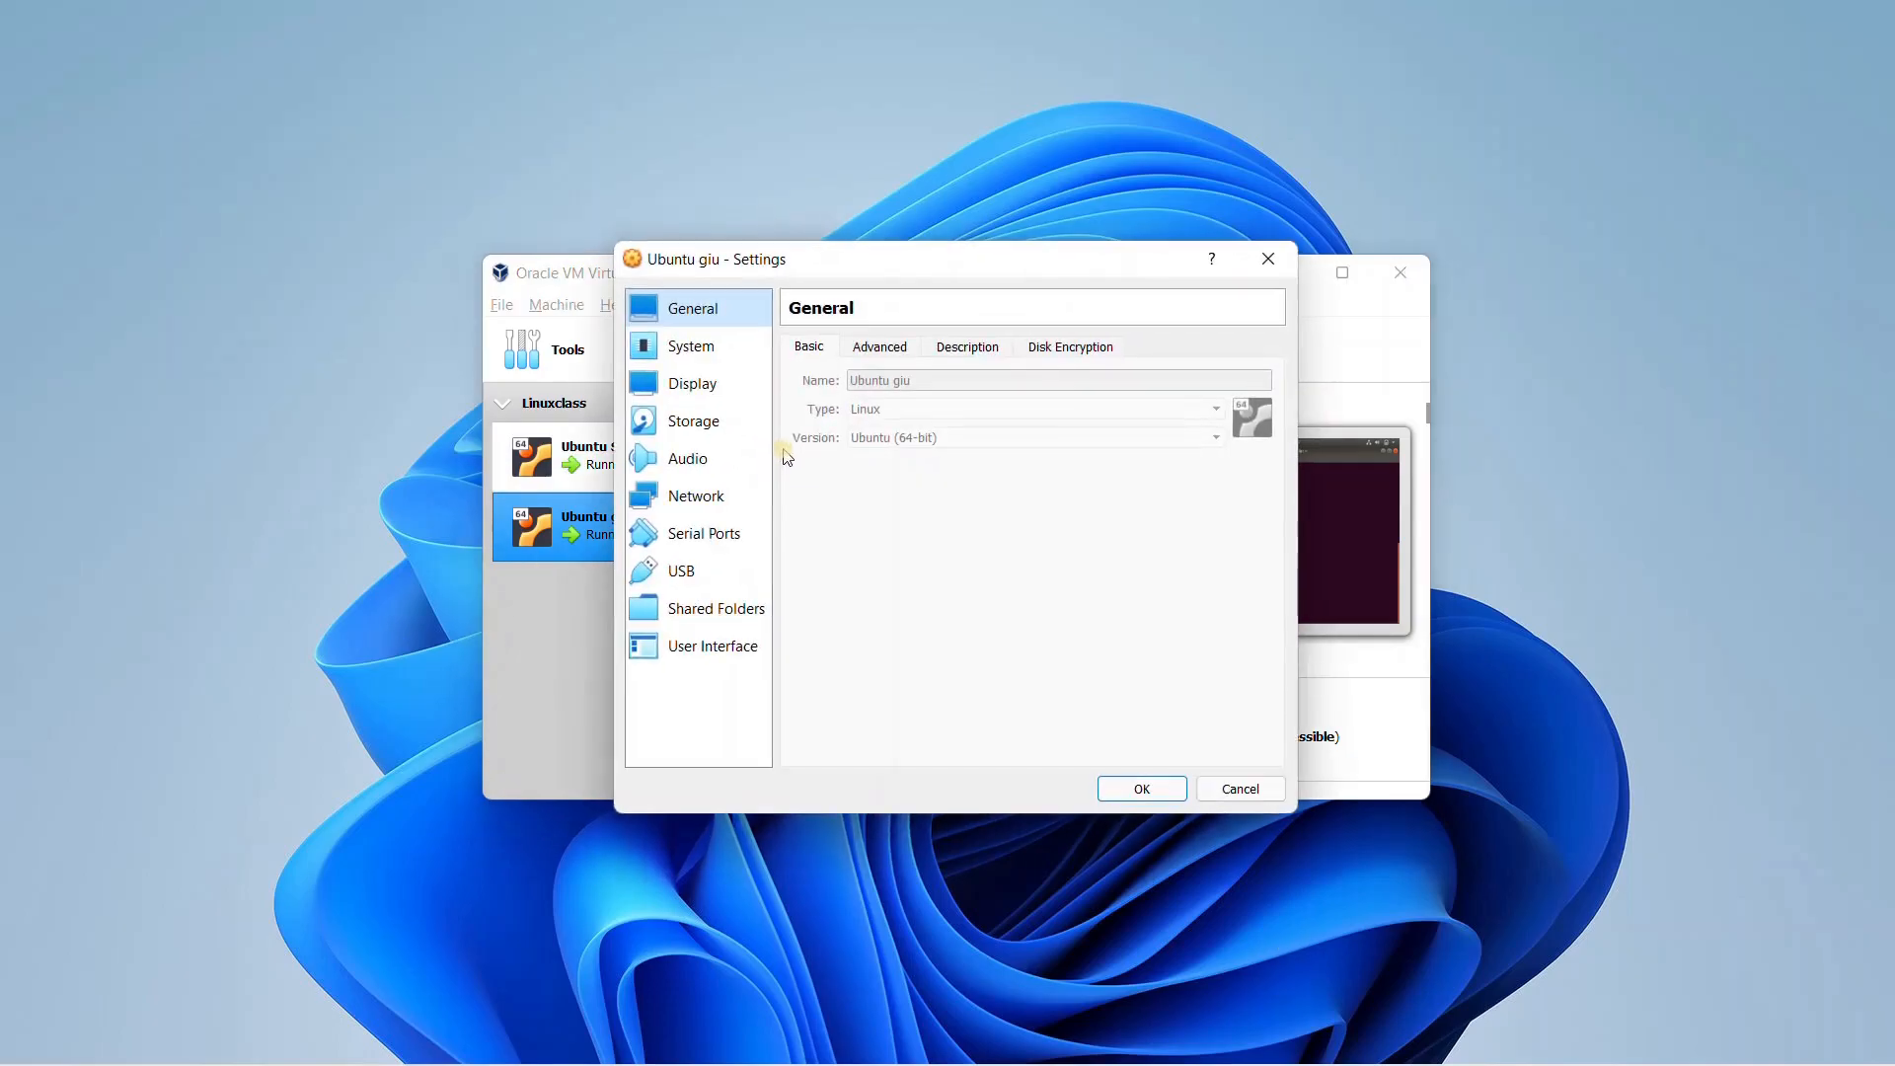
pyautogui.click(695, 495)
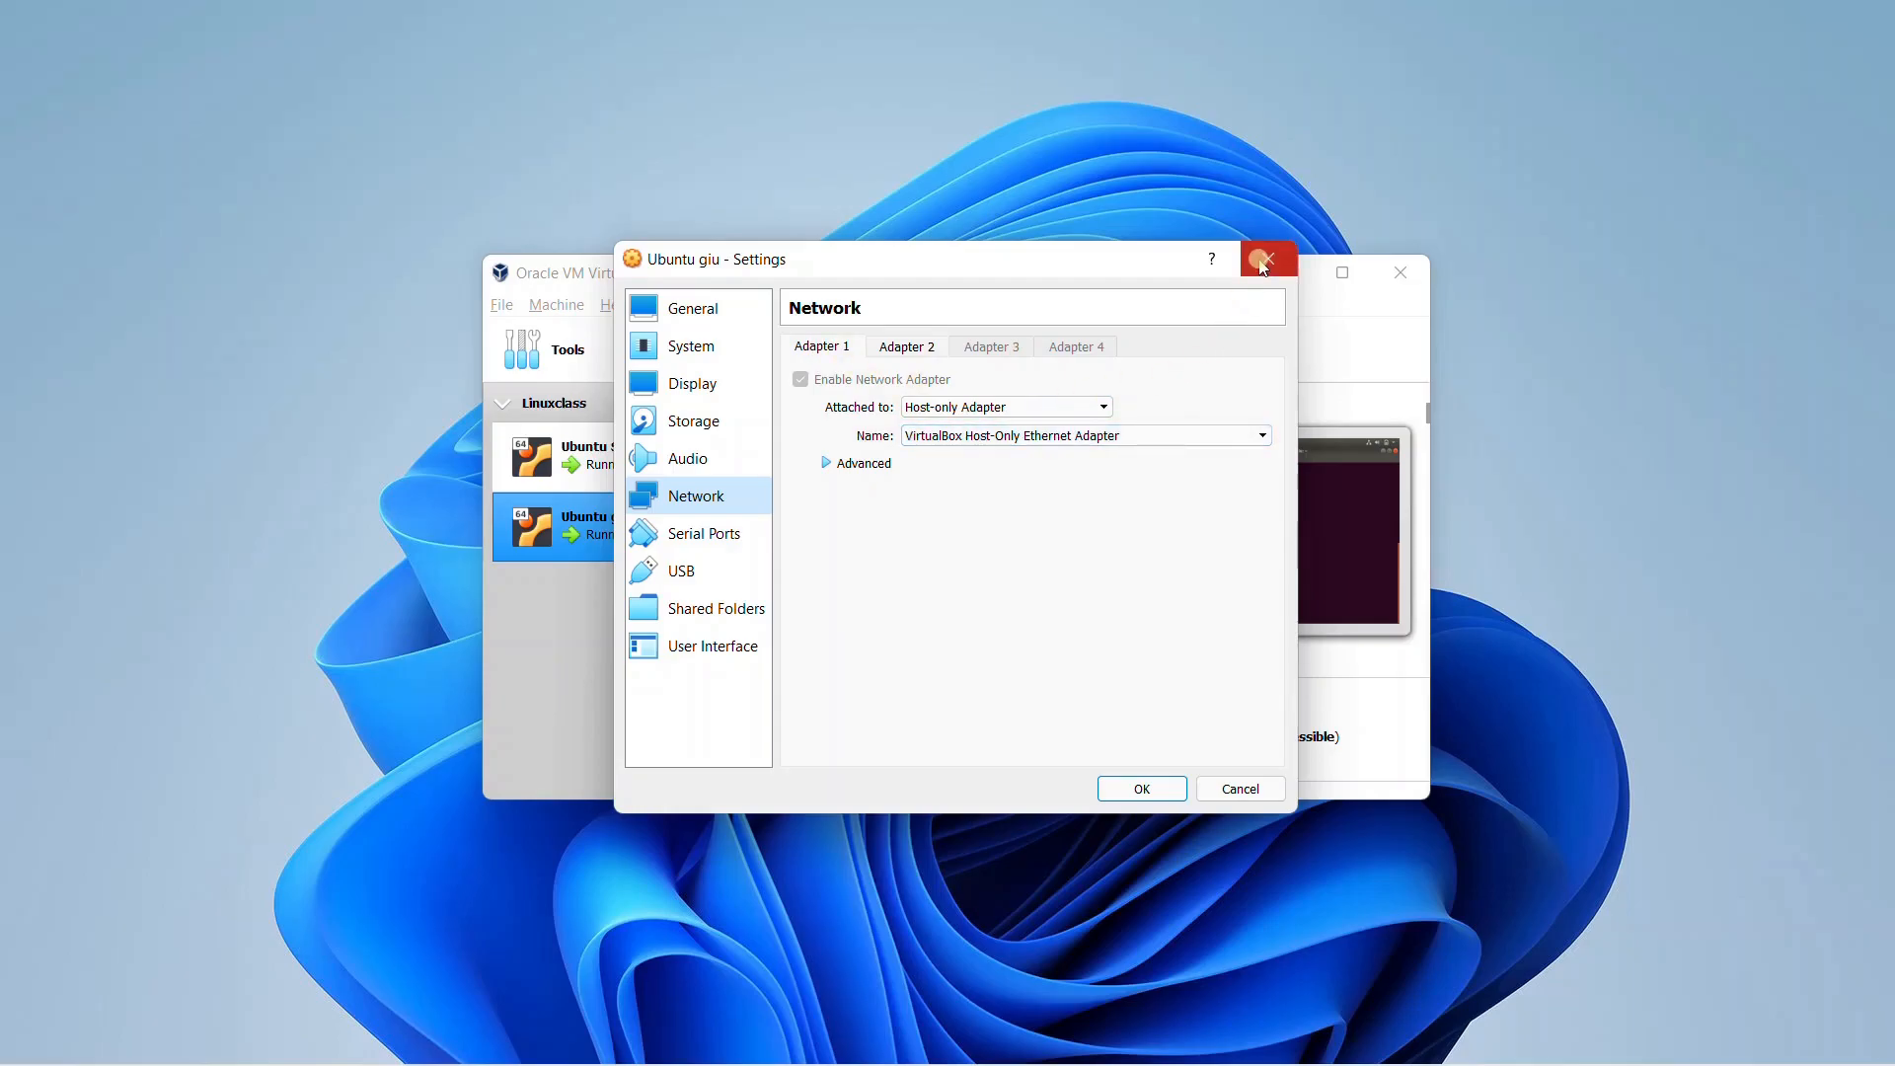
pyautogui.moveTo(1264, 261)
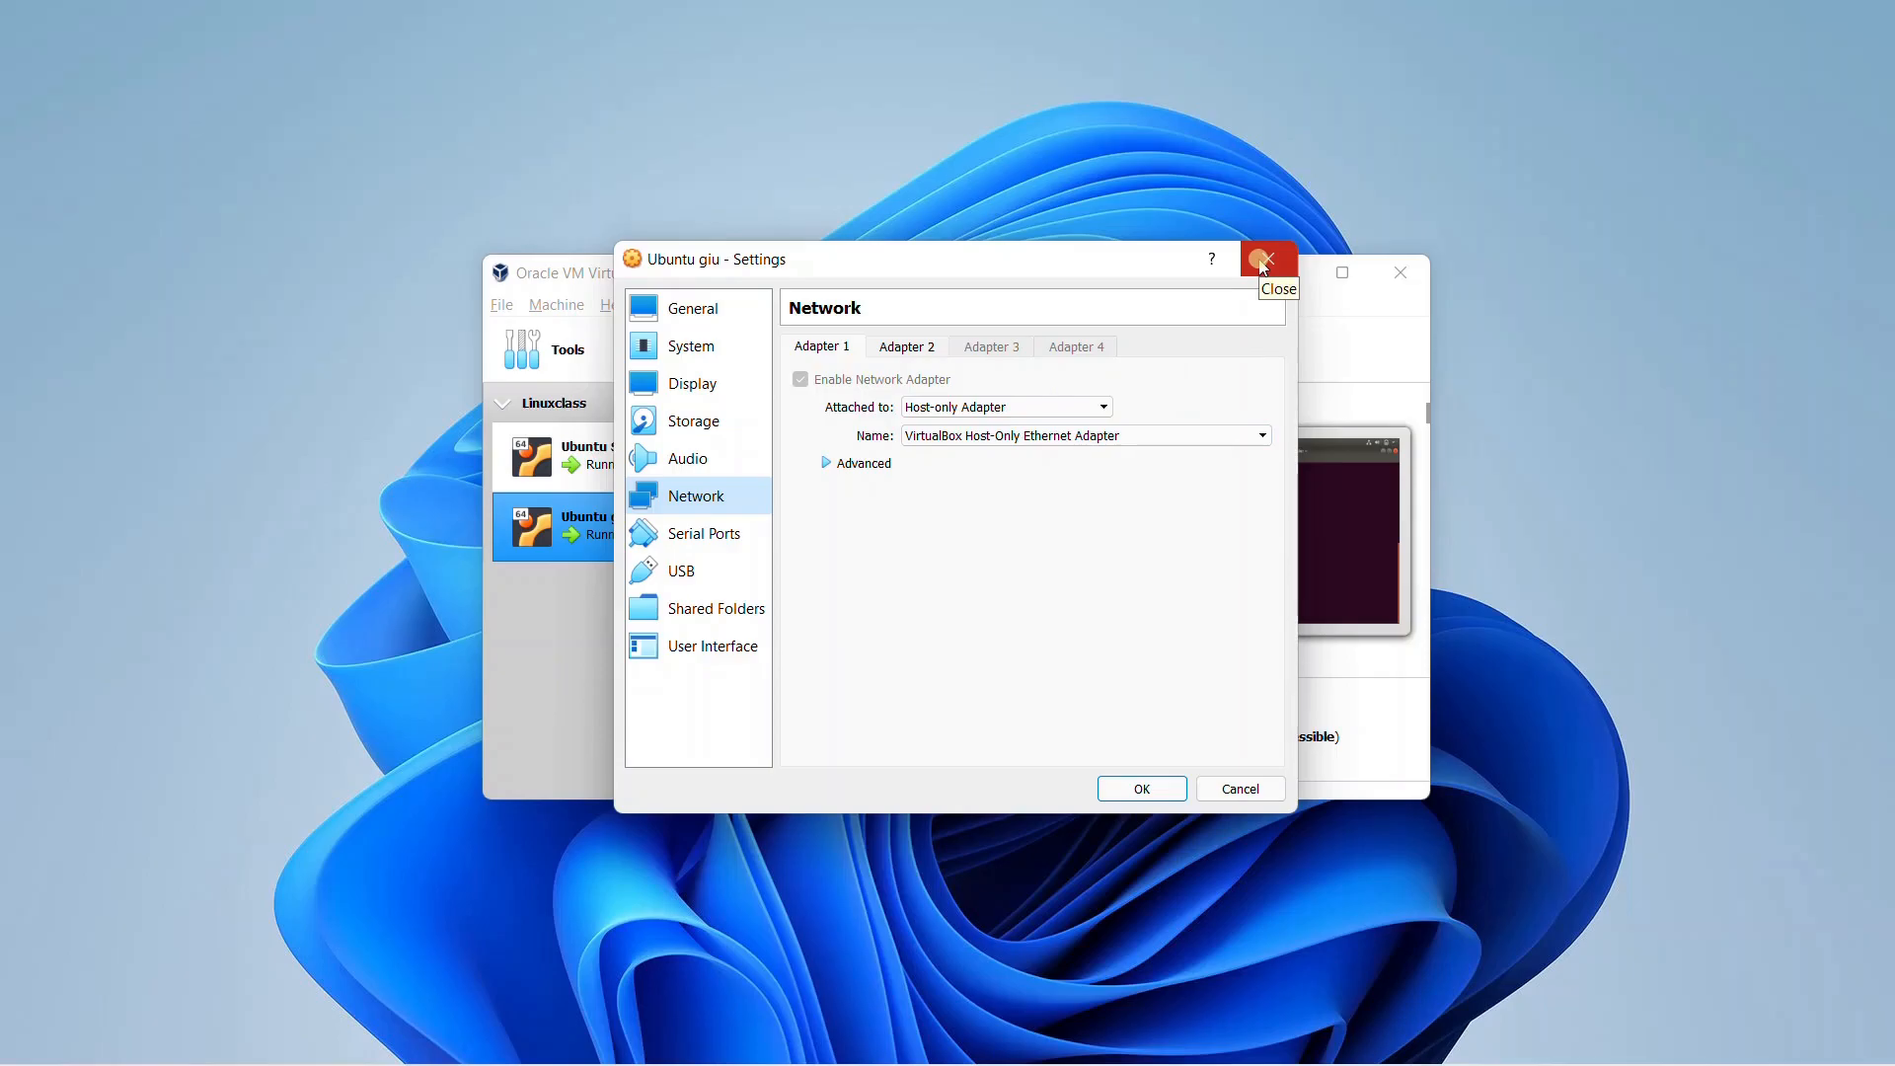
pyautogui.moveTo(1333, 265)
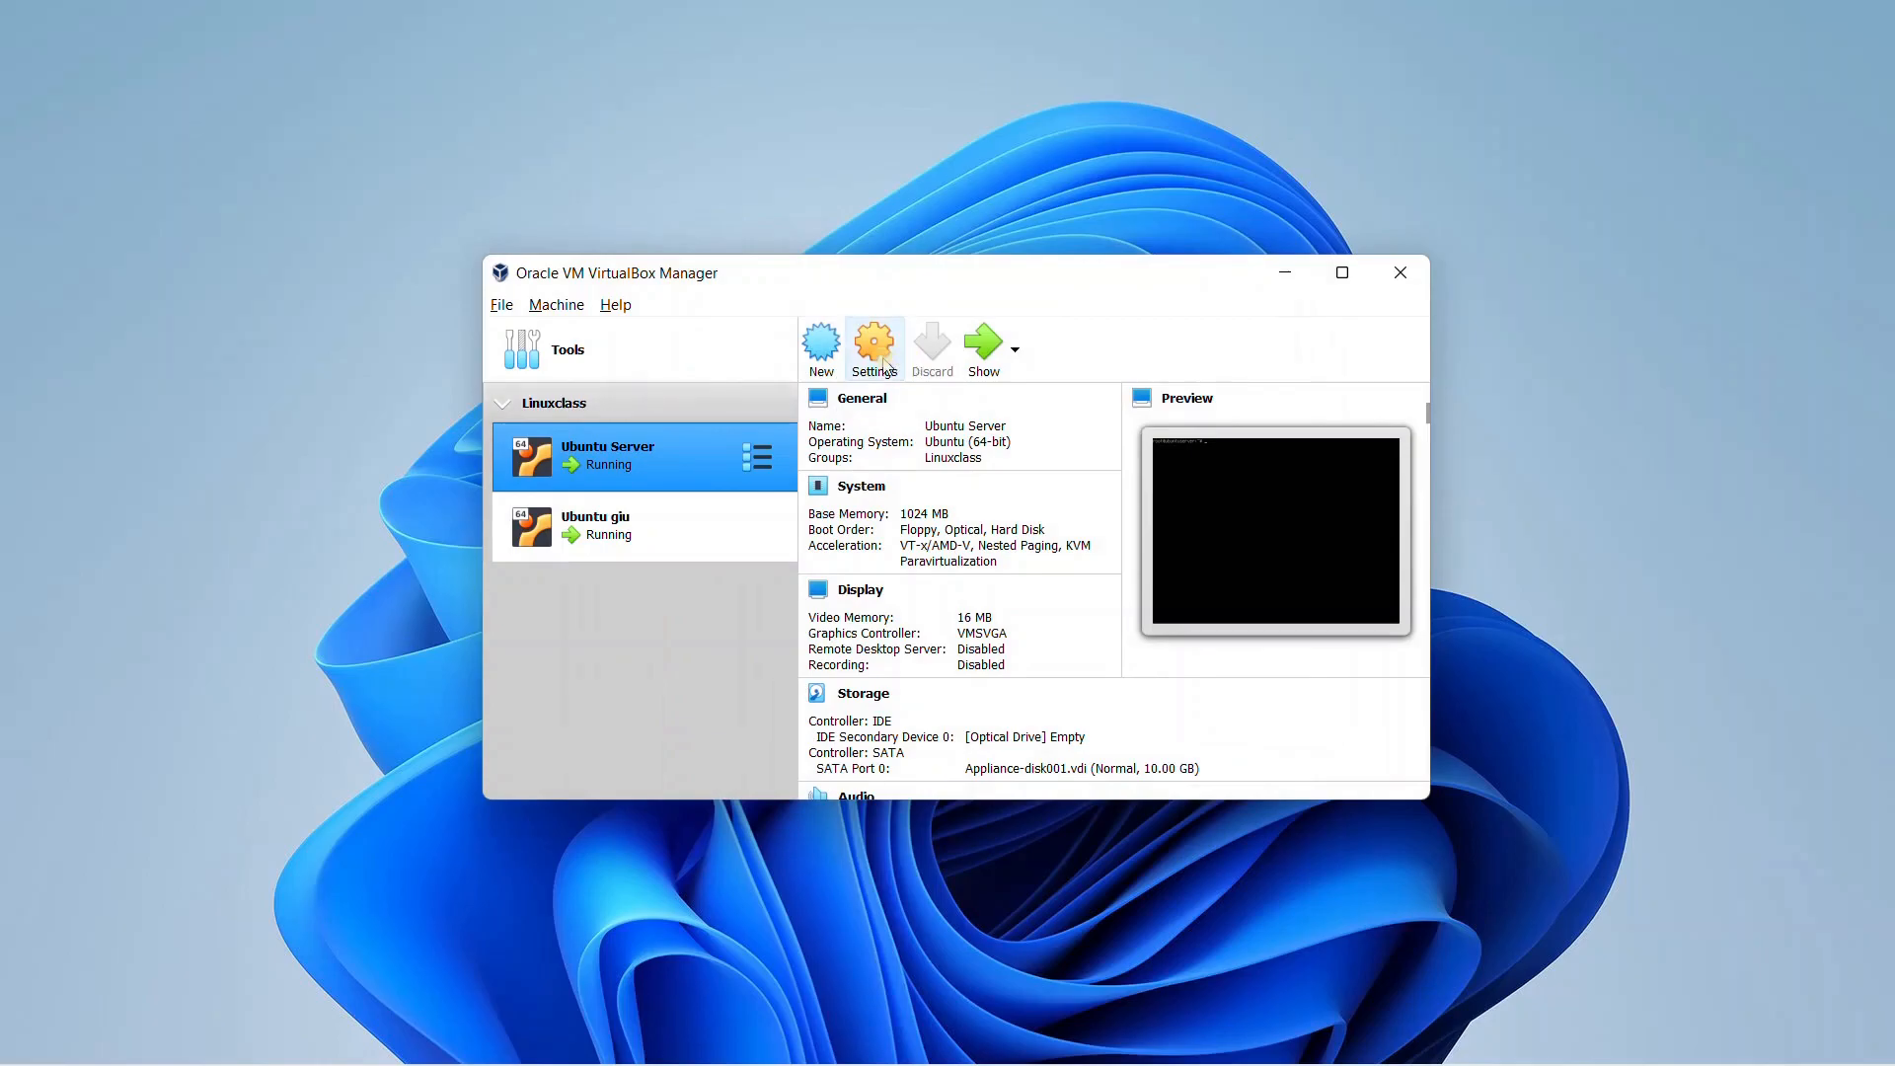
pyautogui.click(873, 348)
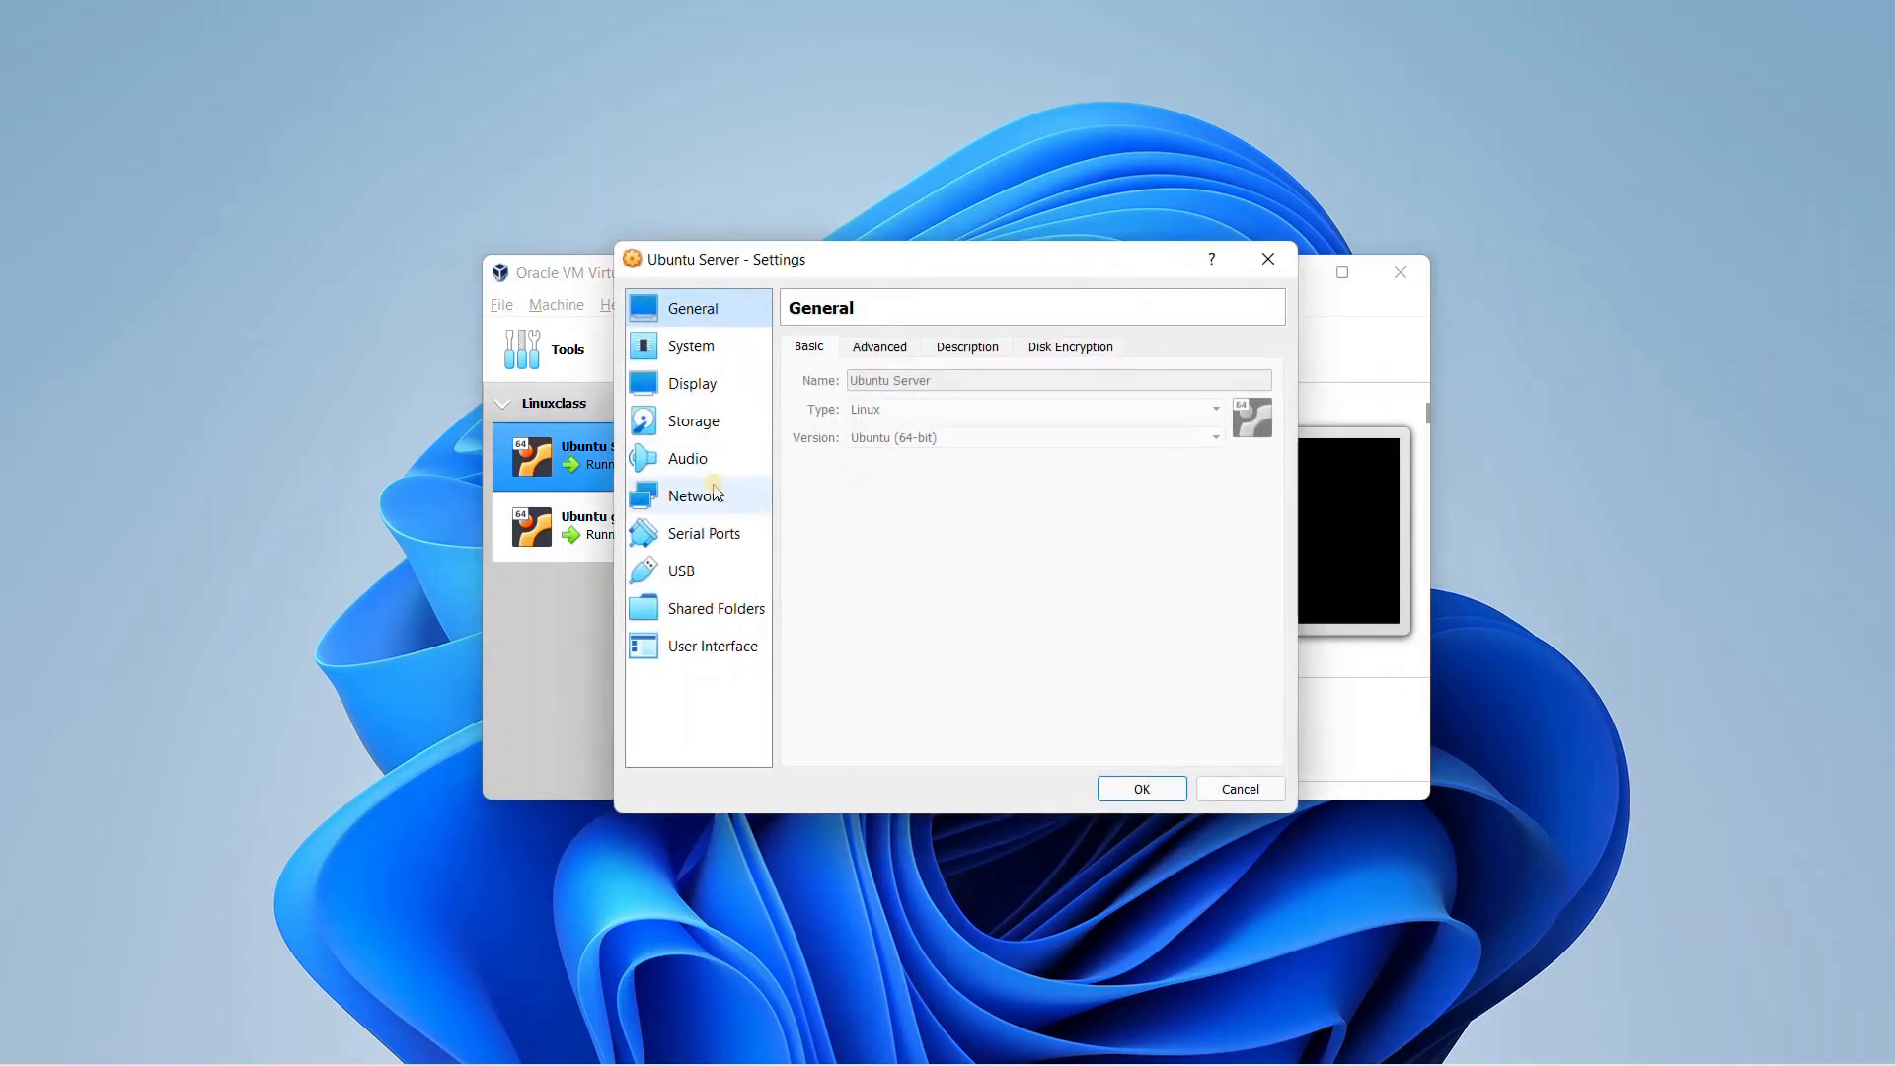
pyautogui.click(695, 496)
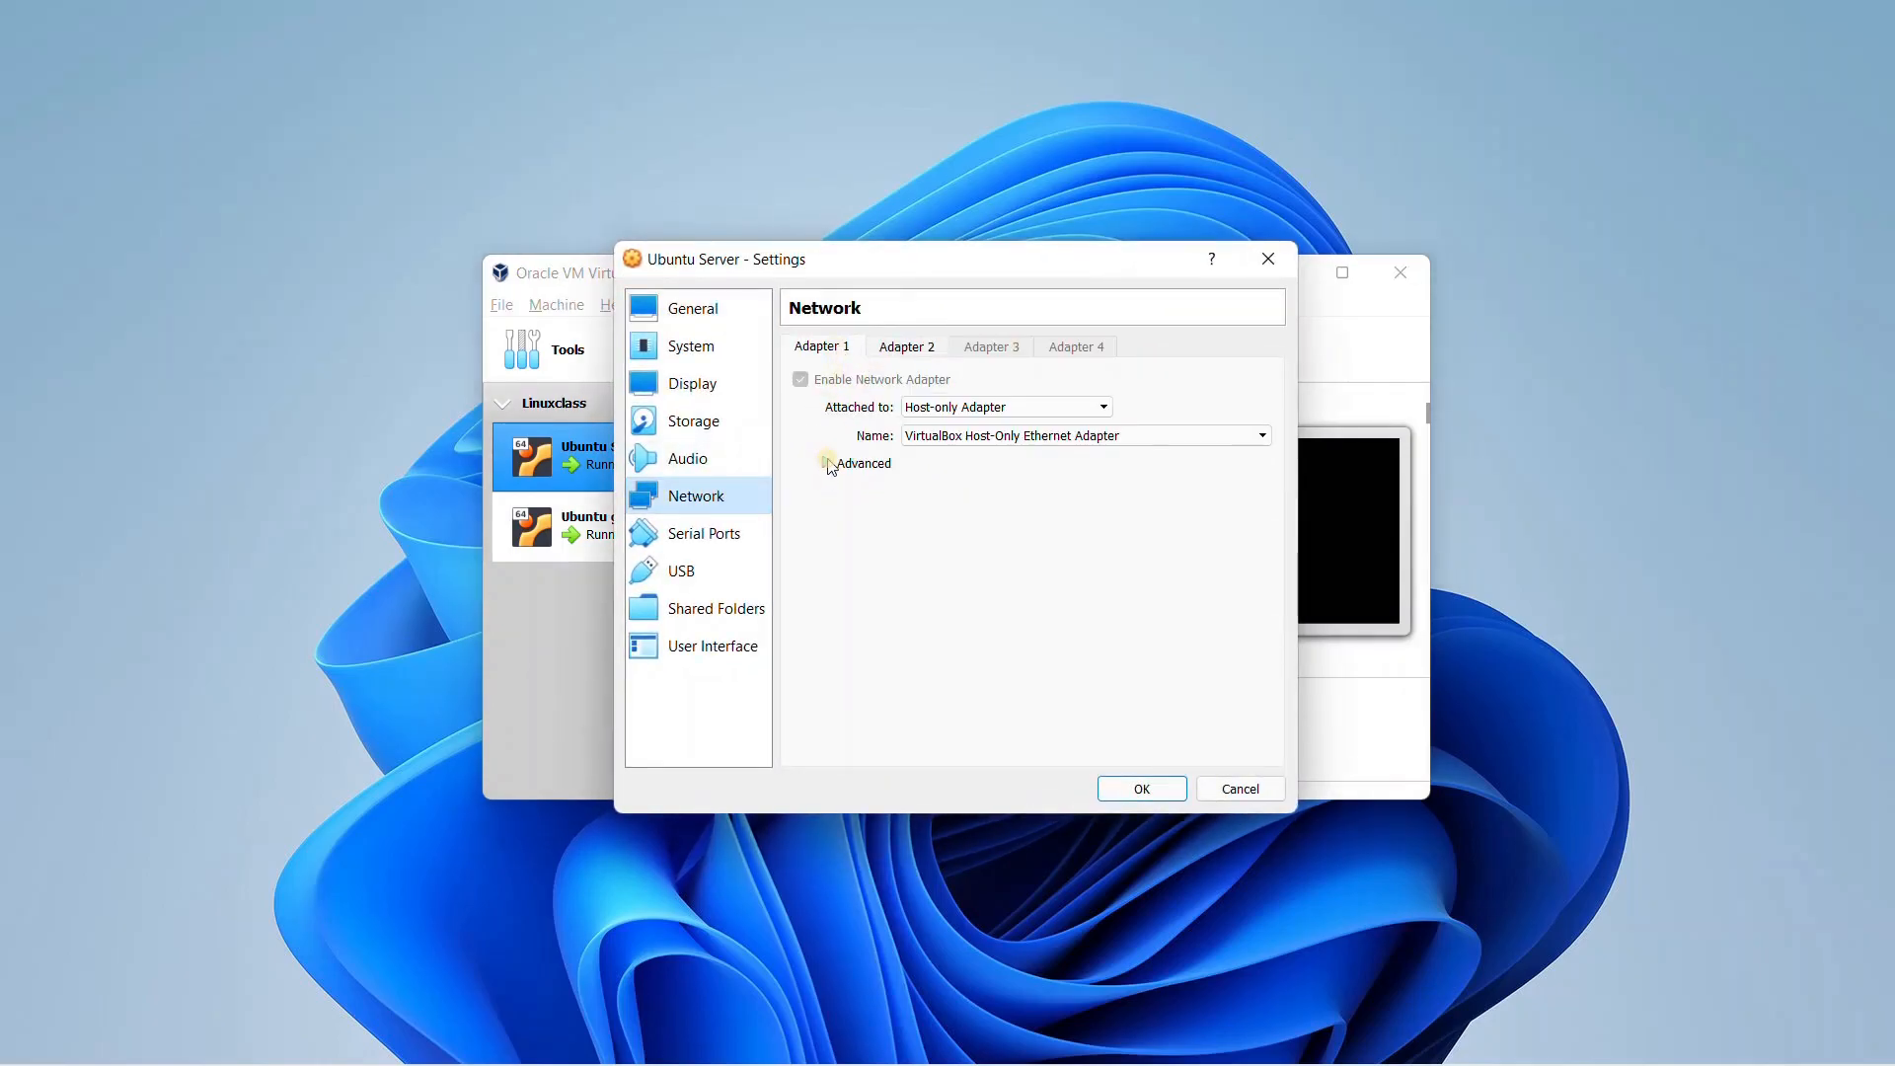
pyautogui.click(857, 463)
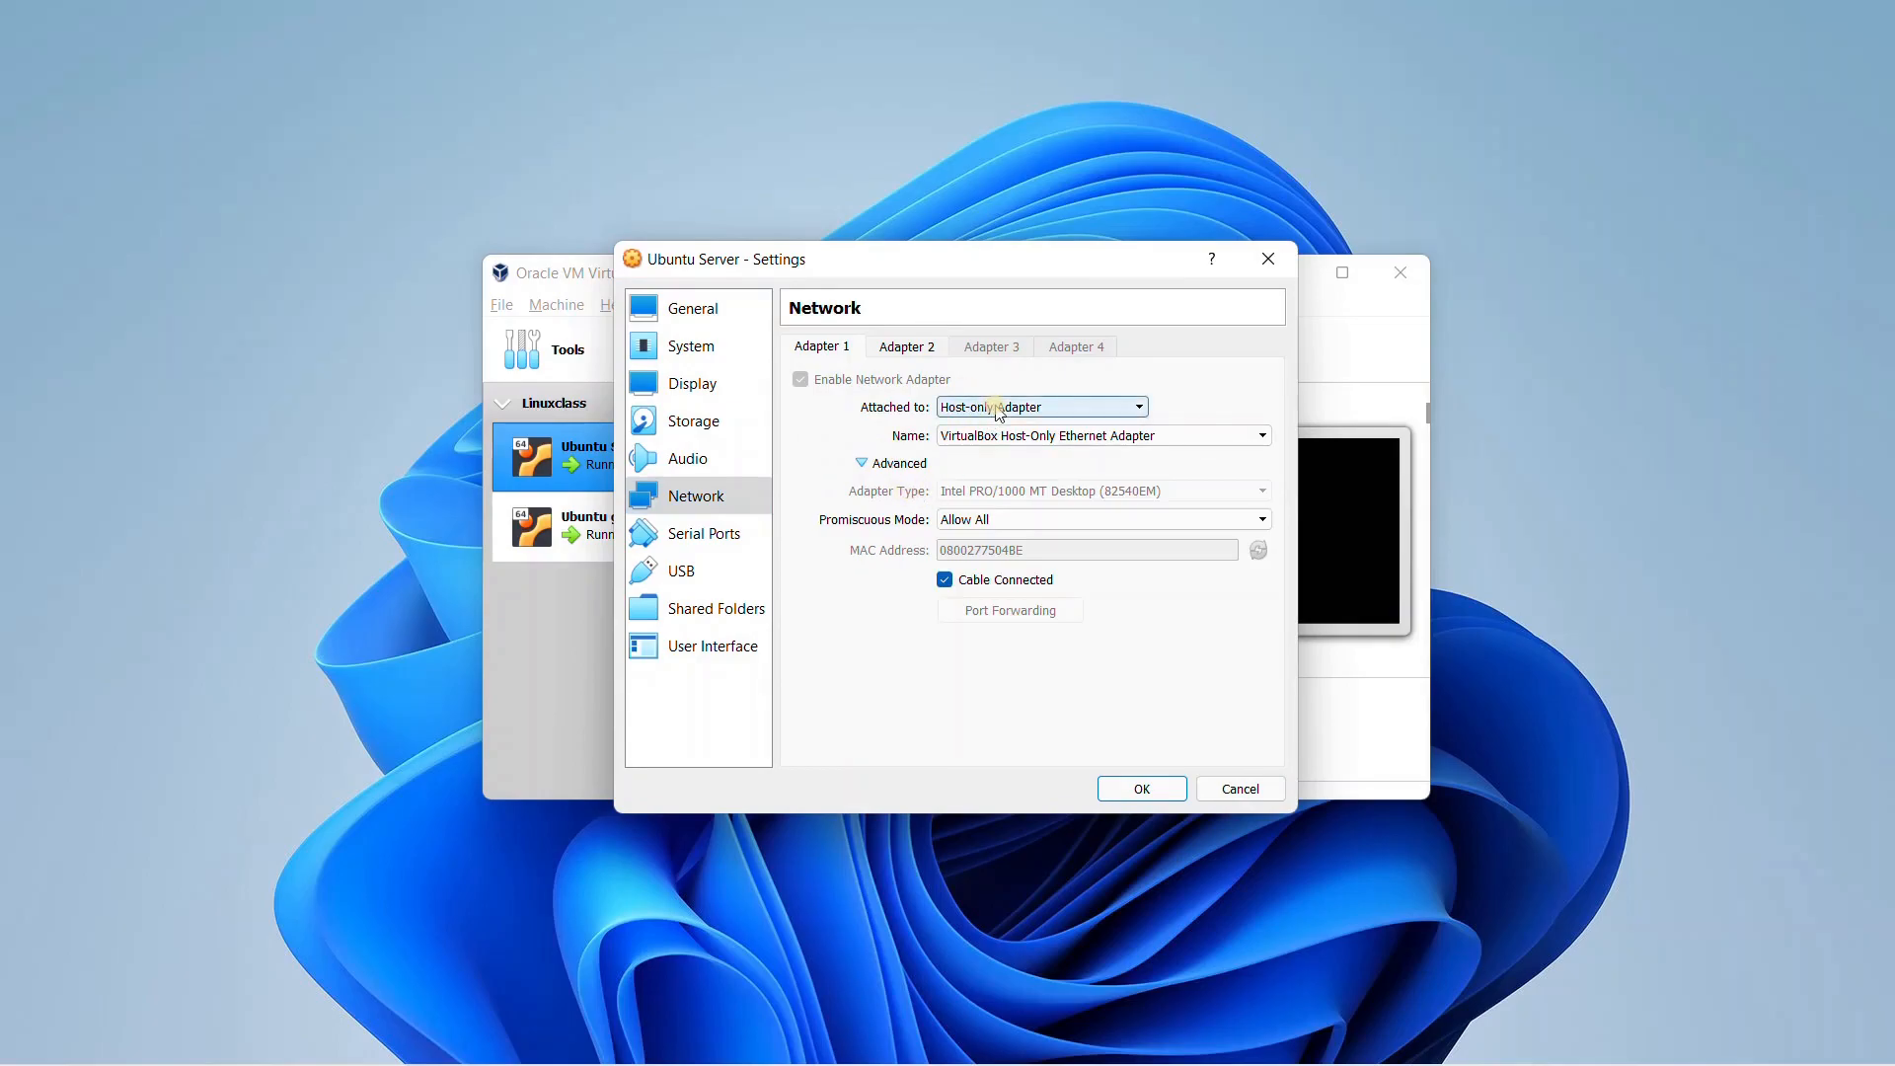
pyautogui.click(1238, 788)
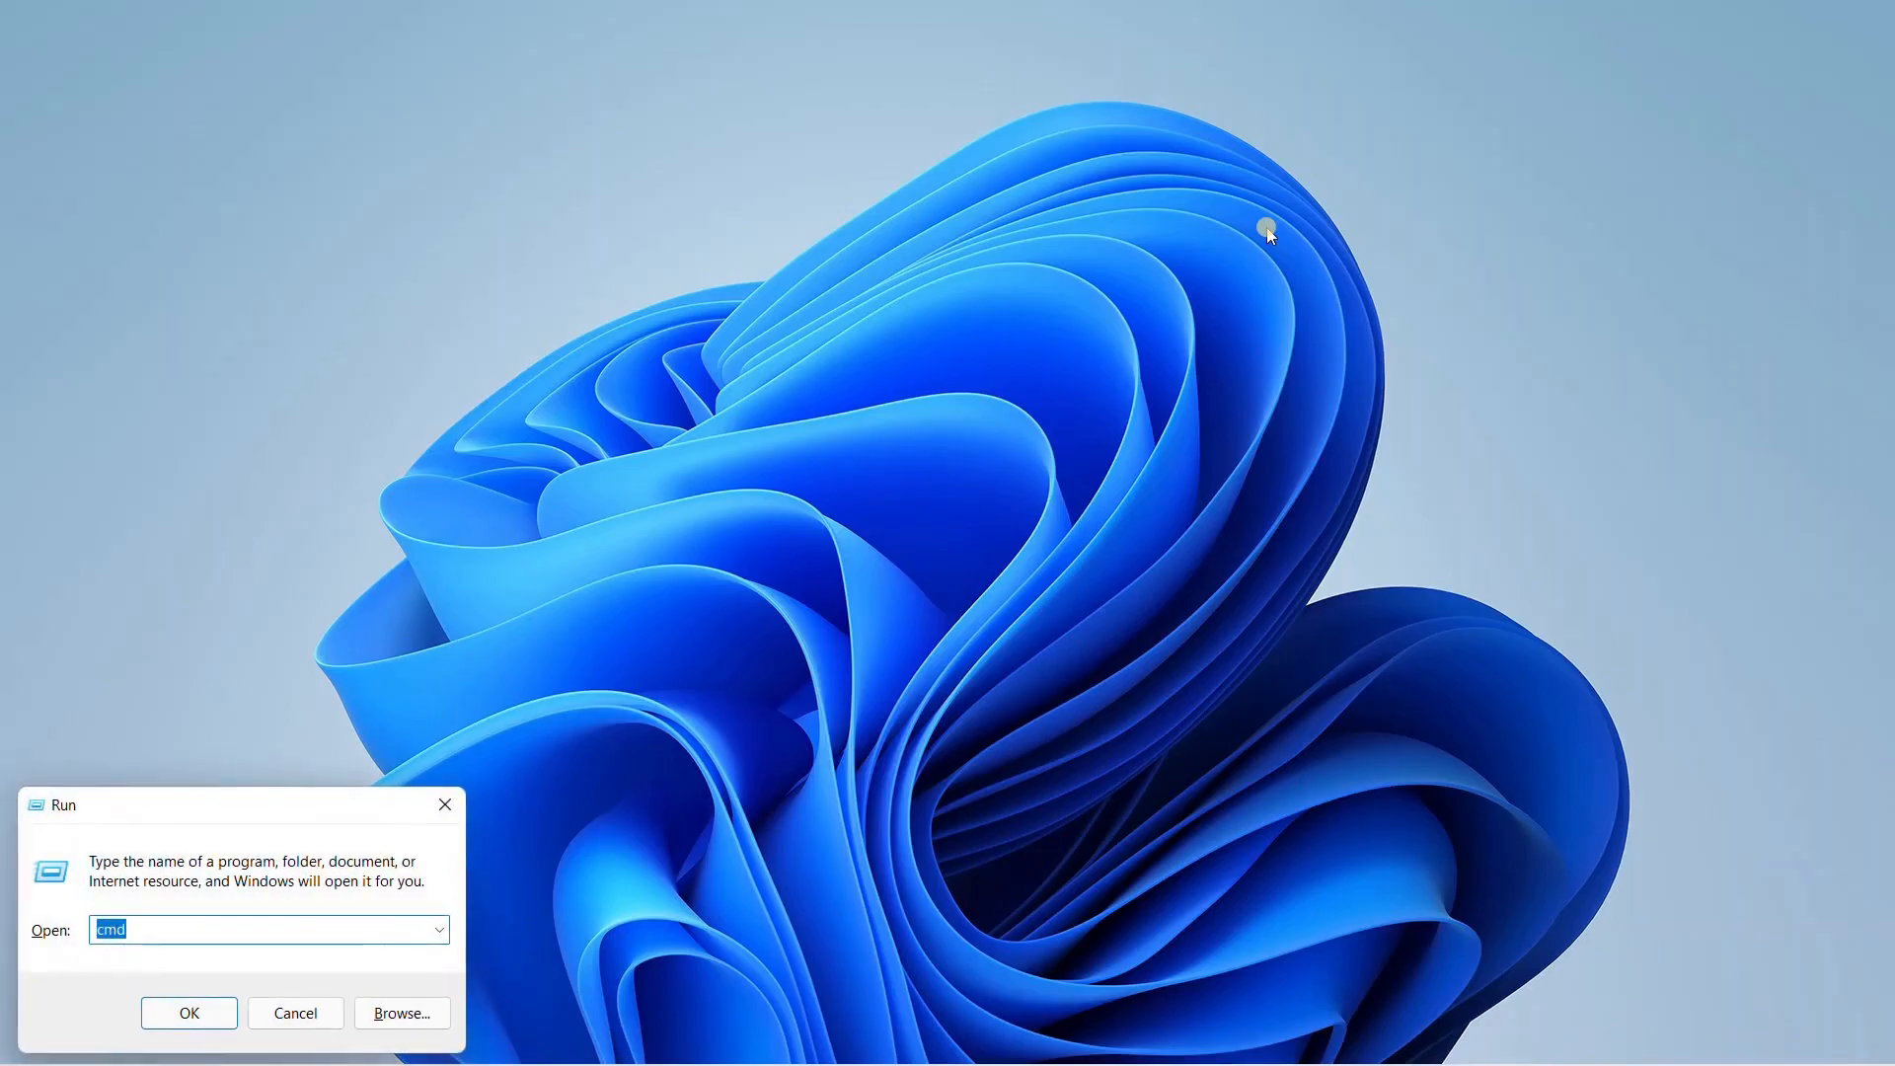
# Run ipconfig in Command Prompt and select the host IPv4 address 192.168.245.1
pyautogui.click(187, 1012)
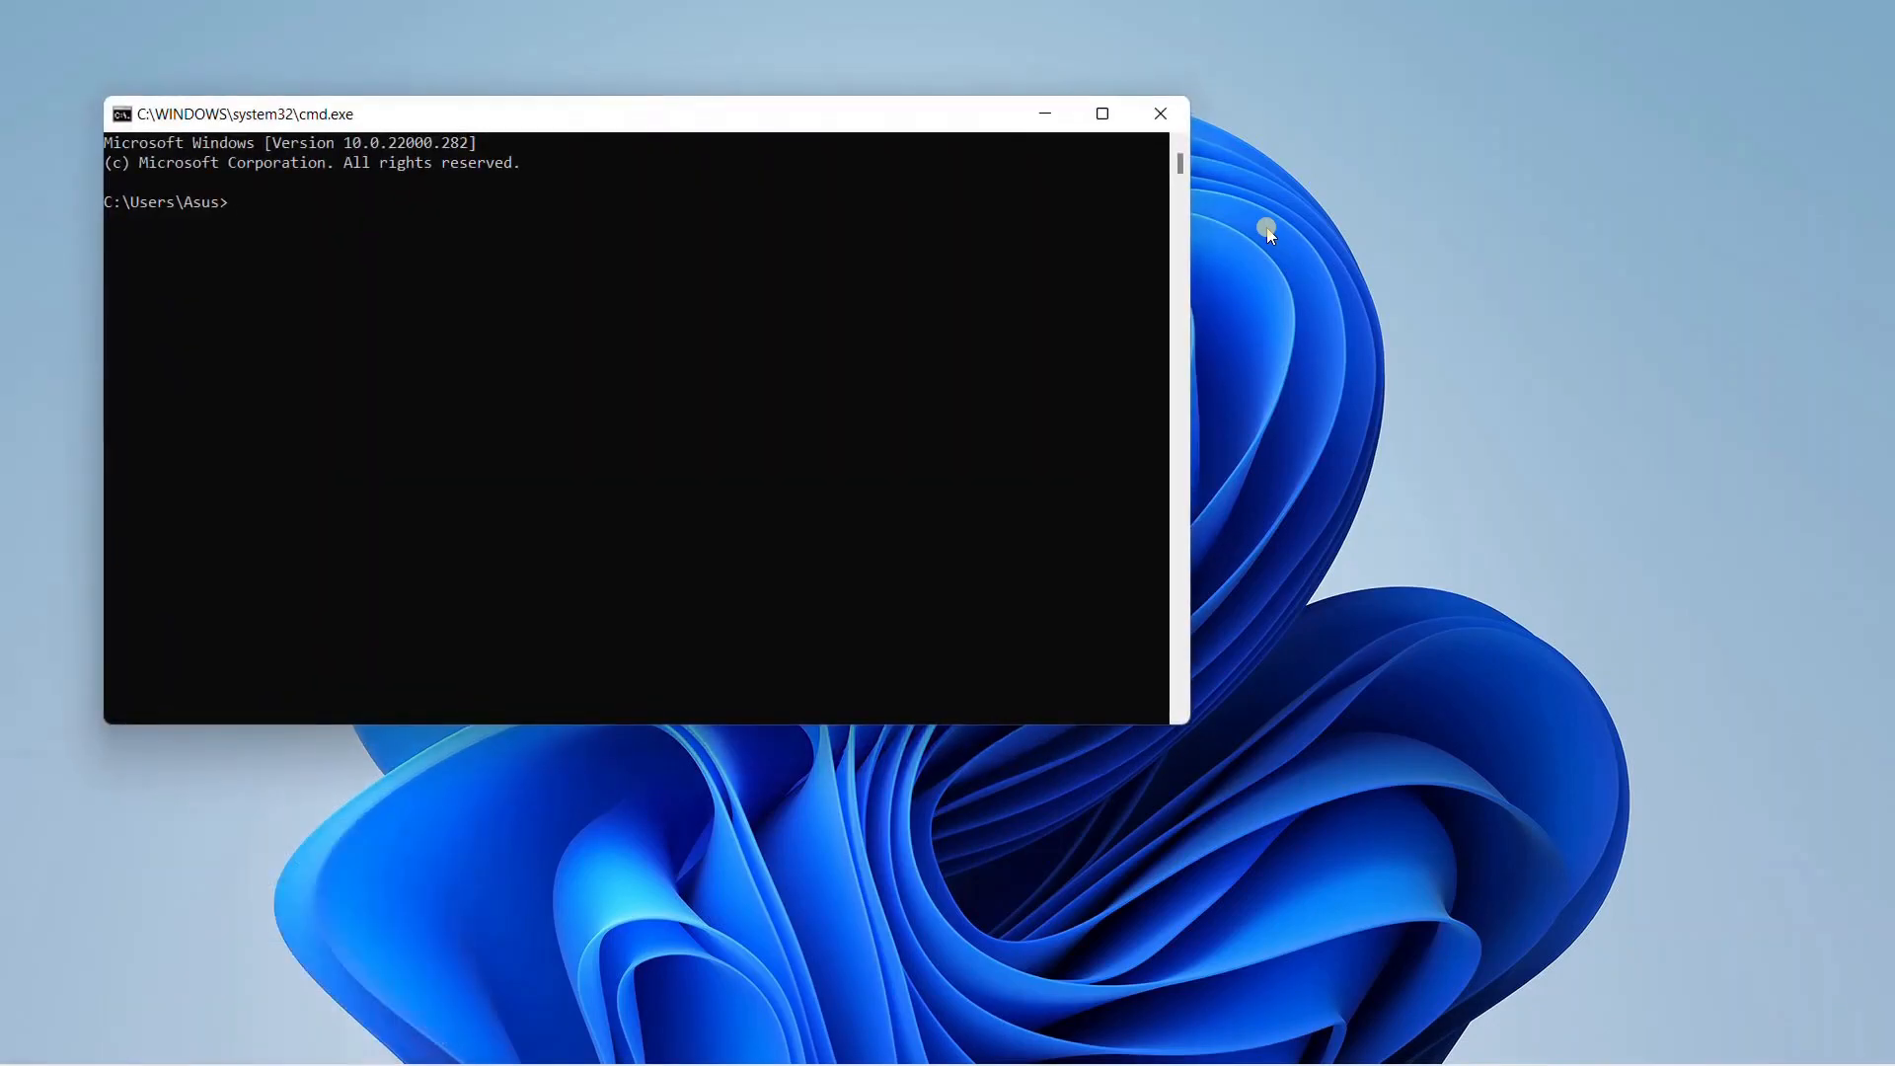
pyautogui.write('ipconfig')
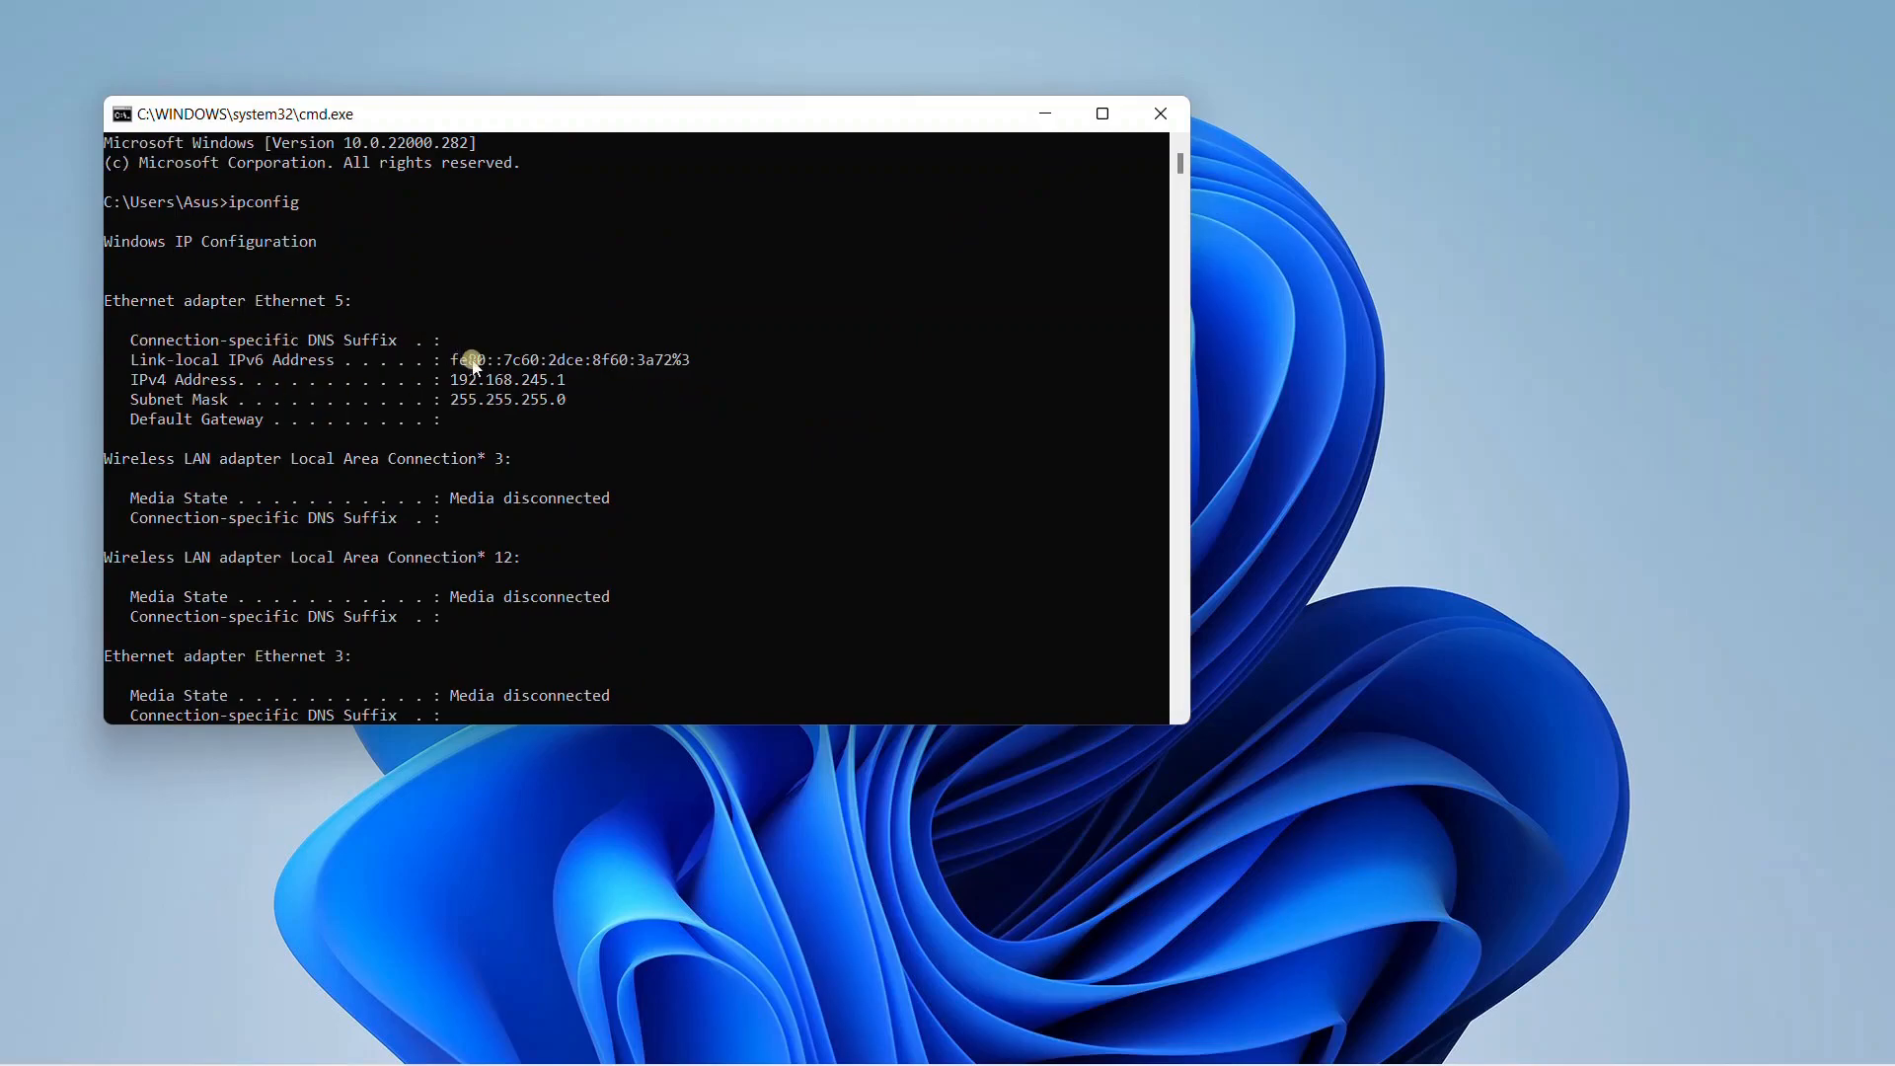
pyautogui.moveTo(450, 378); pyautogui.dragTo(565, 378)
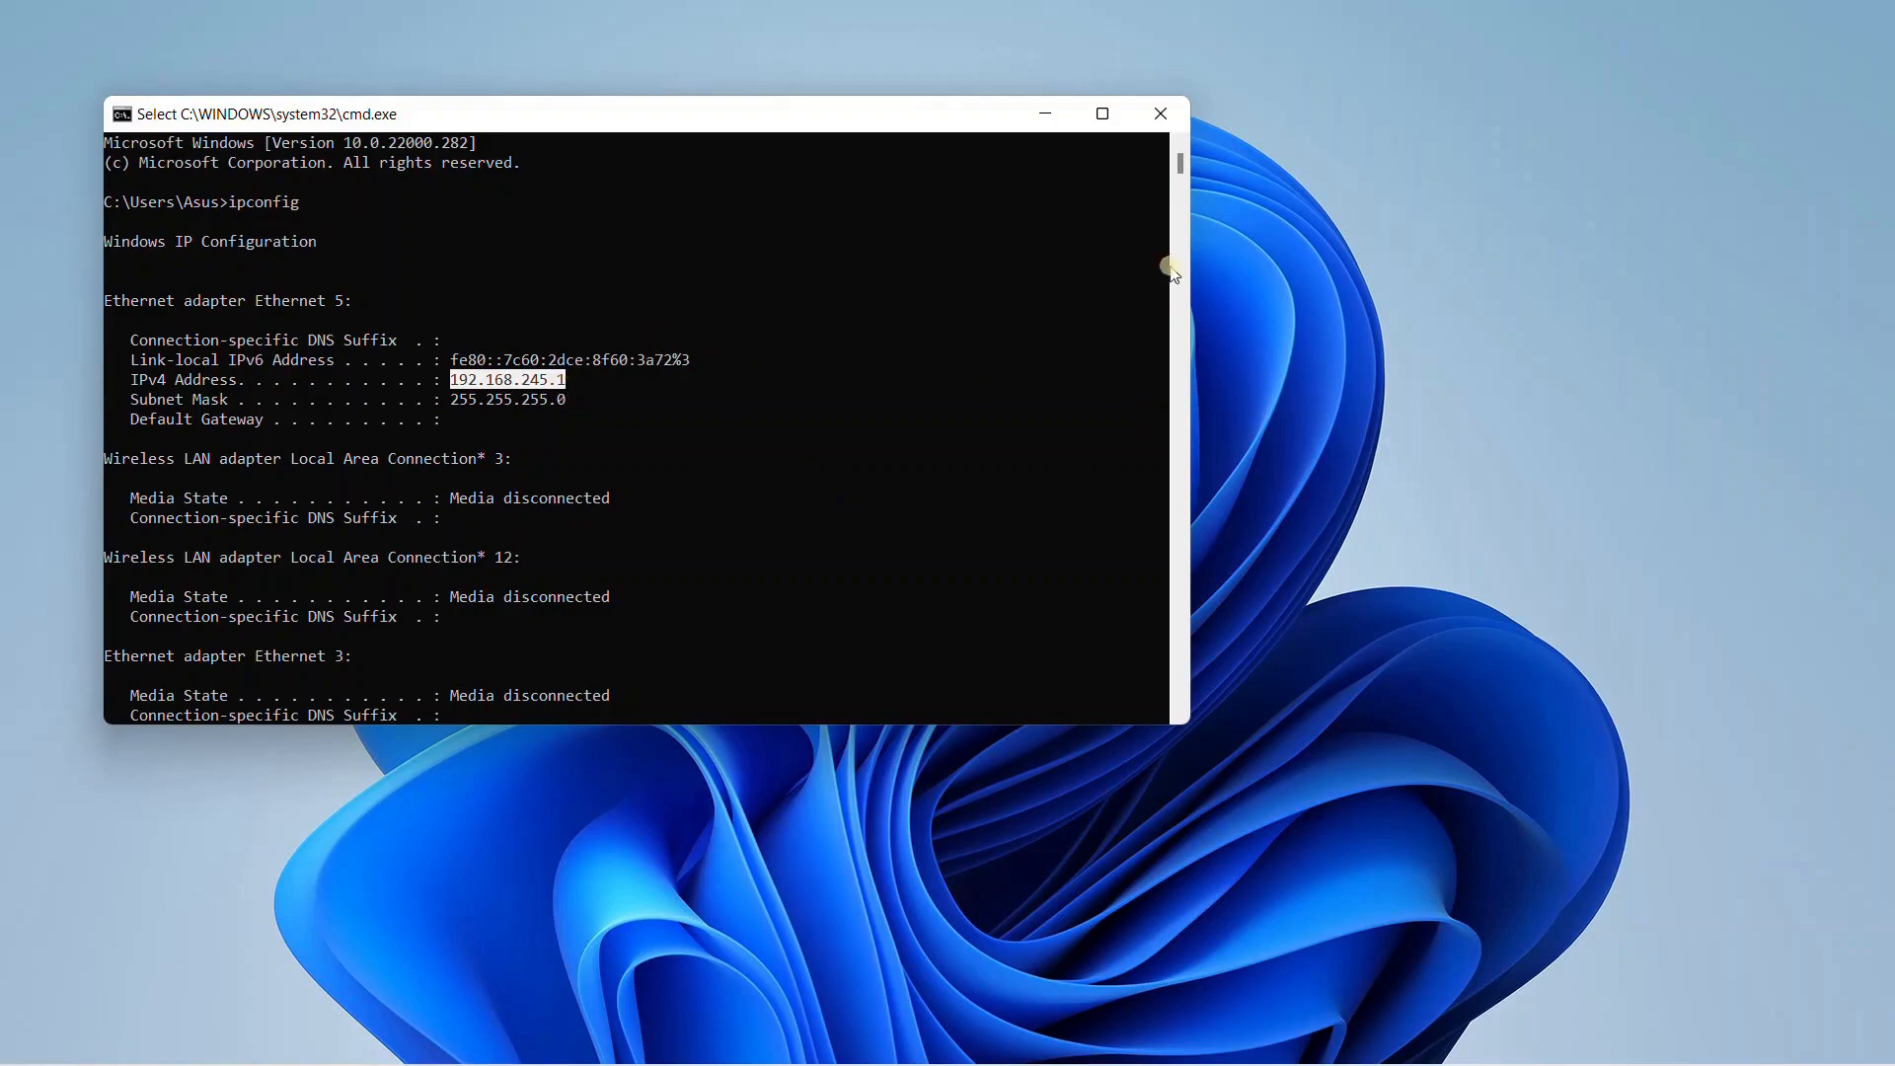
pyautogui.moveTo(1363, 250)
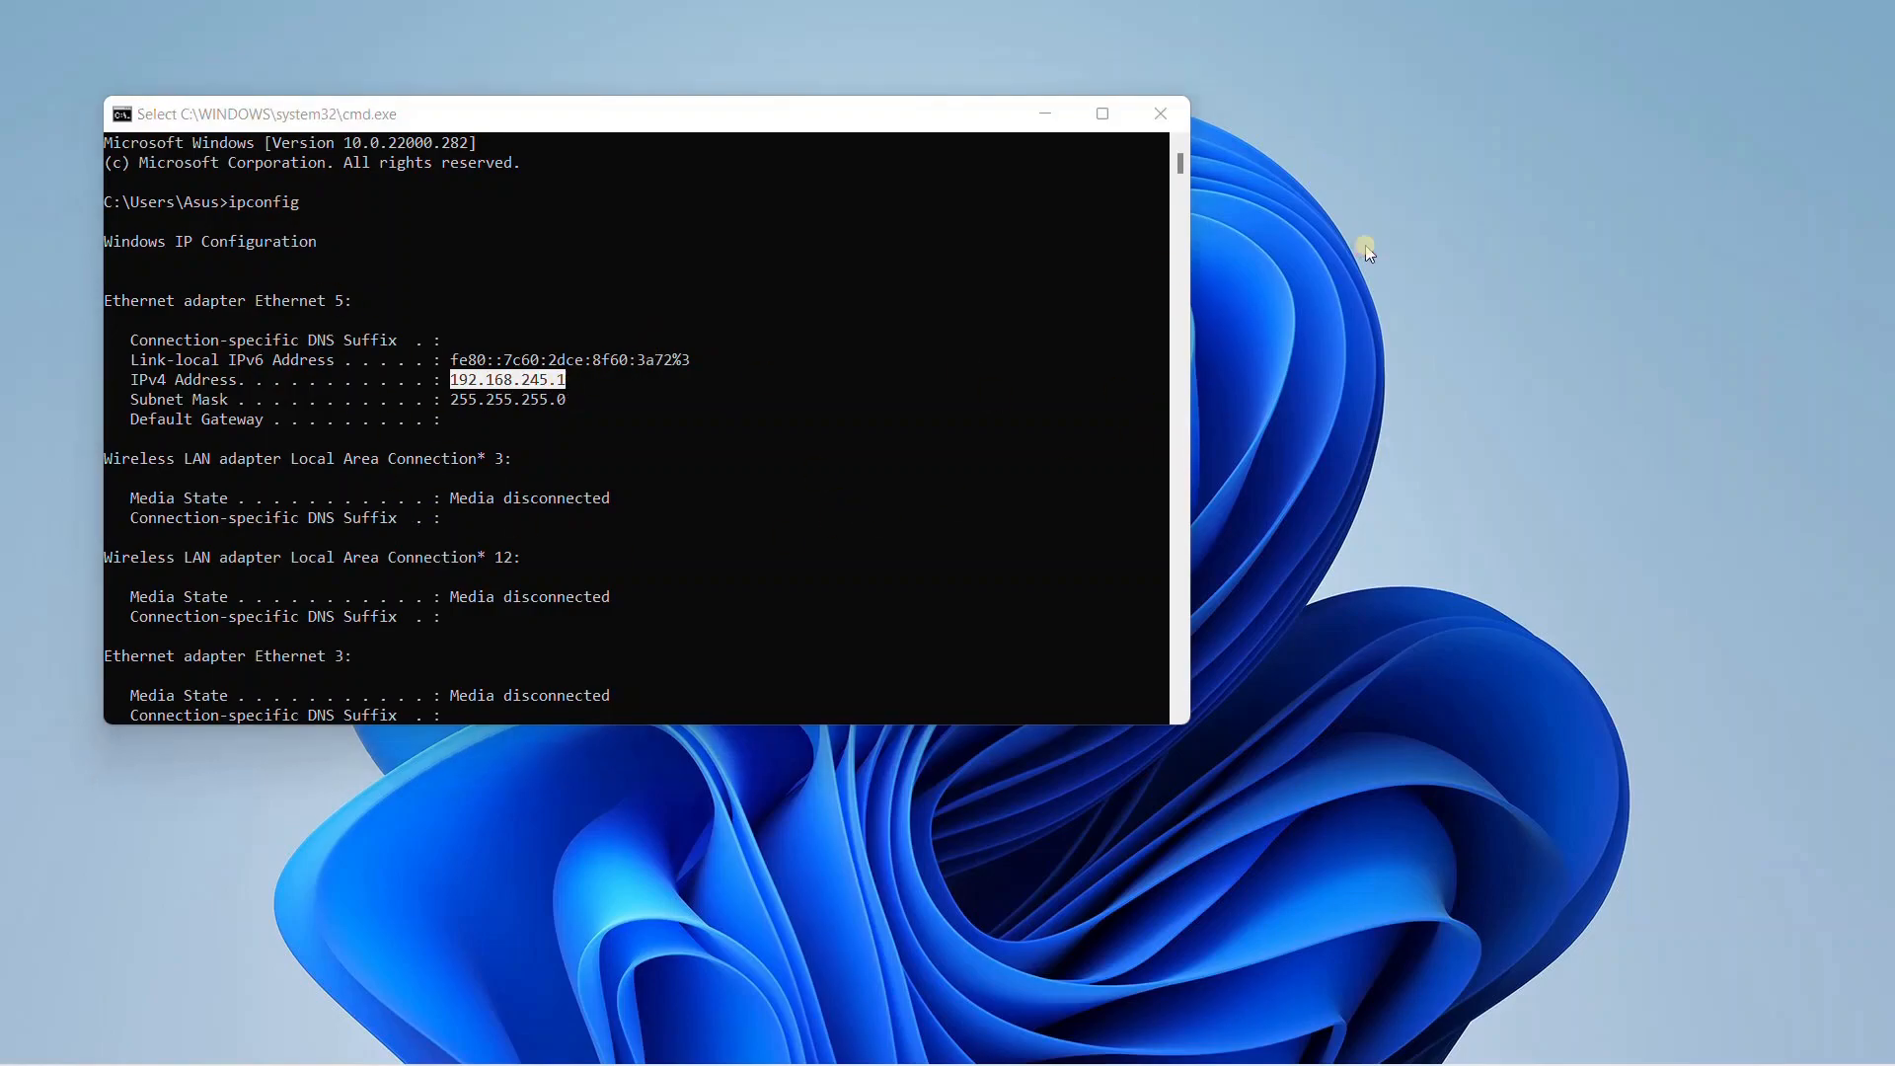
pyautogui.moveTo(1415, 238)
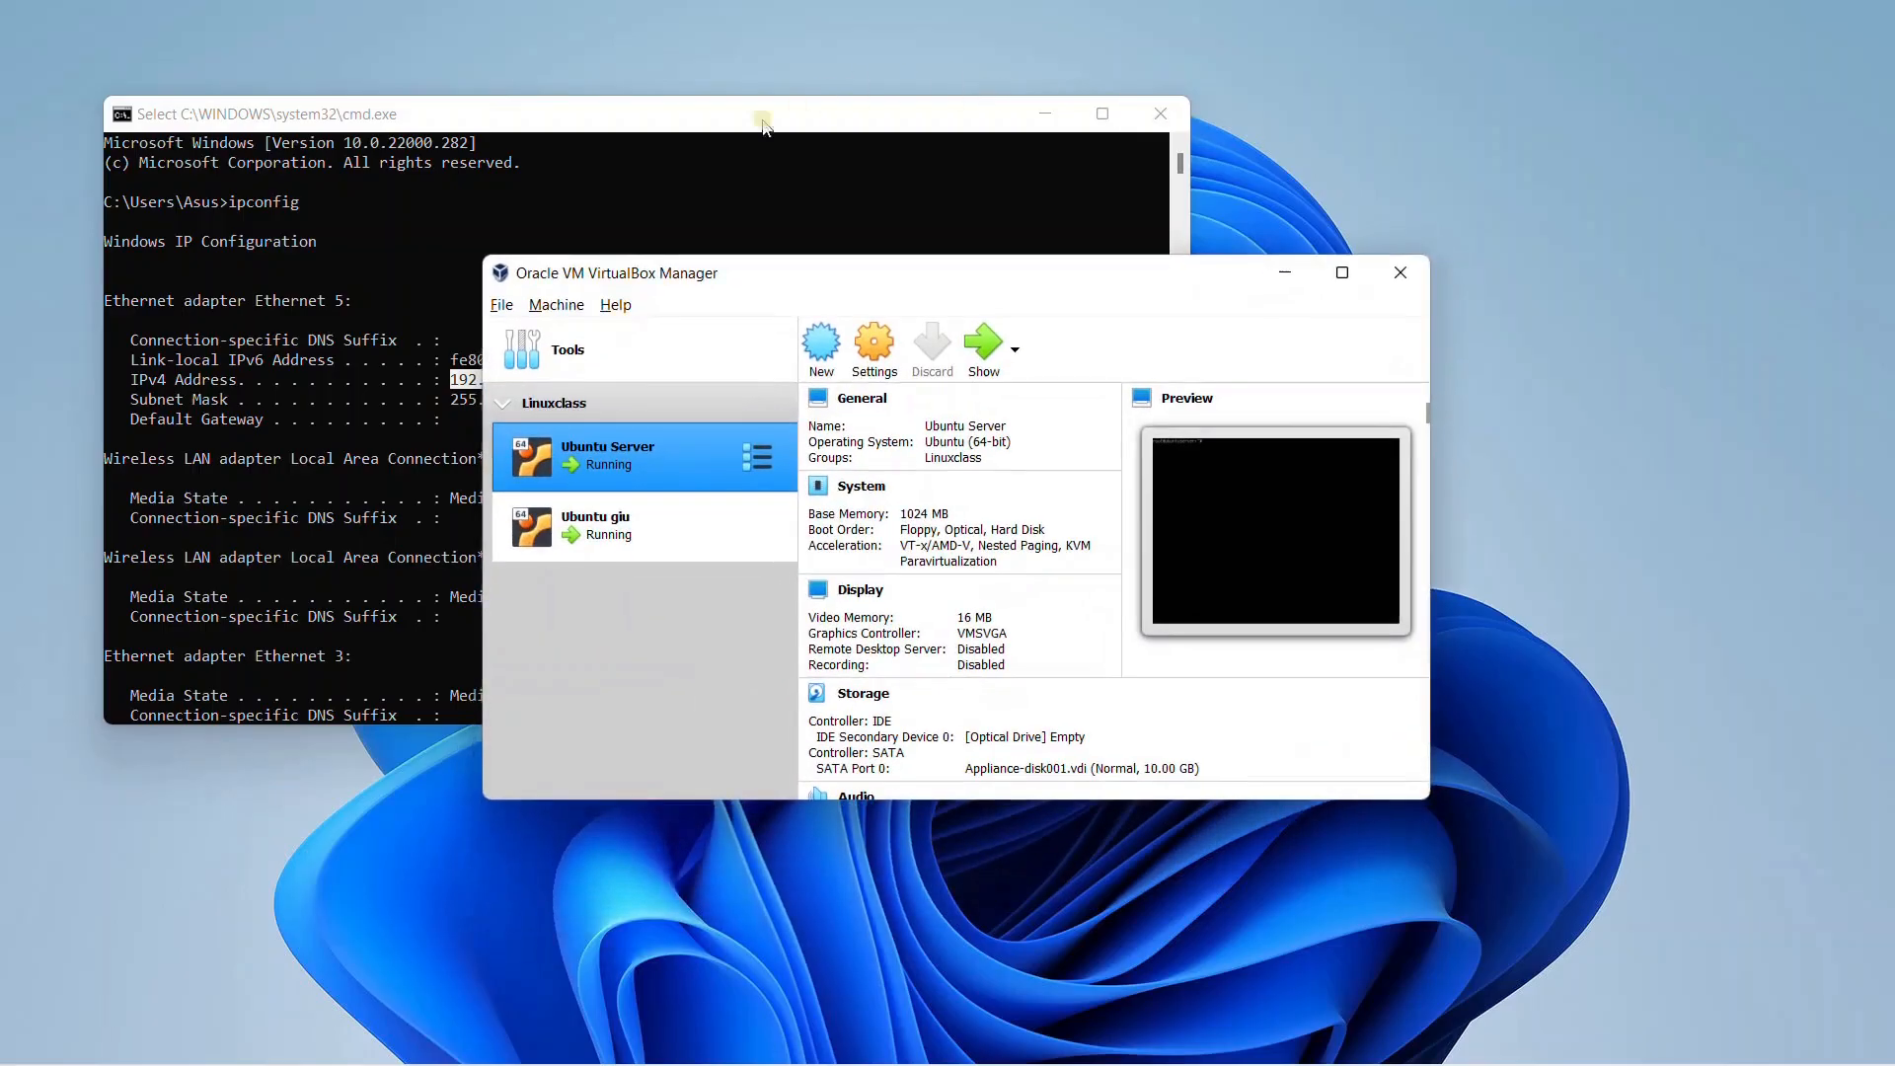
# In Host Network Manager, verify the adapter IPv4 is 192.168.245.1 with mask 255.255.255.0
pyautogui.click(501, 303)
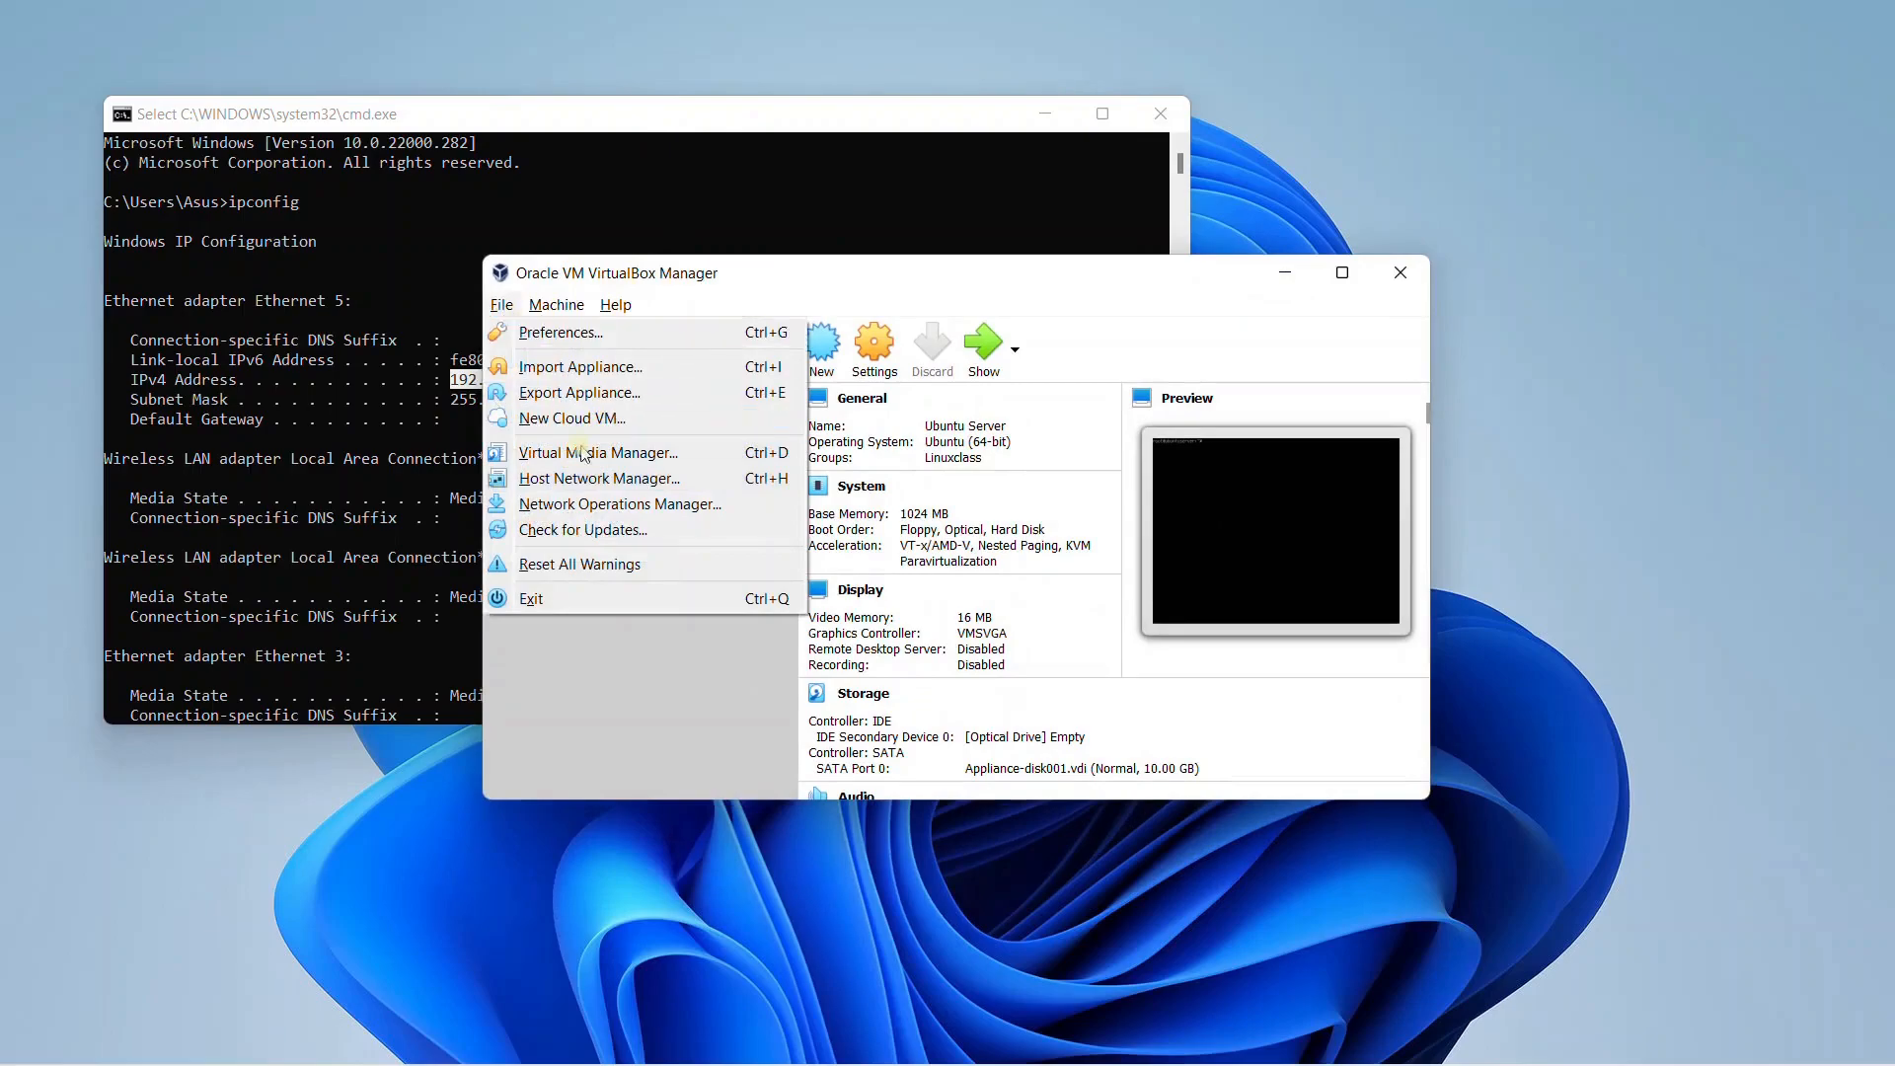
pyautogui.click(598, 477)
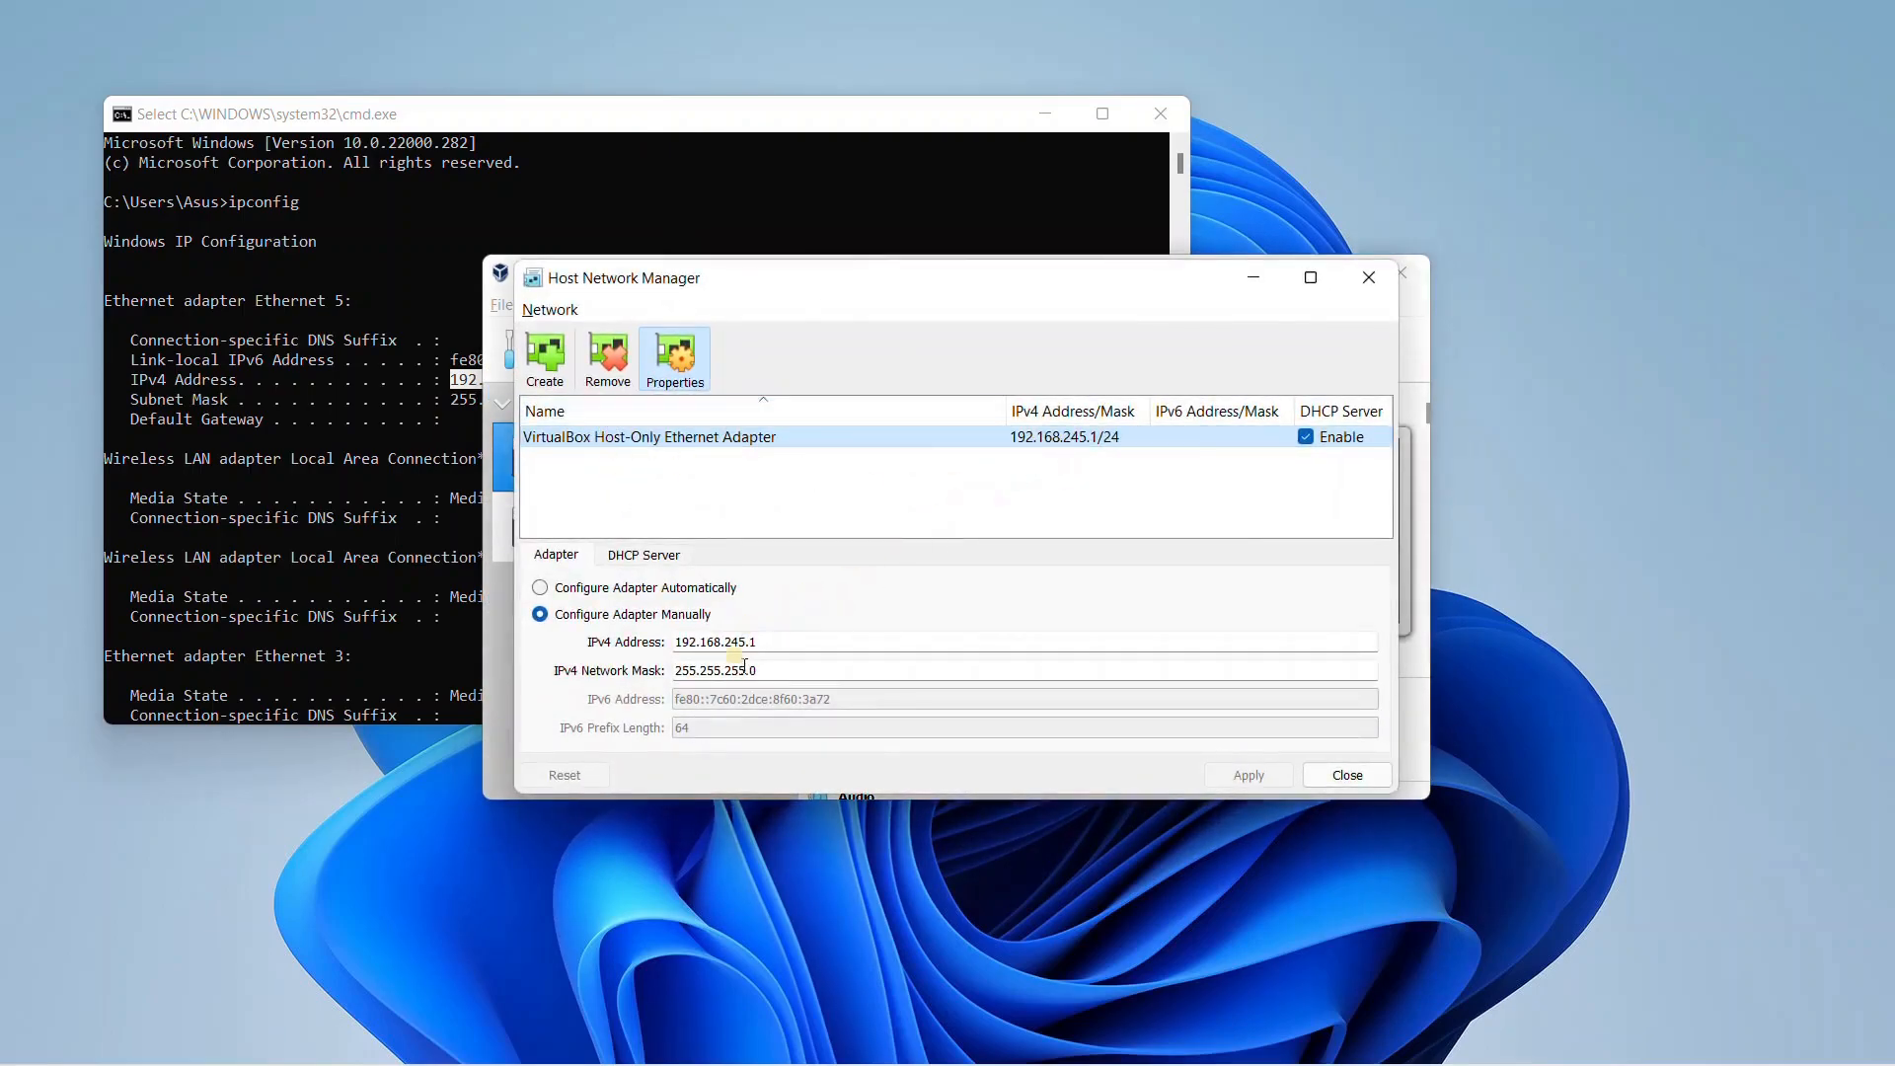
pyautogui.tripleClick(715, 642)
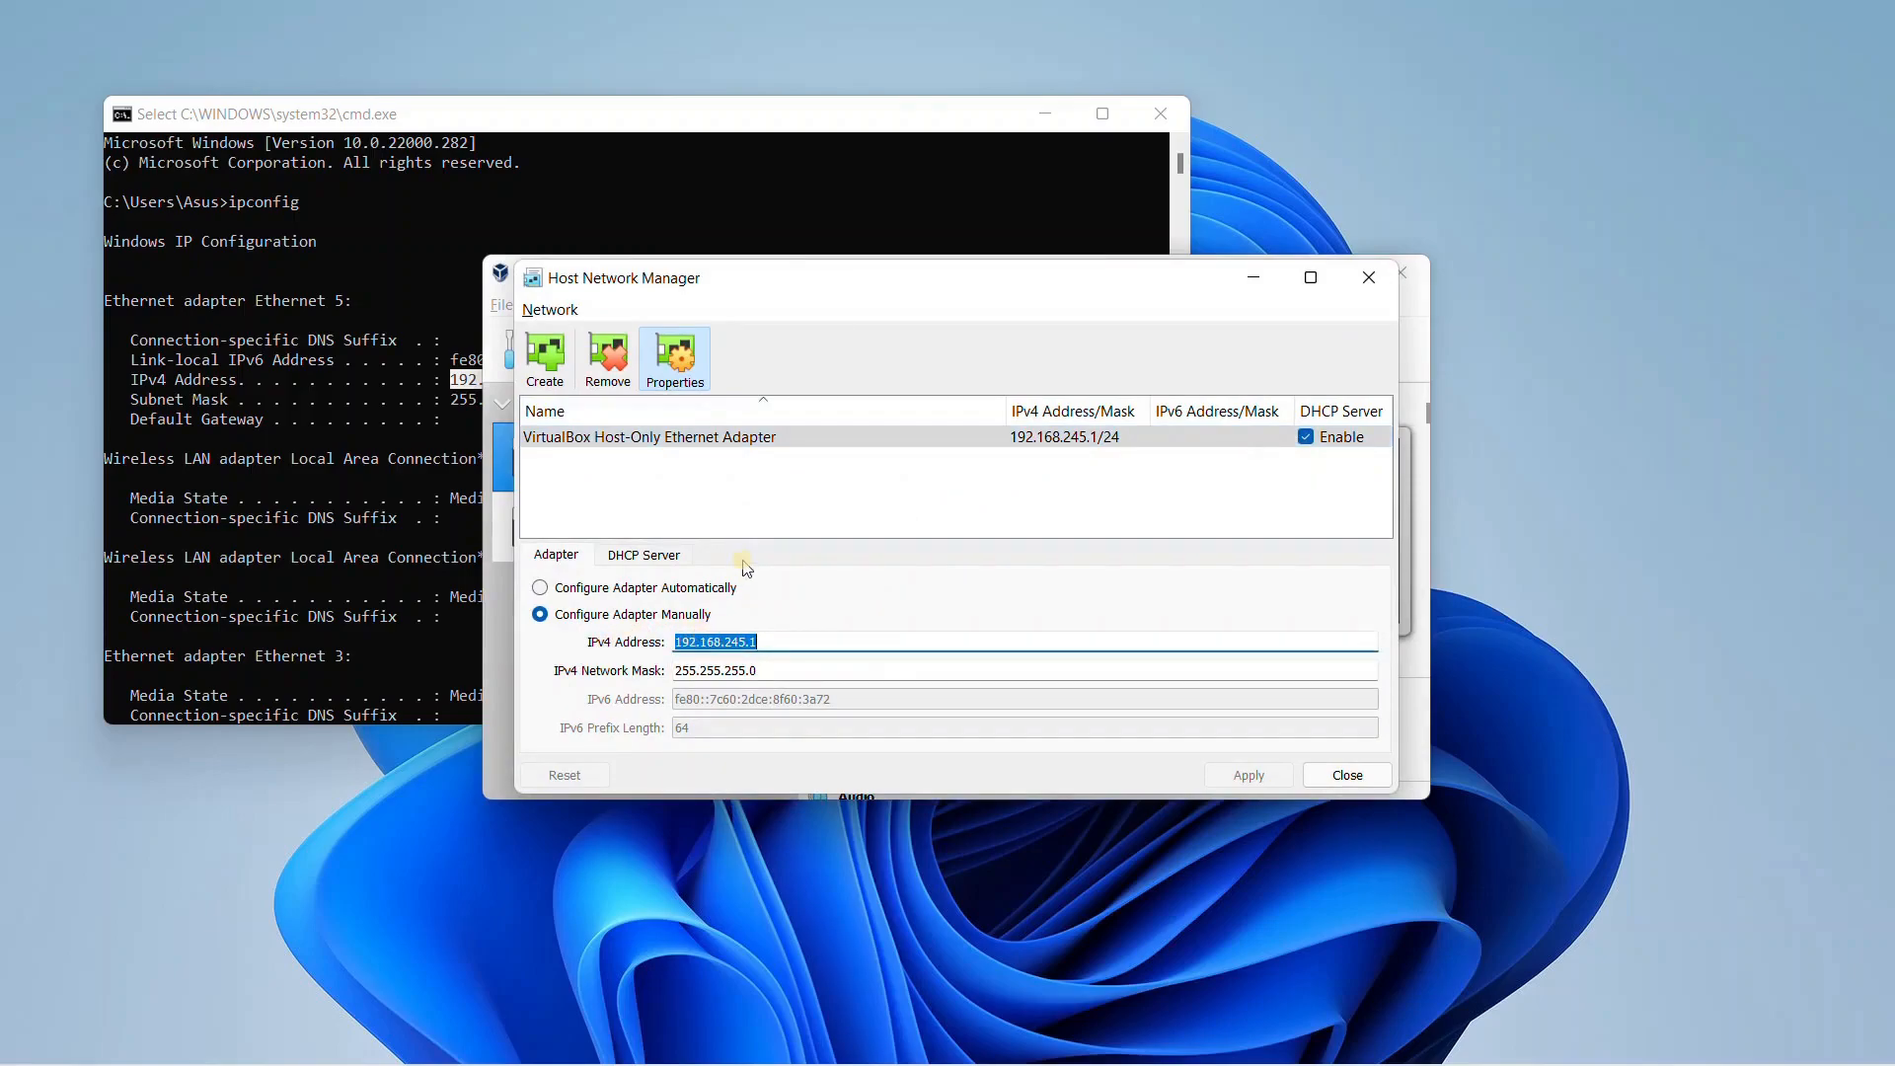
pyautogui.moveTo(840, 640)
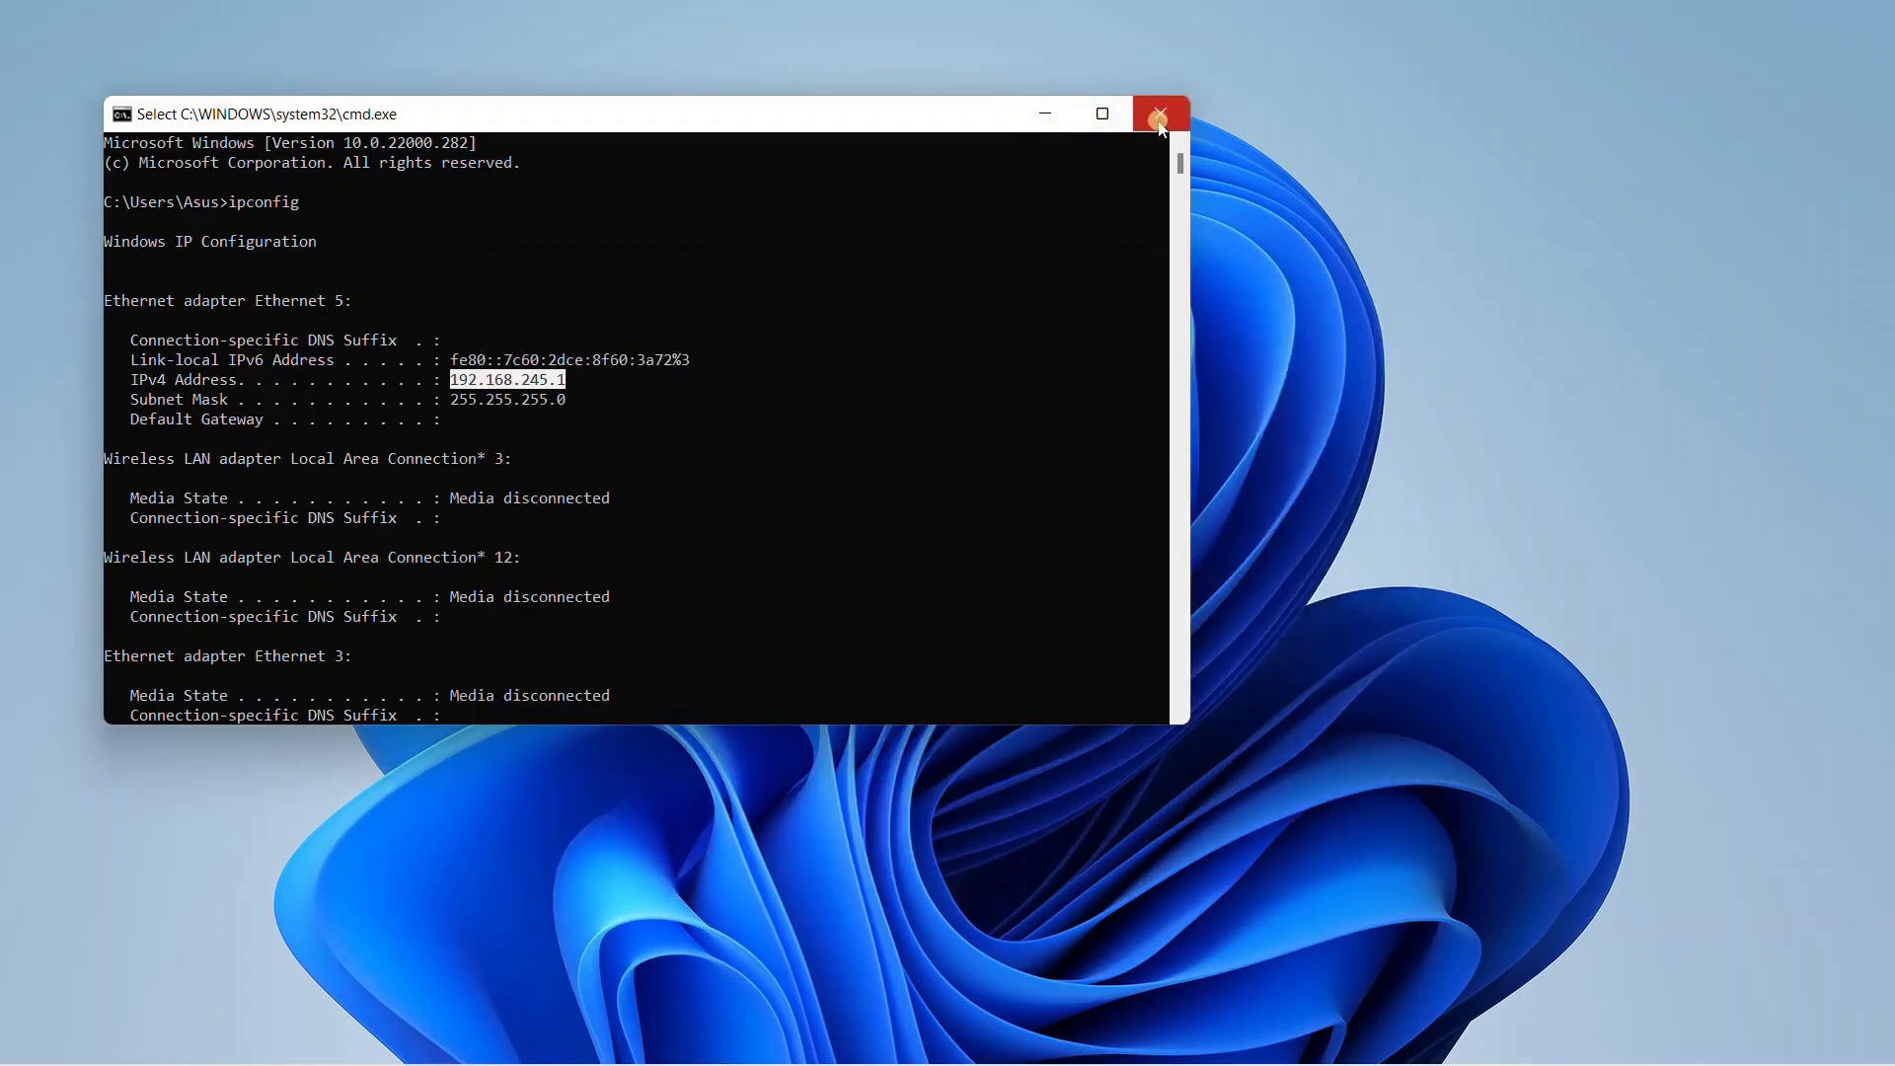
# Close Command Prompt and type cat /etc/elasticsearch/elasticsearch.yml in Ubuntu giu's terminal
pyautogui.click(1157, 112)
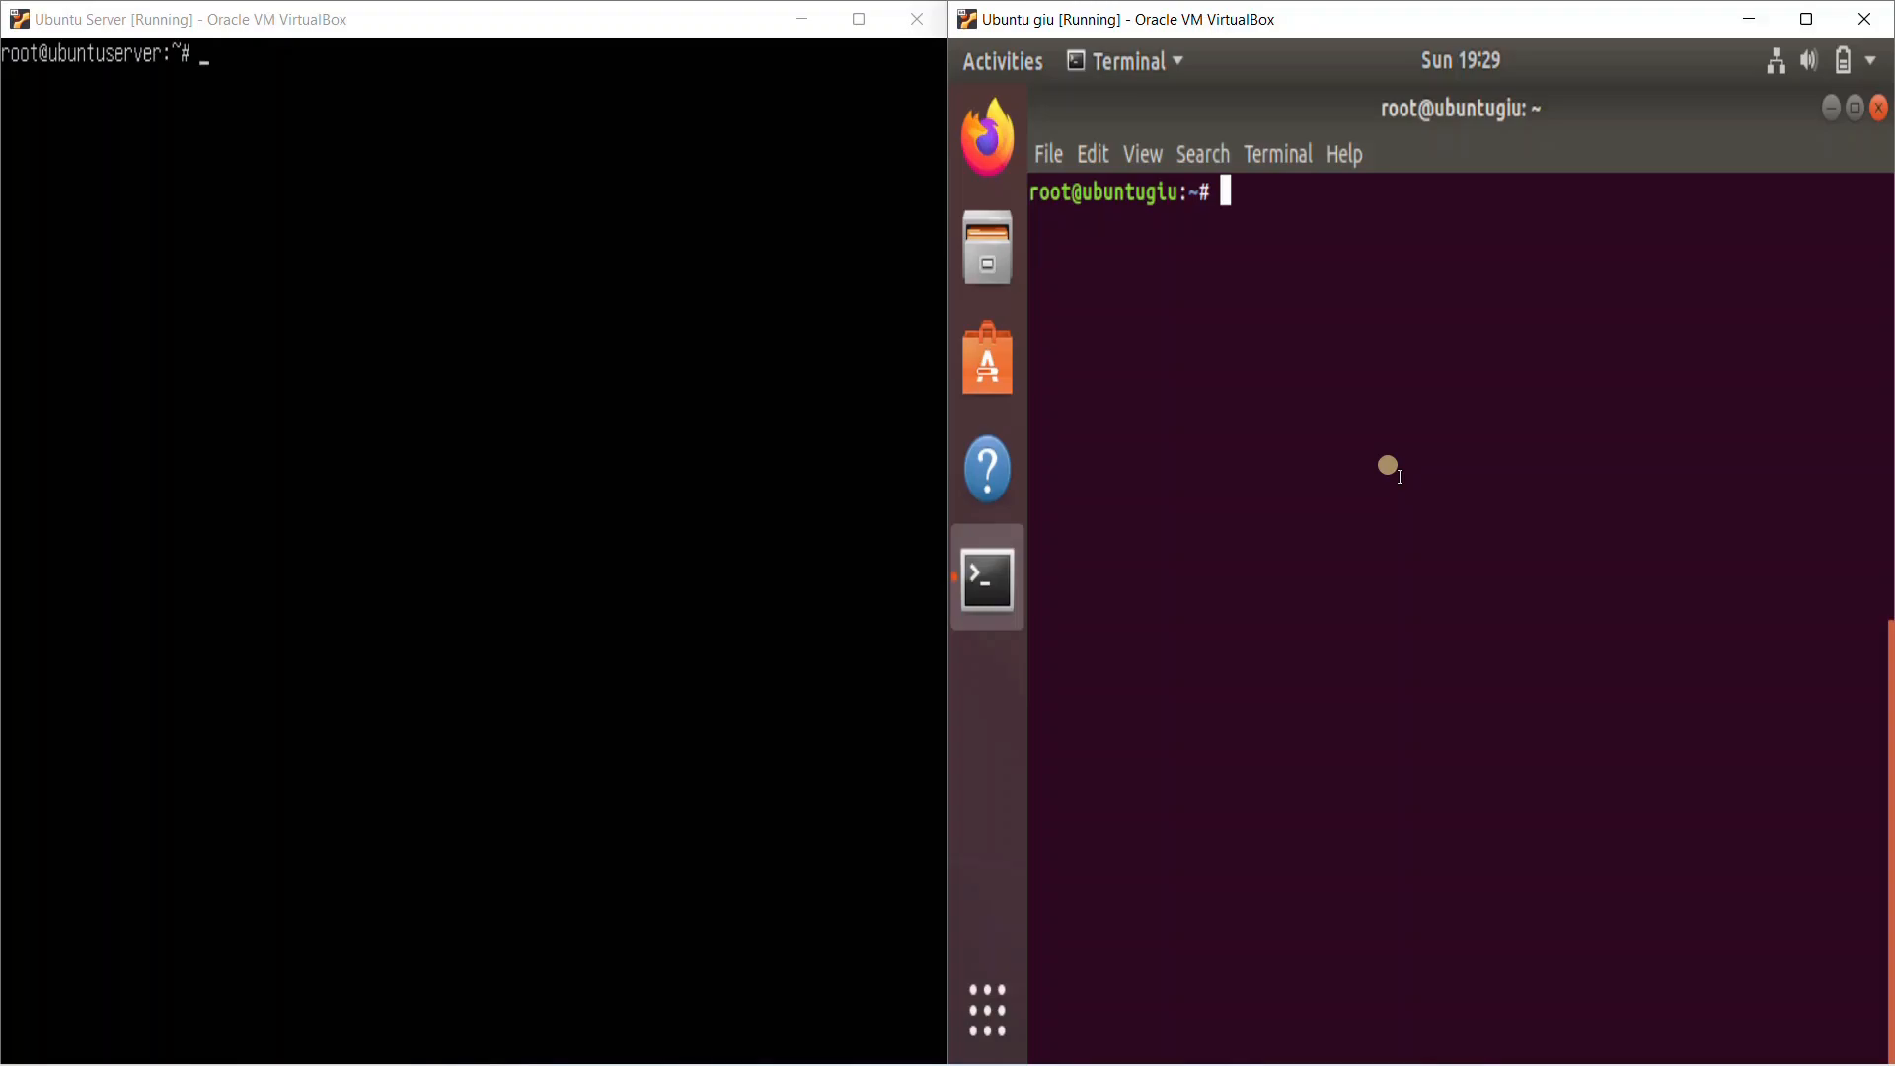
pyautogui.write('cat /e')
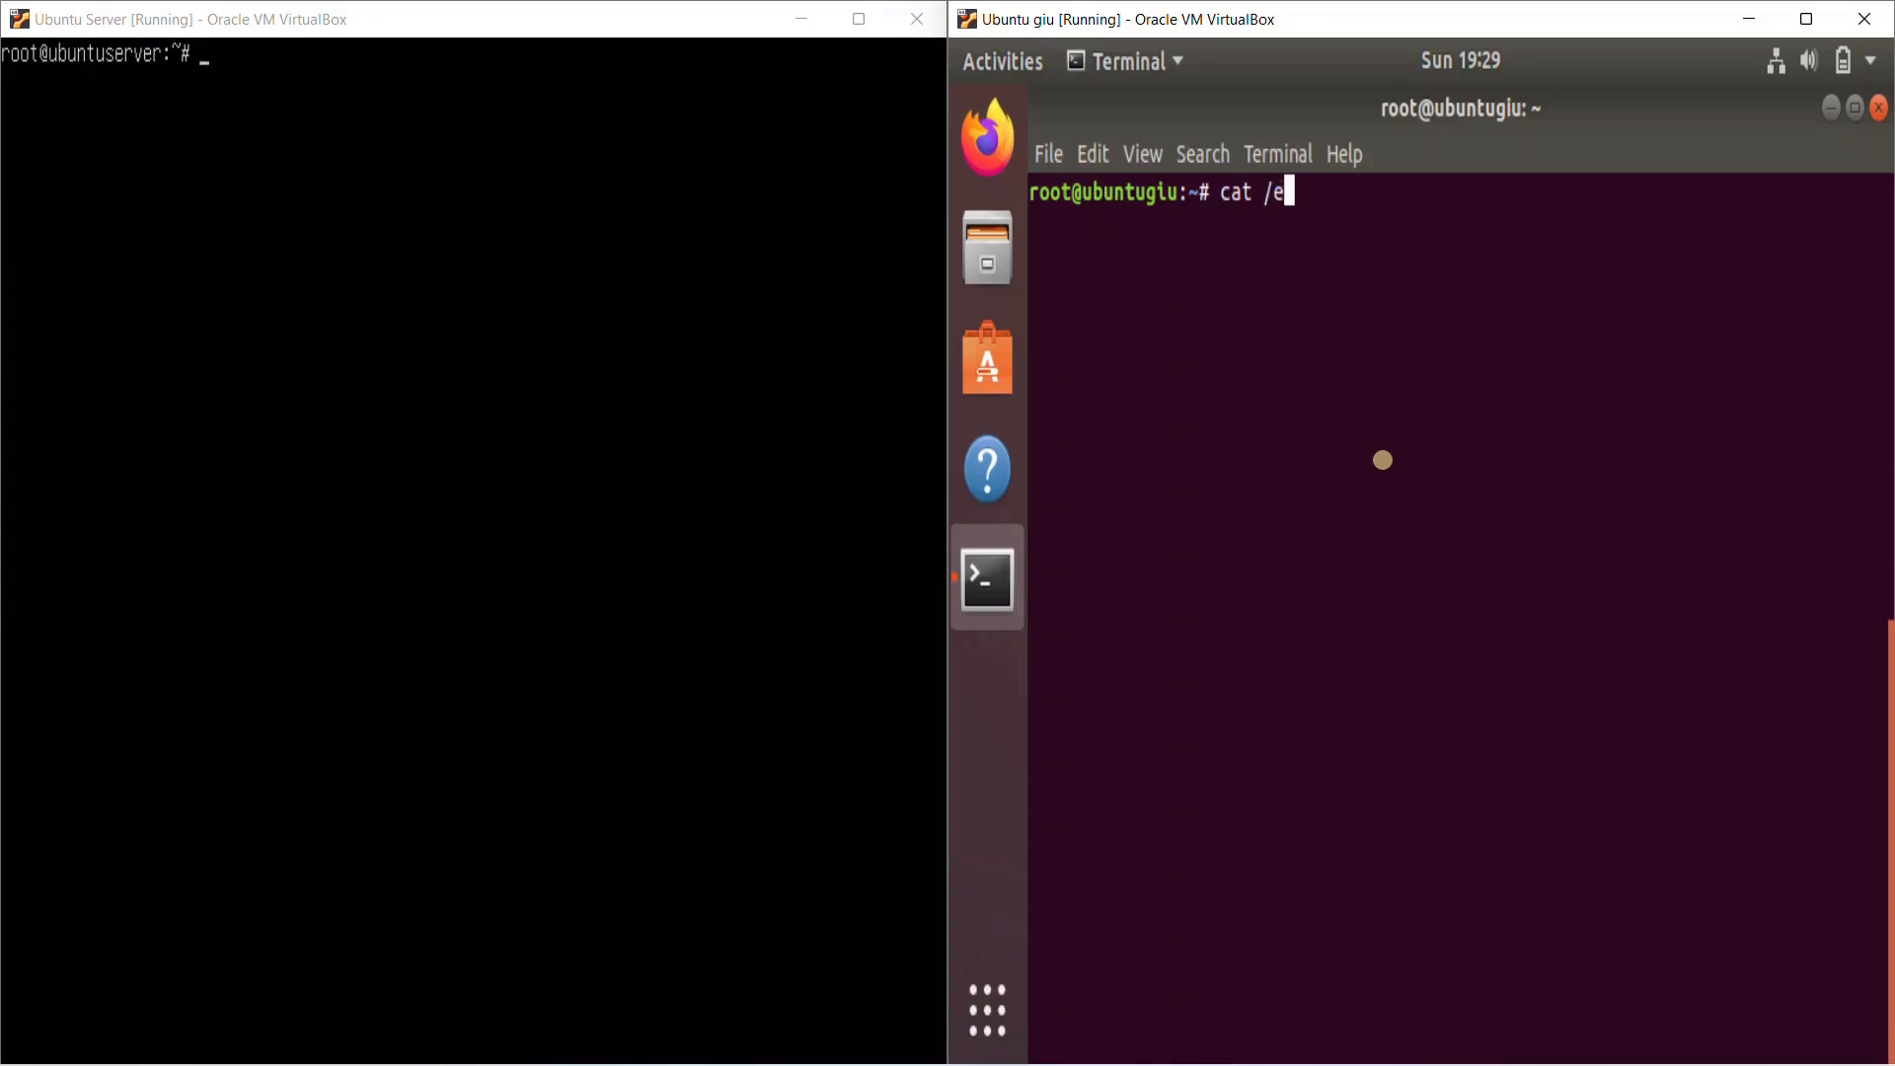
pyautogui.write('tc/elasticsearch/el')
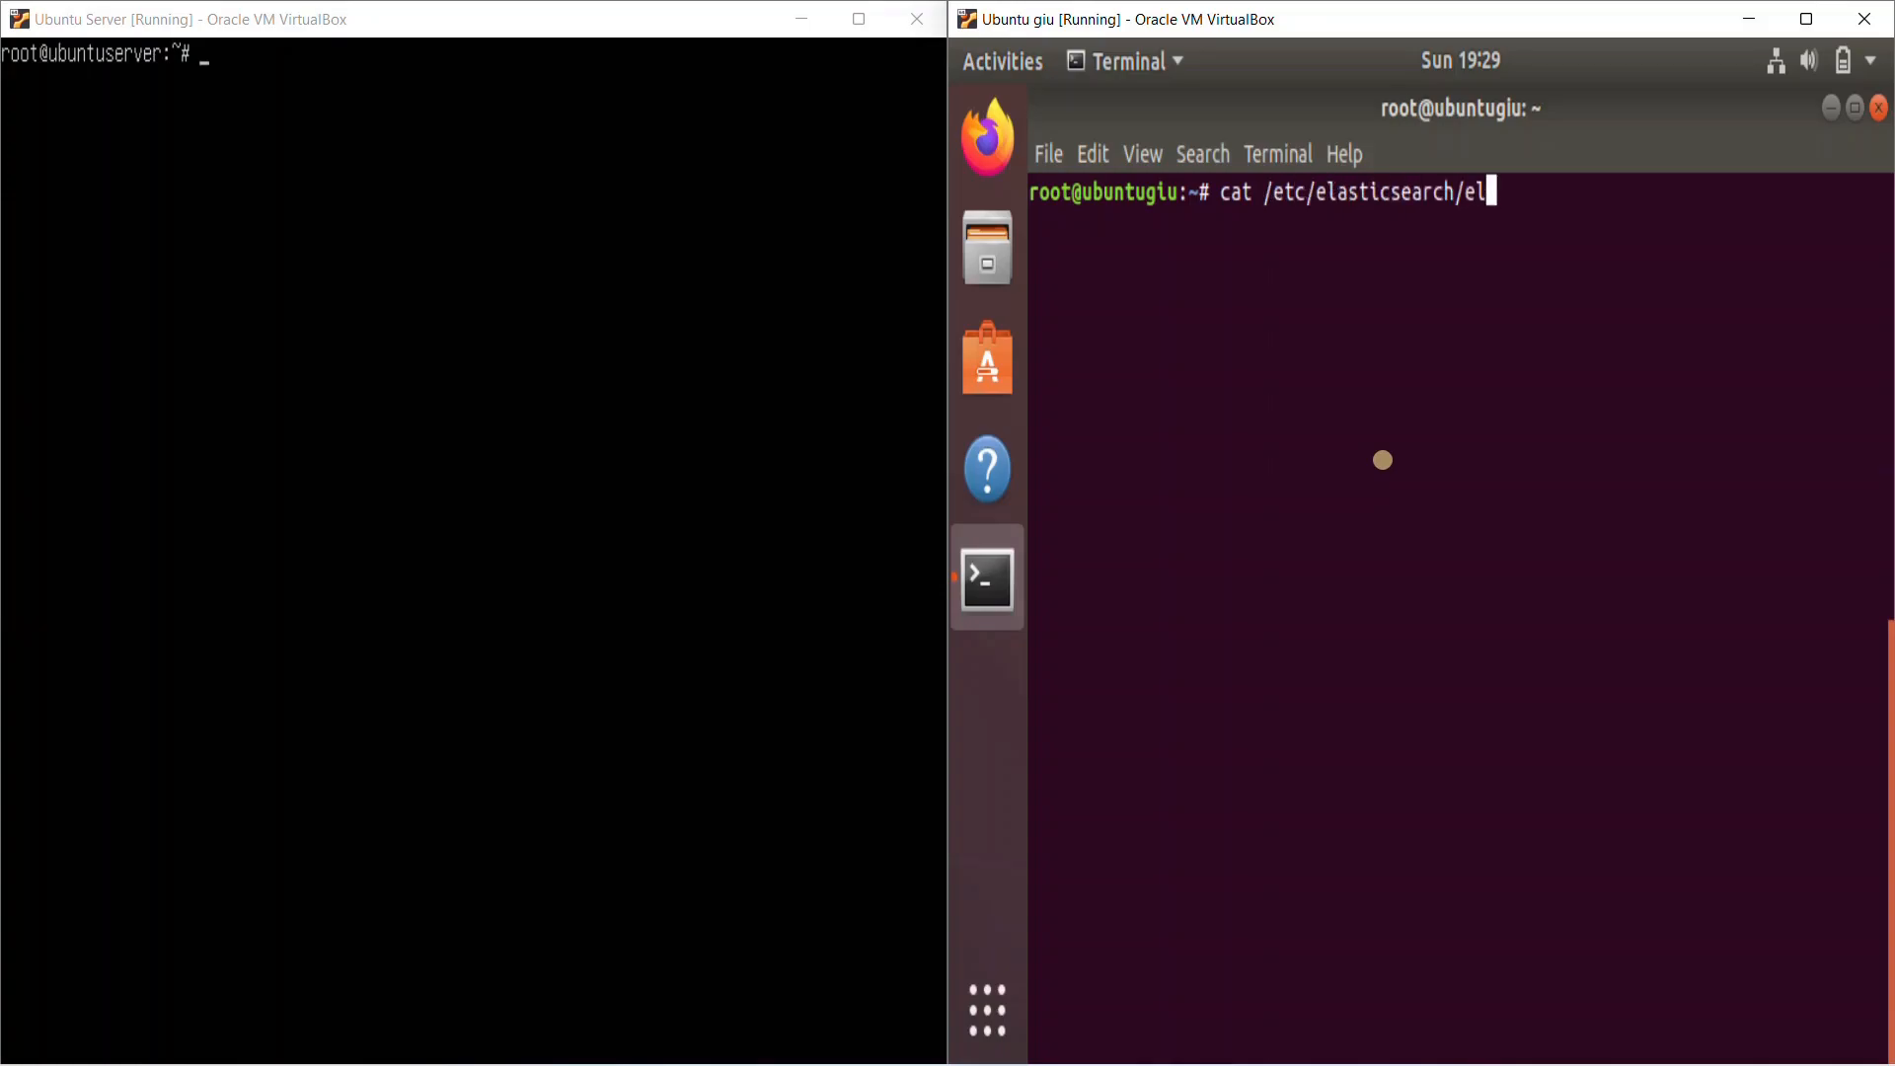
pyautogui.write('asticsearch.')
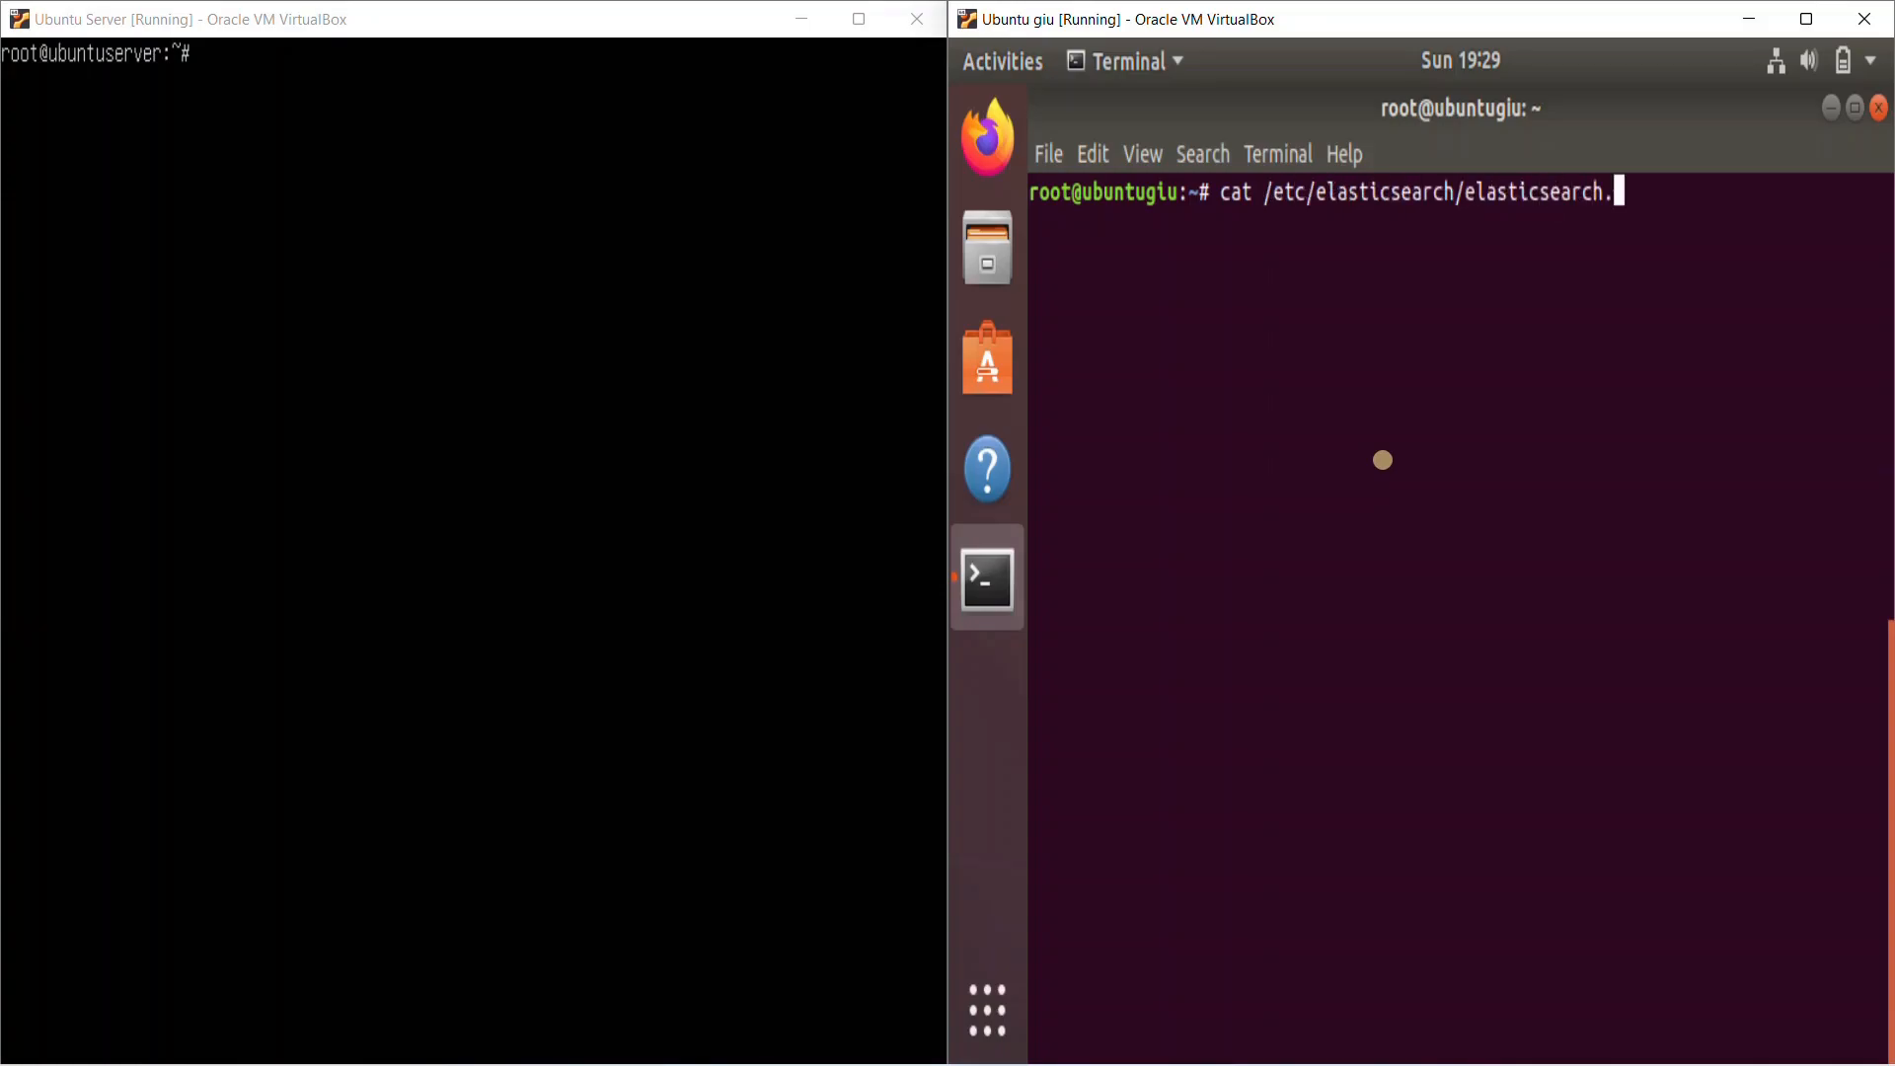
pyautogui.write('yml')
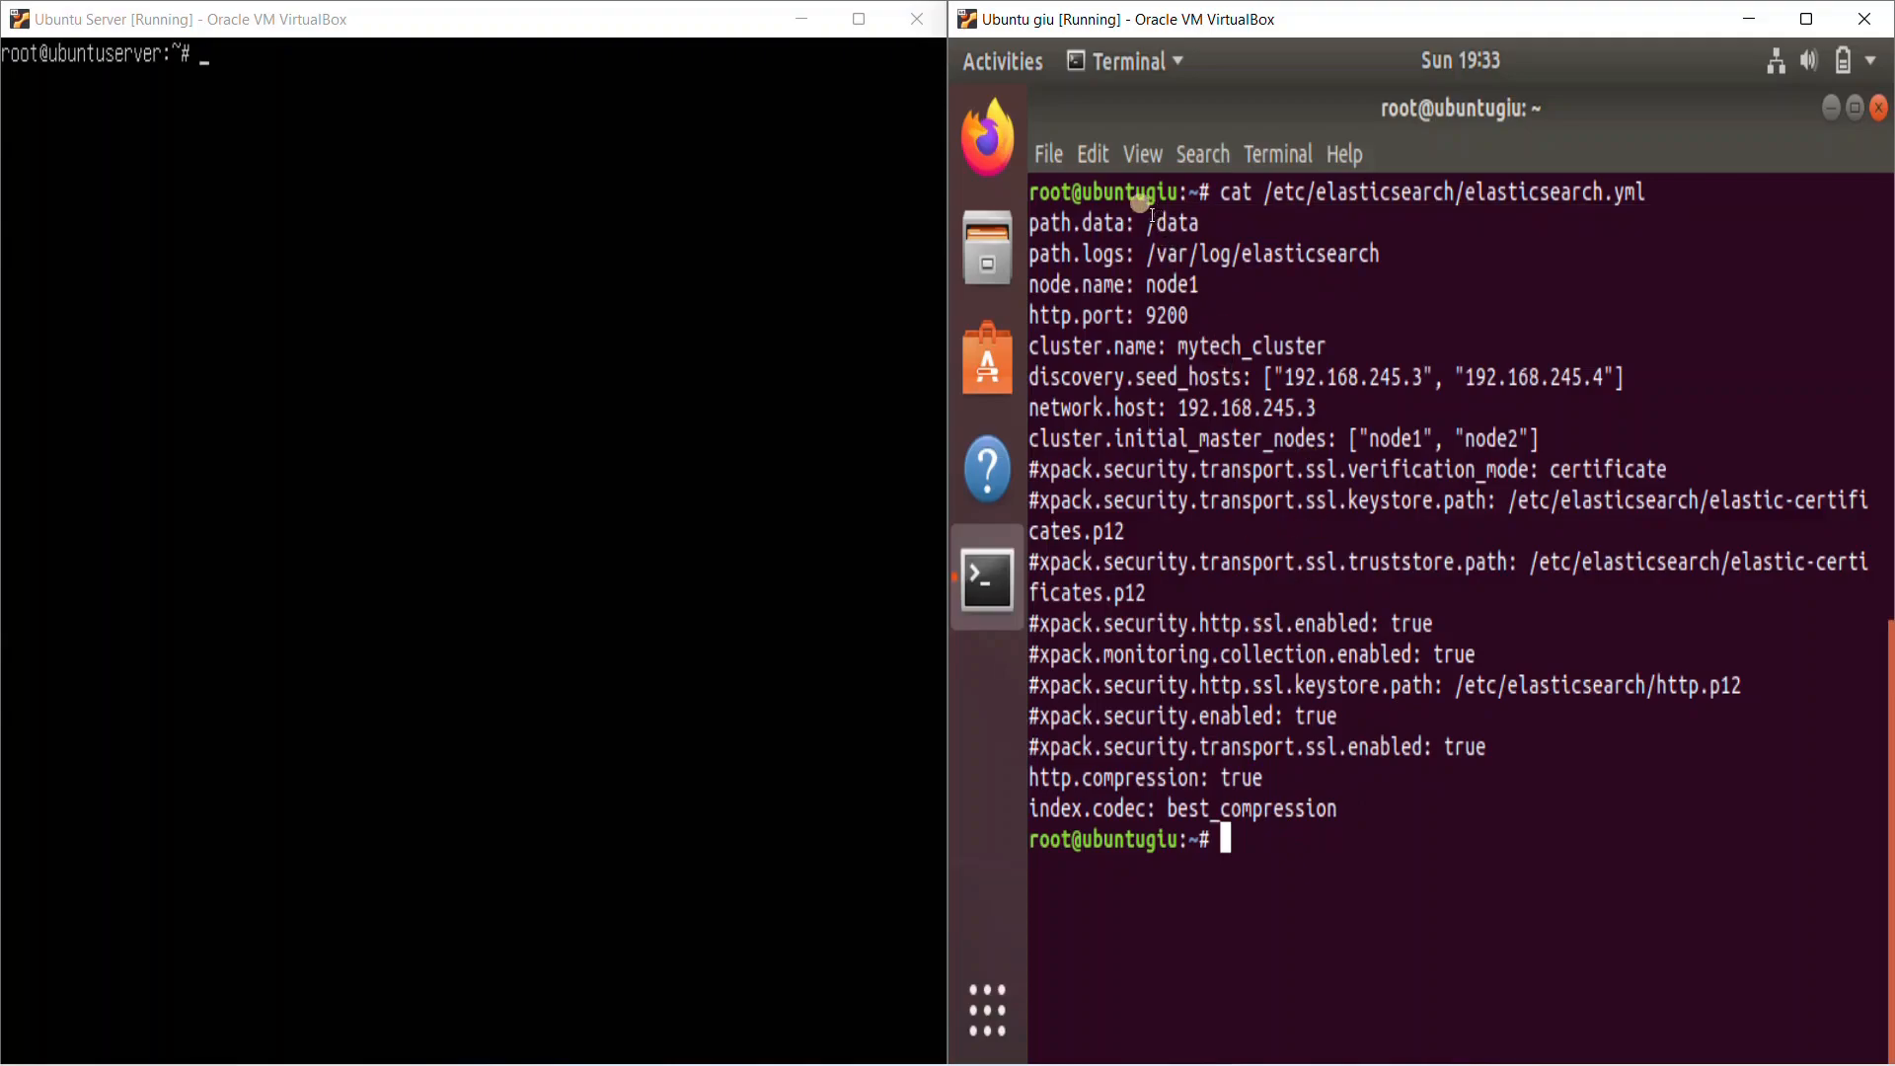
pyautogui.doubleClick(1169, 223)
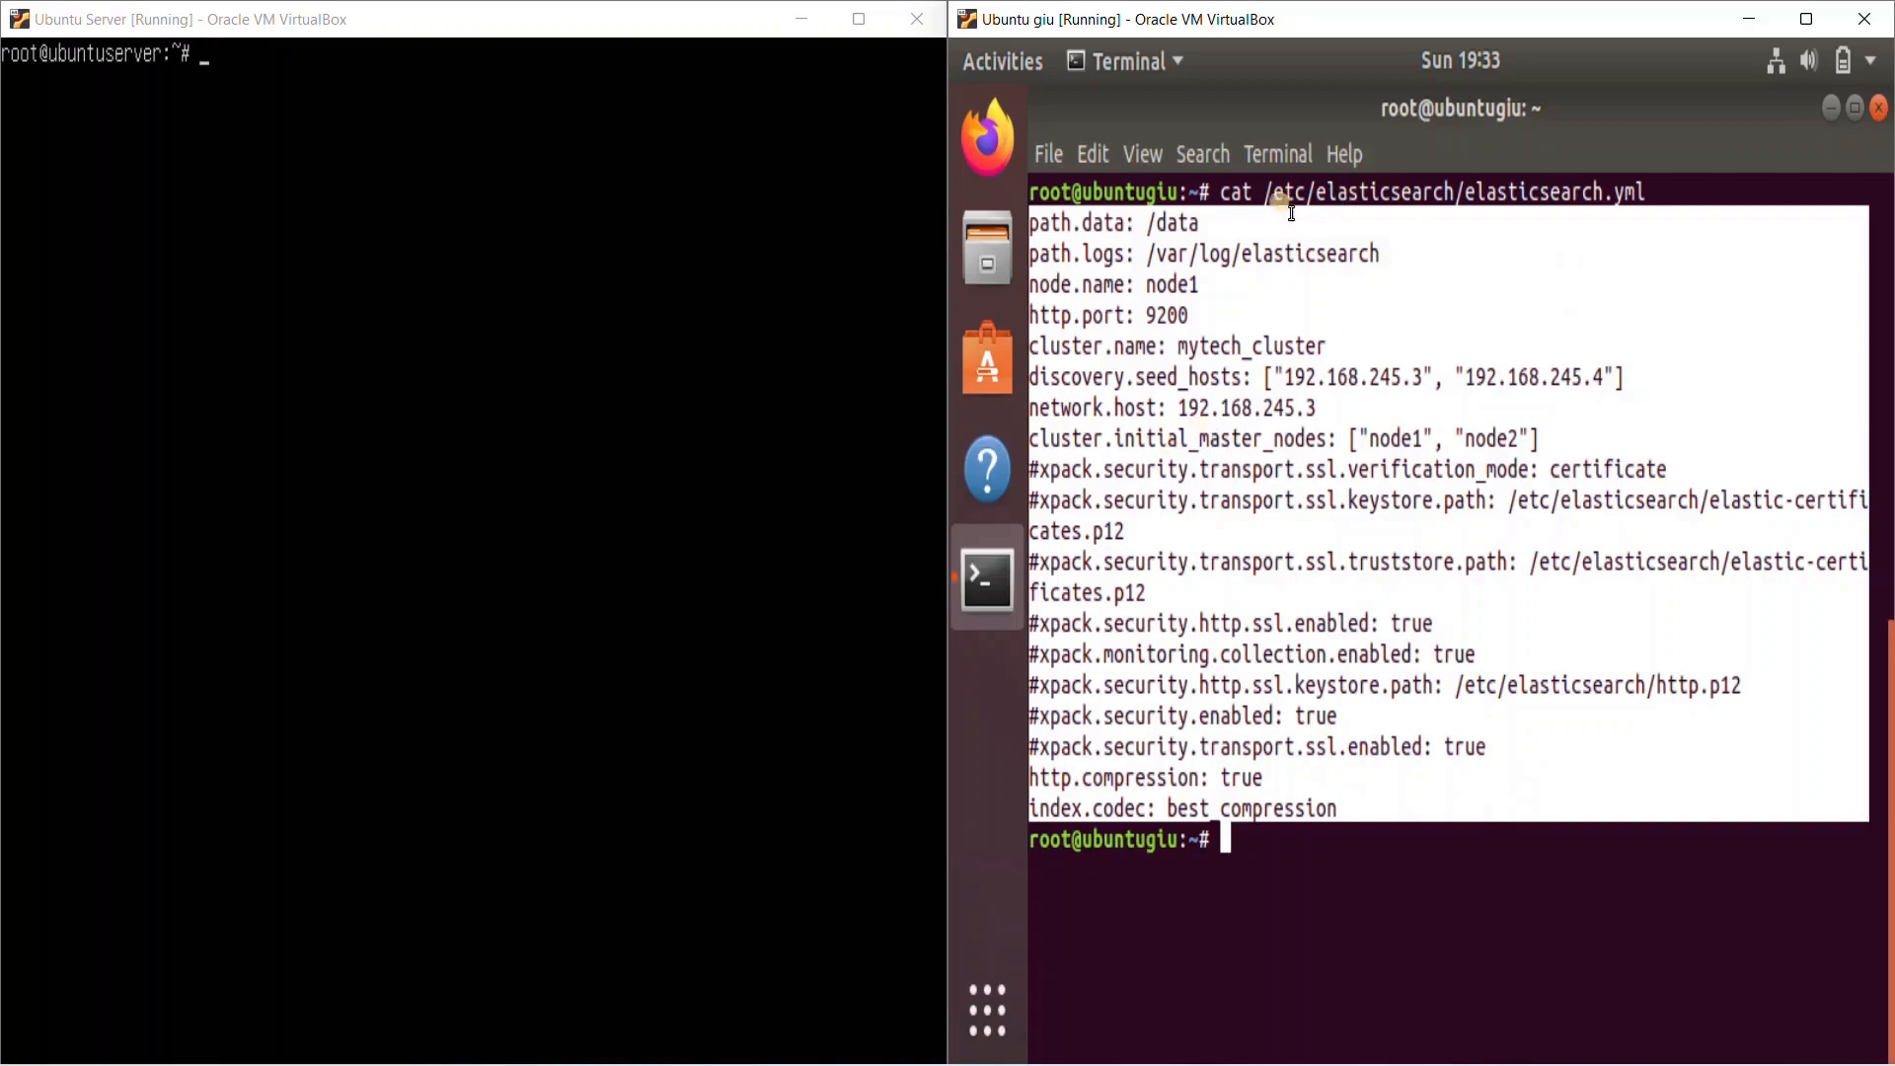
pyautogui.moveTo(1495, 182)
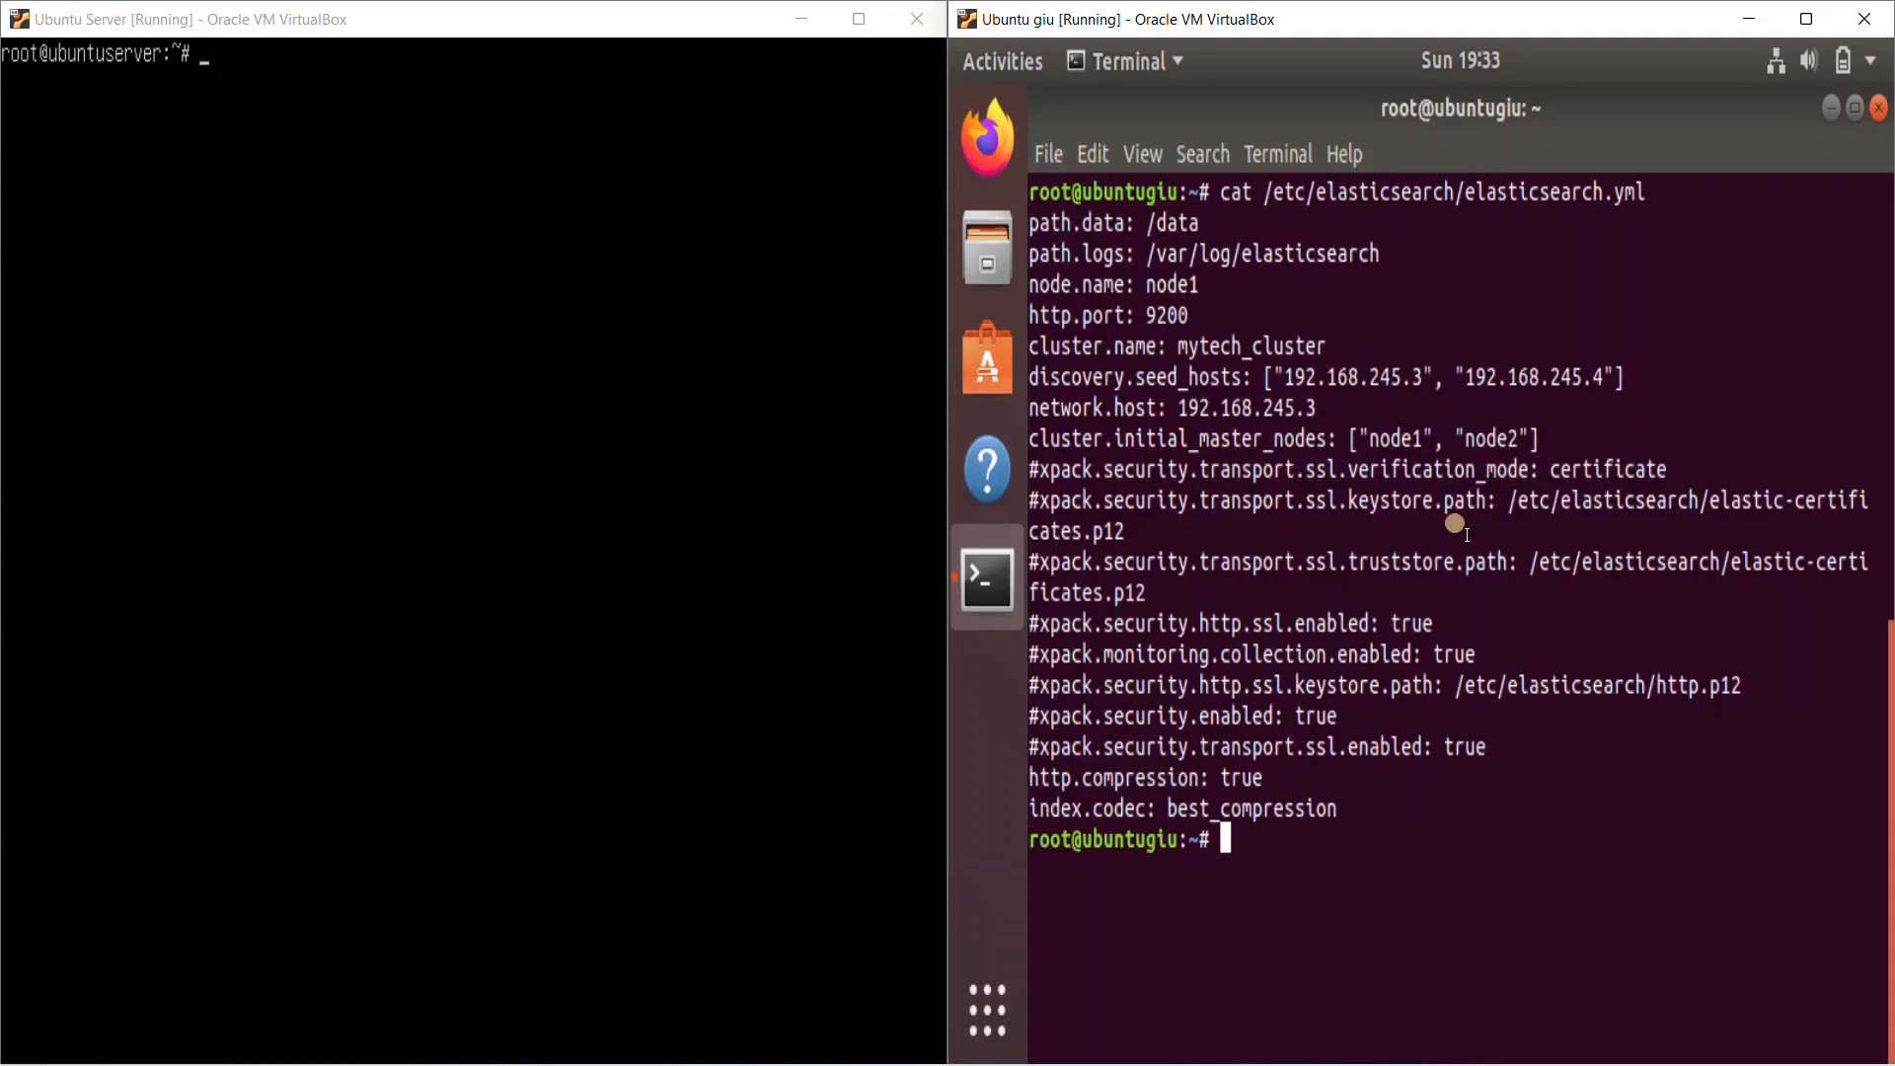
# Type a dpkg -i command for the Elasticsearch 7.15.0 .deb under /mnt/myfiles
pyautogui.write('d[kg -i /')
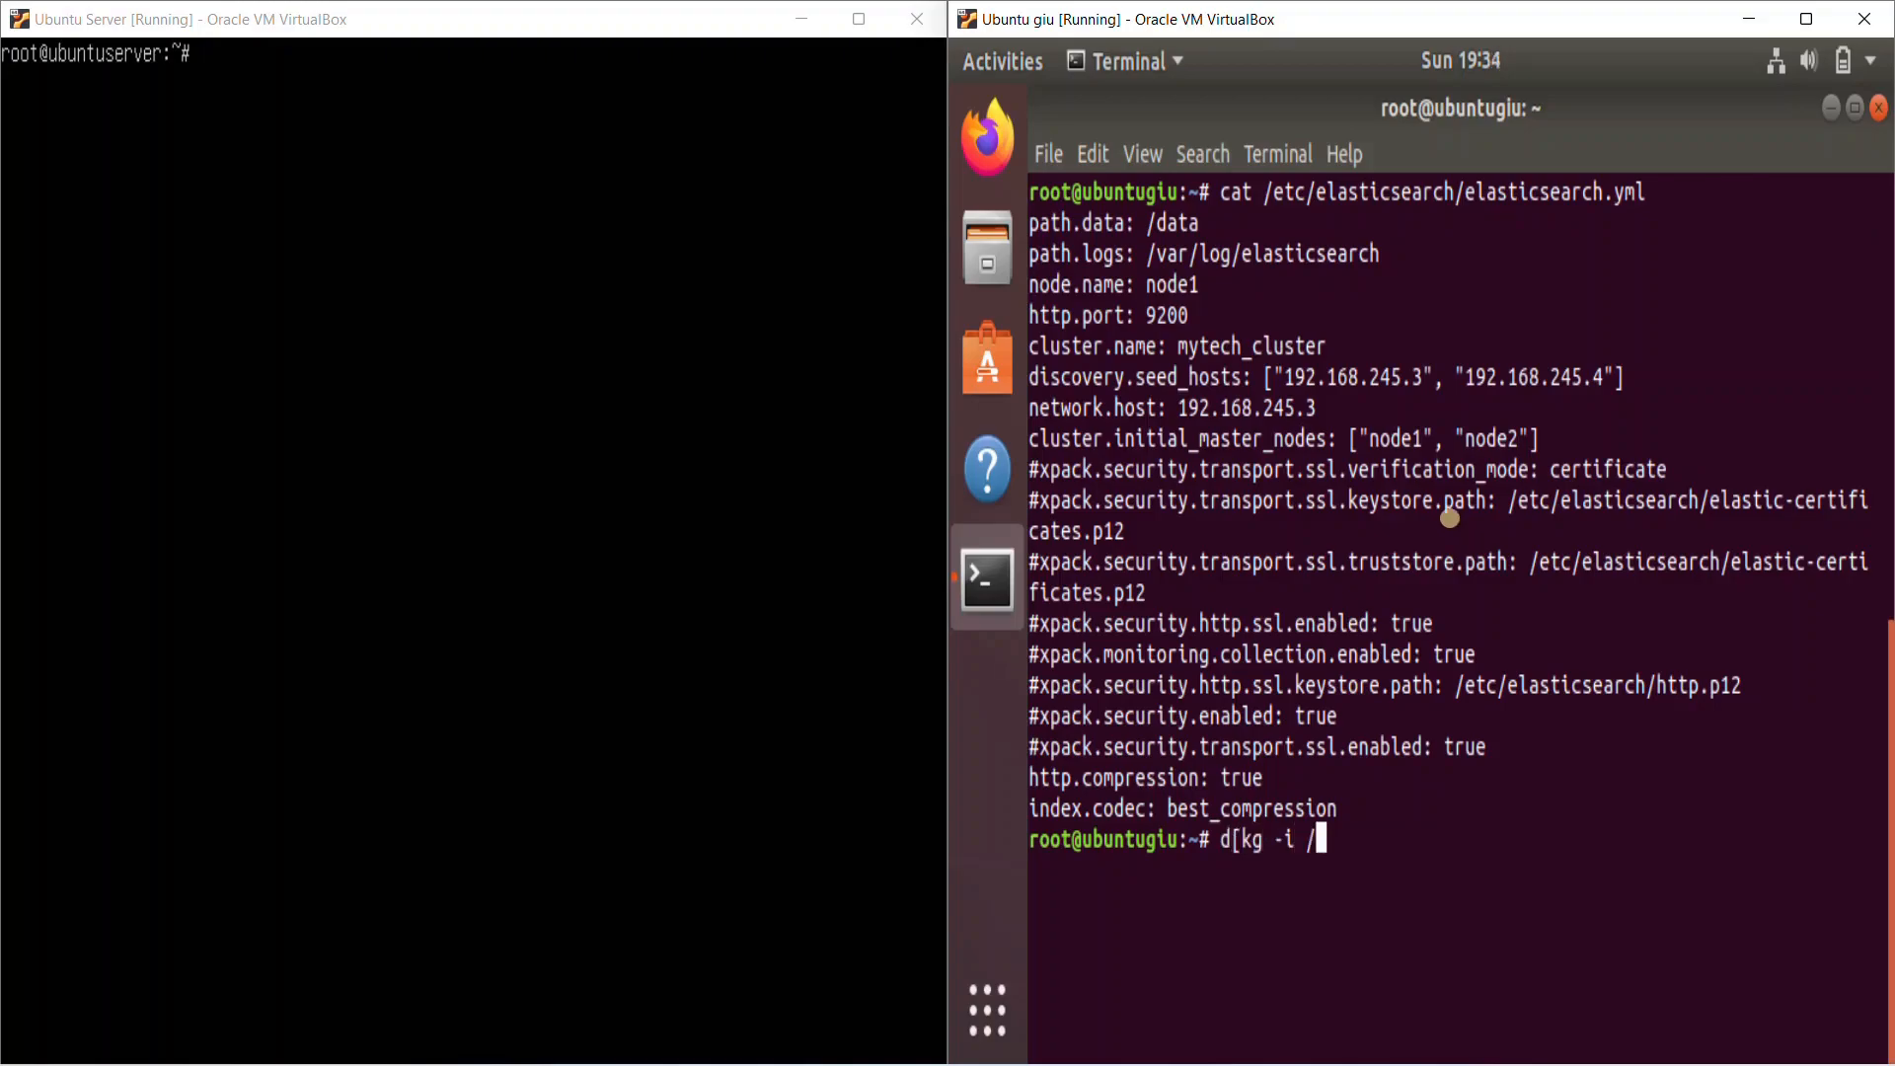
pyautogui.write('mytech/m')
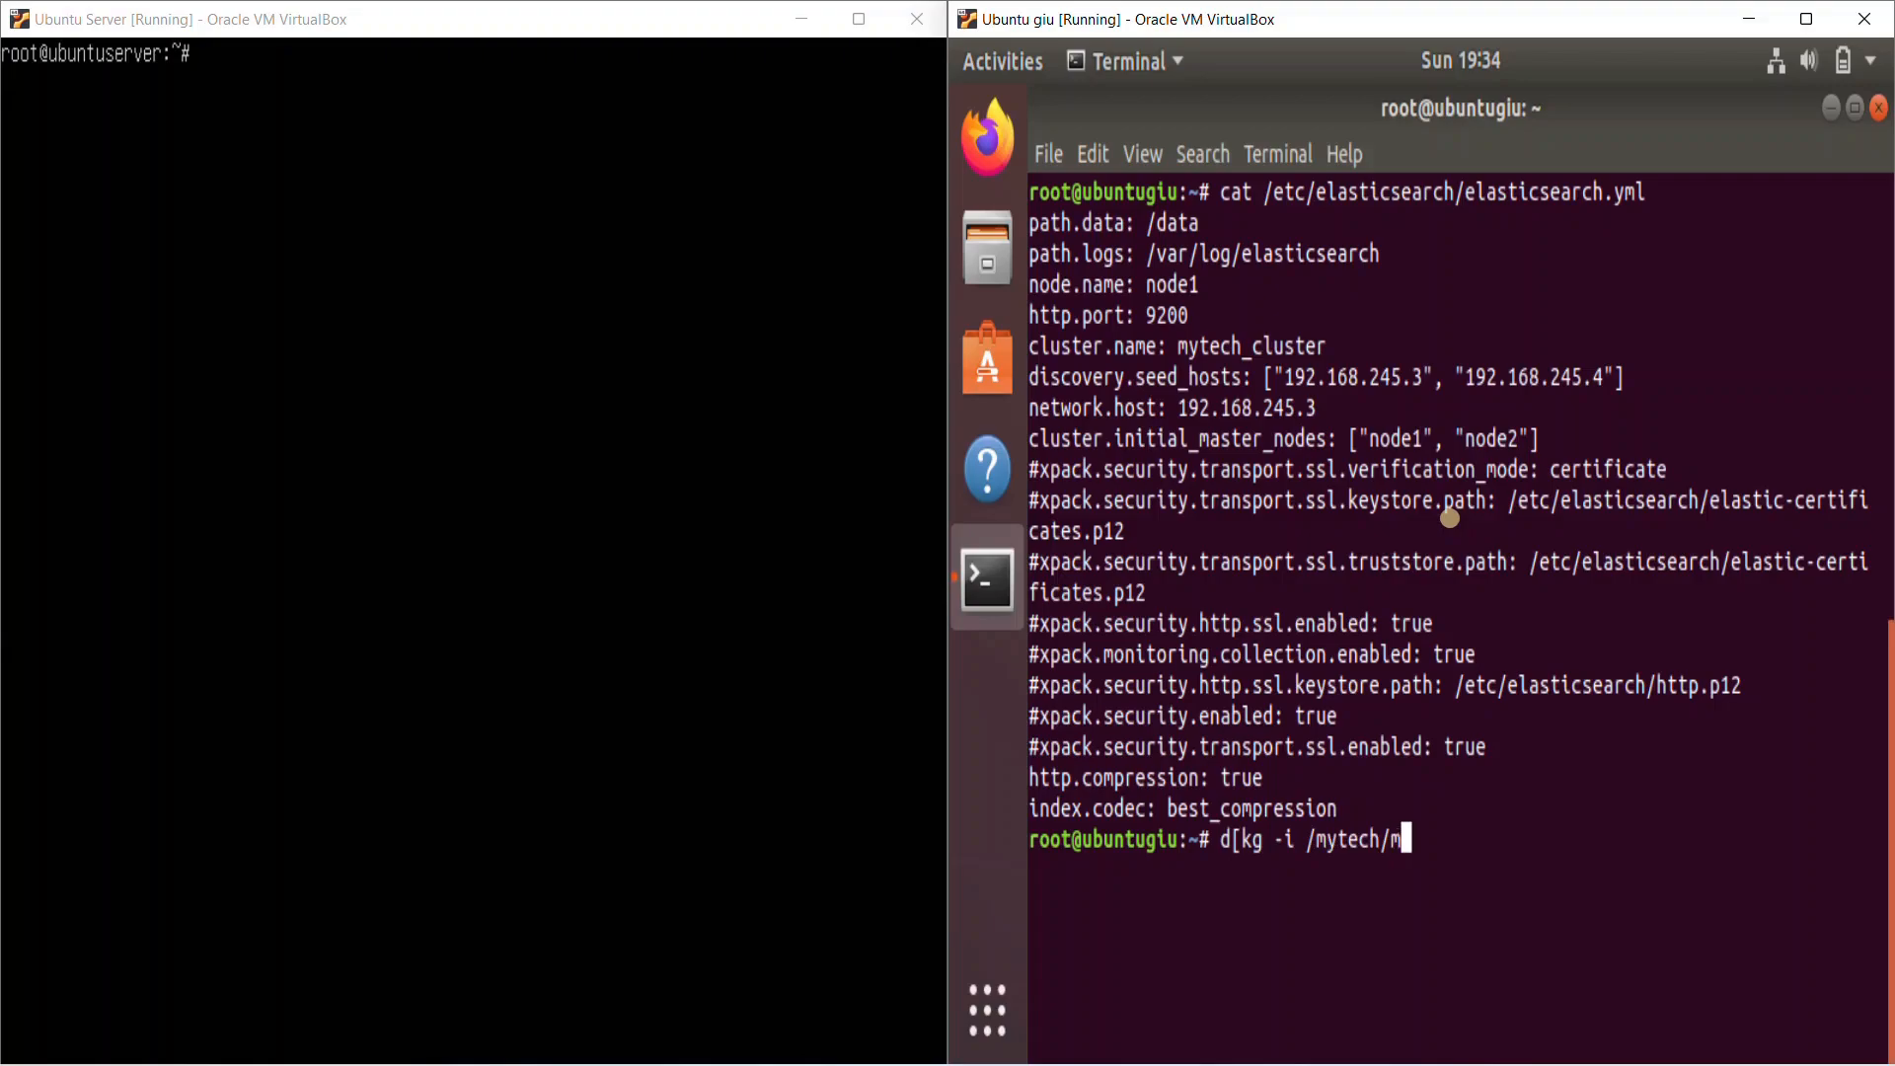
pyautogui.press('BackSpace')
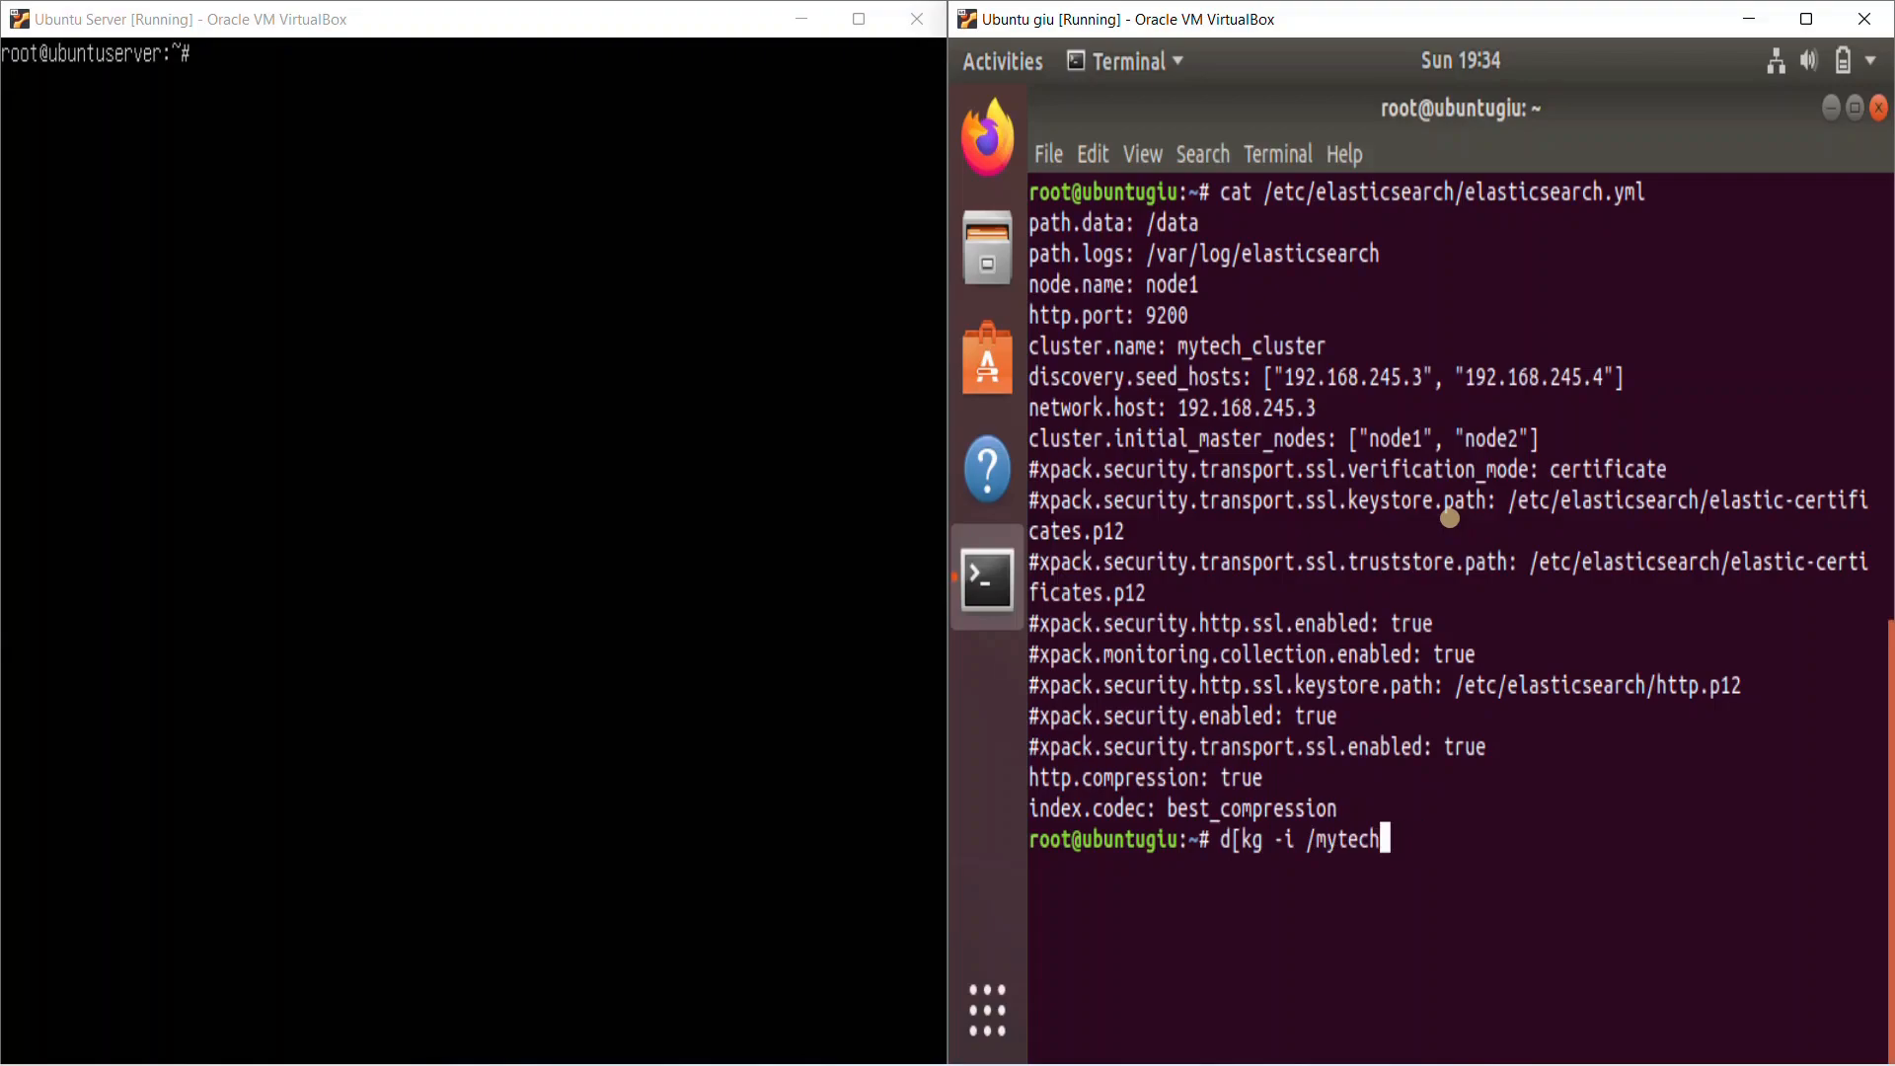
pyautogui.write('mnt/')
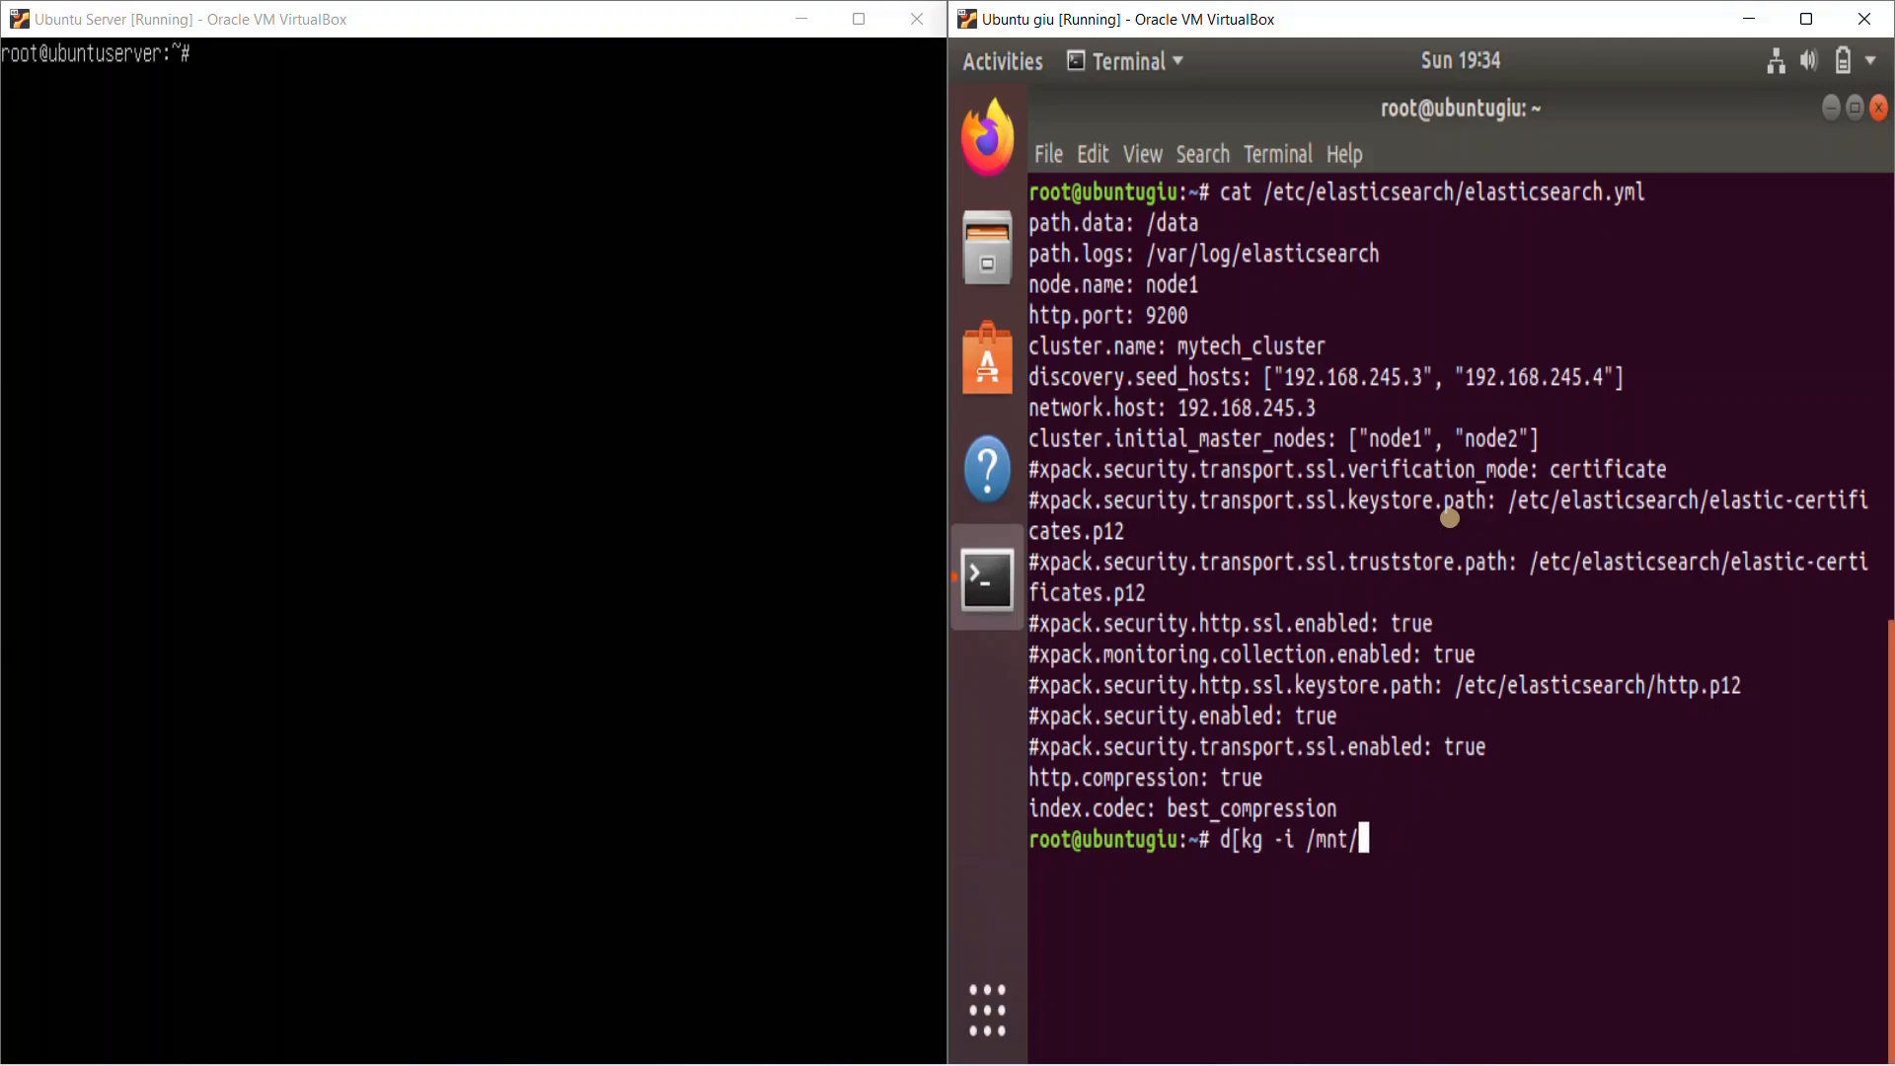
pyautogui.write('myfiles/elasticsearch')
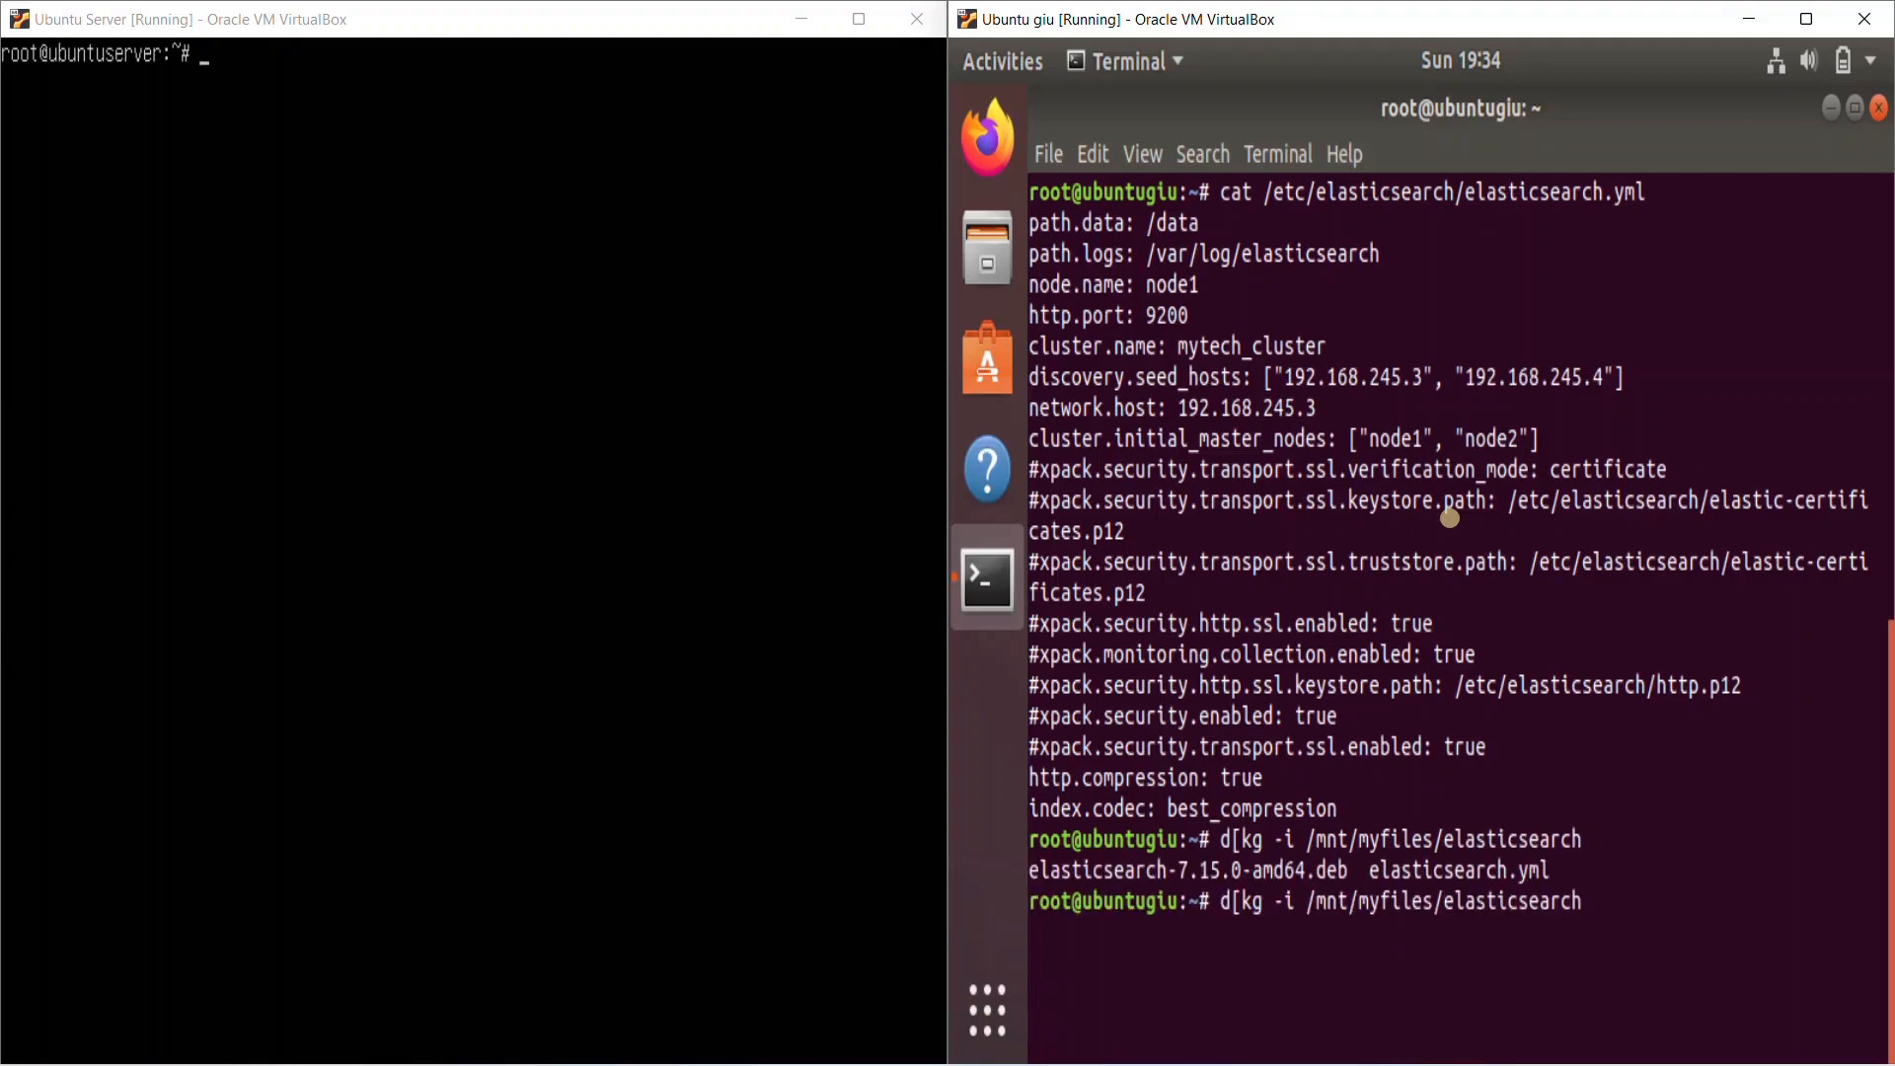
pyautogui.write('-7.15.0-amd64.deb')
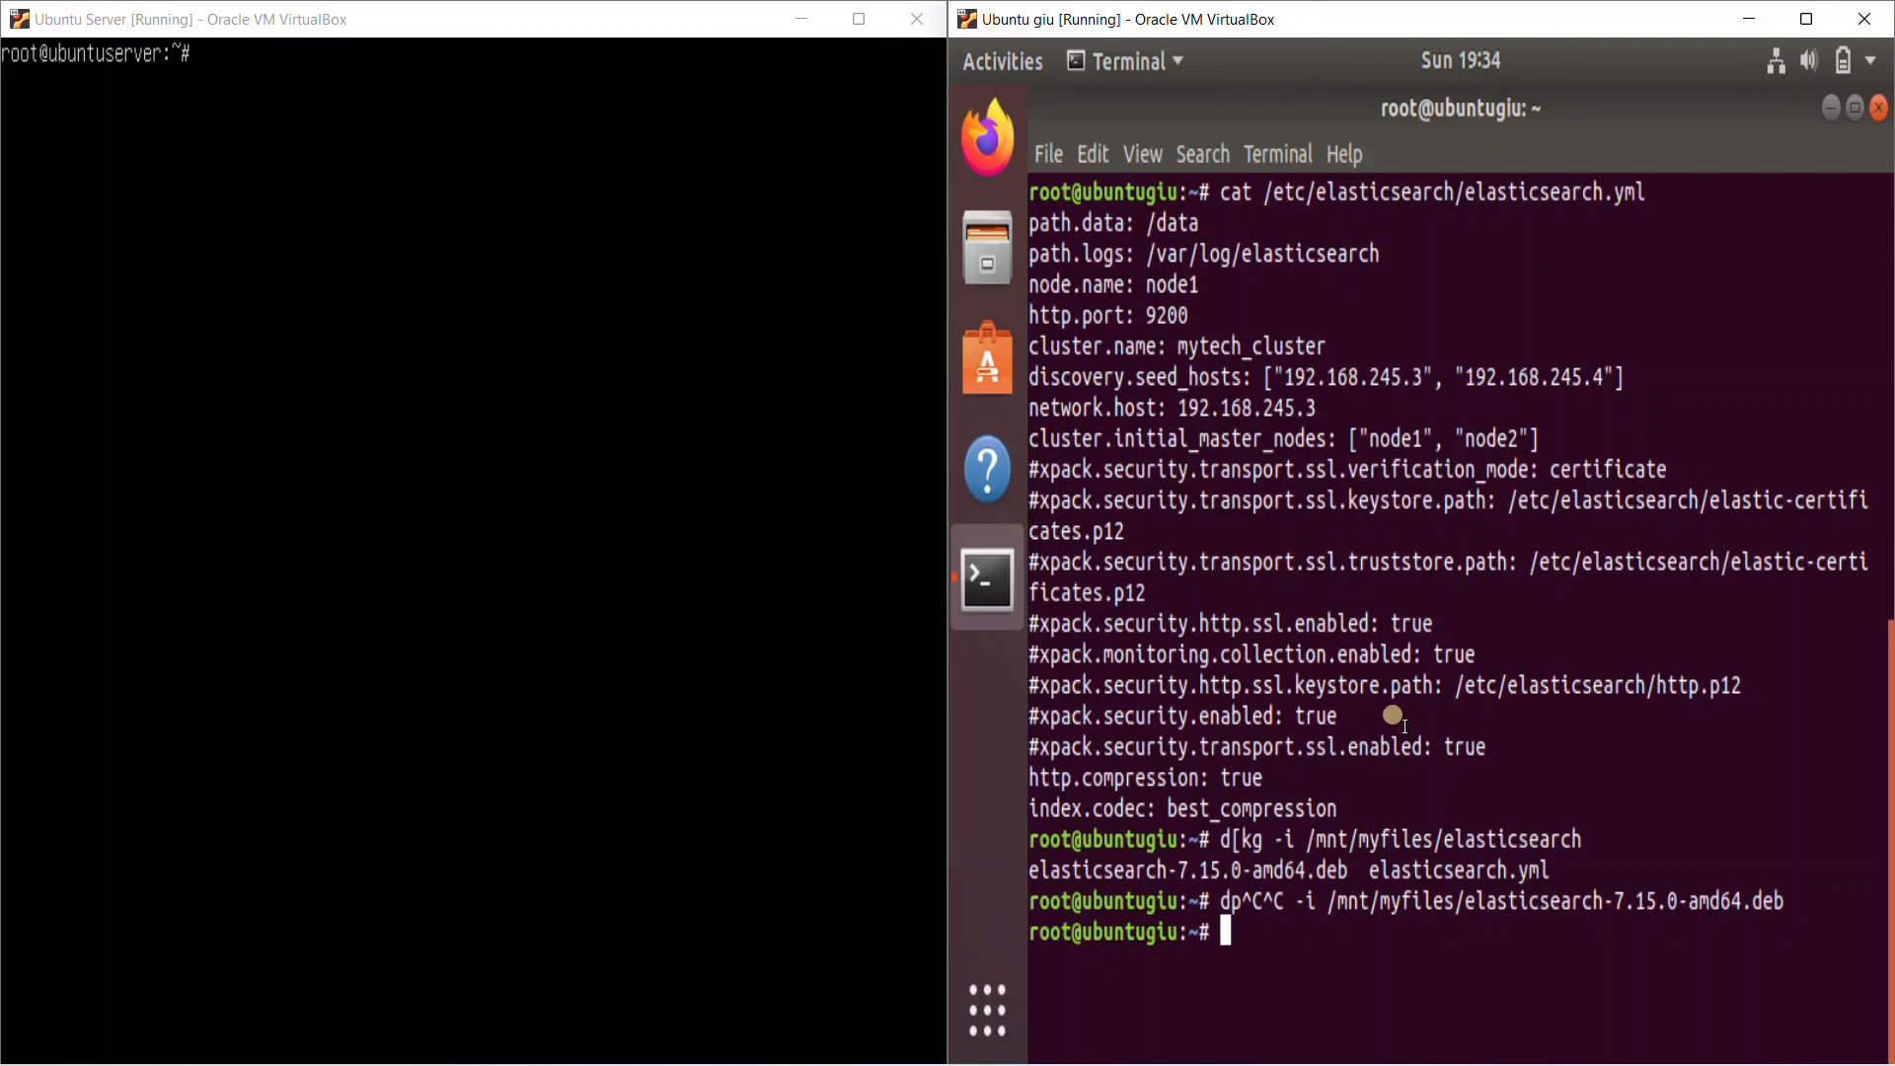
# Highlight node name node1 and cluster name mytech_cluster, then begin an rm -rf command
pyautogui.doubleClick(1170, 285)
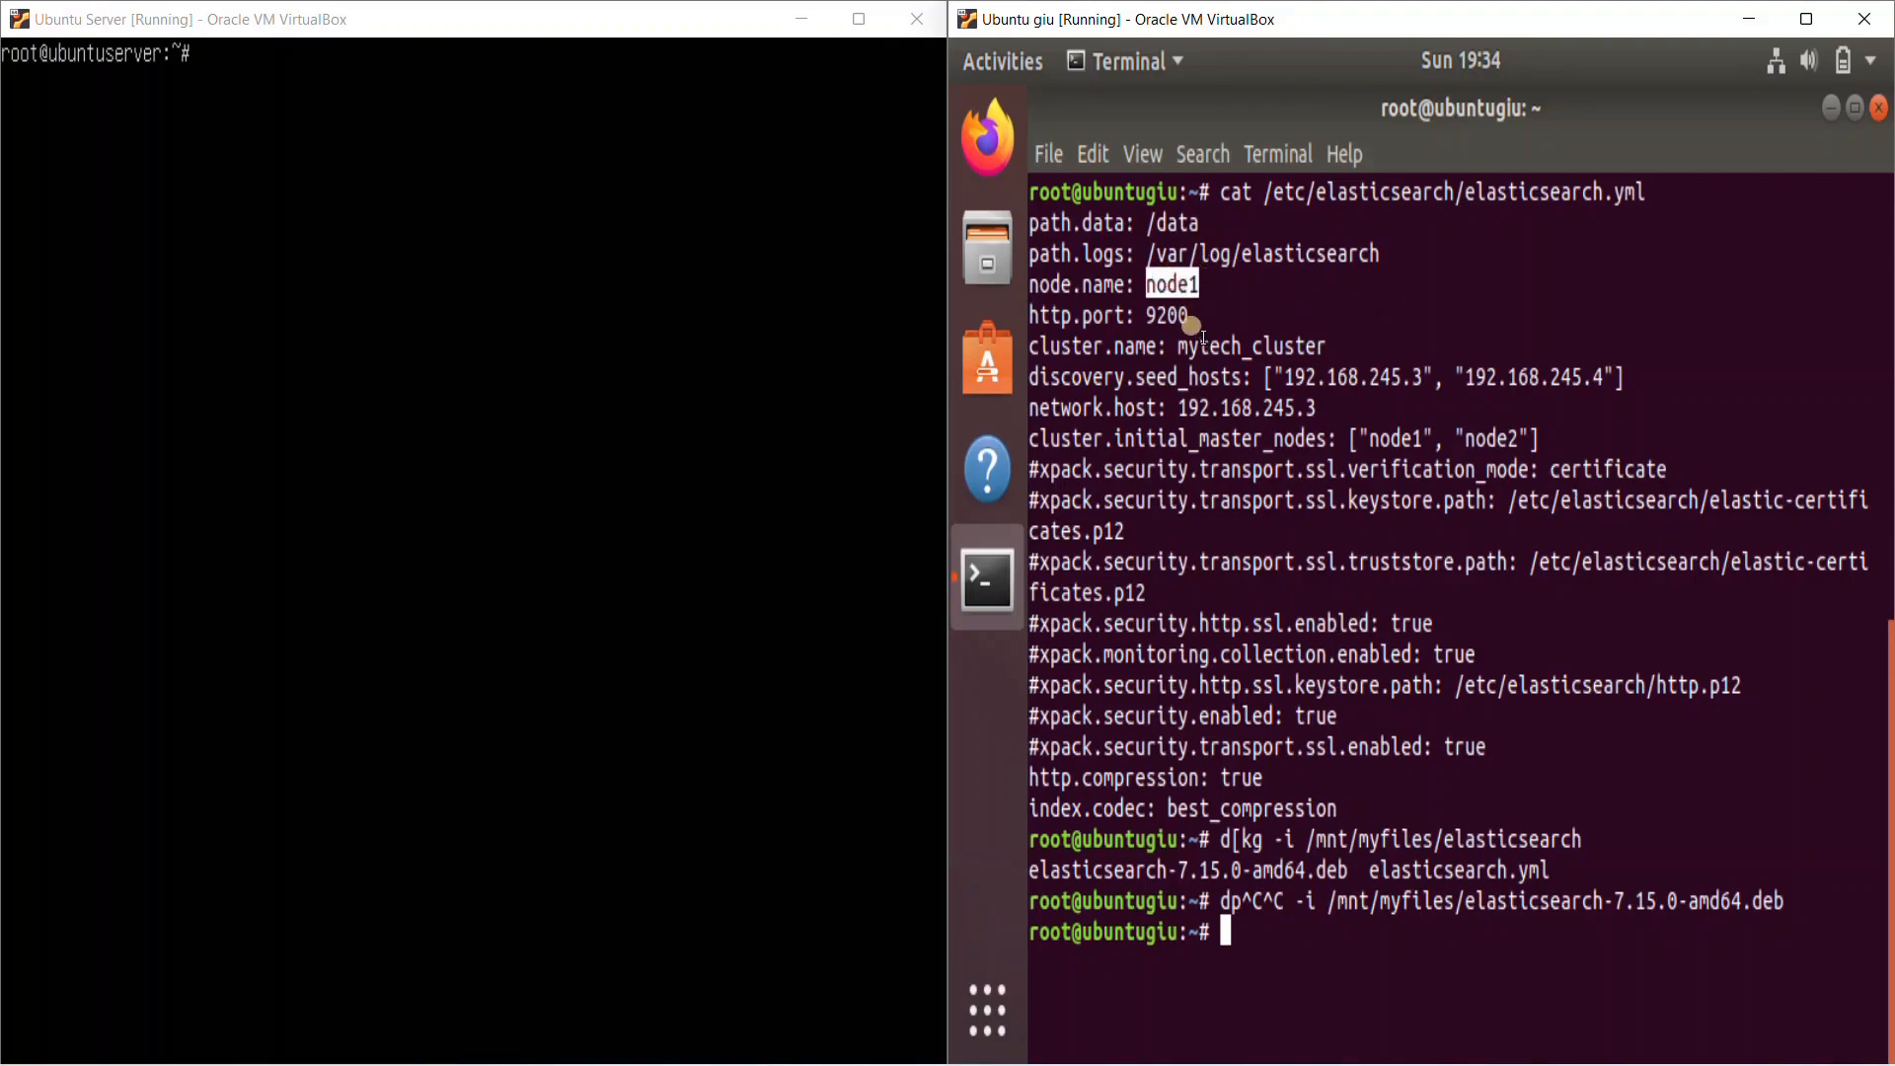
pyautogui.doubleClick(1248, 346)
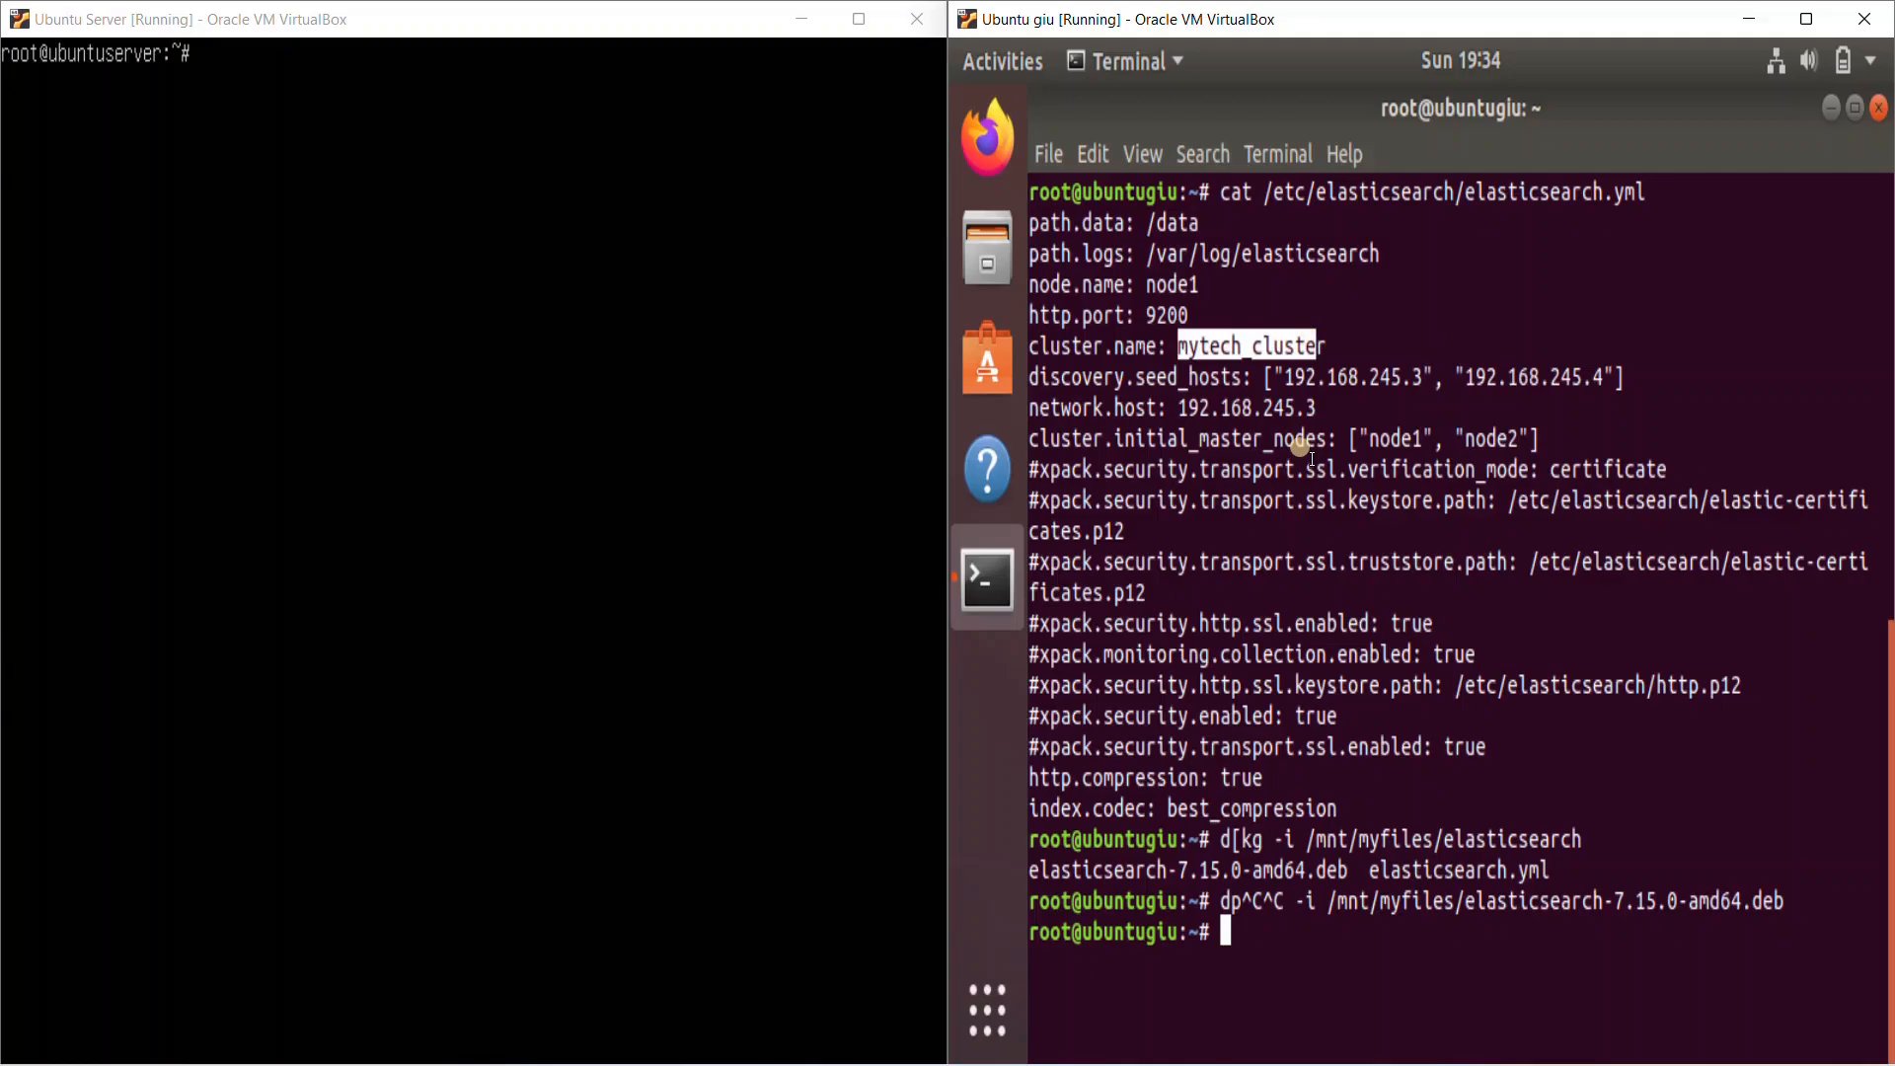
pyautogui.write('rm -rf')
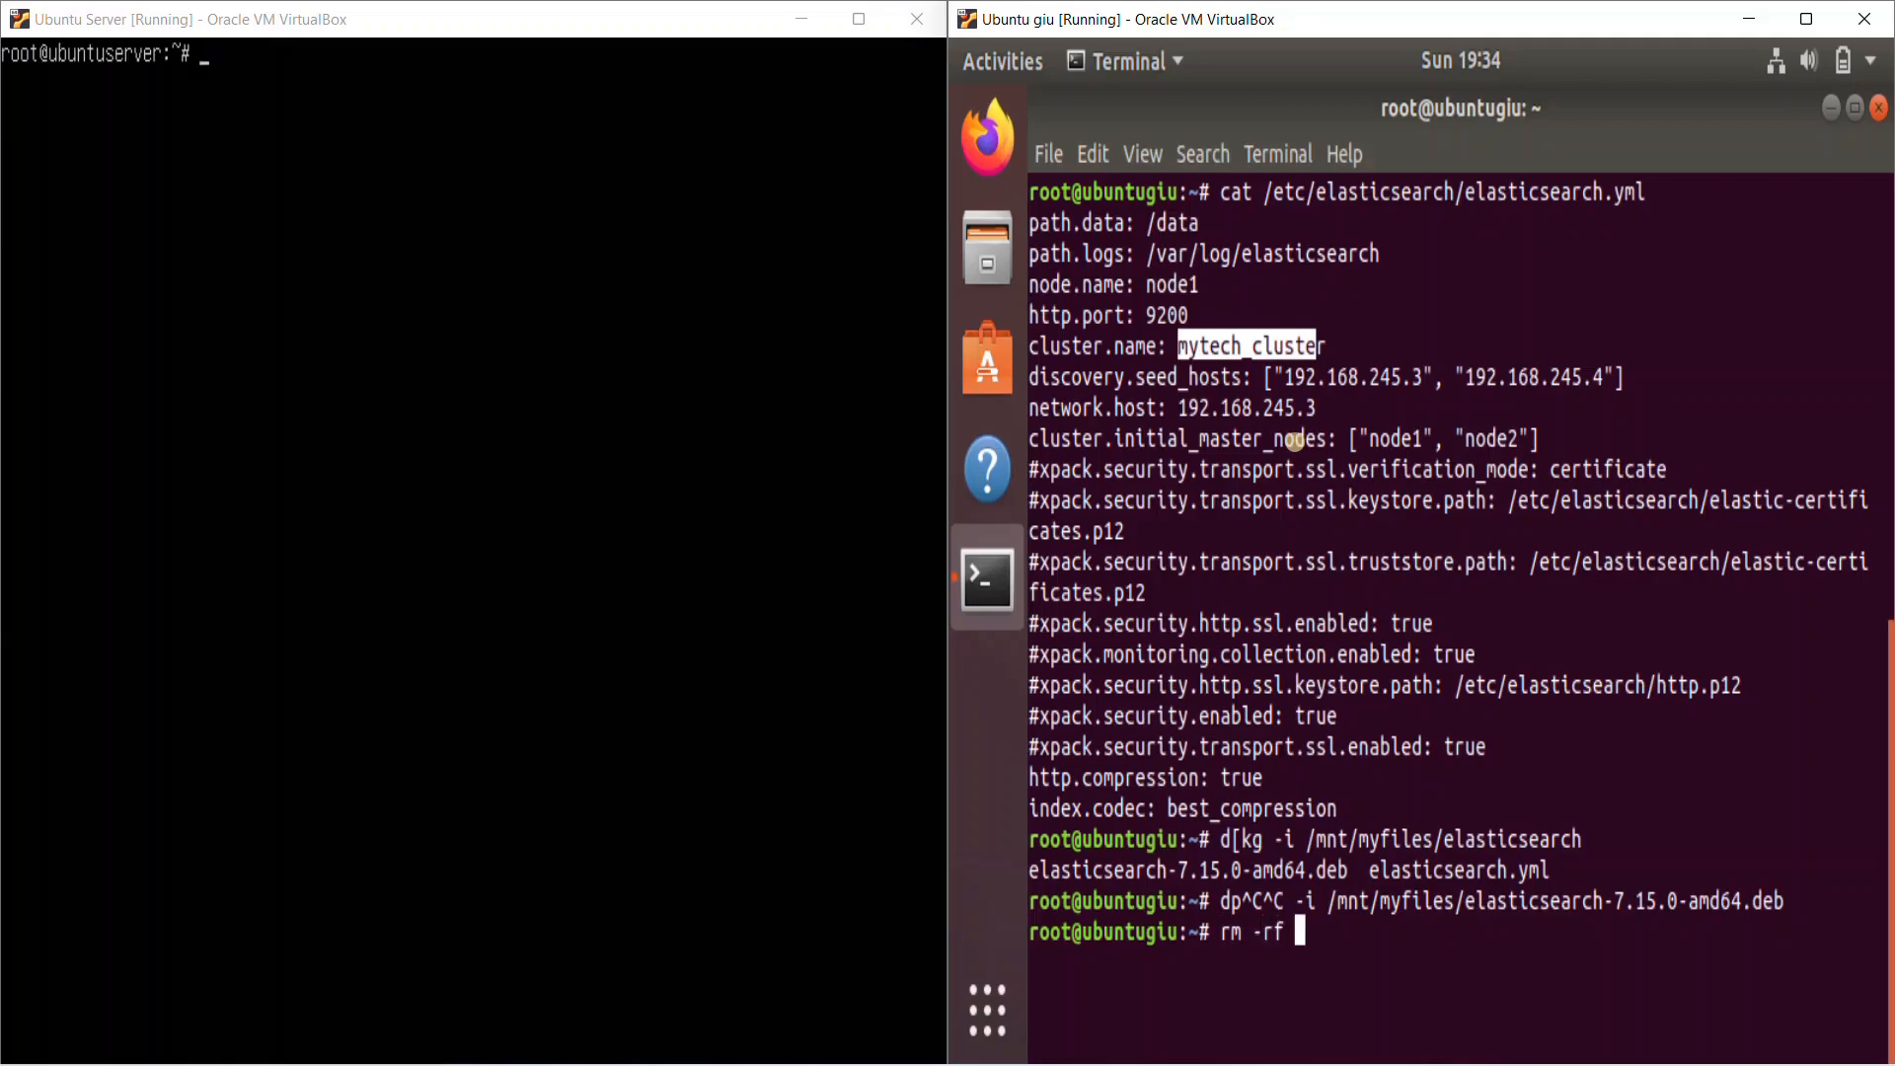
# Finish typing 'rm -rf /data/*' and cancel it with Ctrl+C before running
pyautogui.write('/data/')
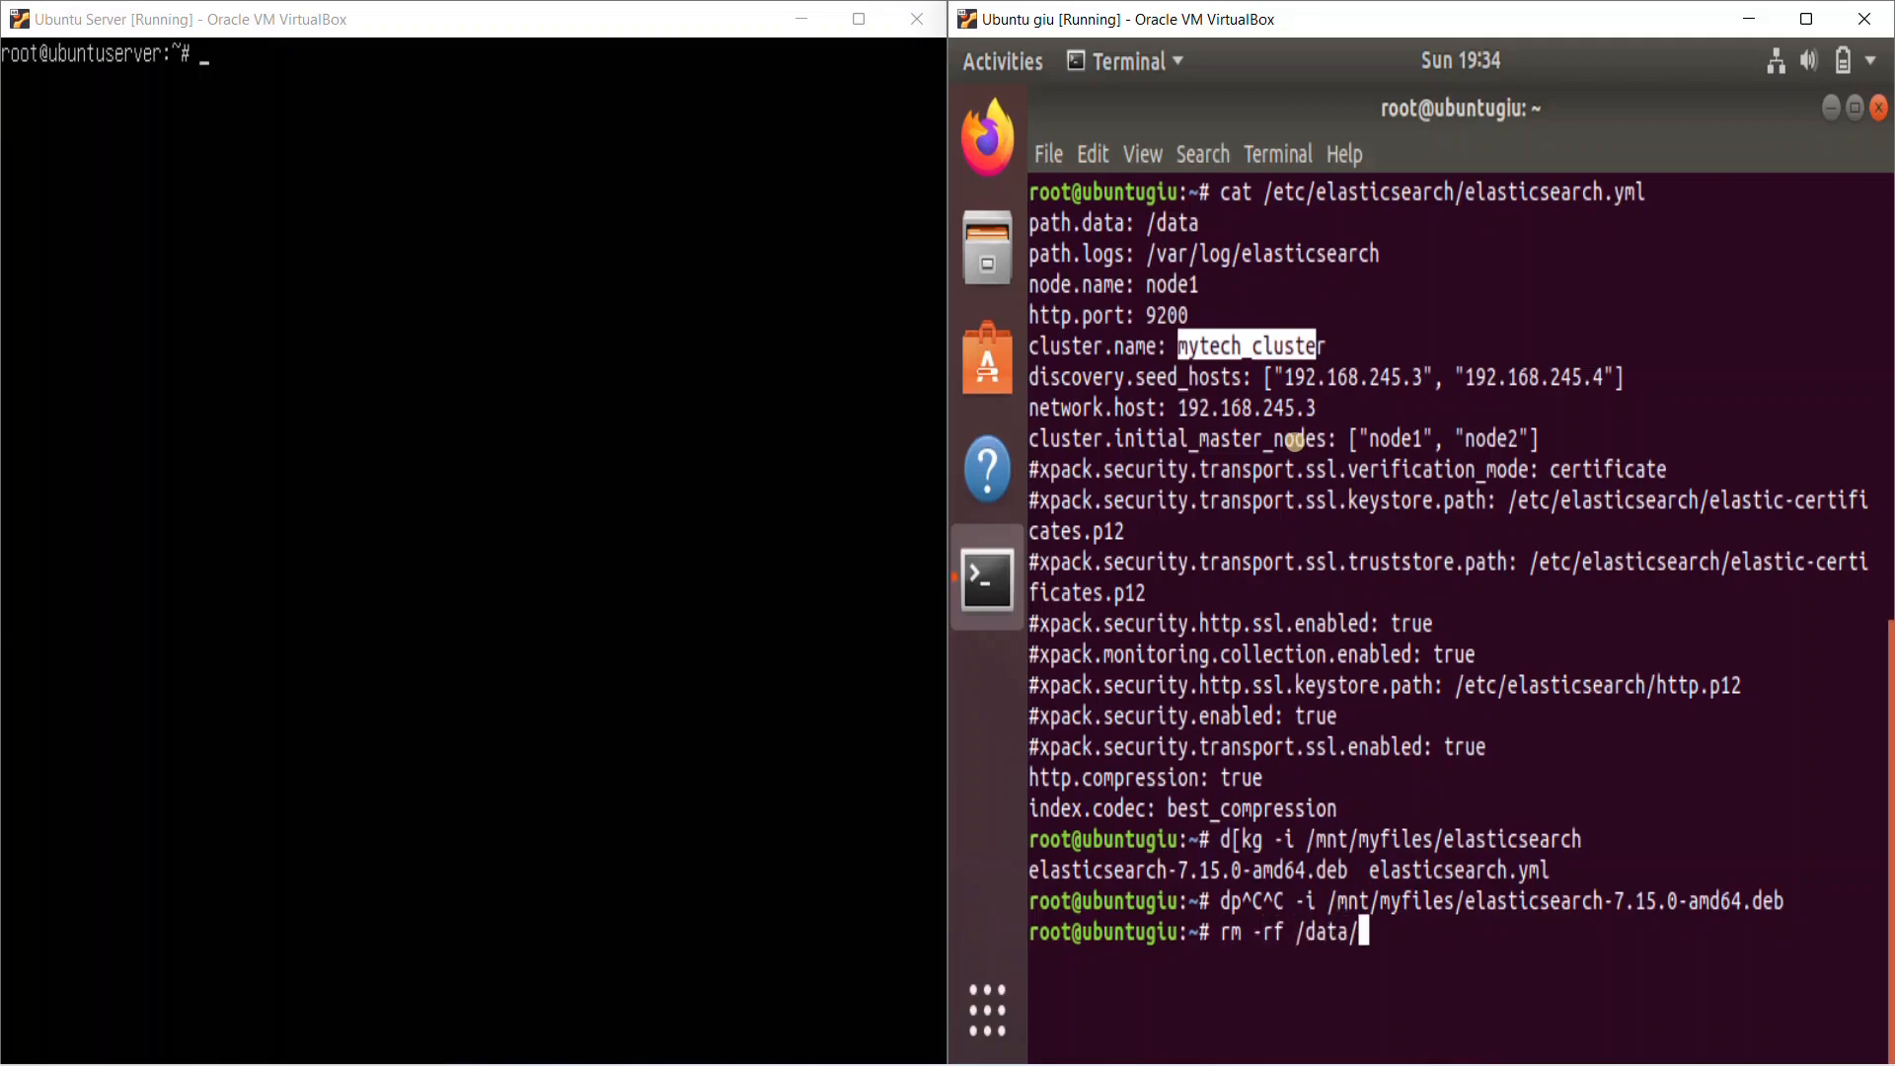
pyautogui.write('*')
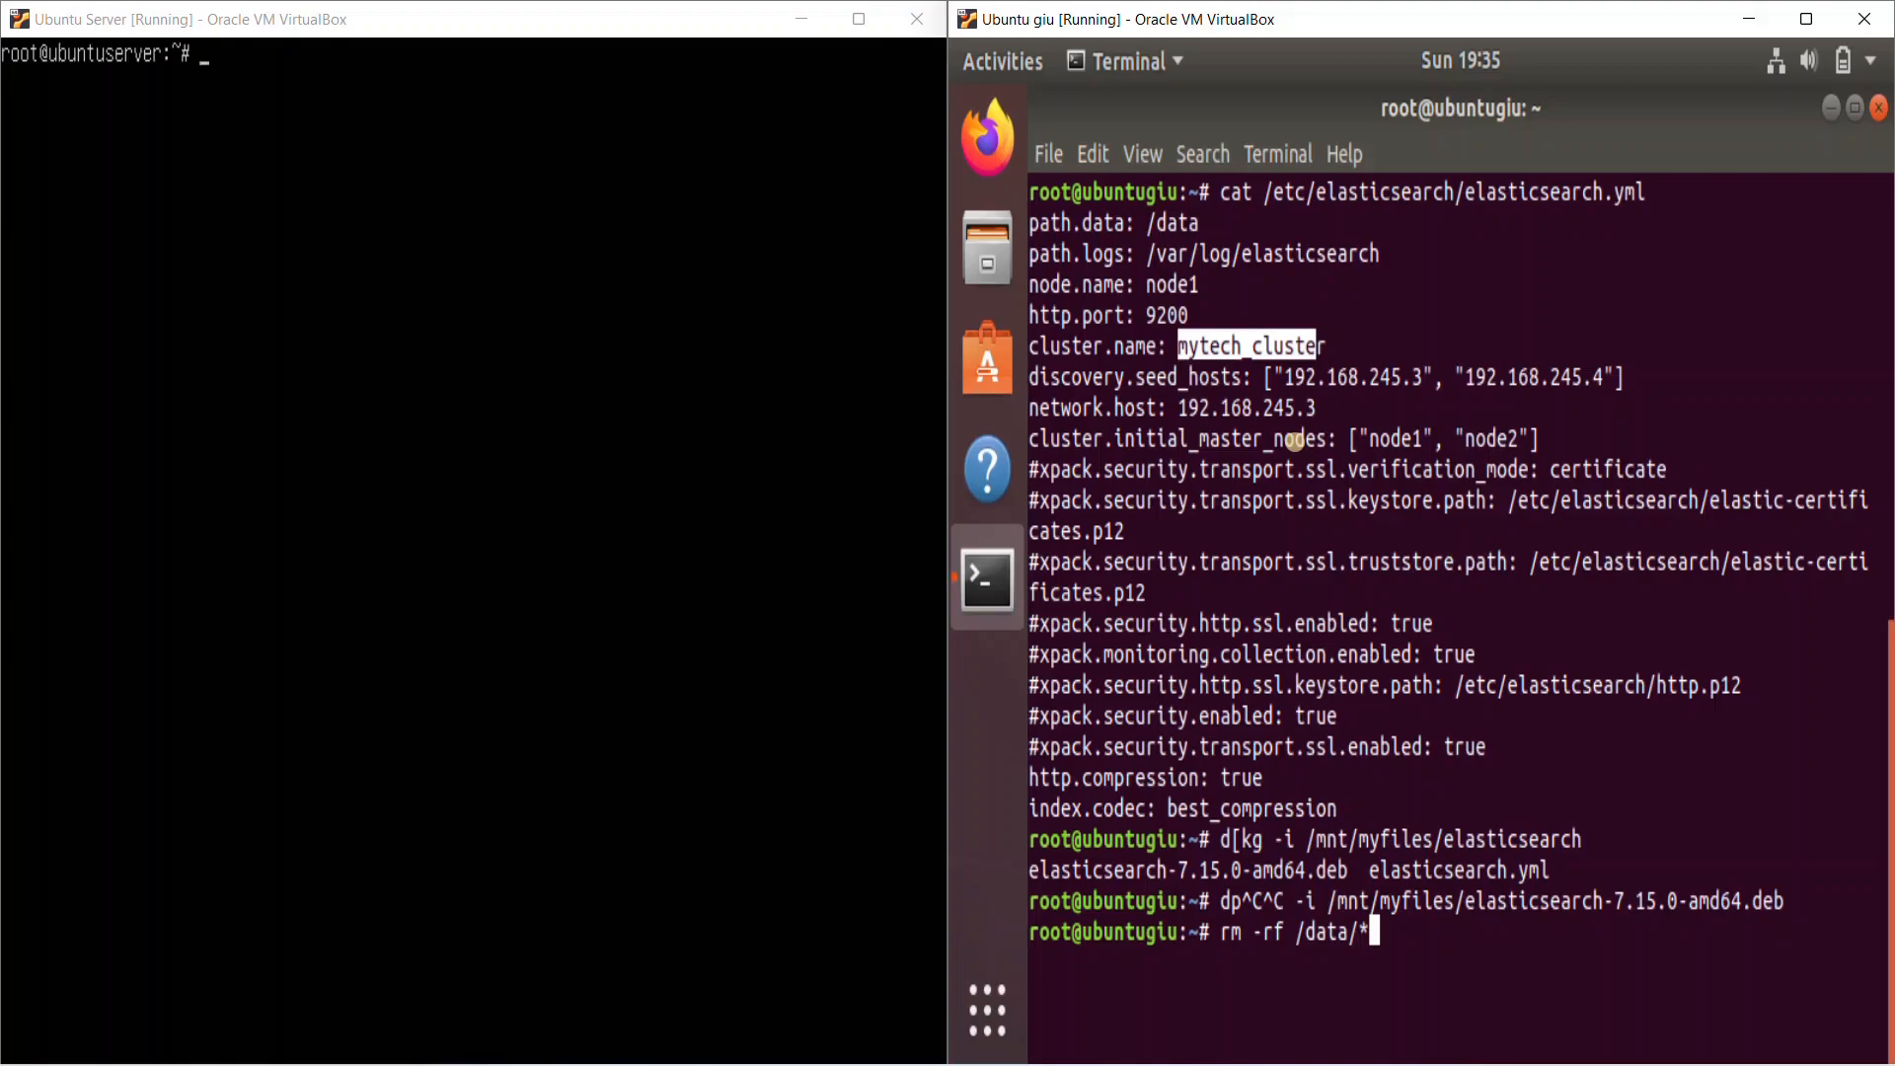
pyautogui.press('ctrl+c')
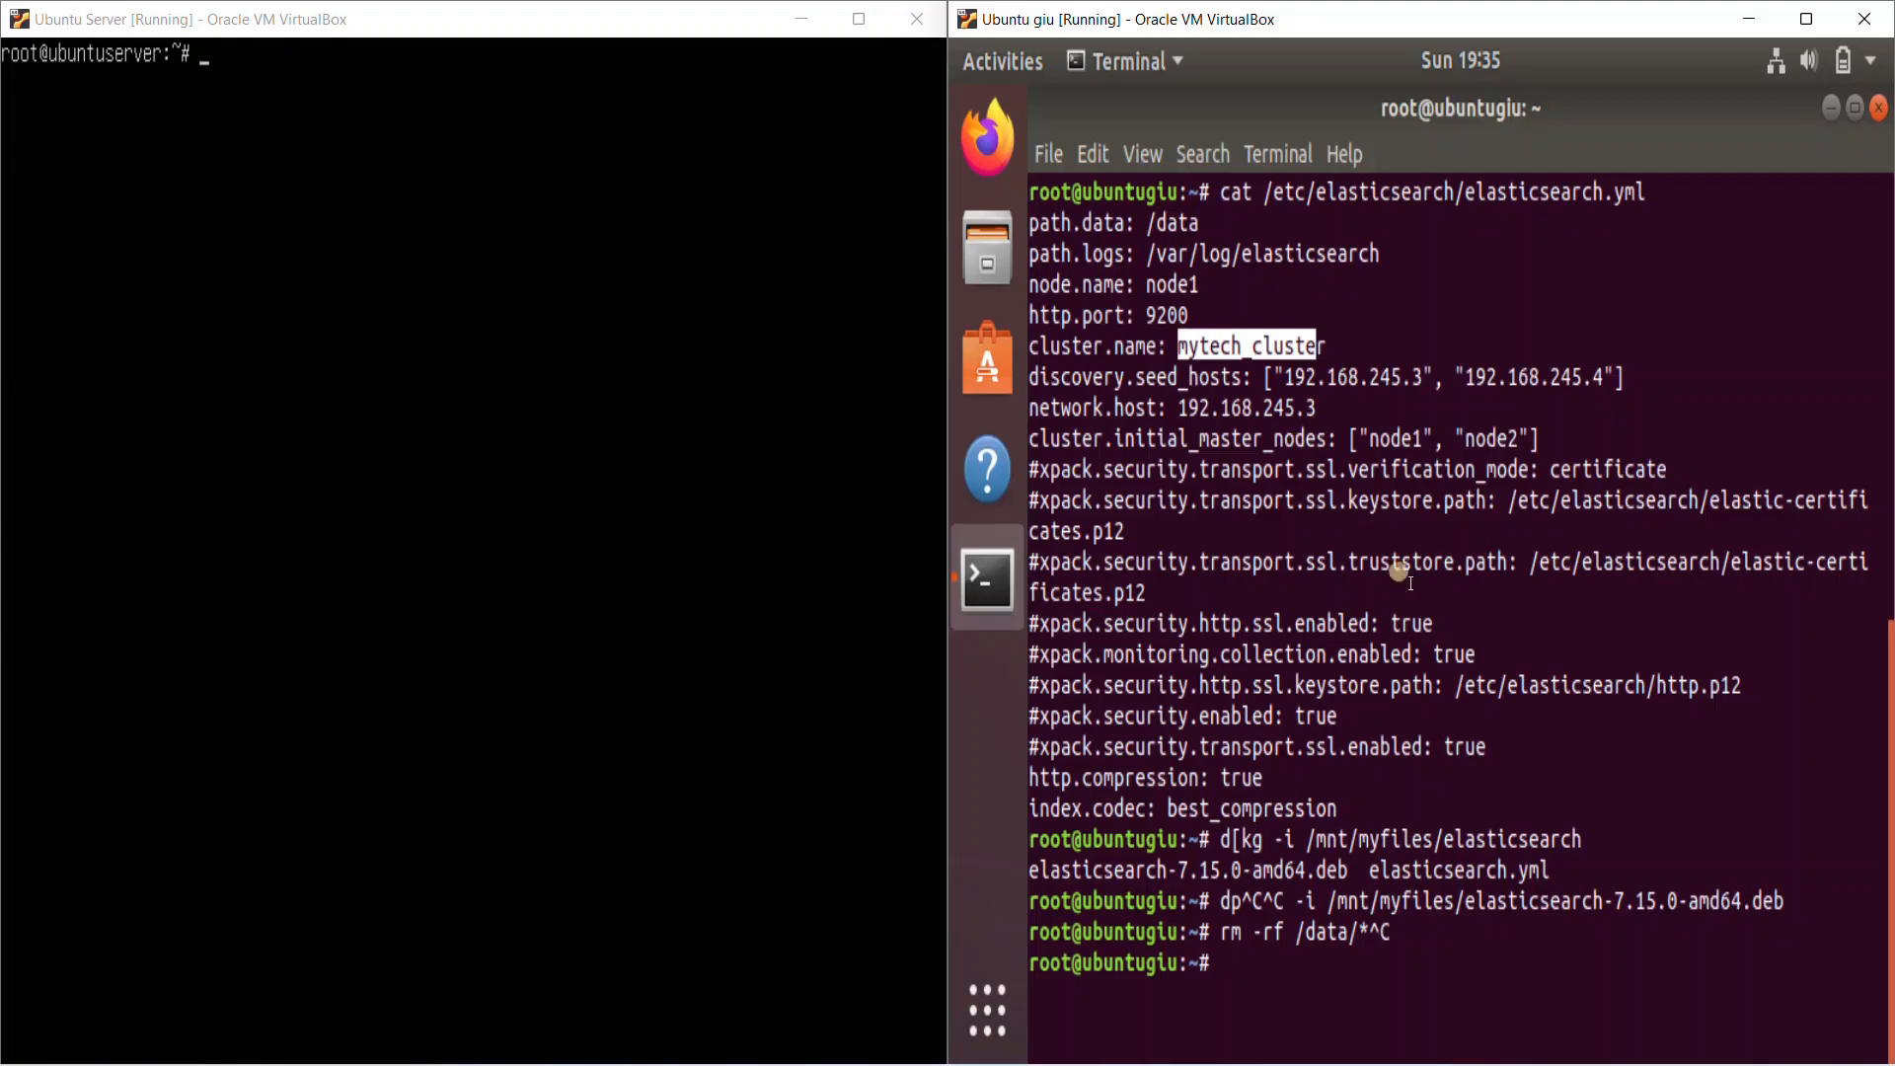
pyautogui.moveTo(1287, 991)
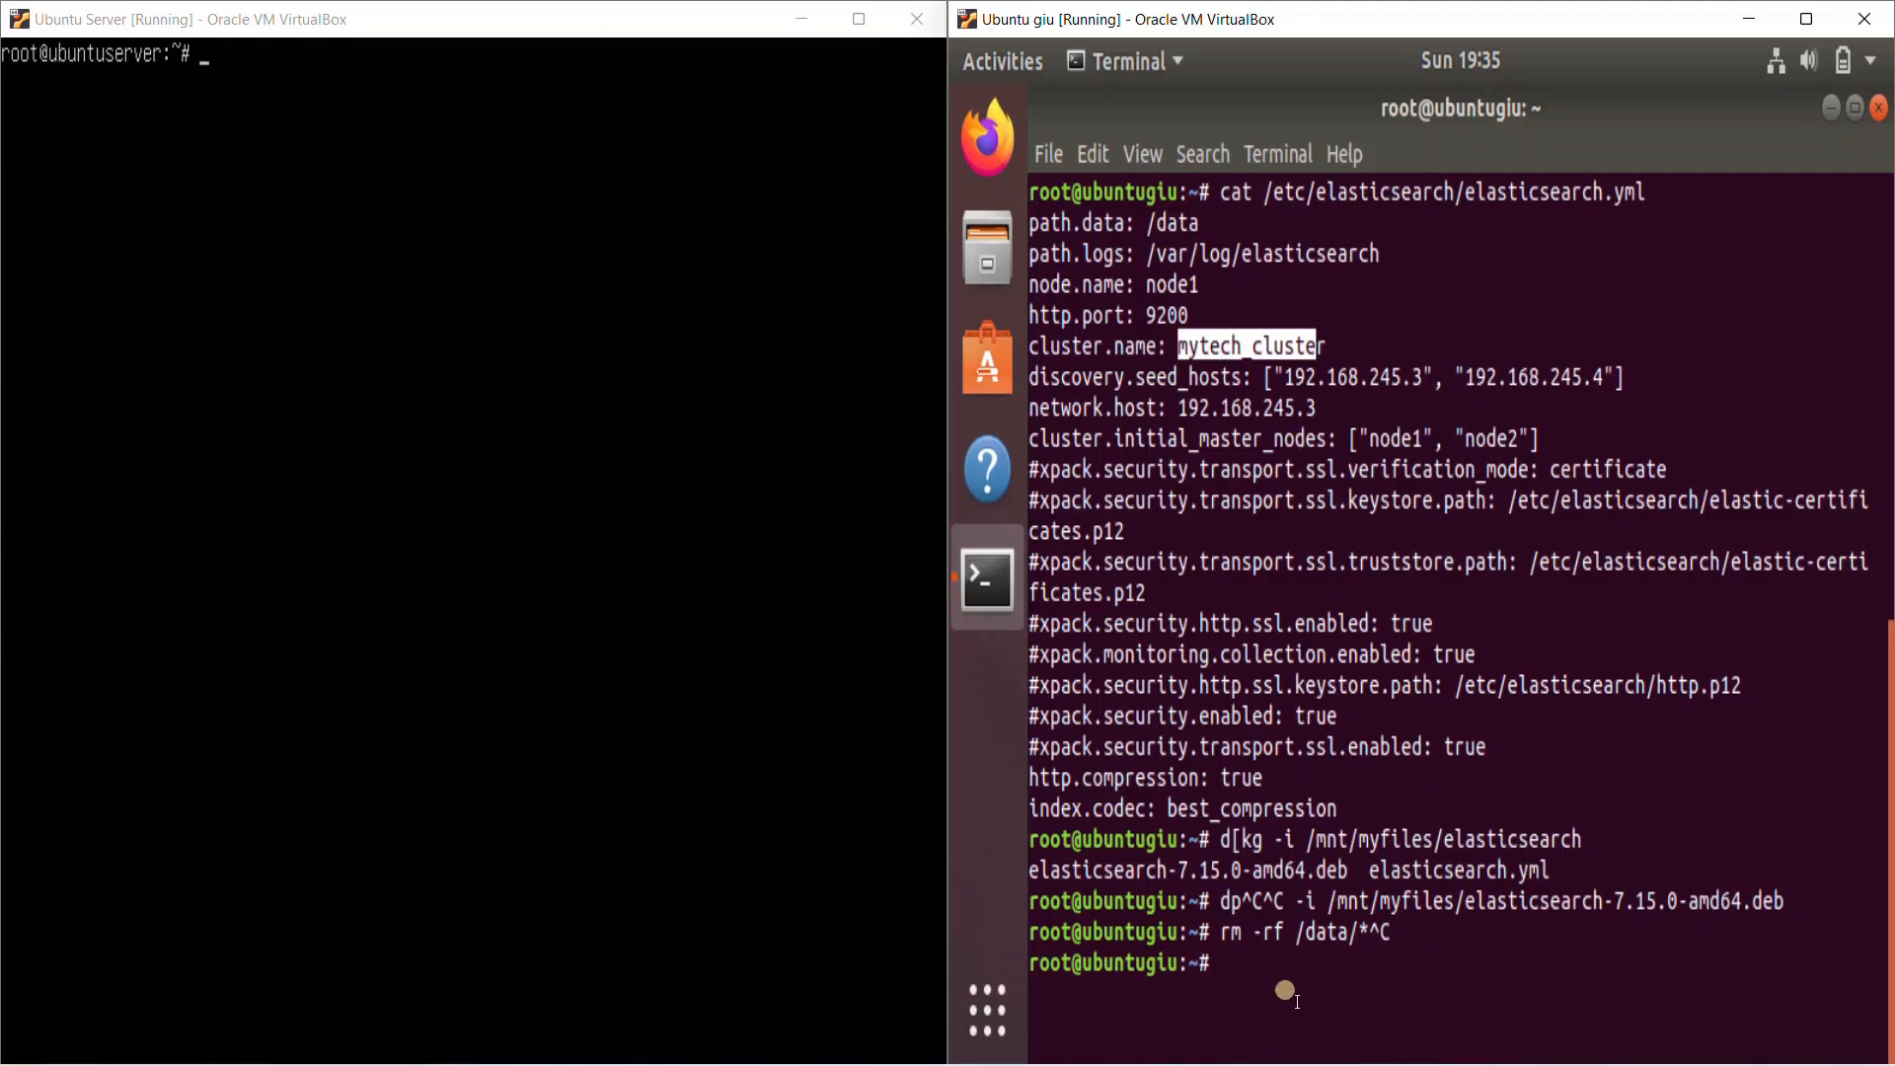
# Check the elasticsearch service status, the port 9200 listener, and /etc/hosts node1/node2 entries
pyautogui.write('ser')
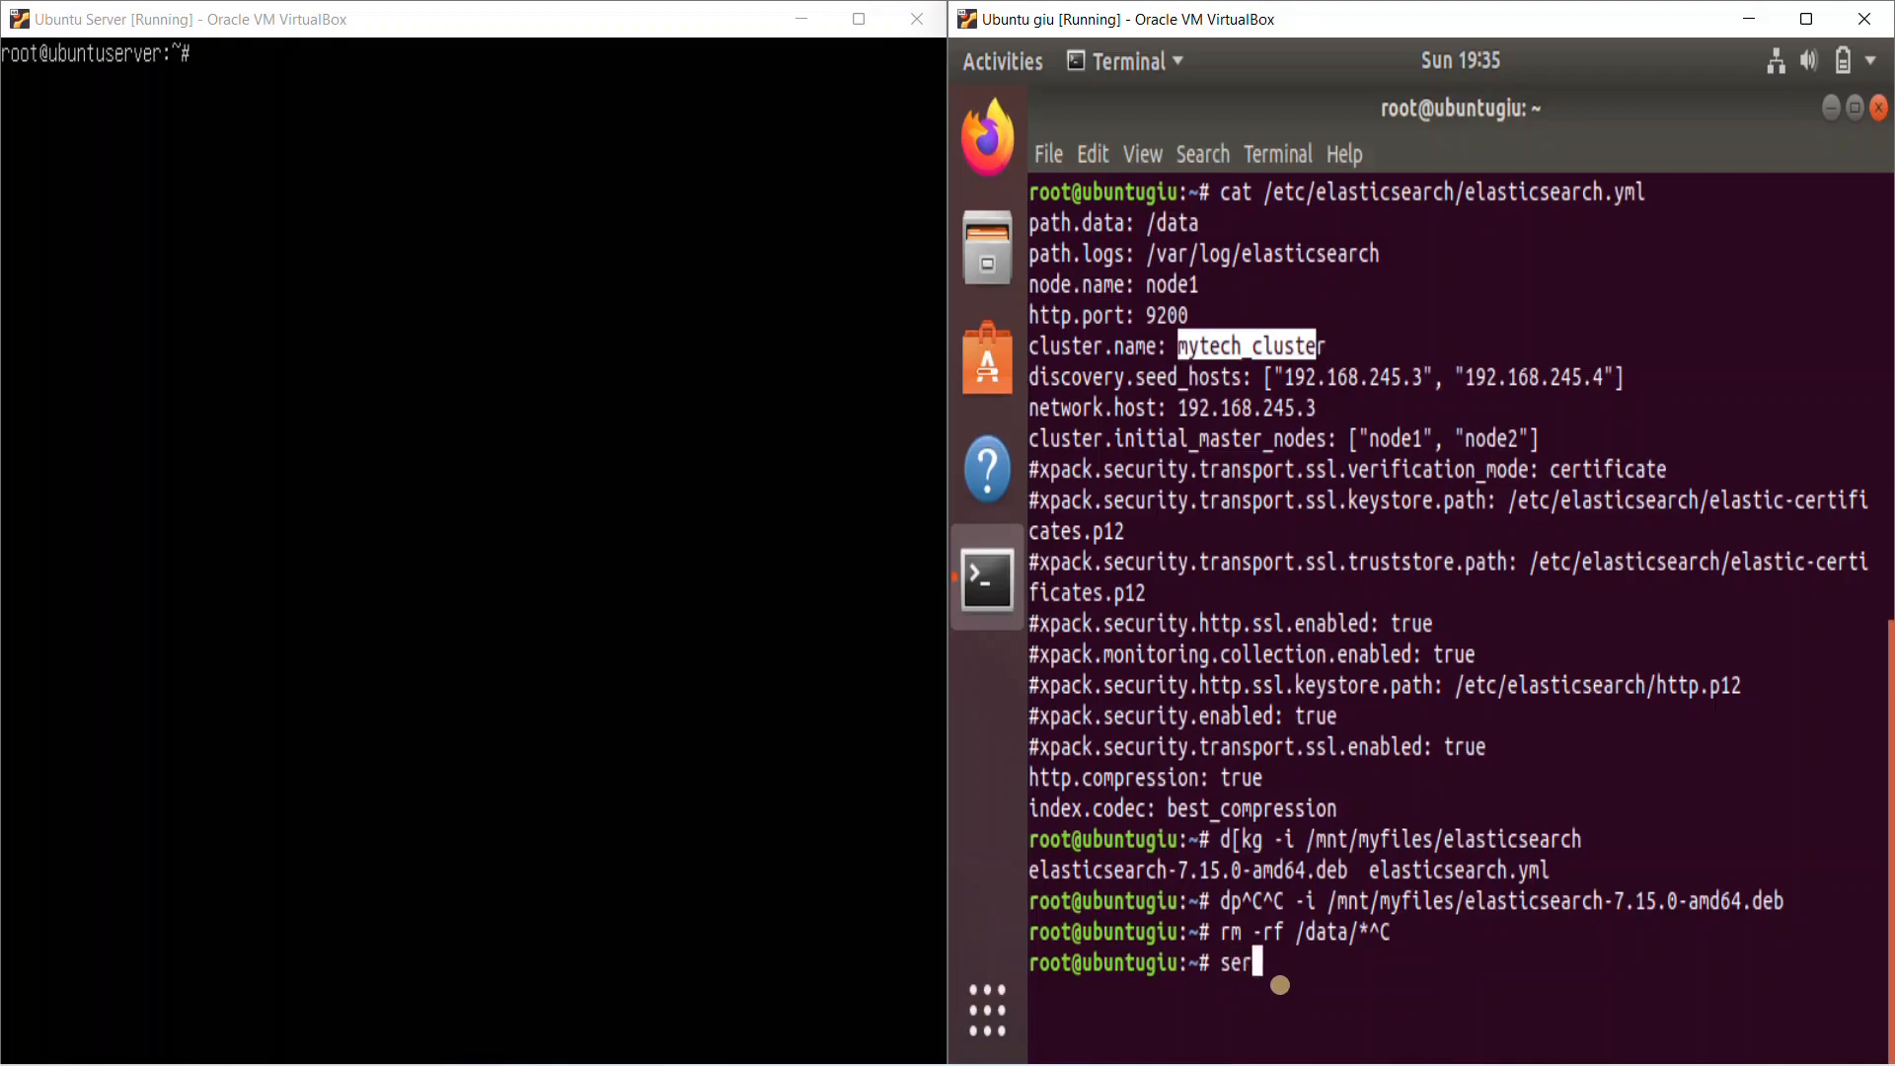
pyautogui.write('vice elasticsearch statu')
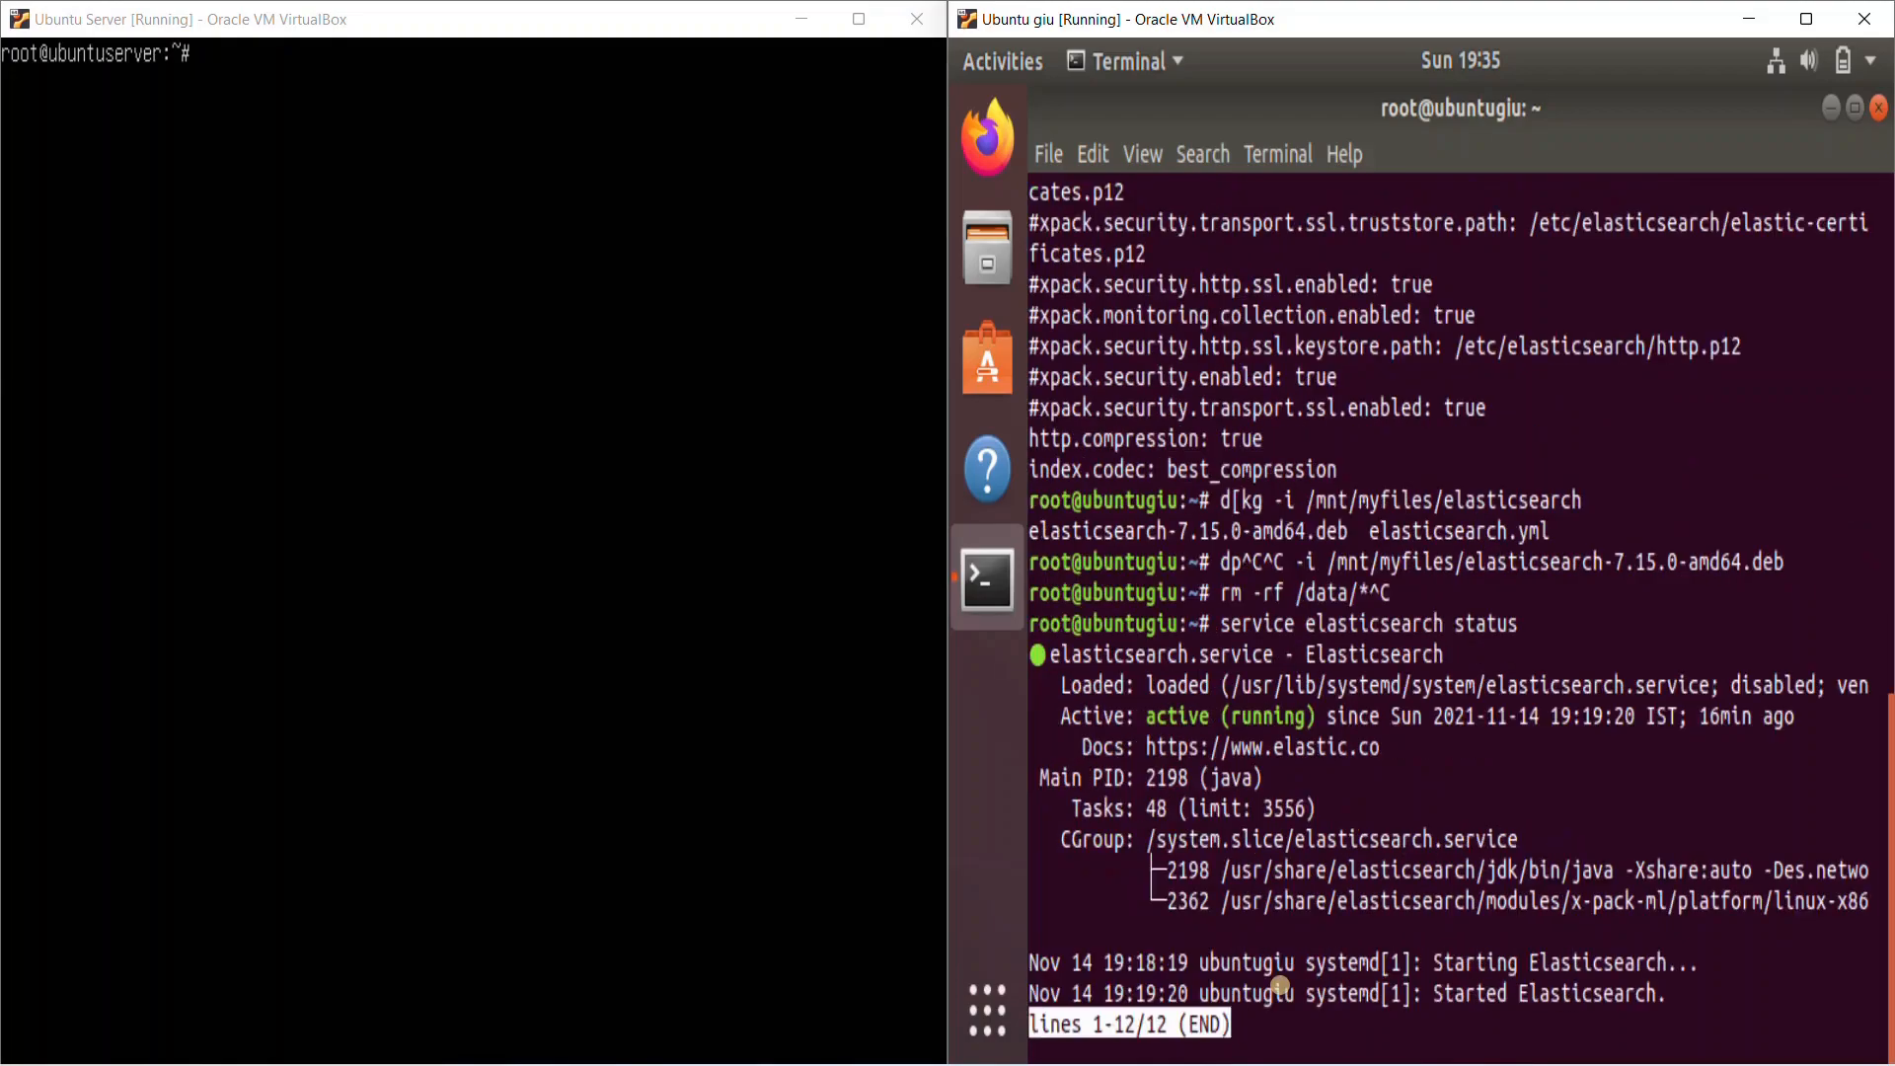
pyautogui.write('ss -tulpn | grep 9200')
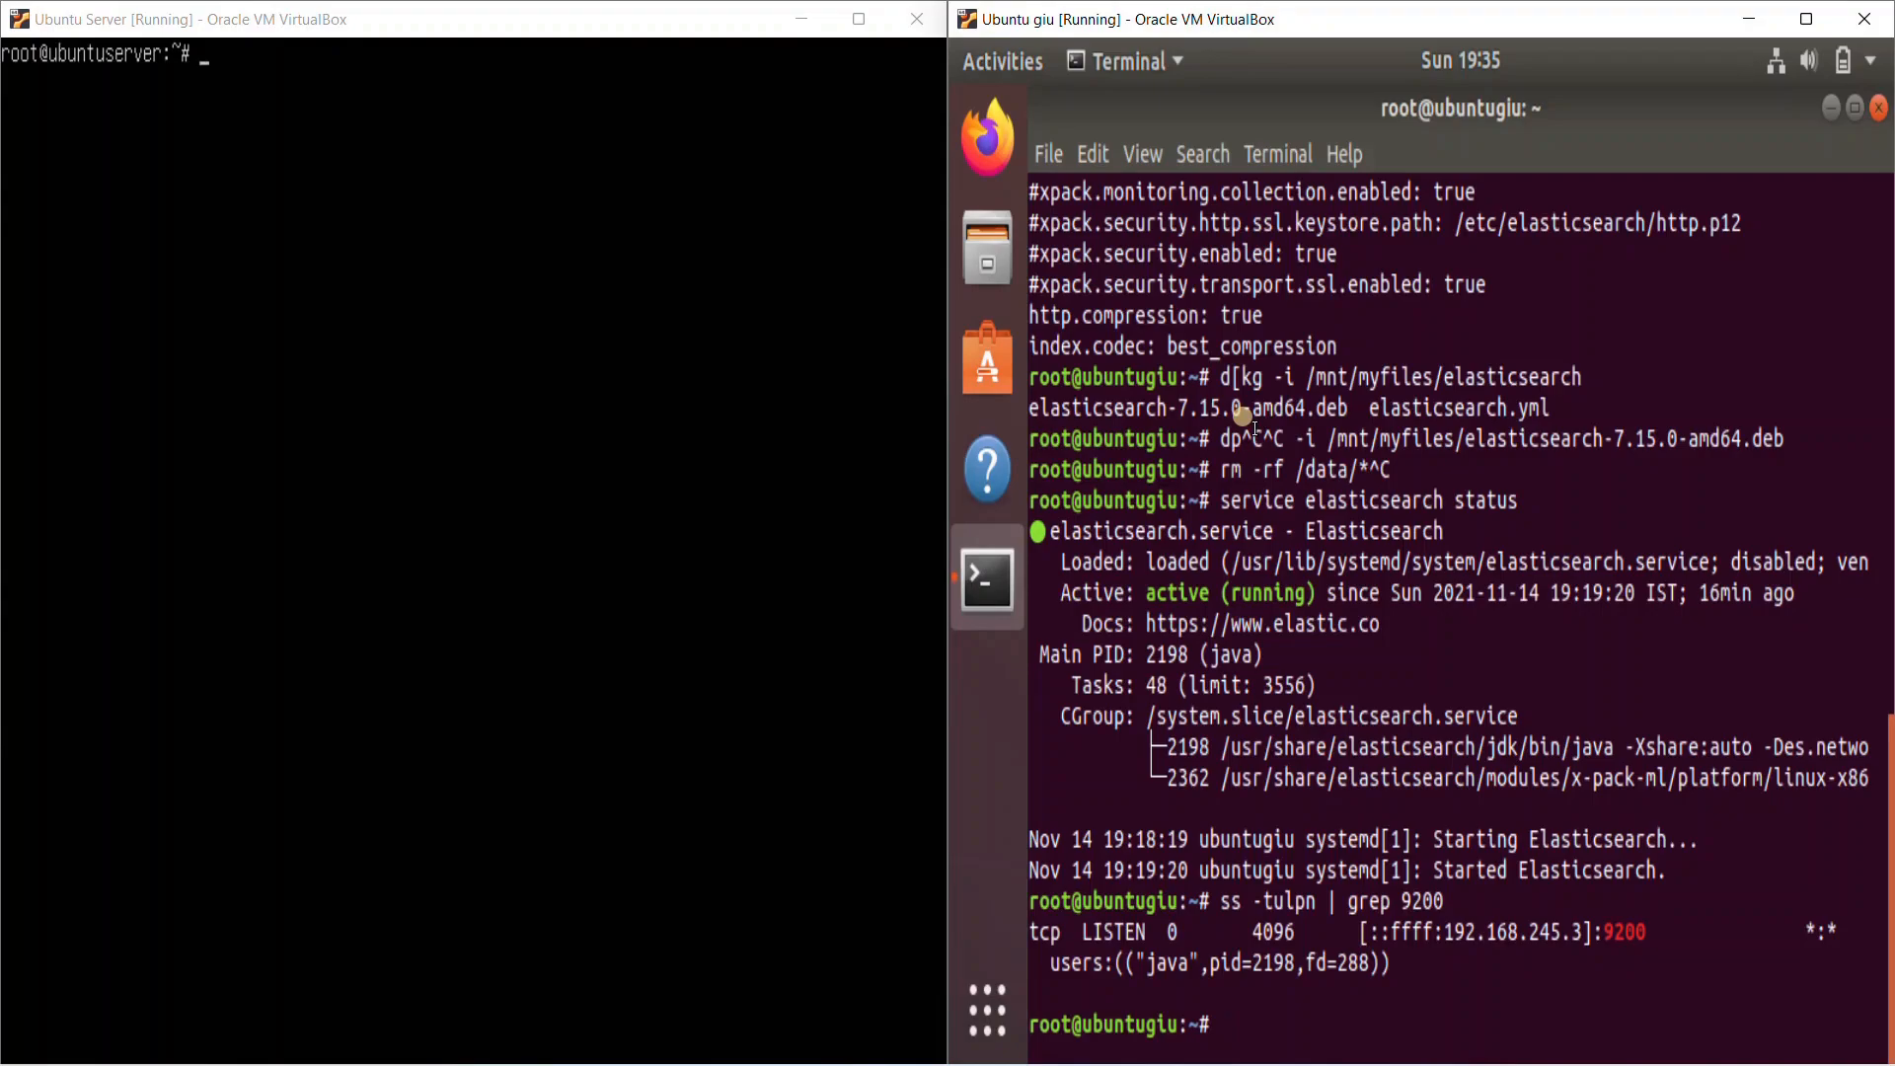
pyautogui.write('cat /etc/hosts')
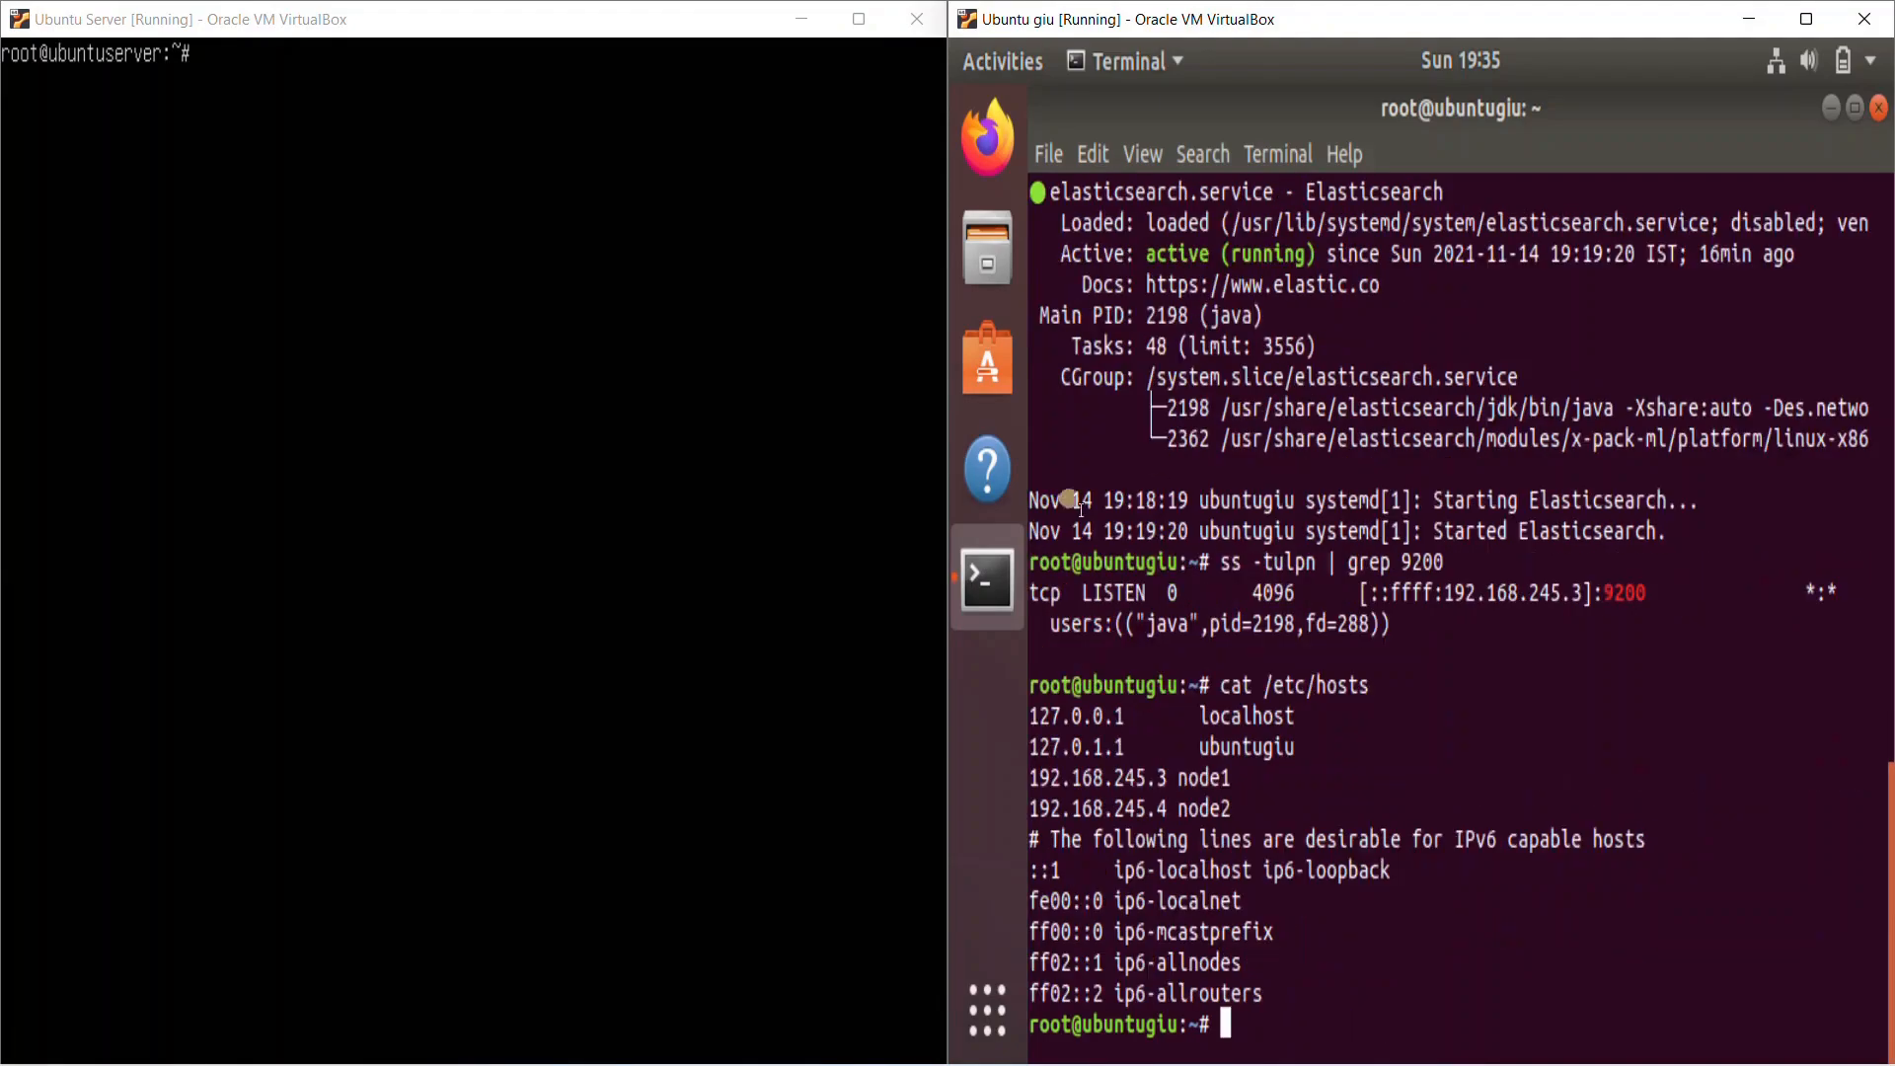
pyautogui.moveTo(1035, 776); pyautogui.dragTo(1230, 807)
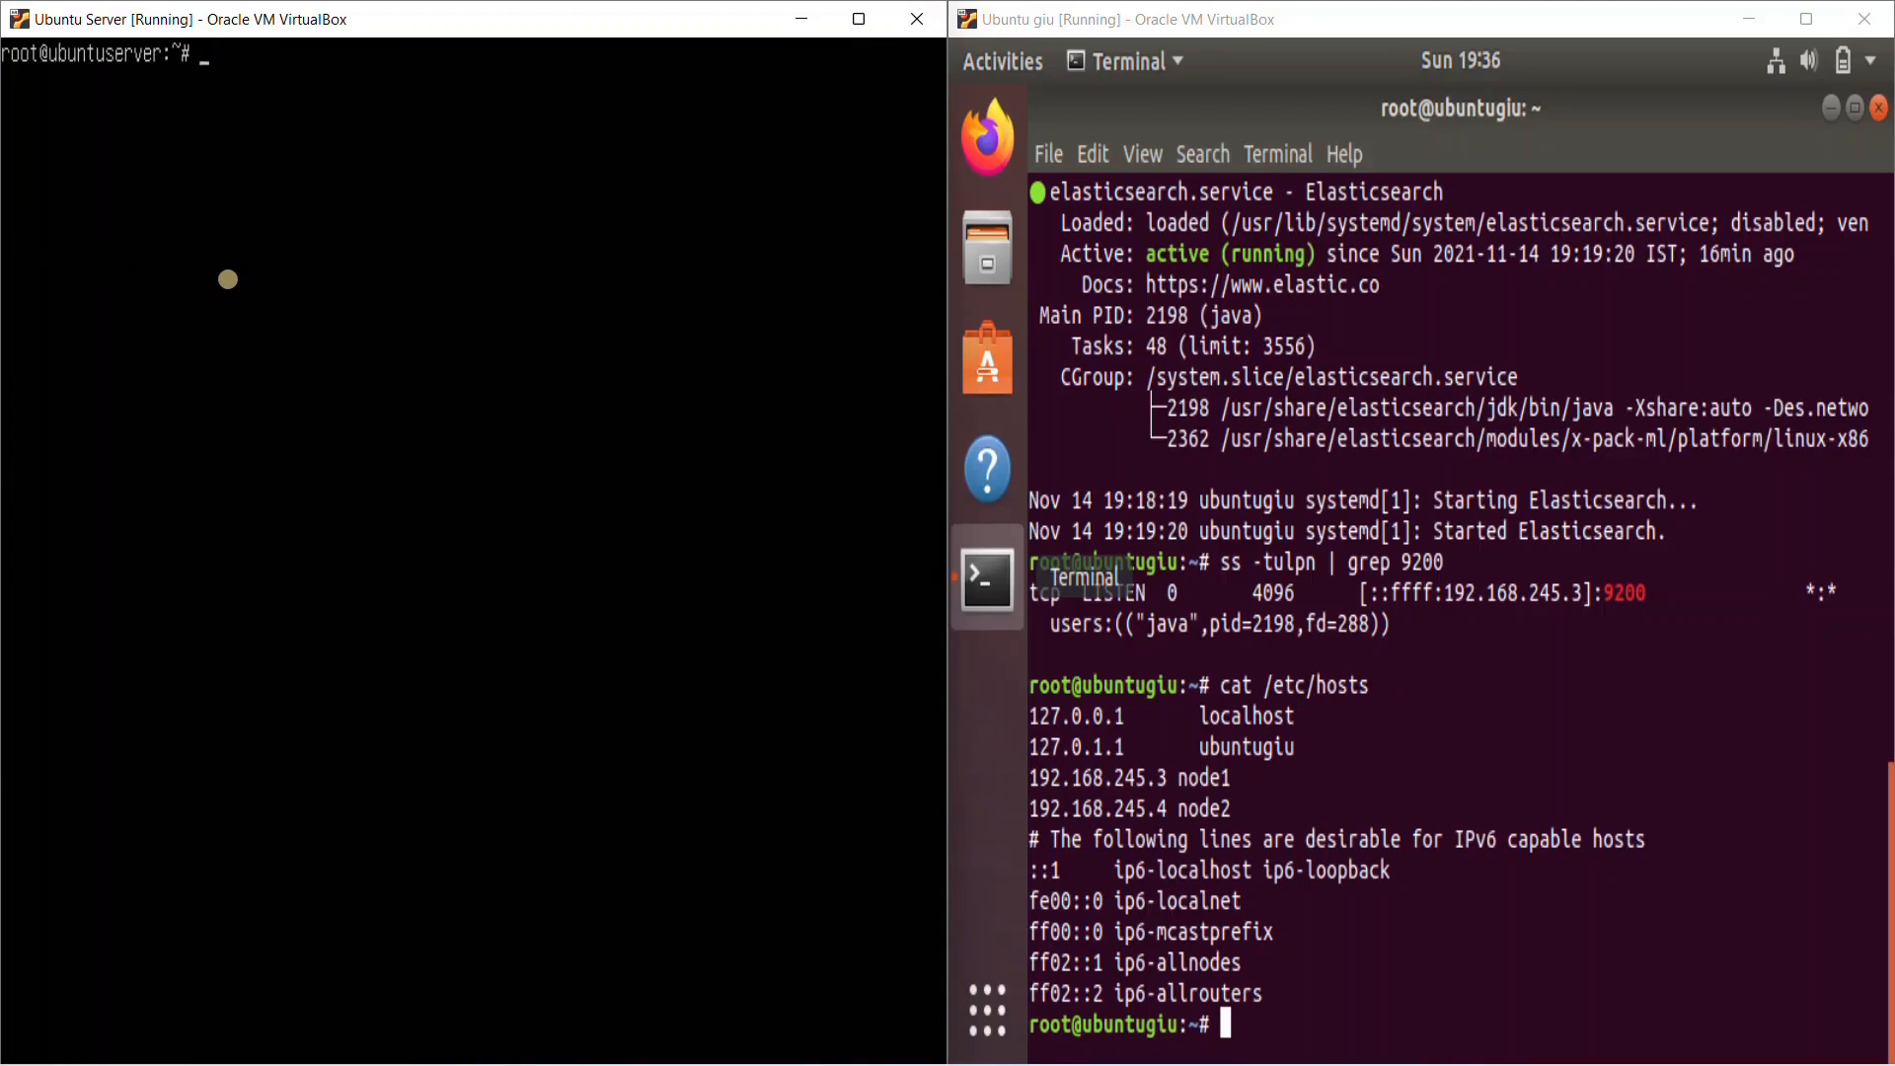
# Print node2's elasticsearch.yml (network.host 192.168.245.4), then start listing /var/log/
pyautogui.write('cat /etc/e')
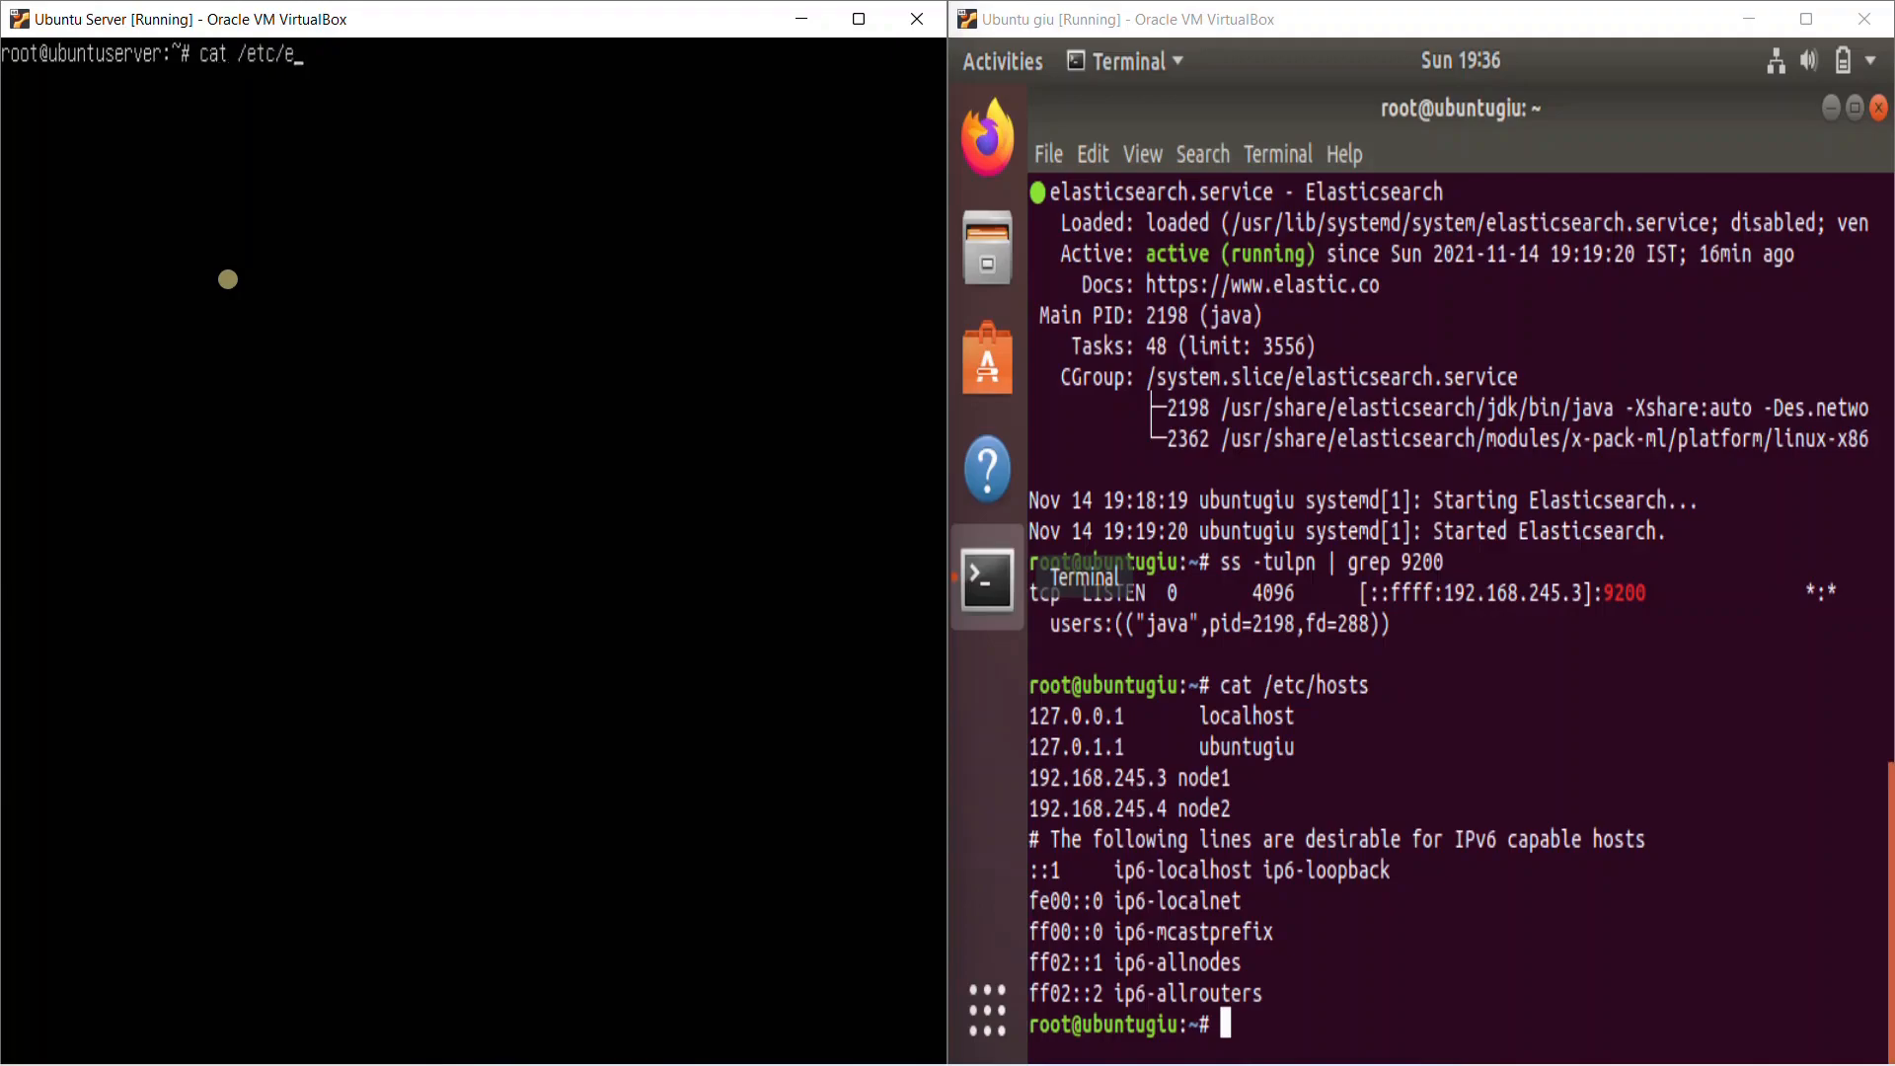
pyautogui.write('lasticsearch/elasticsearch.')
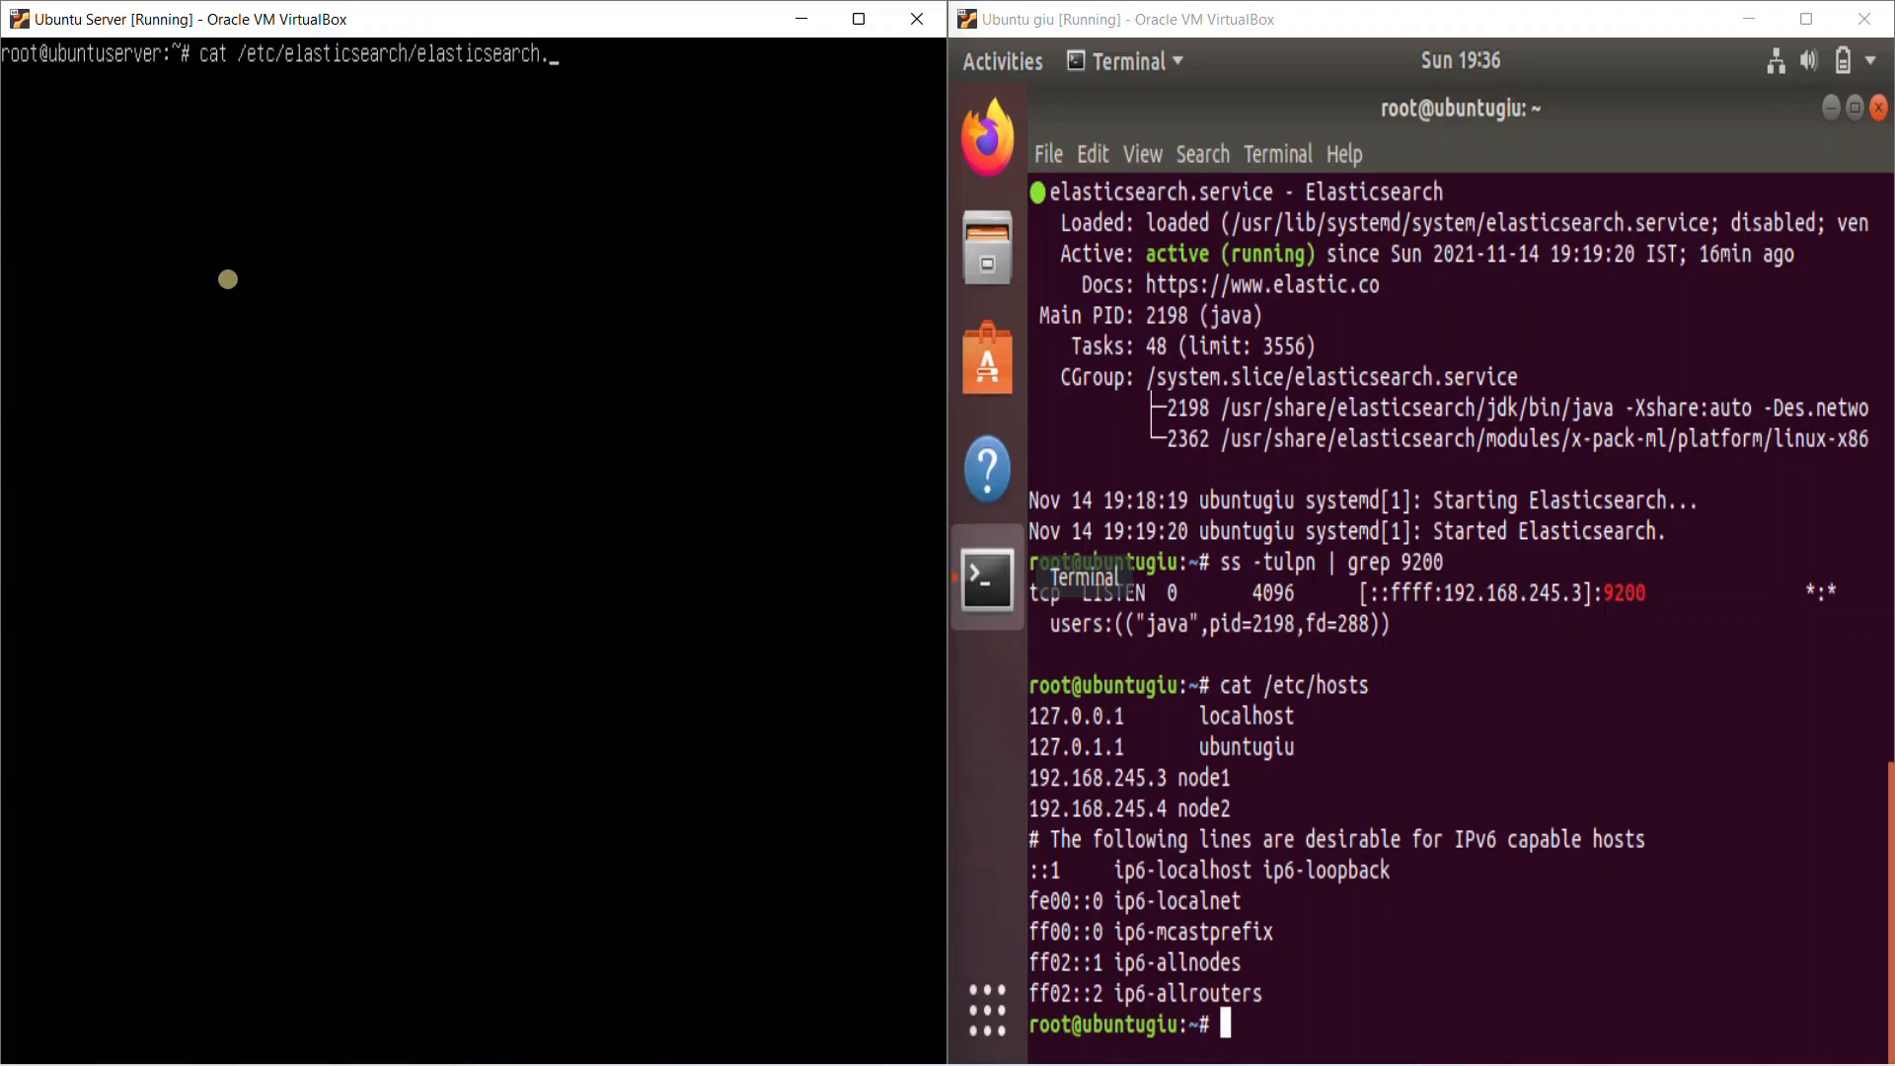
pyautogui.press('Return')
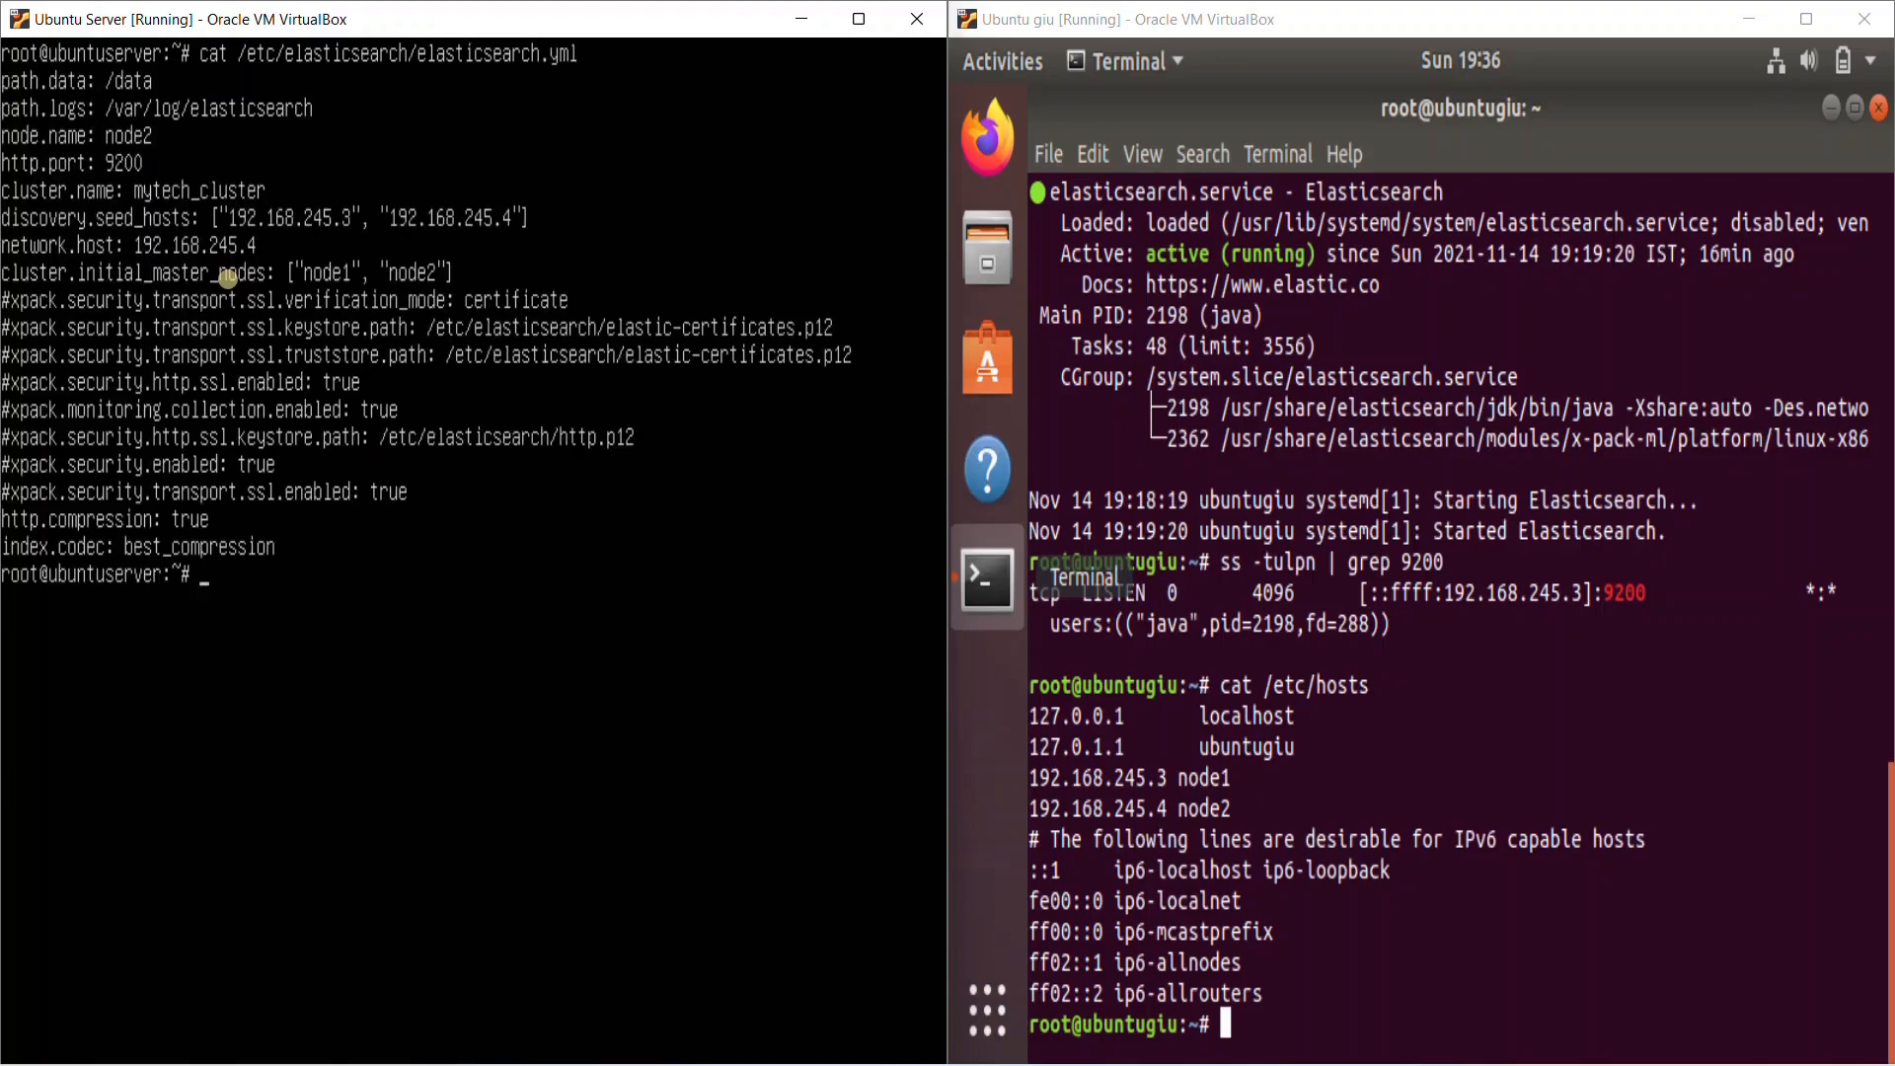
pyautogui.write('ls')
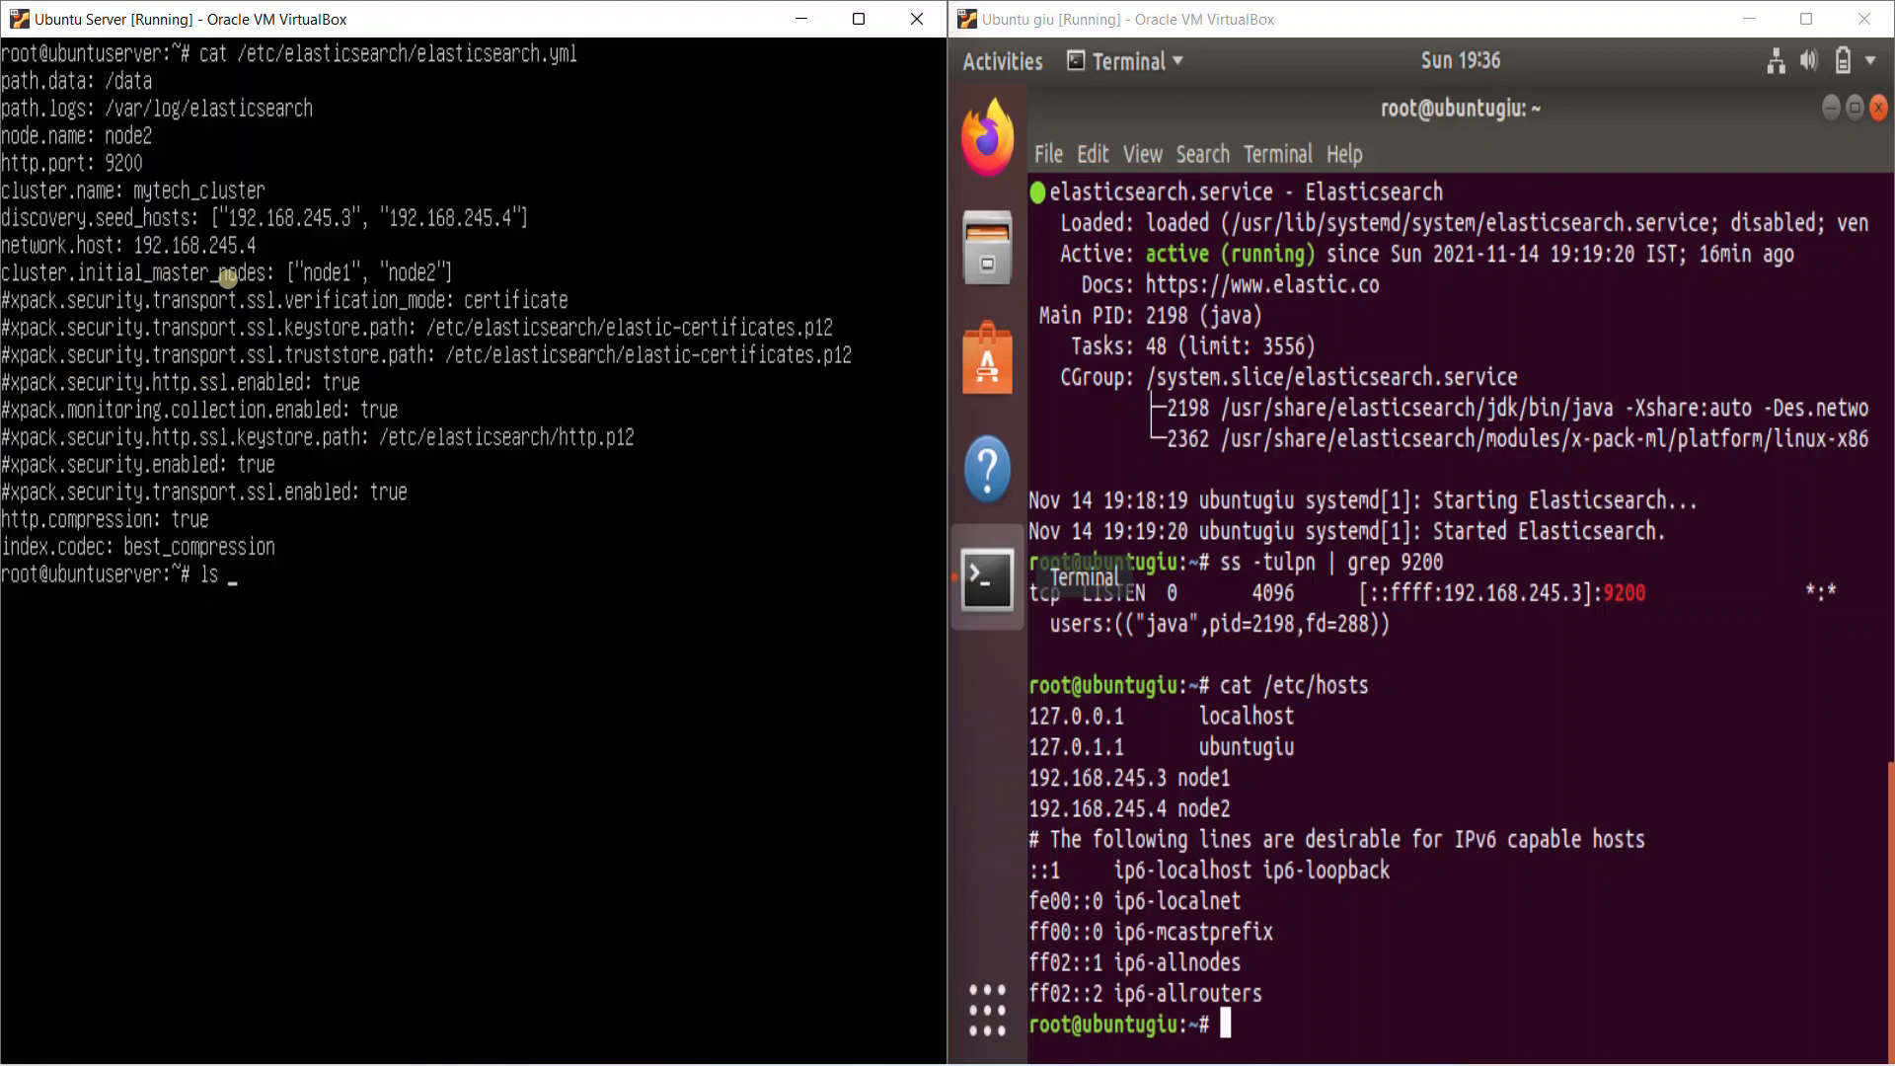
pyautogui.write('/var/log/')
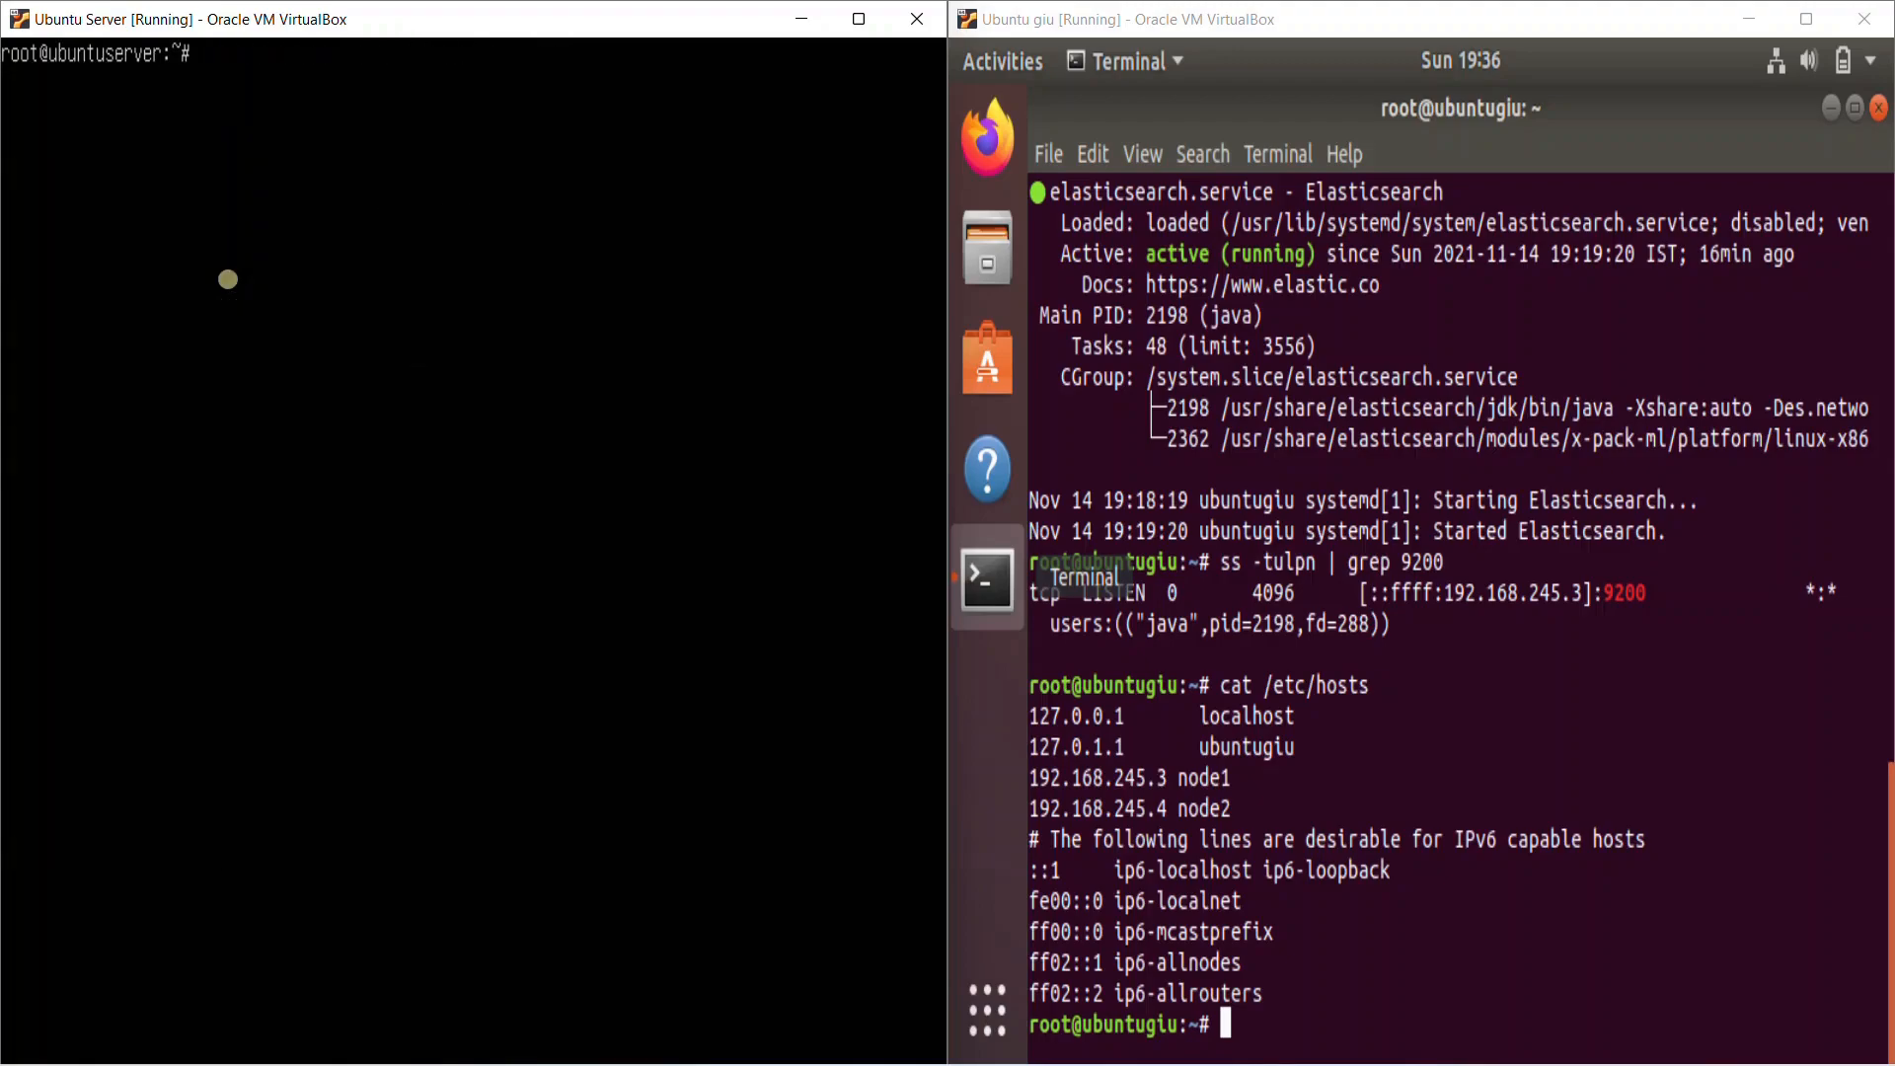
# On node2, check port 9200, telnet 192.168.245.3 9200, then view /etc/hosts
pyautogui.write('ss -tul')
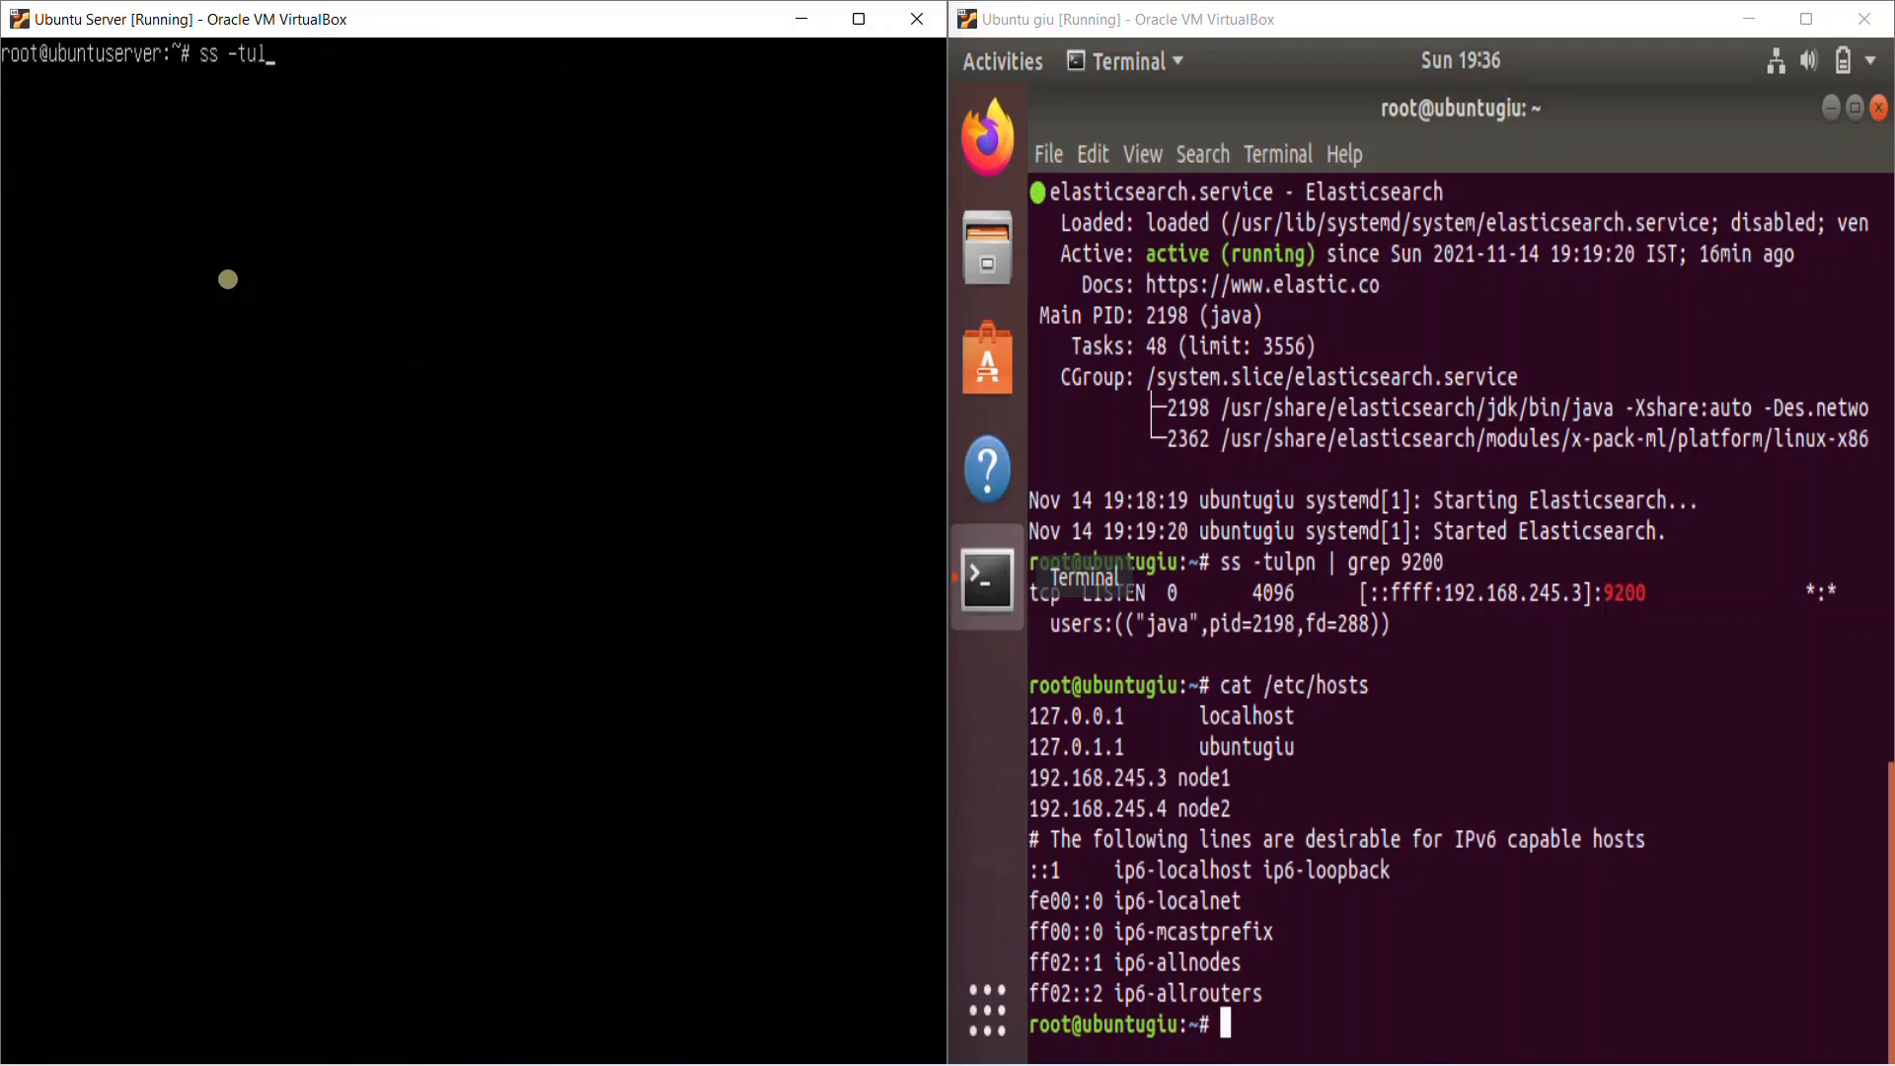
pyautogui.write('pn | grep 9200')
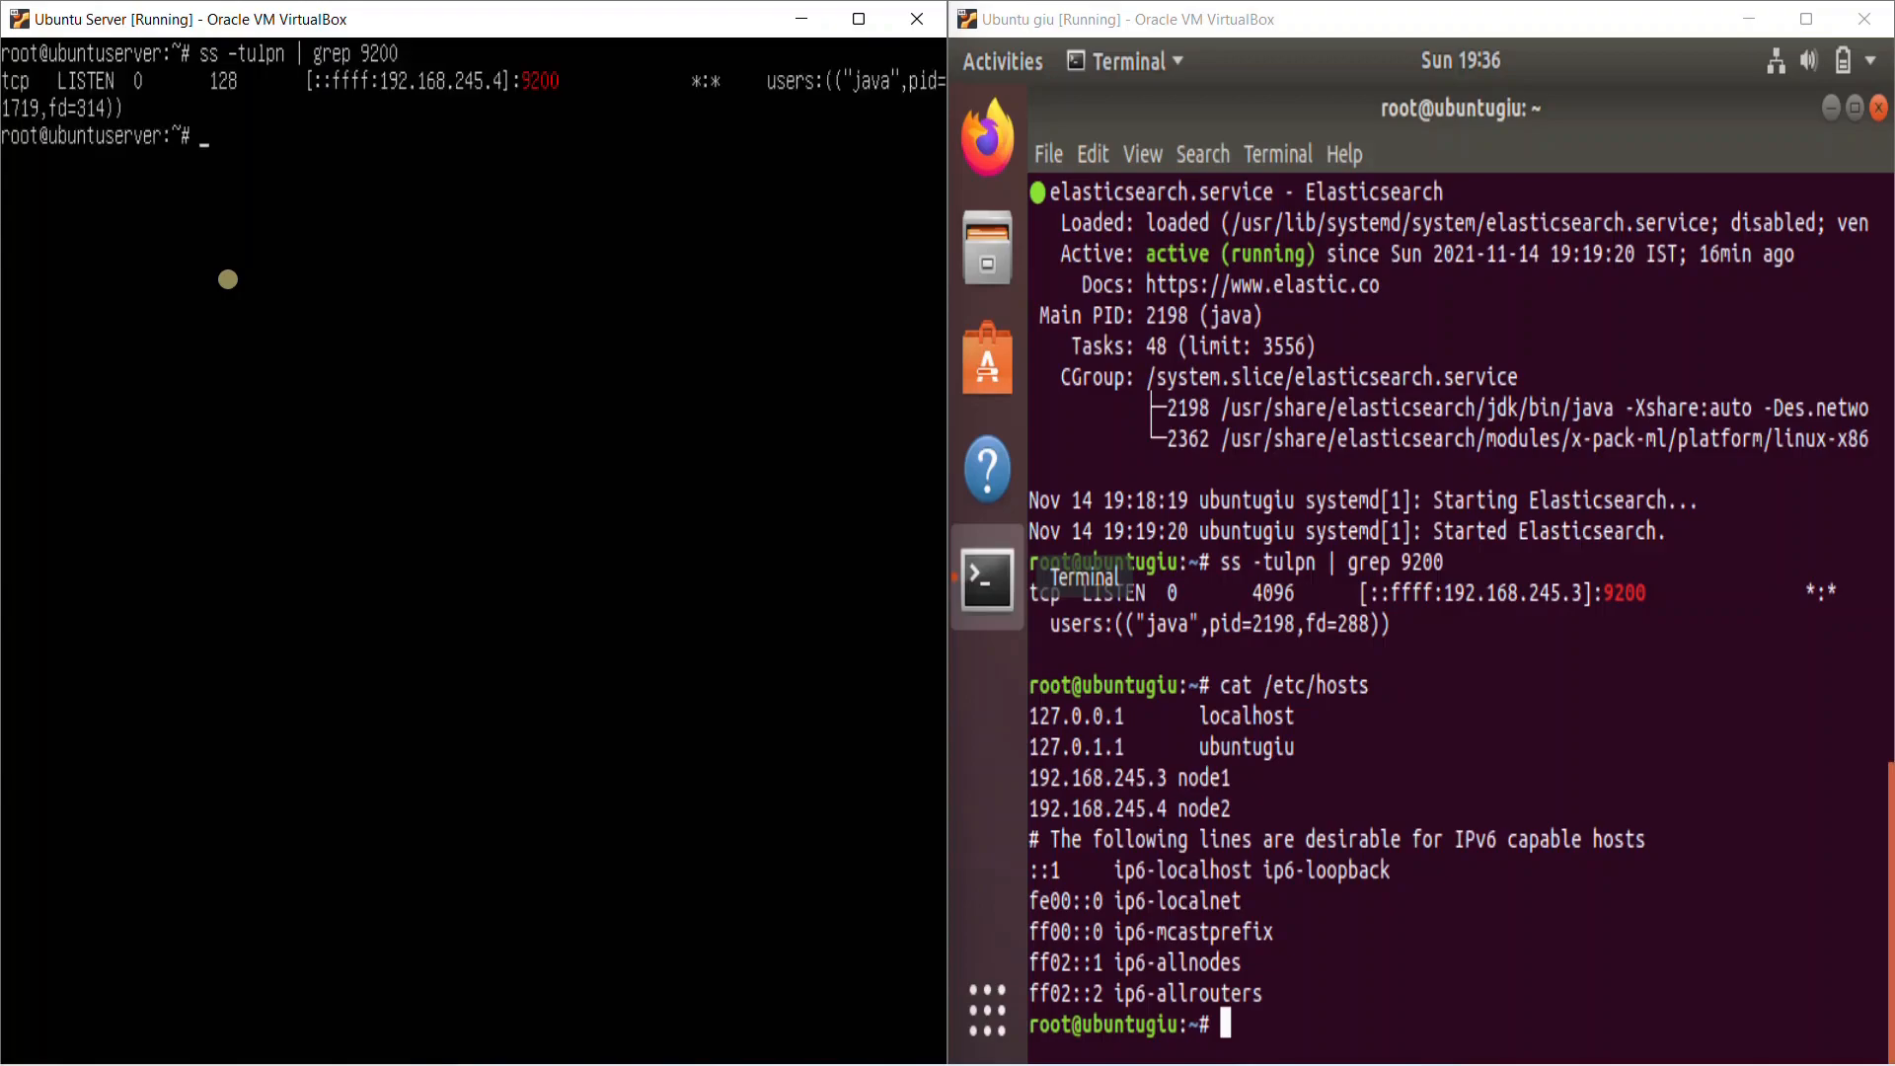
pyautogui.write('telnet')
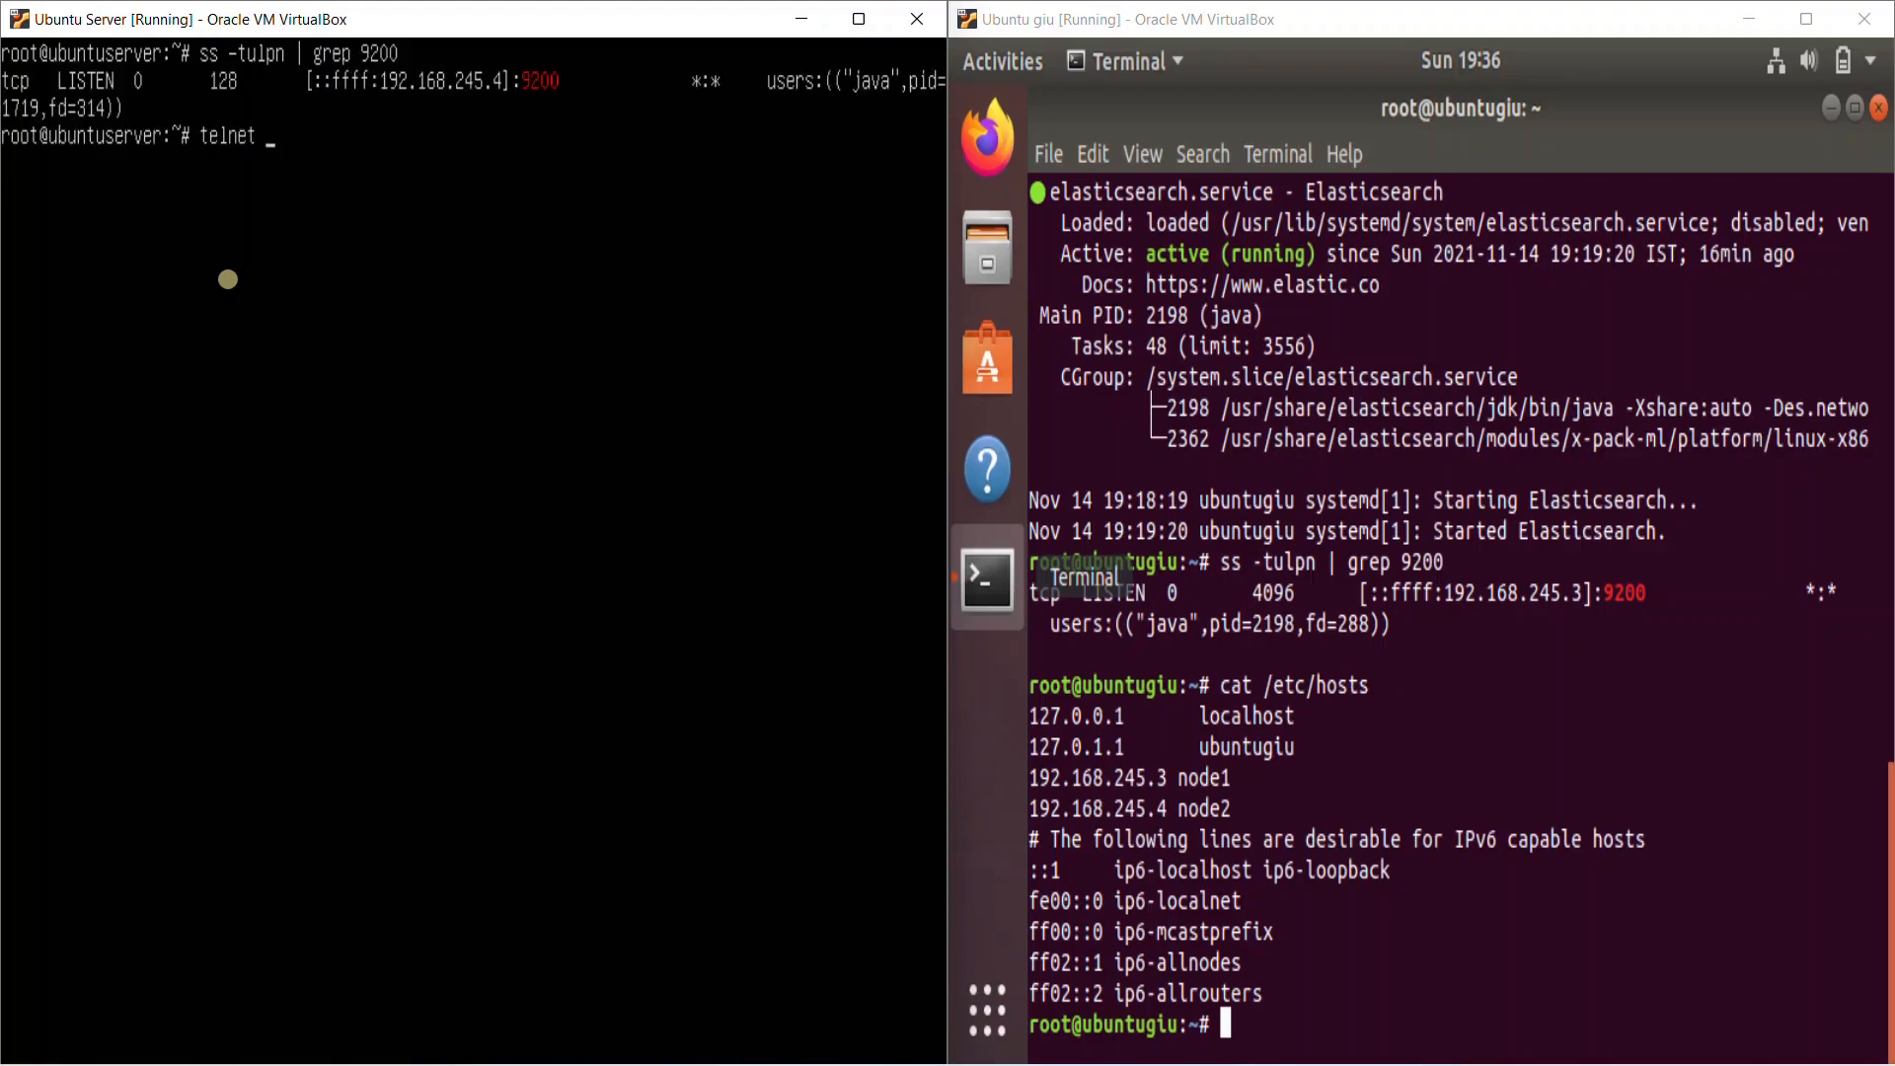
pyautogui.write('192.168.')
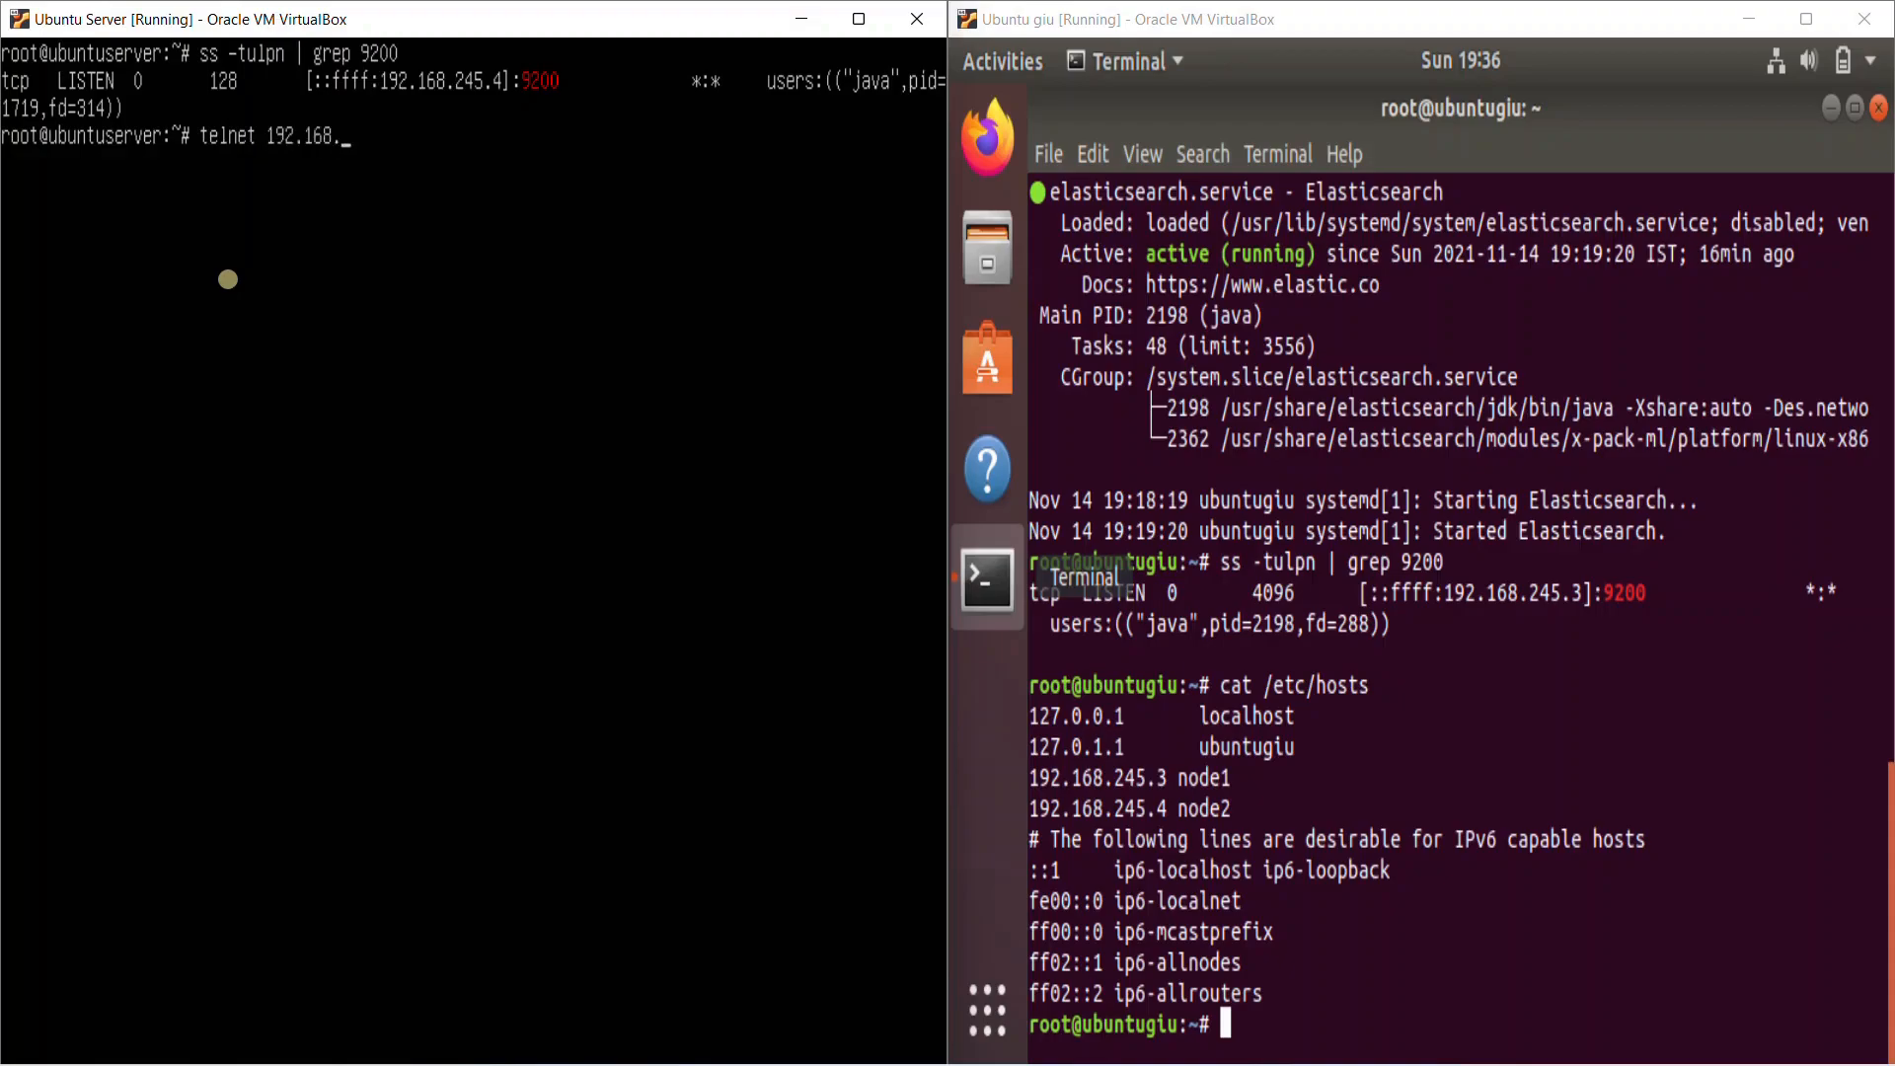
pyautogui.write('245.')
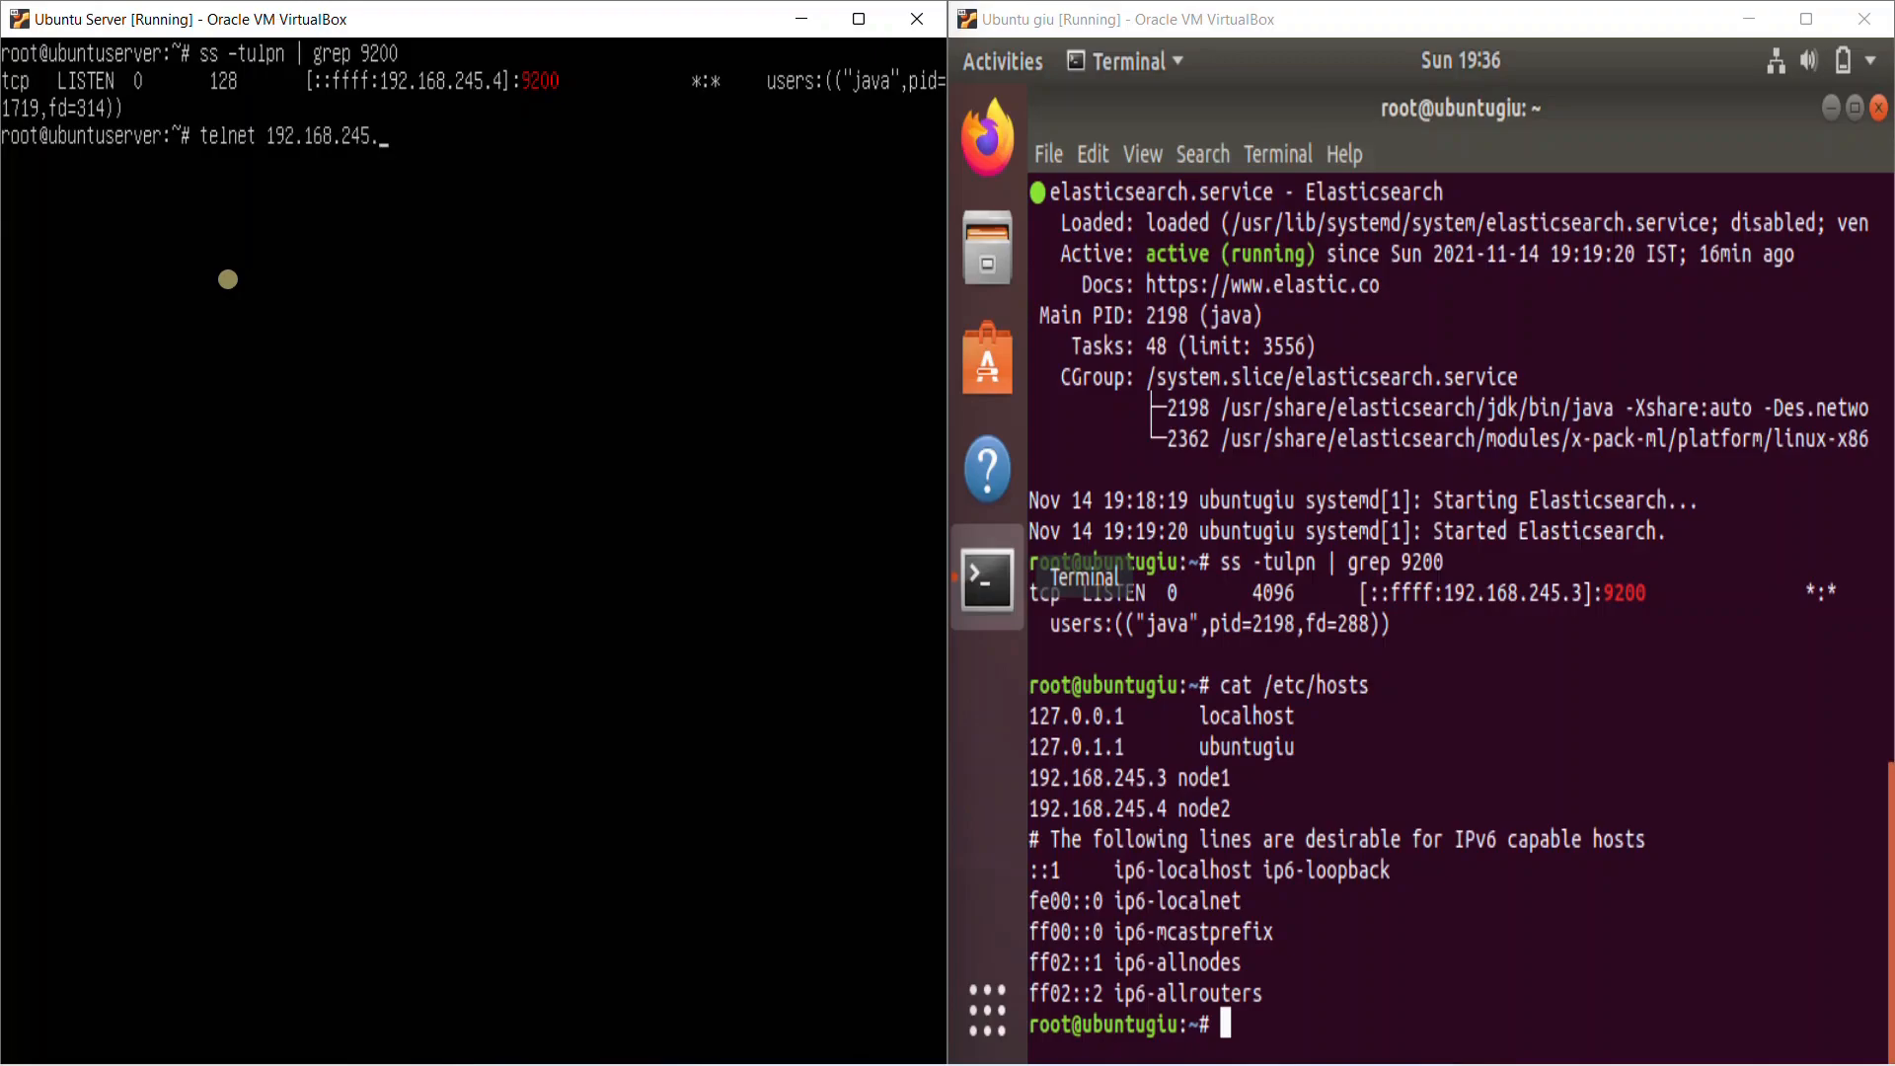
pyautogui.write('3 9200')
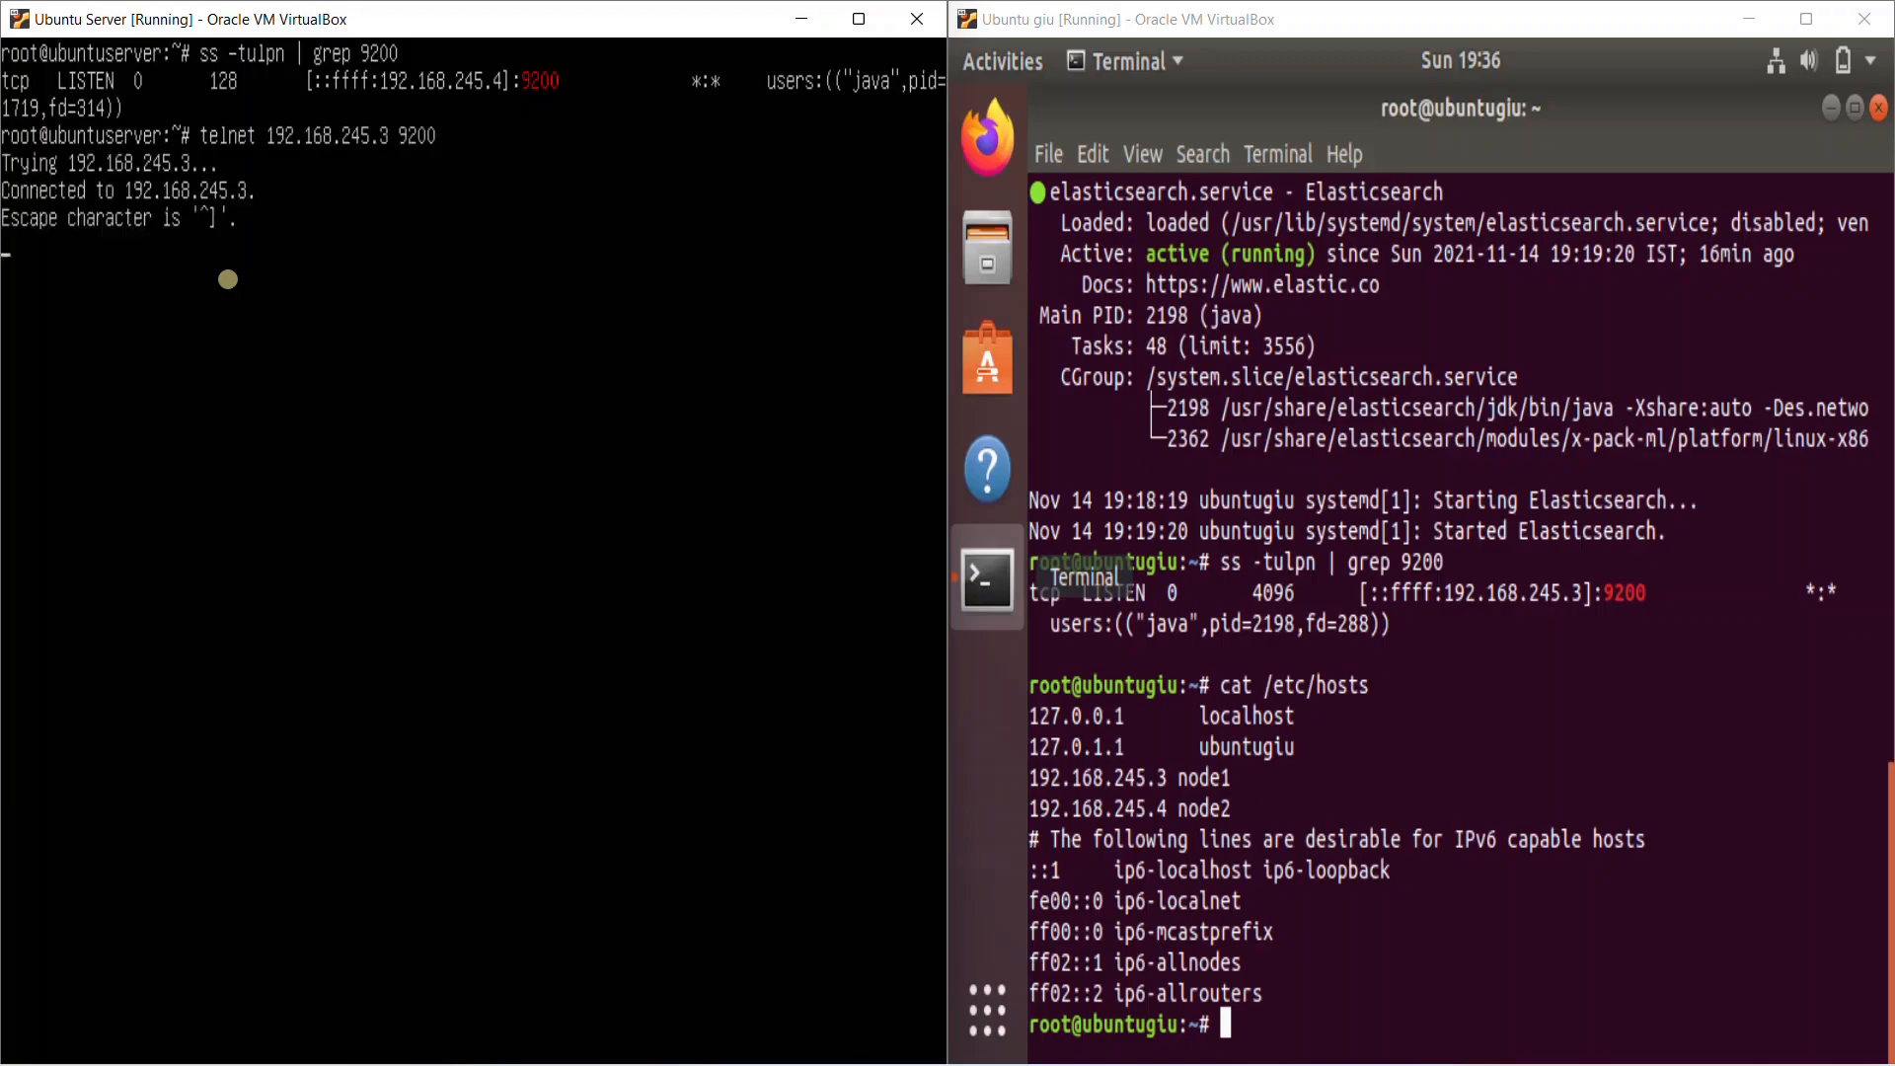
pyautogui.press('ctrl+c')
pyautogui.write('cat')
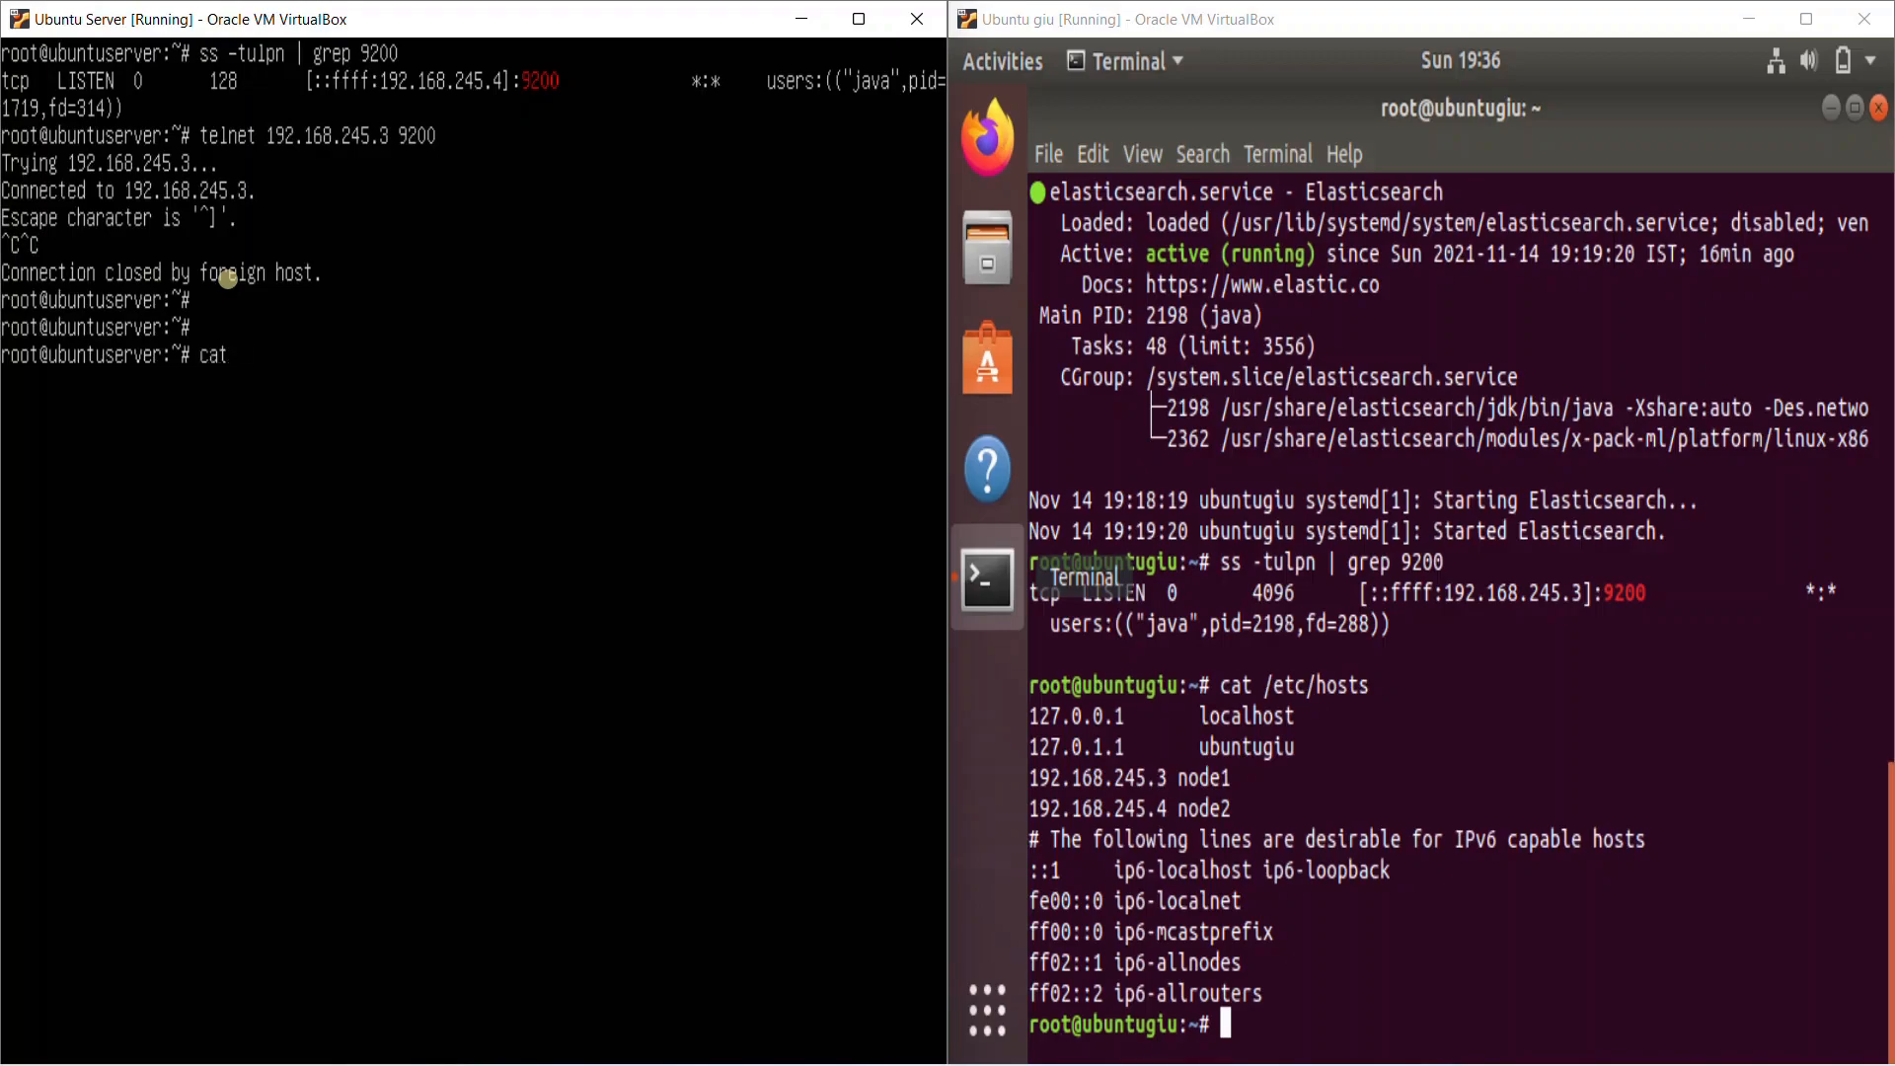
pyautogui.write('/etc/hoost\\')
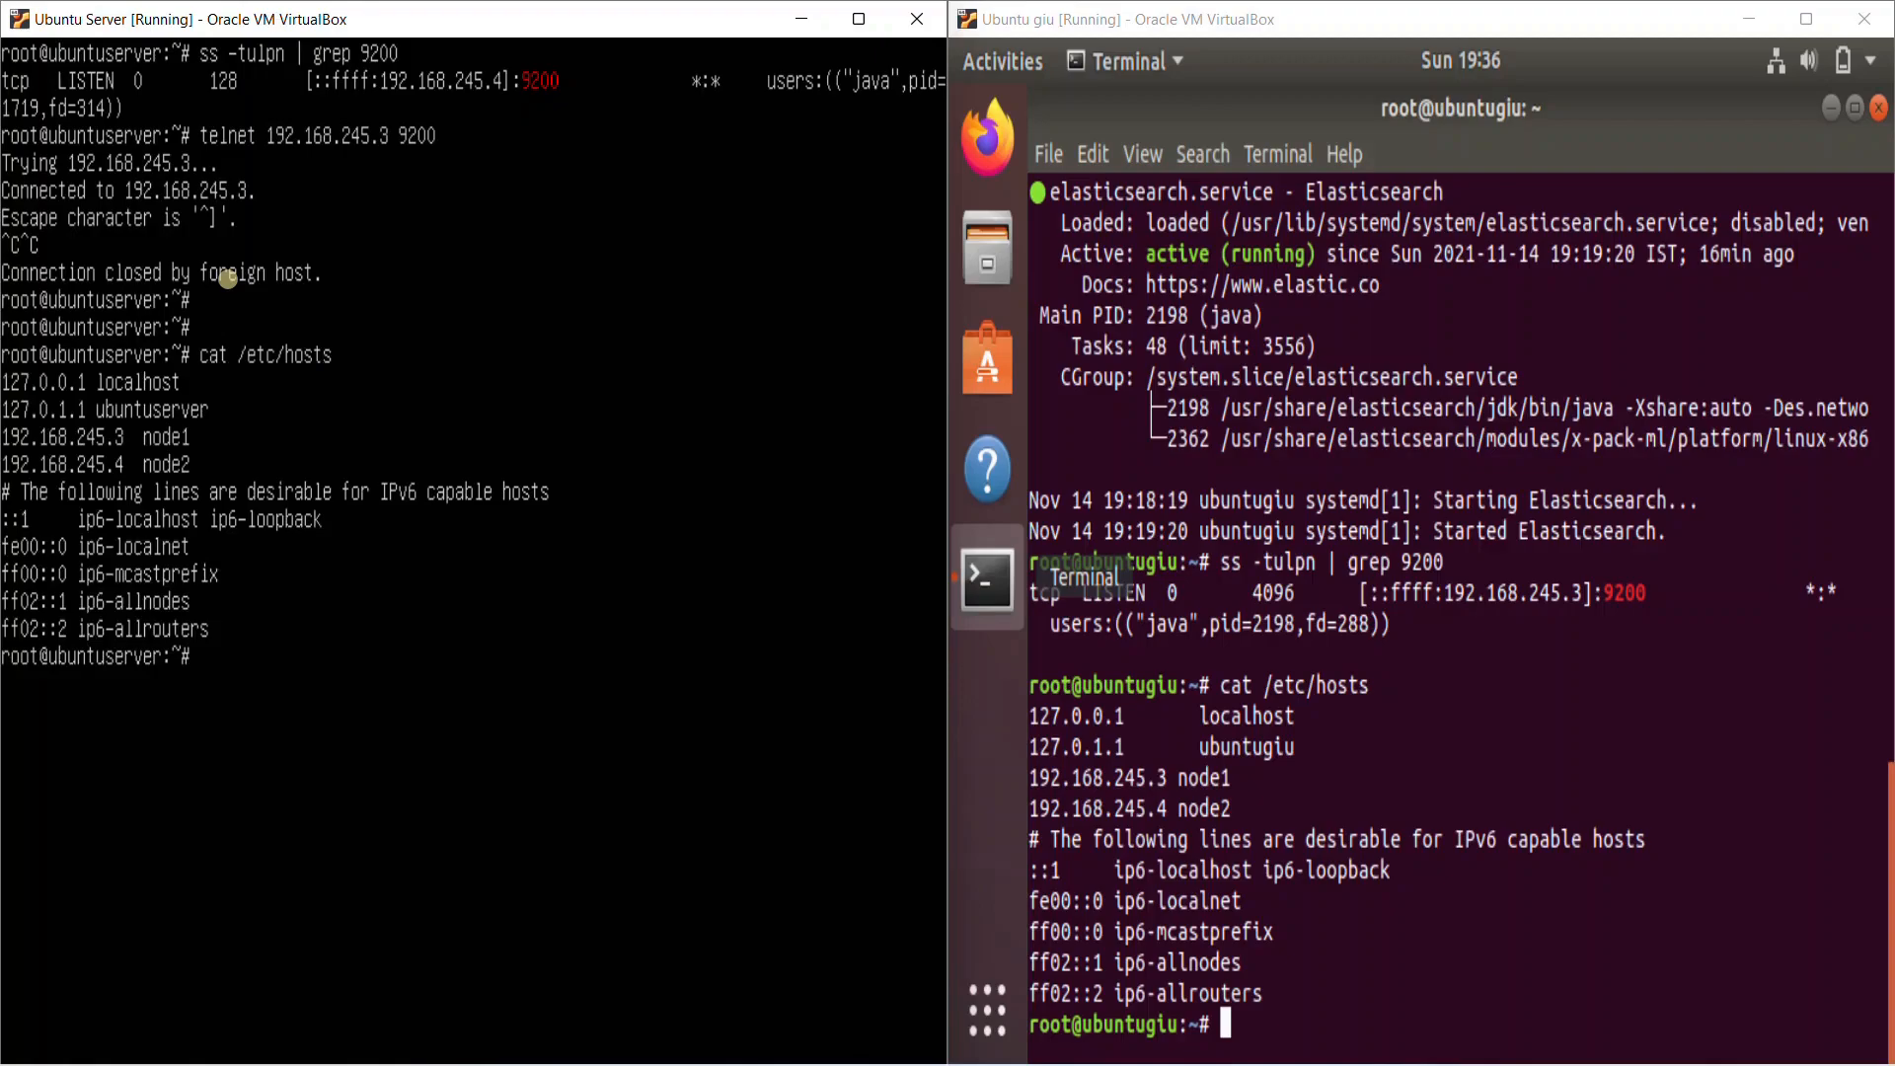
pyautogui.moveTo(760, 298)
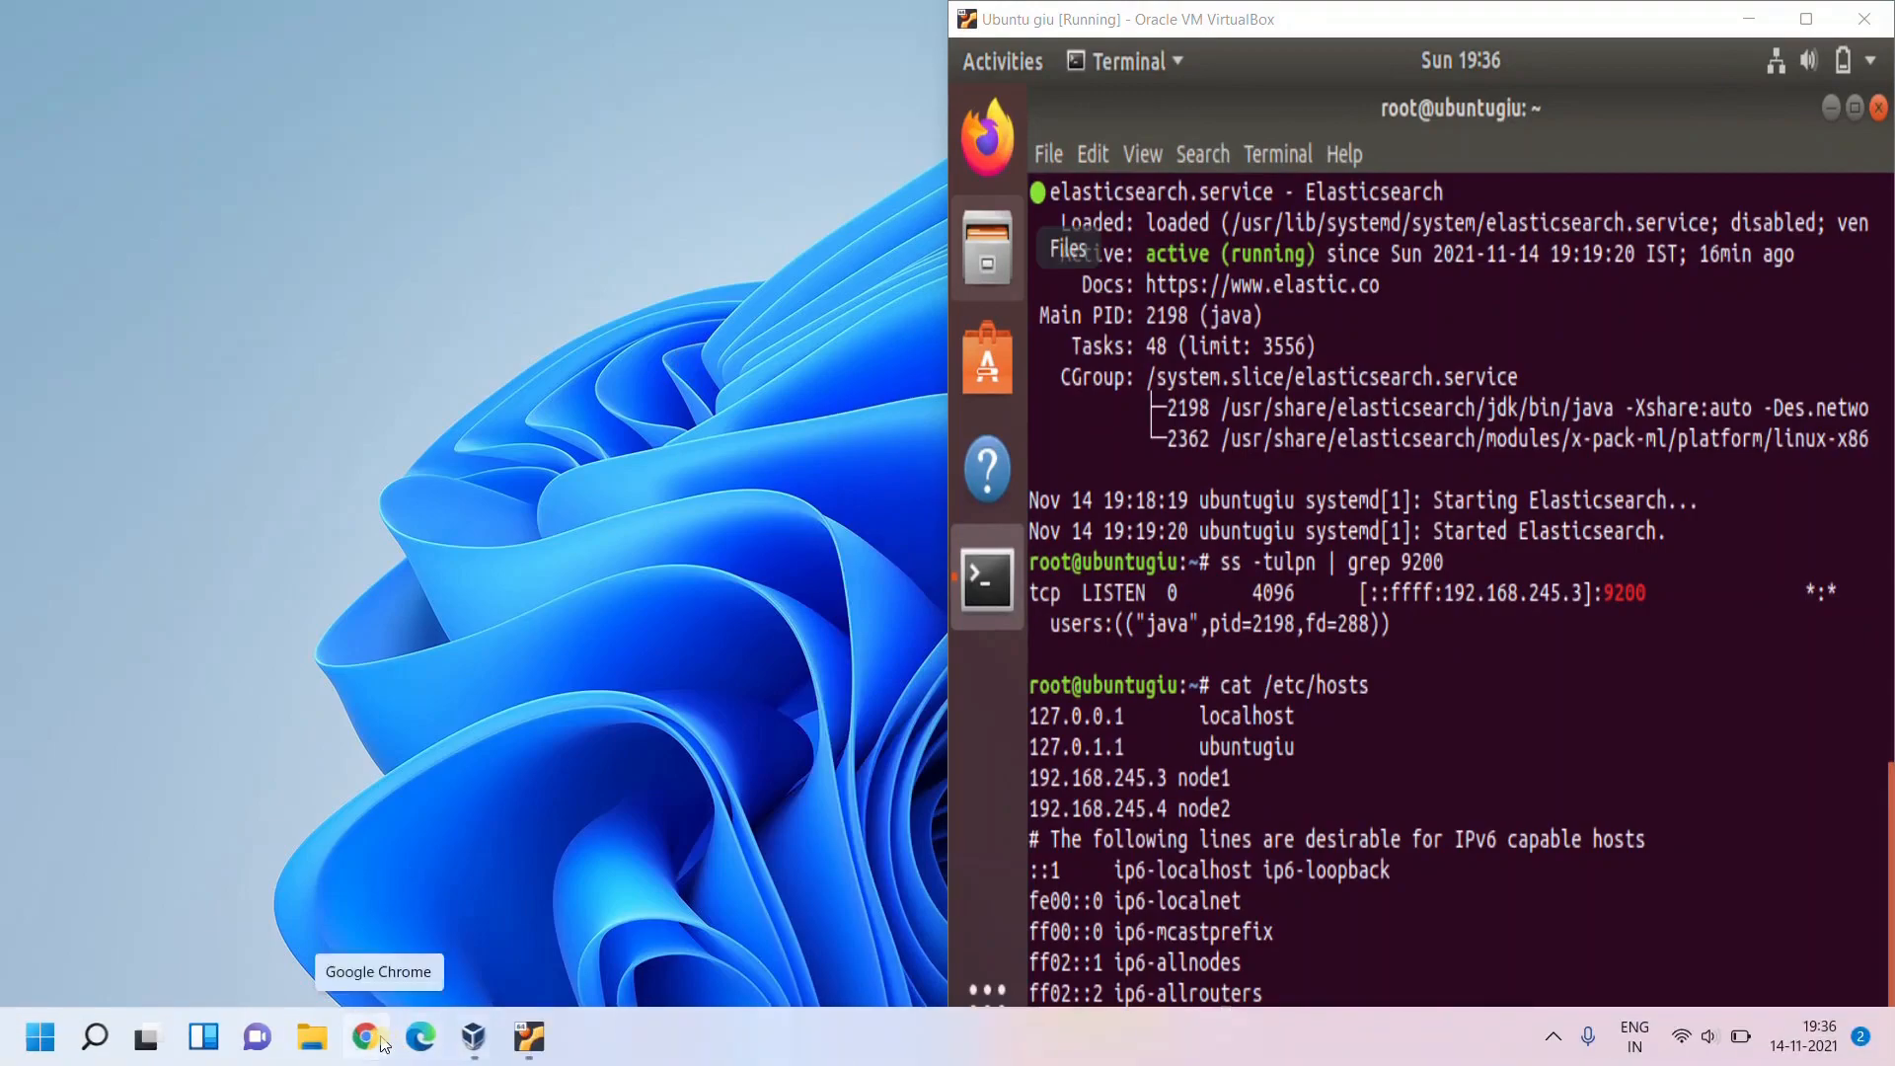
# Launch Chrome with the first profile and load node1 at 192.168.245.3:9200, highlighting its cluster UUID
pyautogui.click(362, 1038)
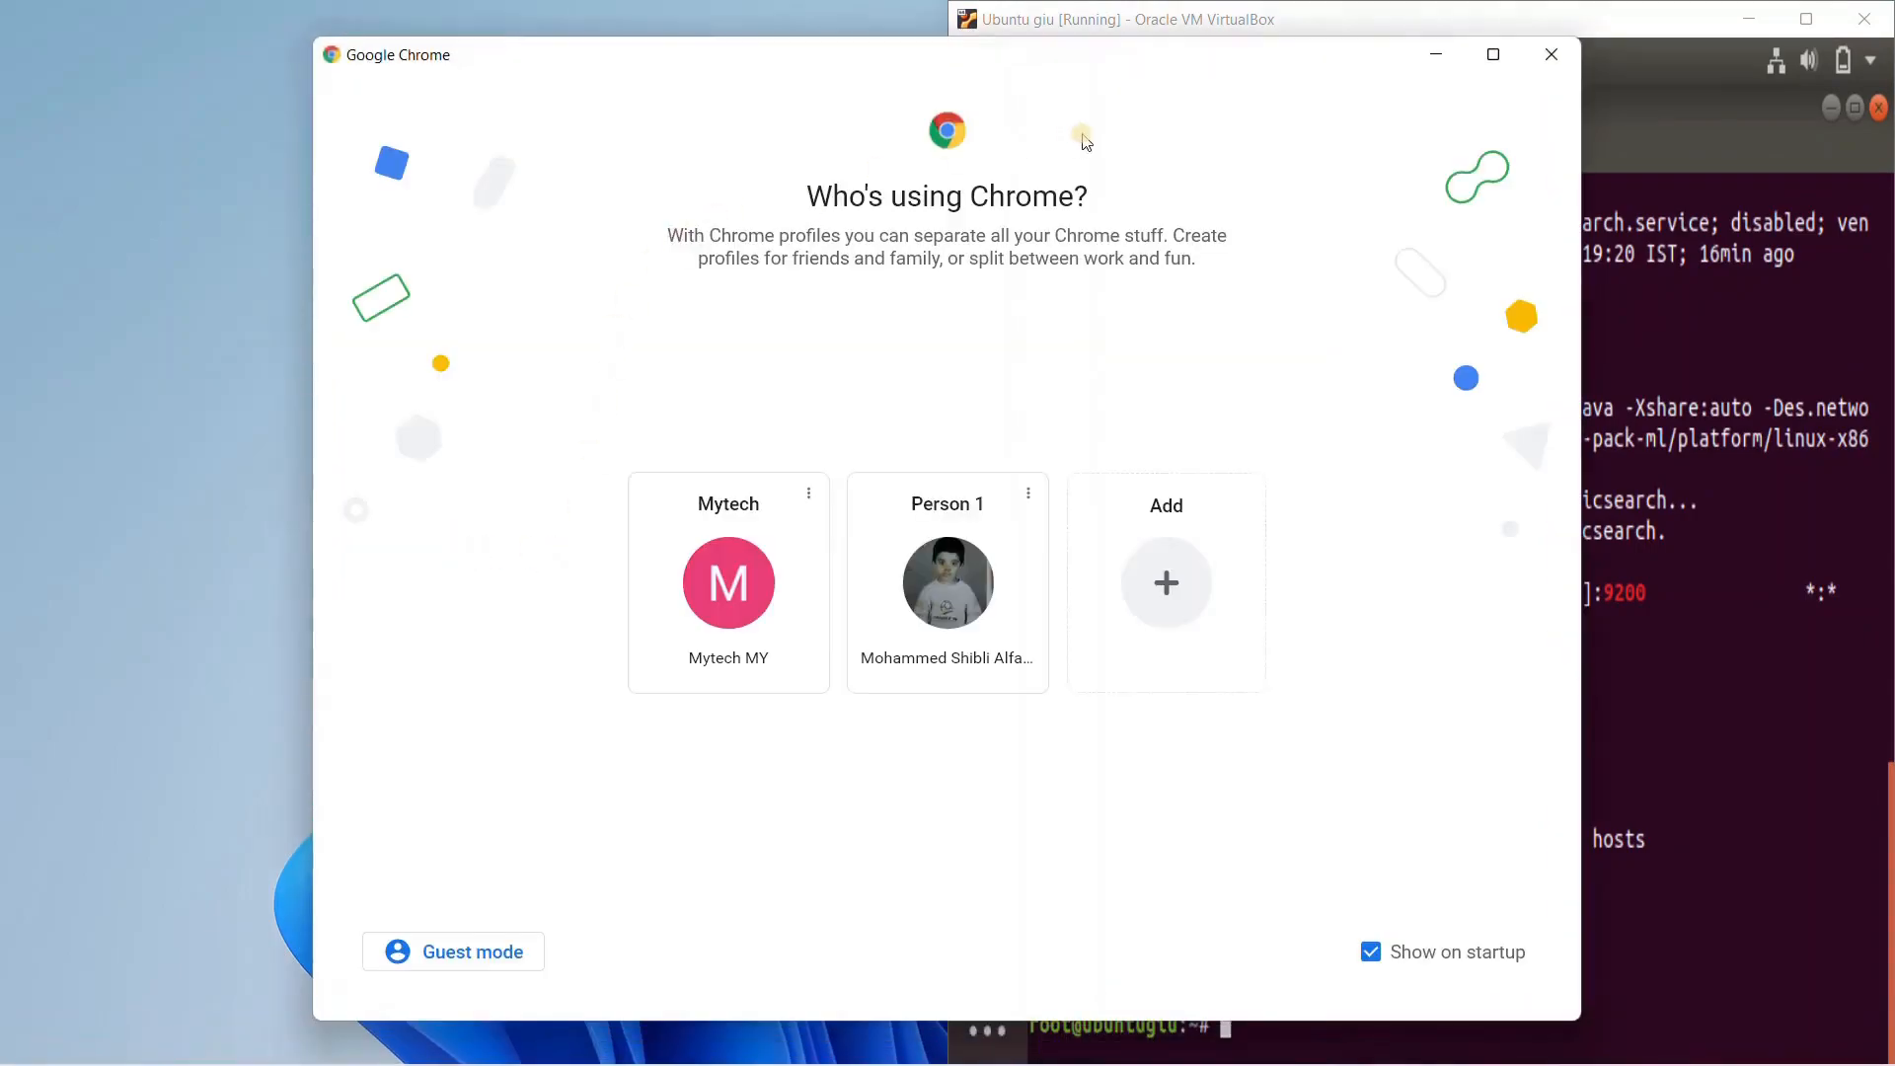
pyautogui.click(727, 582)
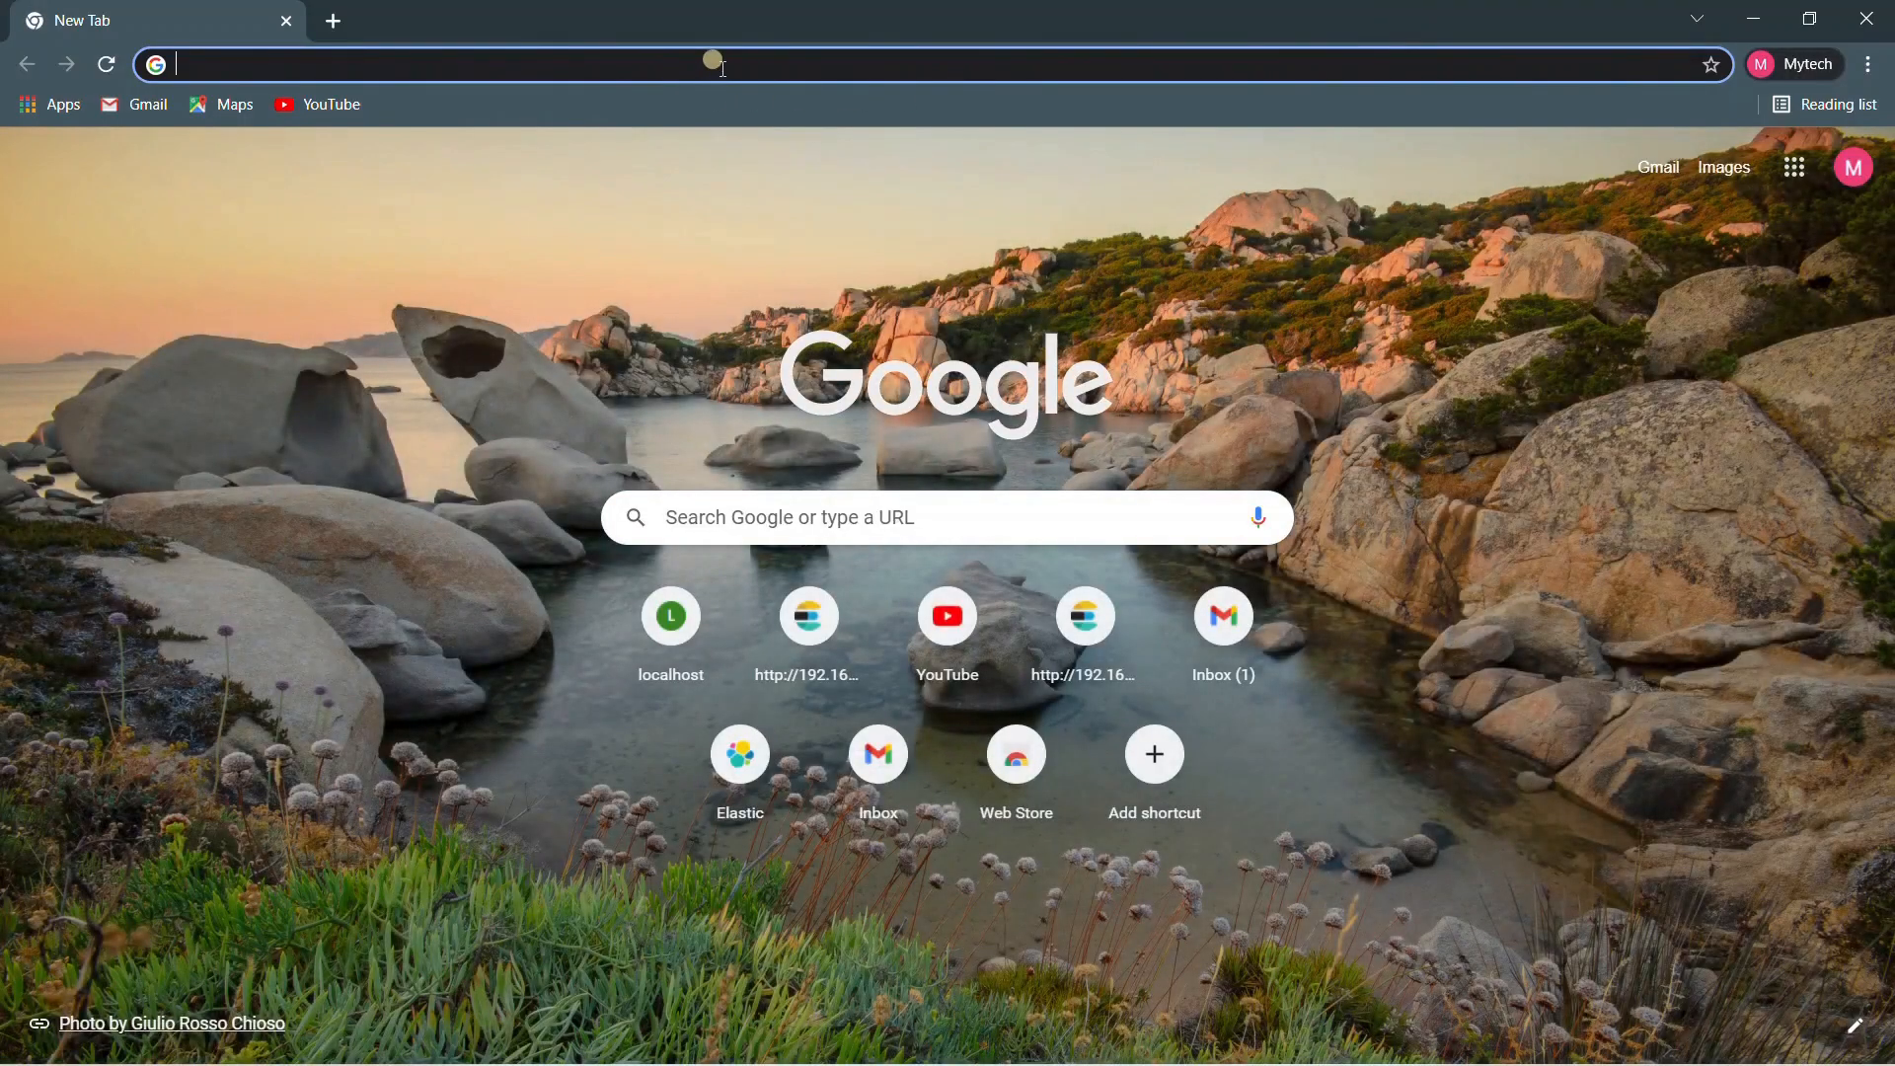
pyautogui.write('192.168.245.3:9200')
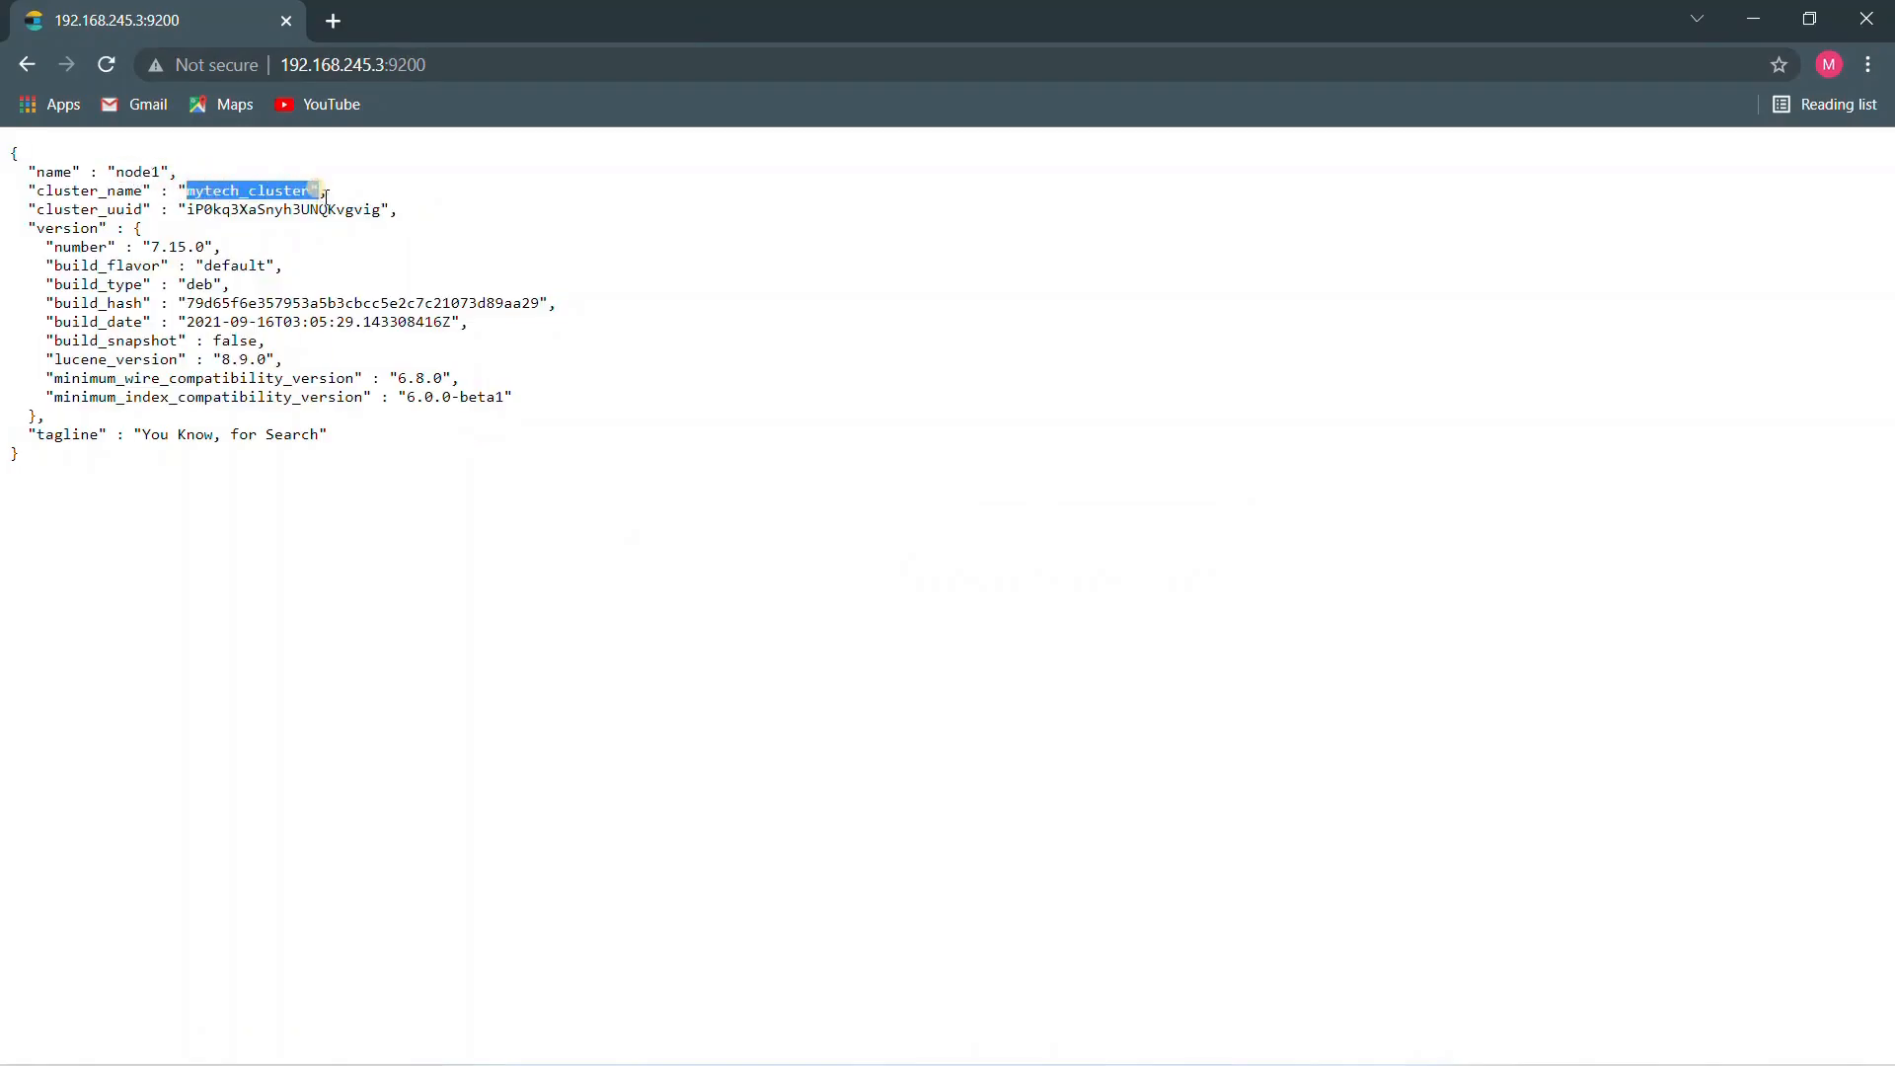
pyautogui.click(37, 204)
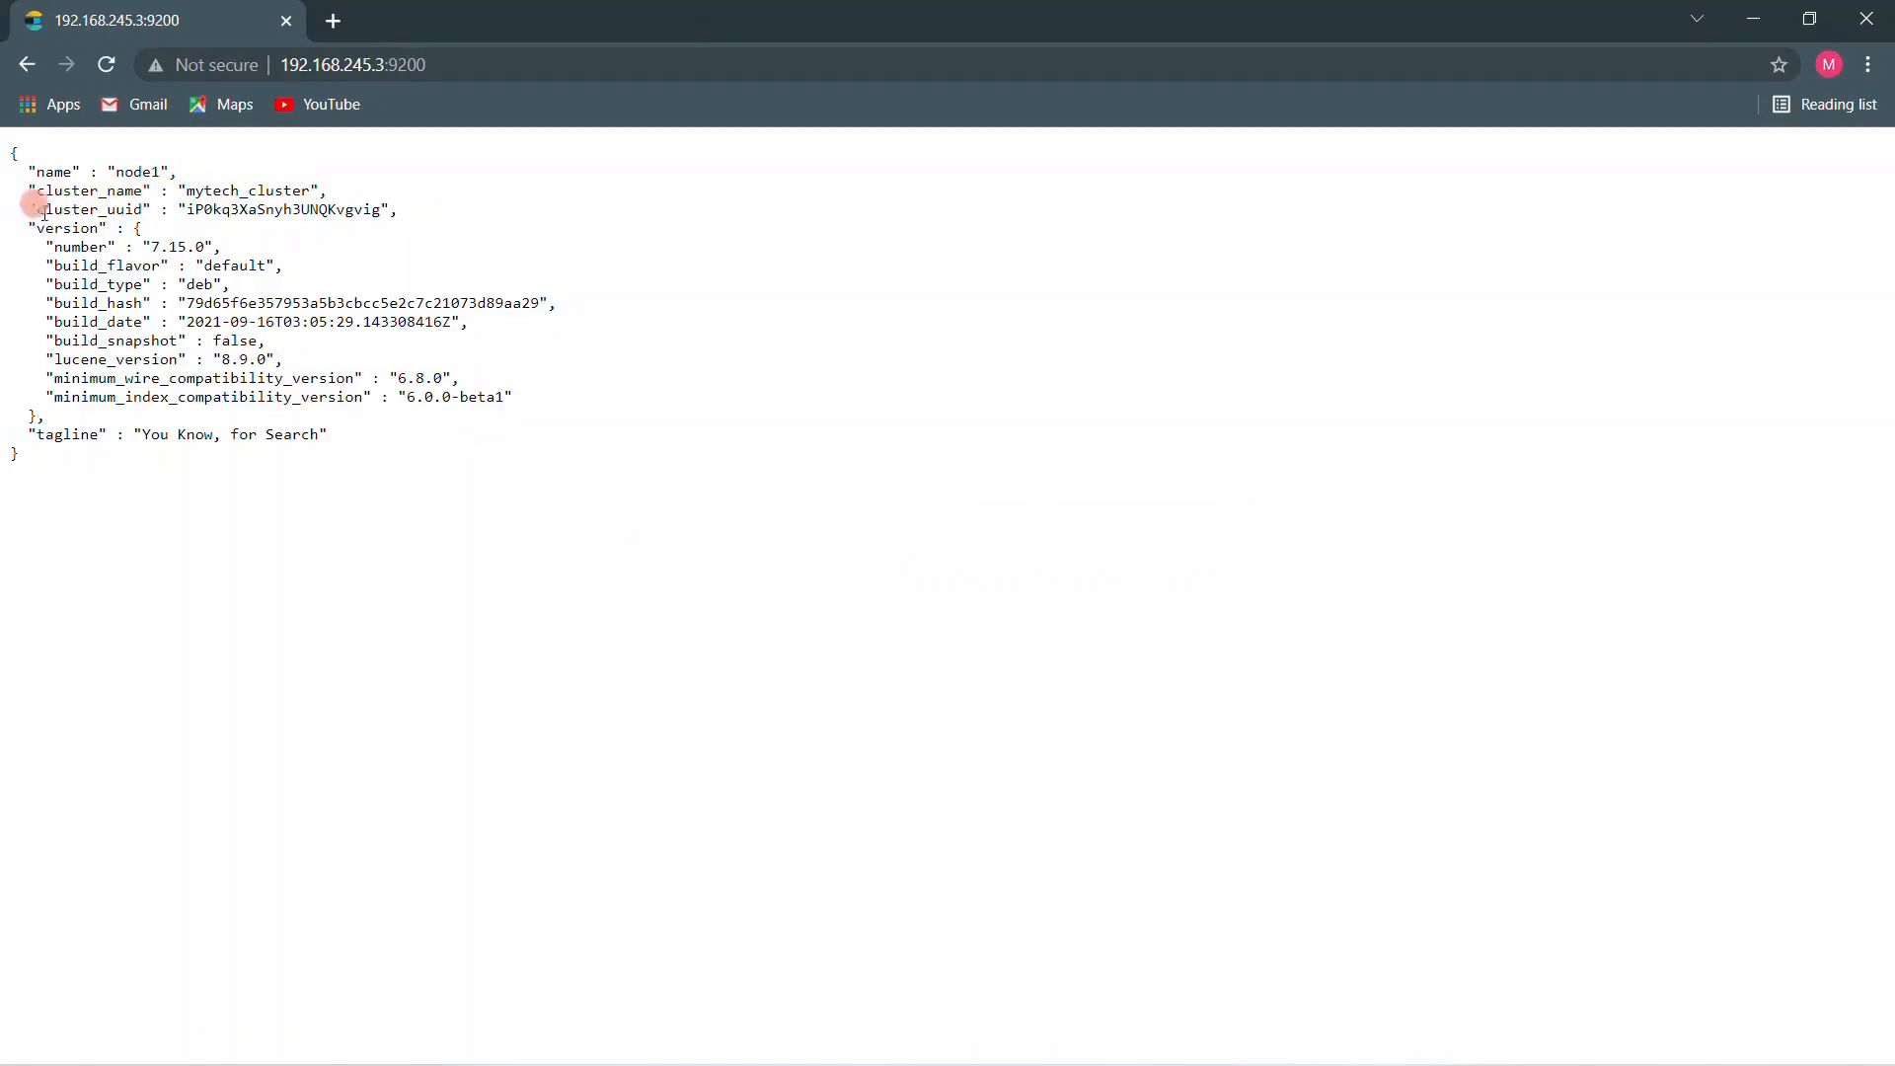
pyautogui.doubleClick(88, 209)
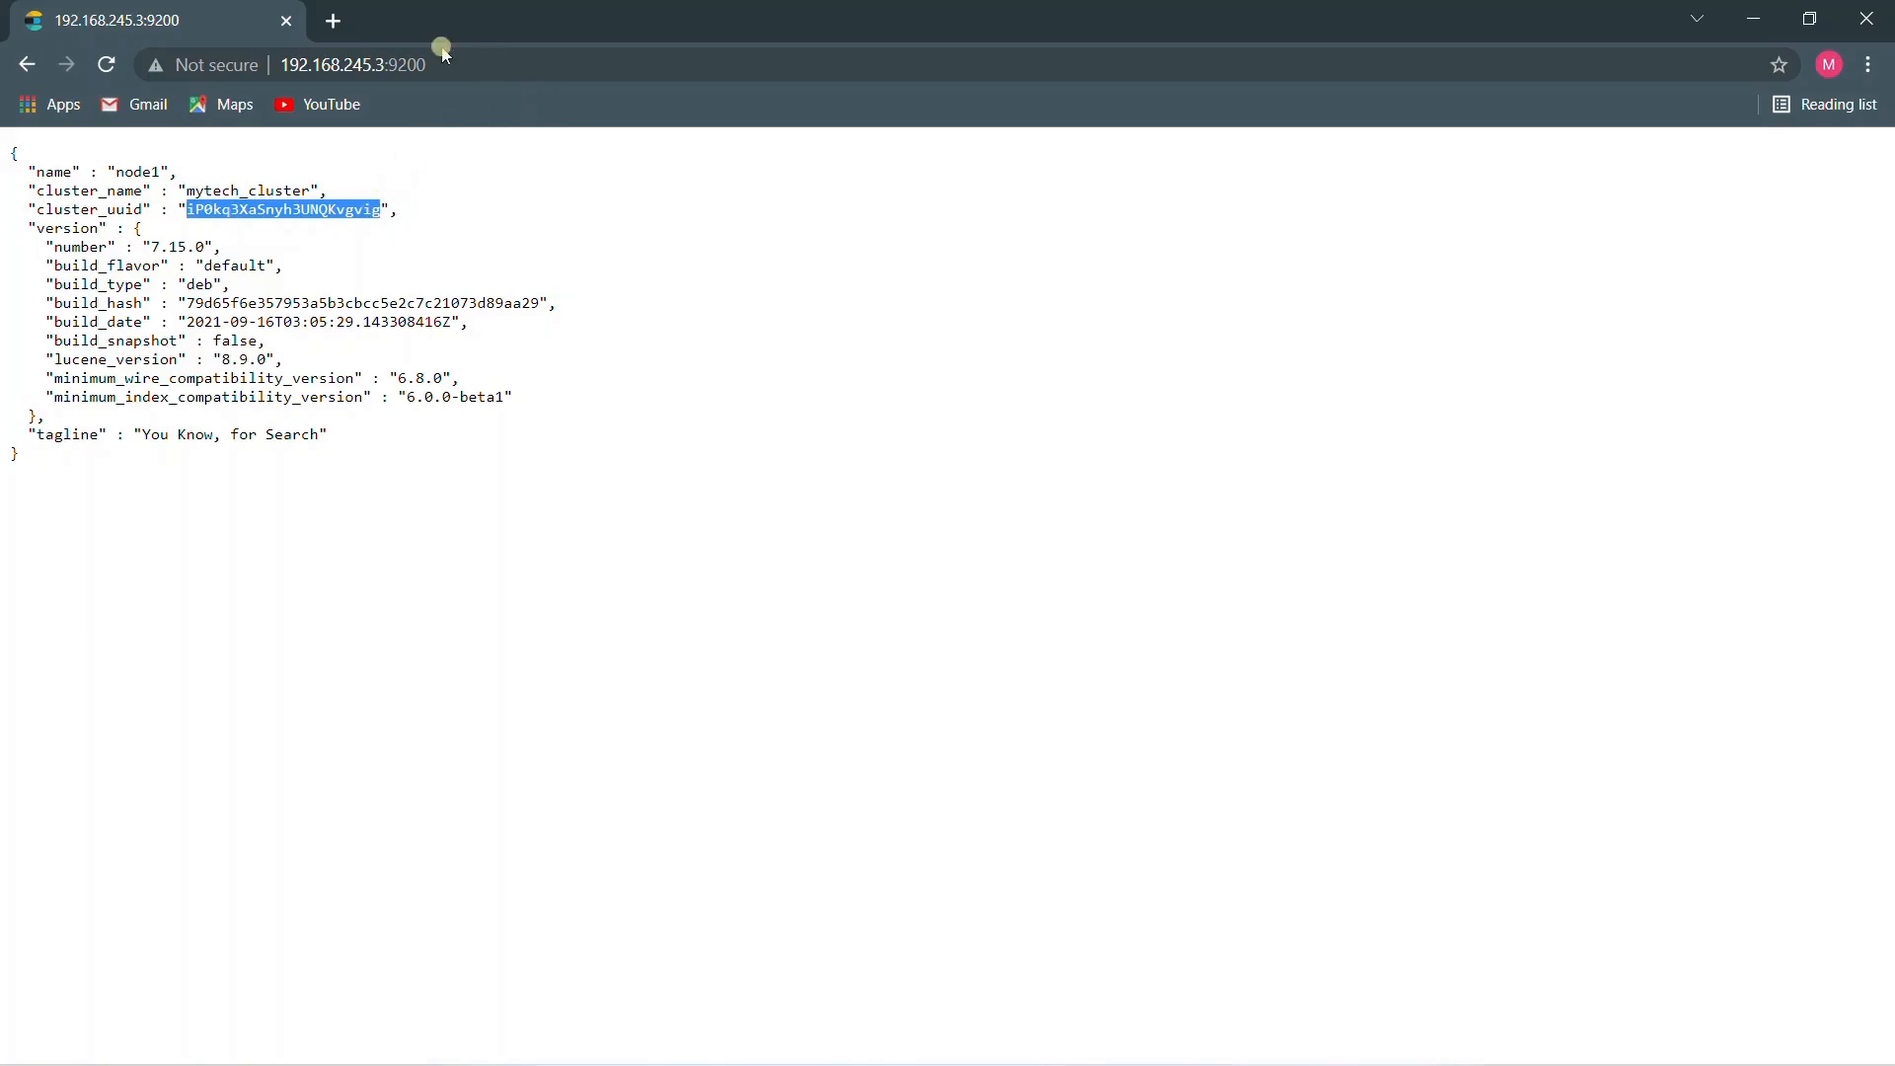
# Load node2 at 192.168.245.4:9200 and check its build type deb and version 7.15.0
pyautogui.click(399, 64)
pyautogui.write('4')
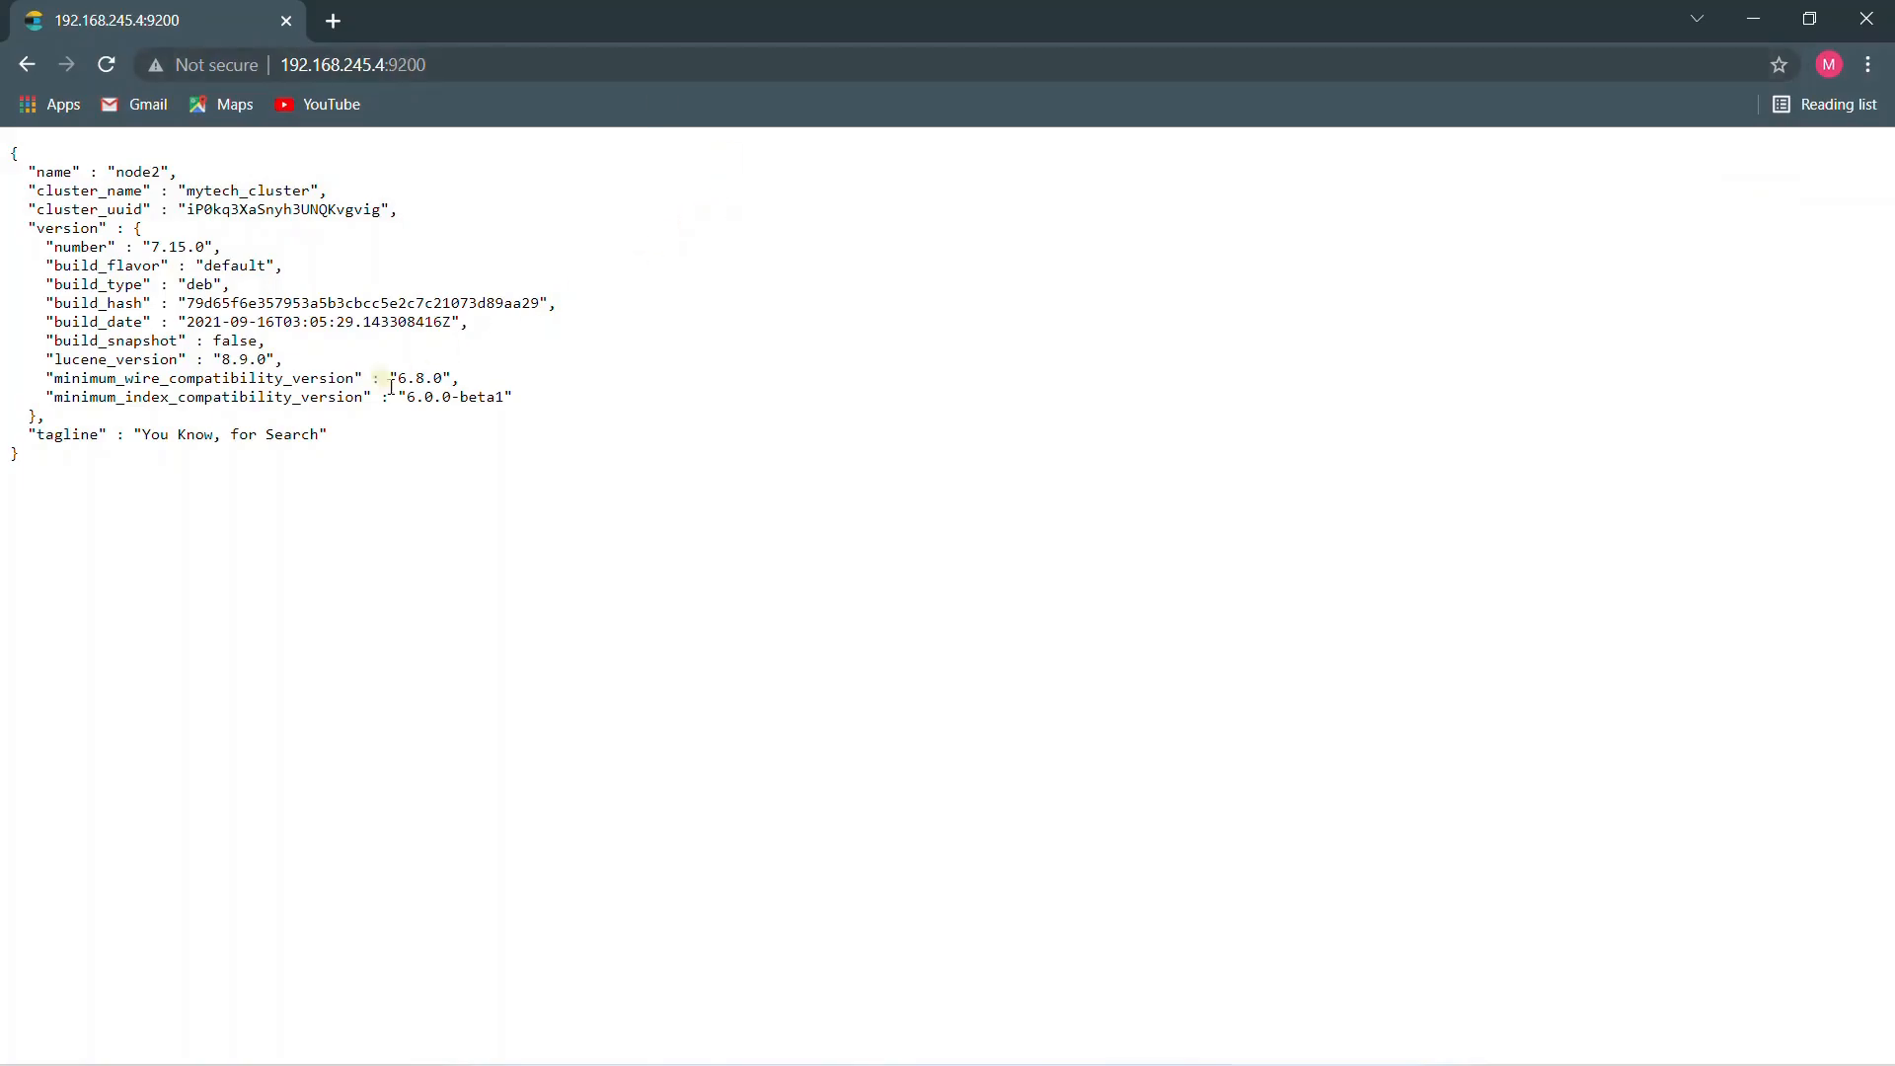
pyautogui.doubleClick(254, 189)
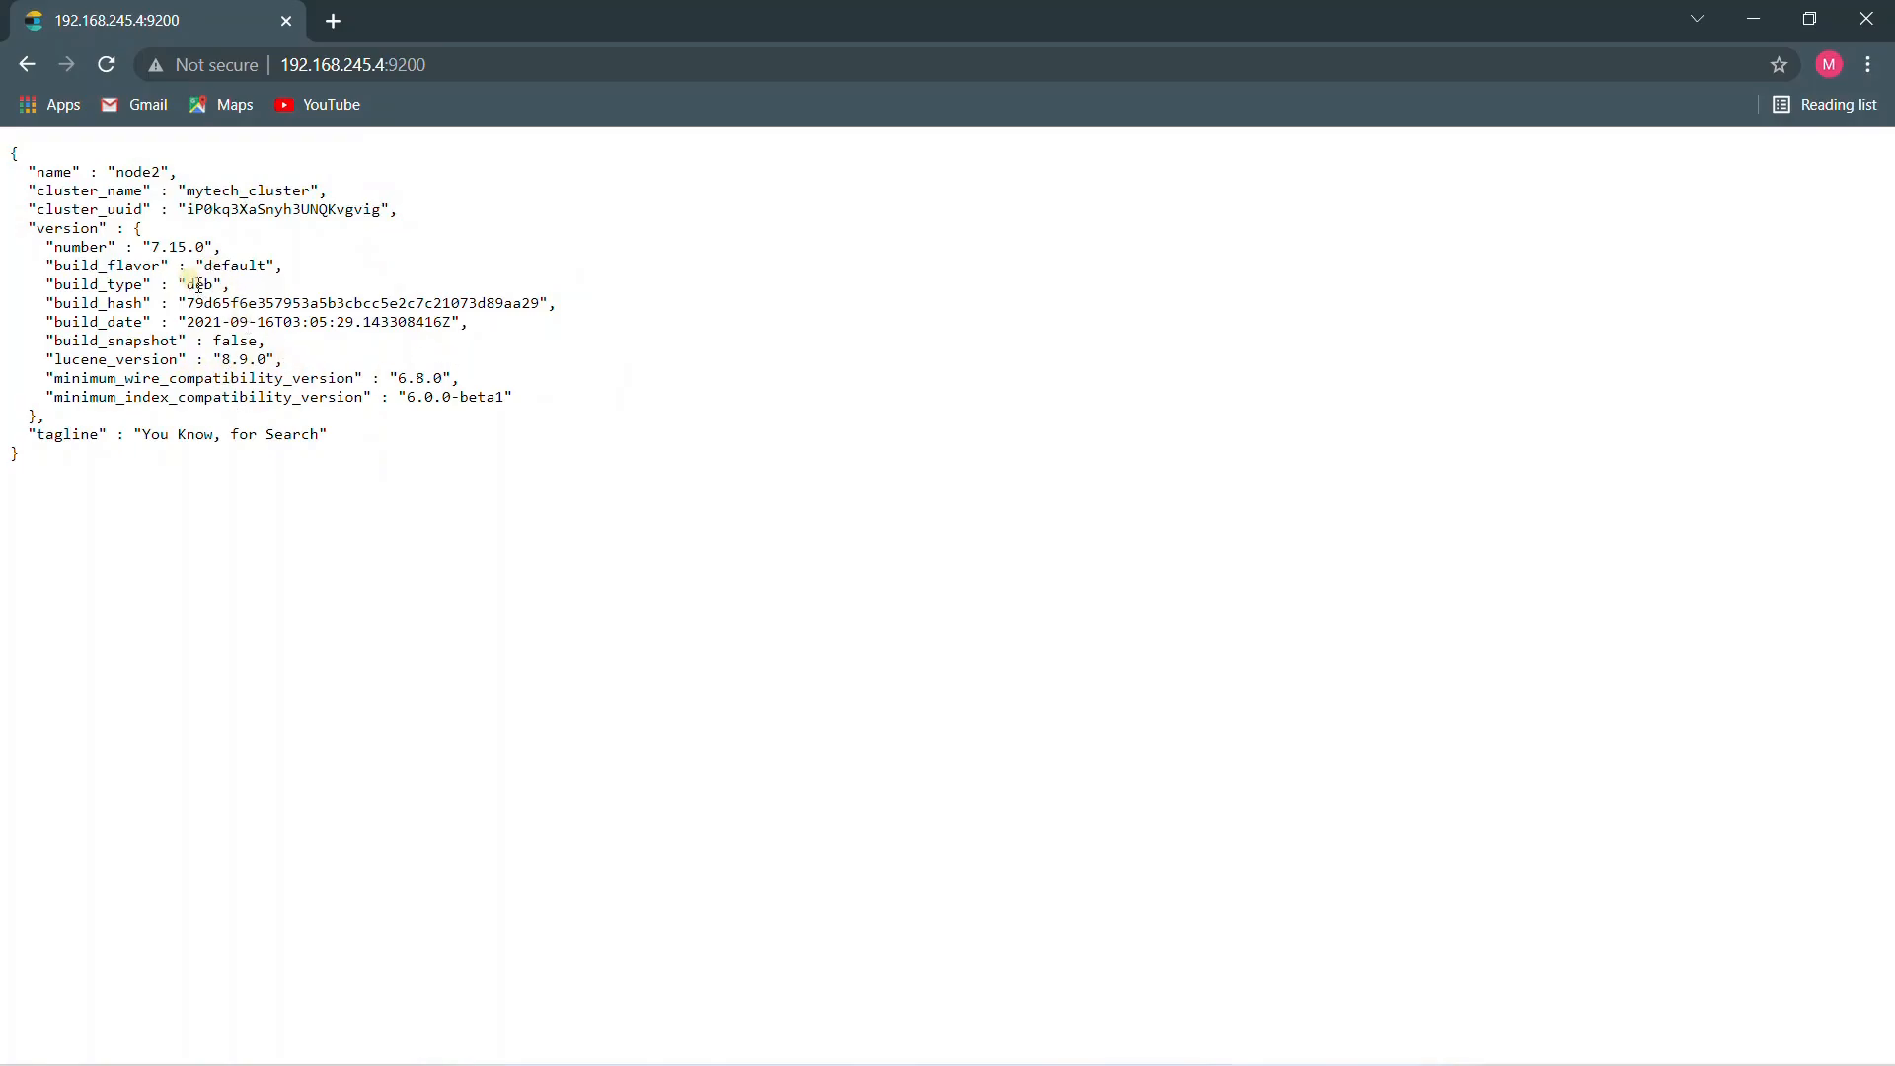
pyautogui.doubleClick(195, 285)
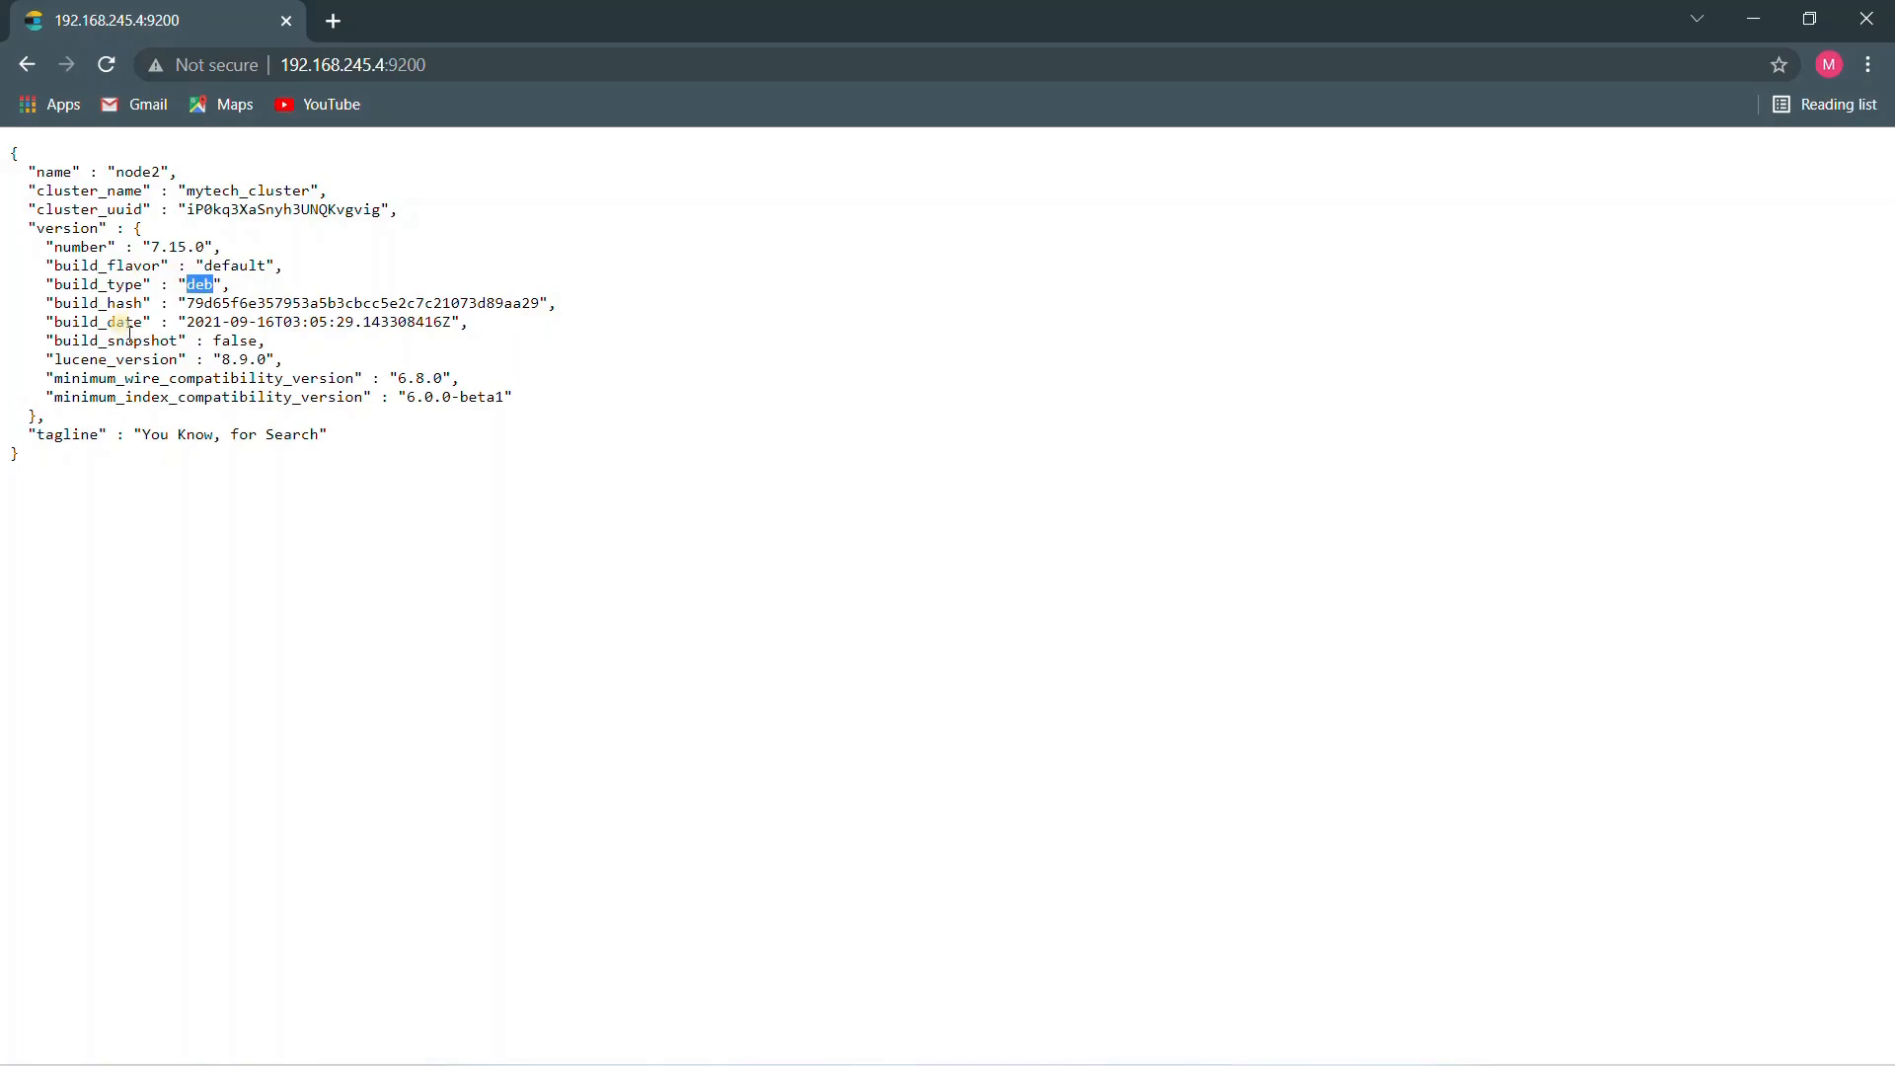
pyautogui.doubleClick(114, 341)
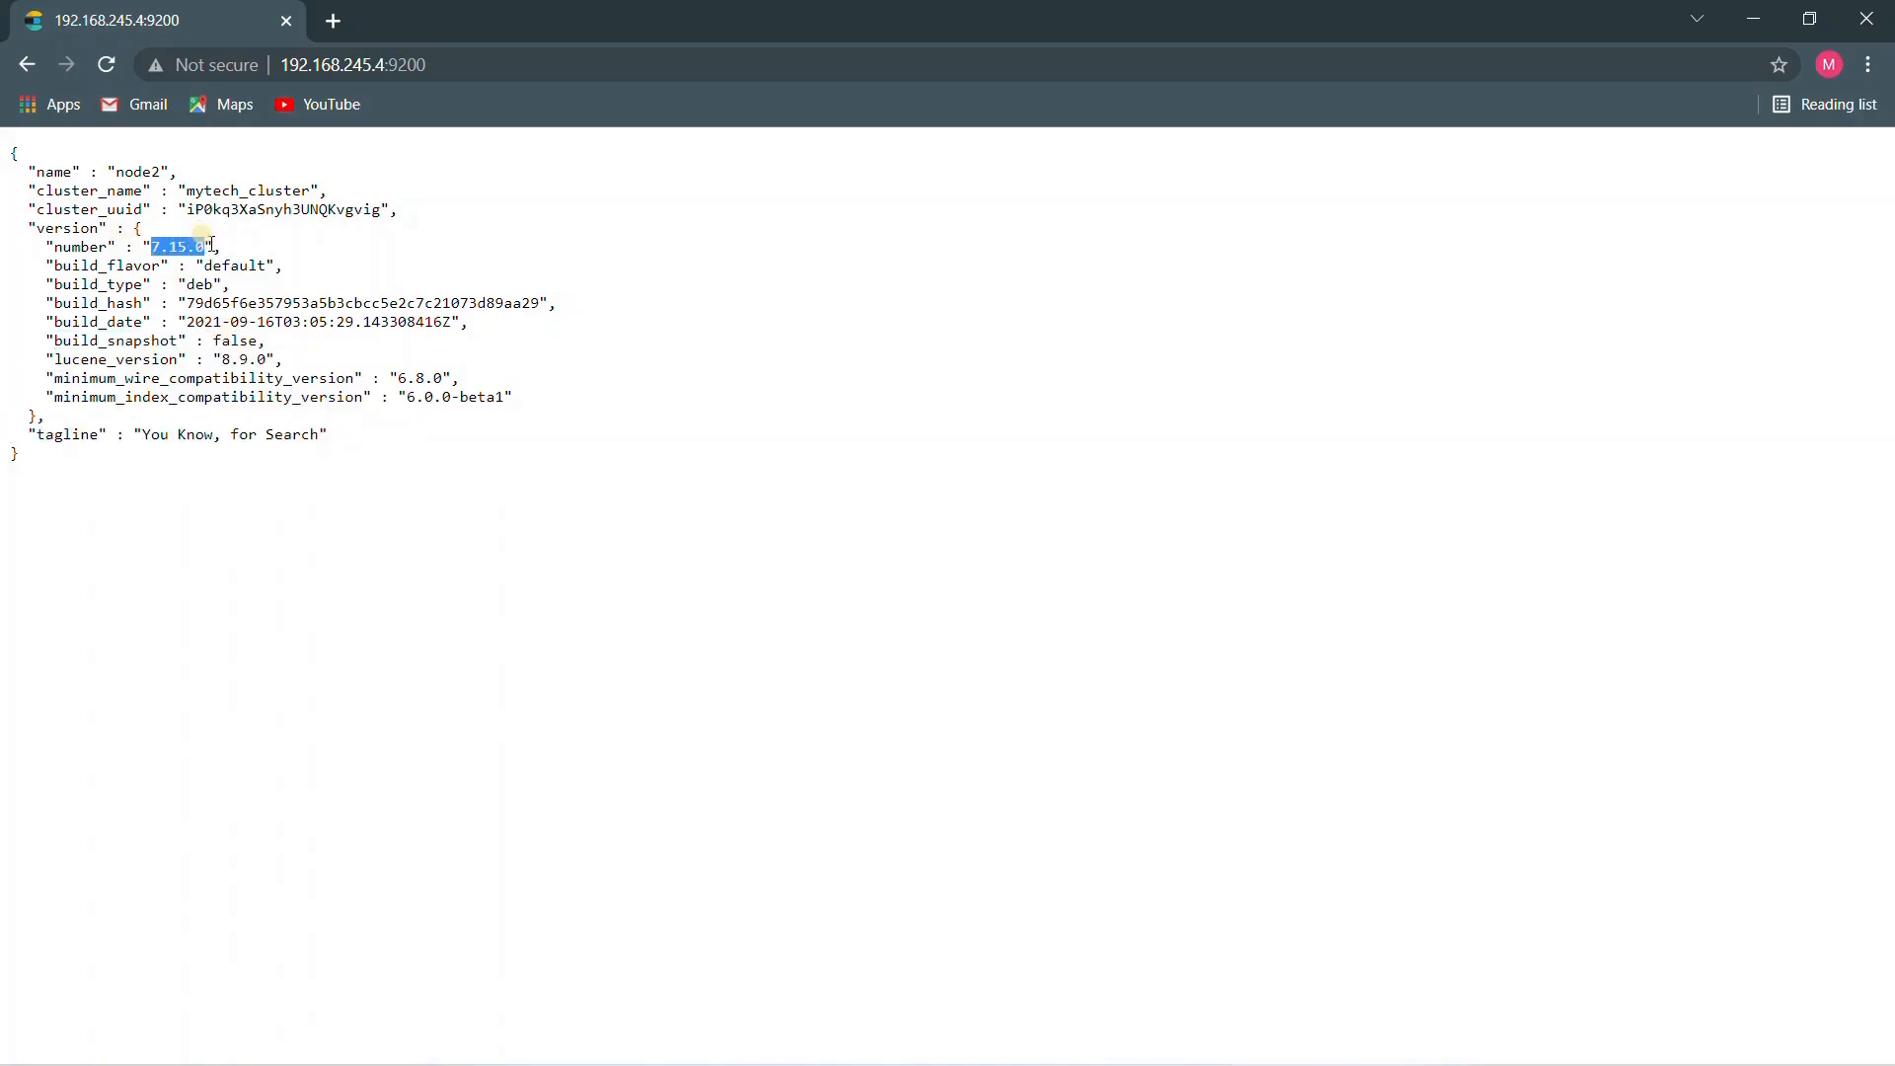
pyautogui.click(312, 274)
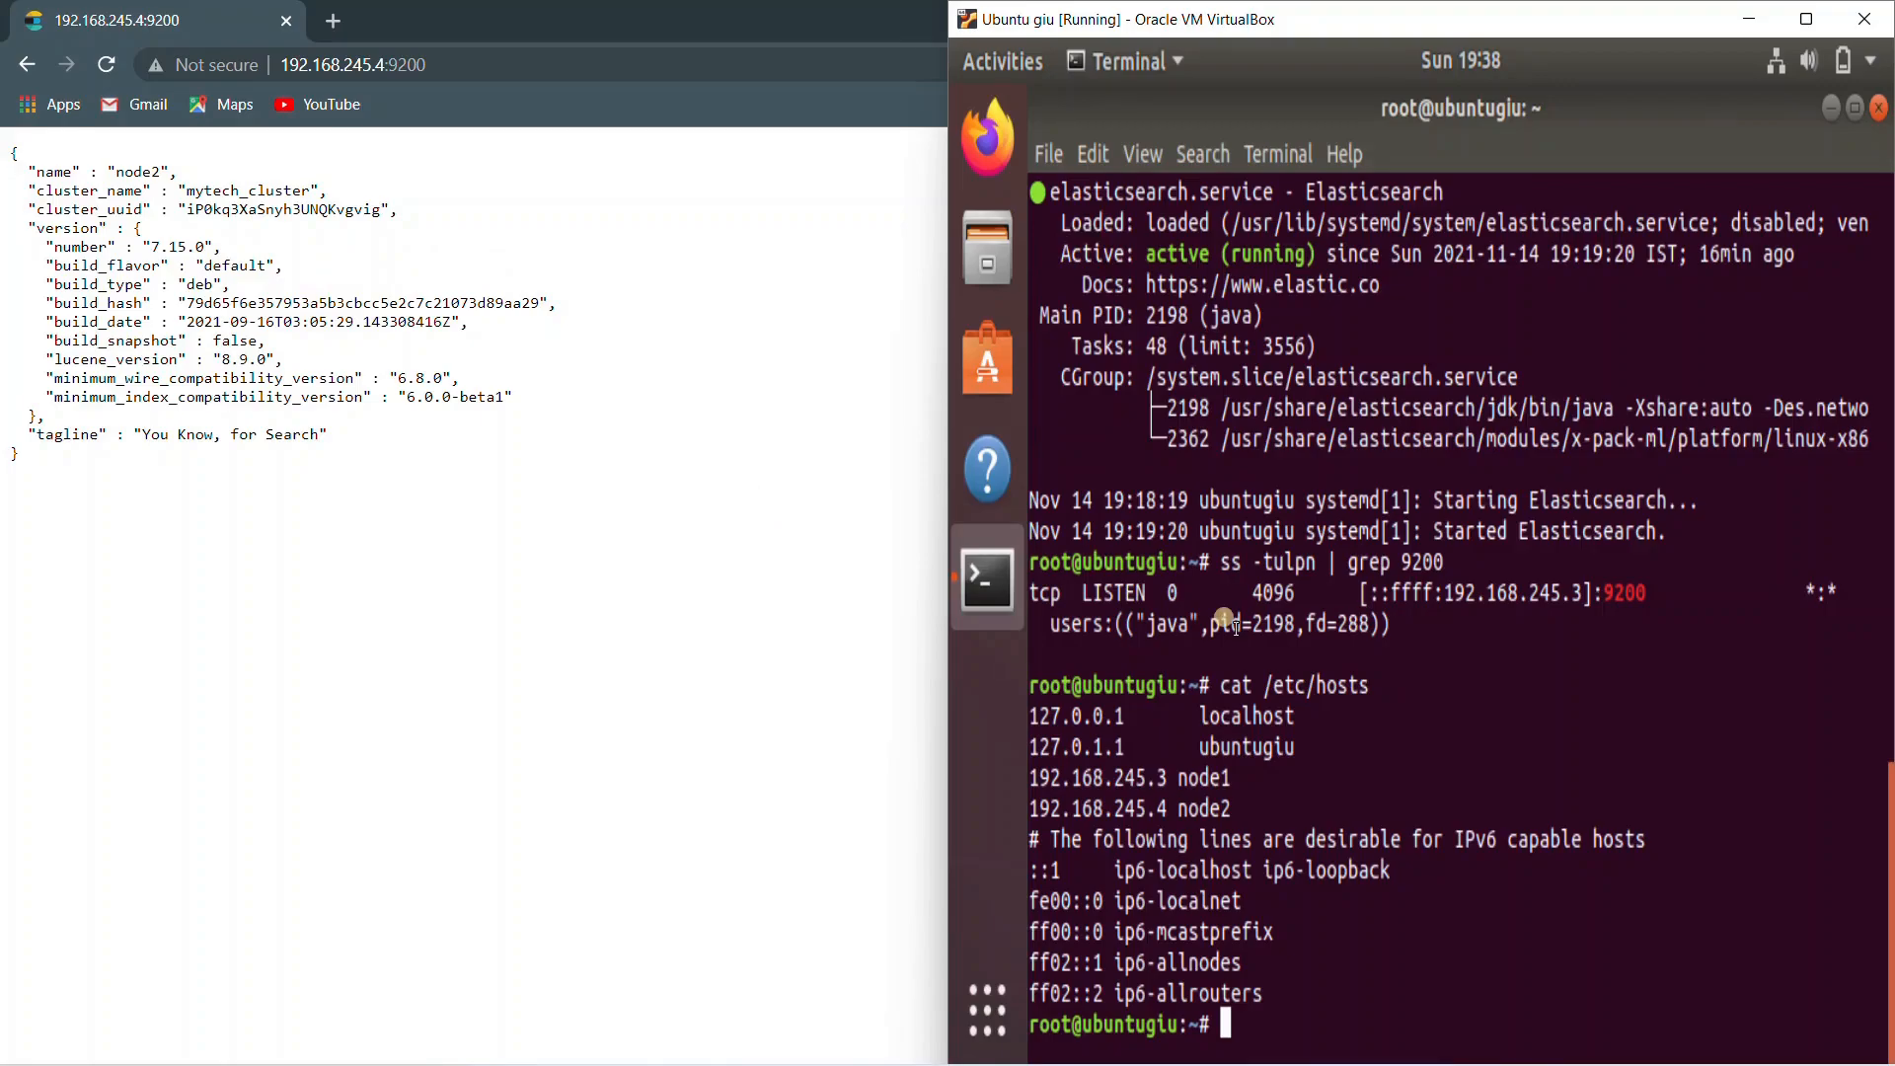
# List /mnt/elasmyfiles, then cat /etc/kibana/kibana.yml to show port 5601 and both Elasticsearch hosts
pyautogui.write('ls')
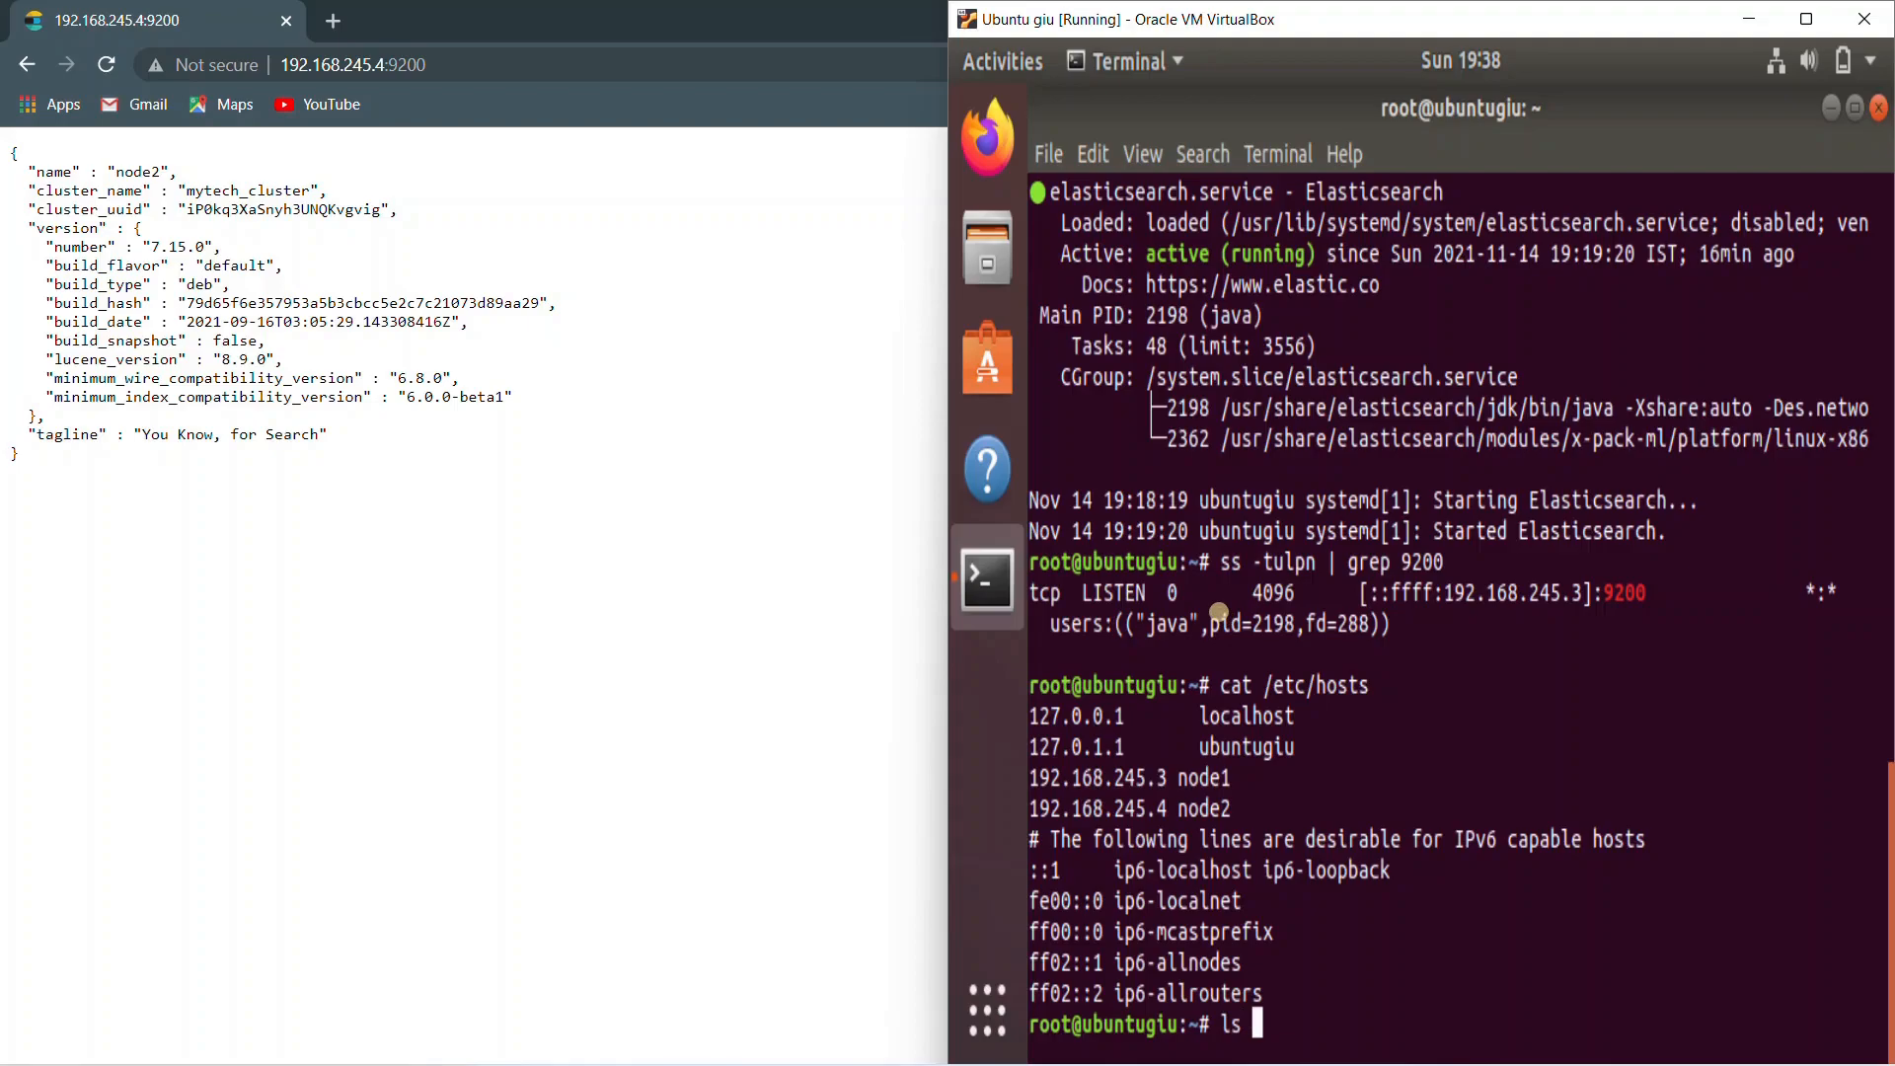
pyautogui.write('/mnt/')
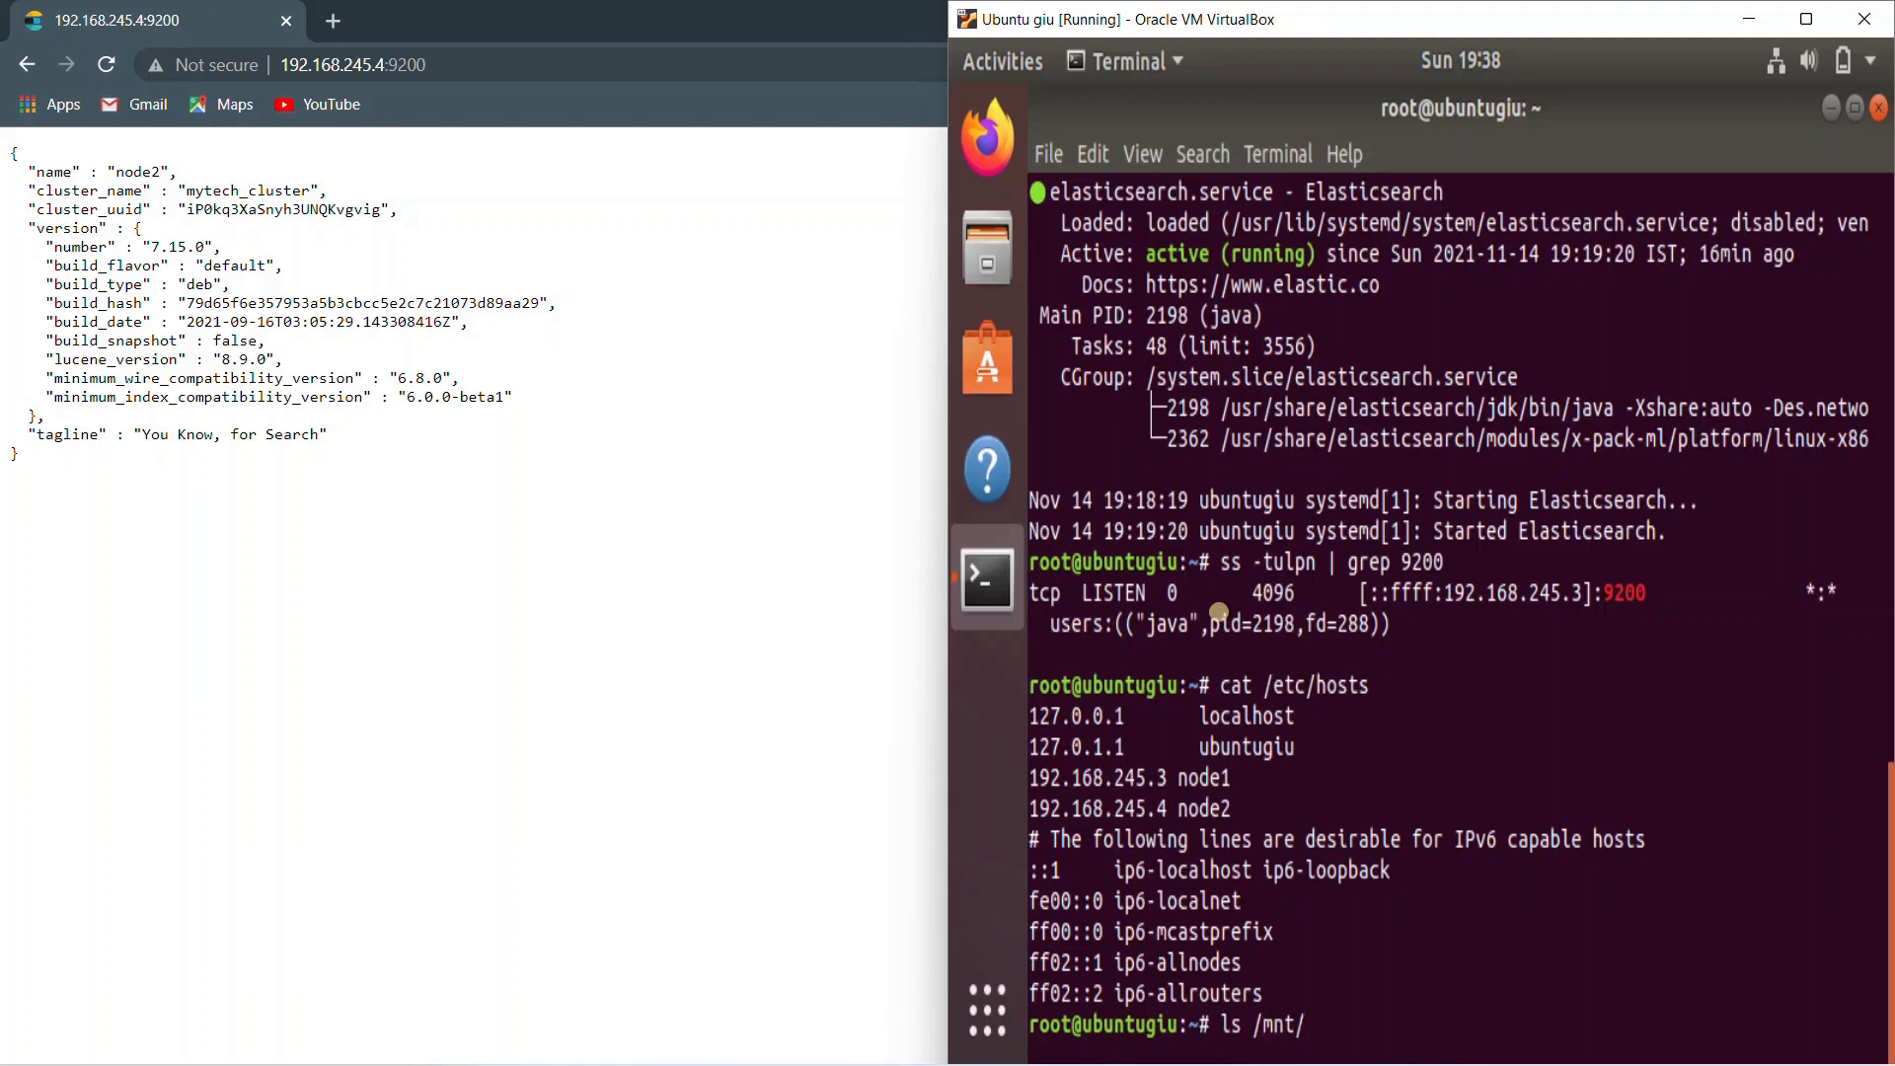
pyautogui.write('elas')
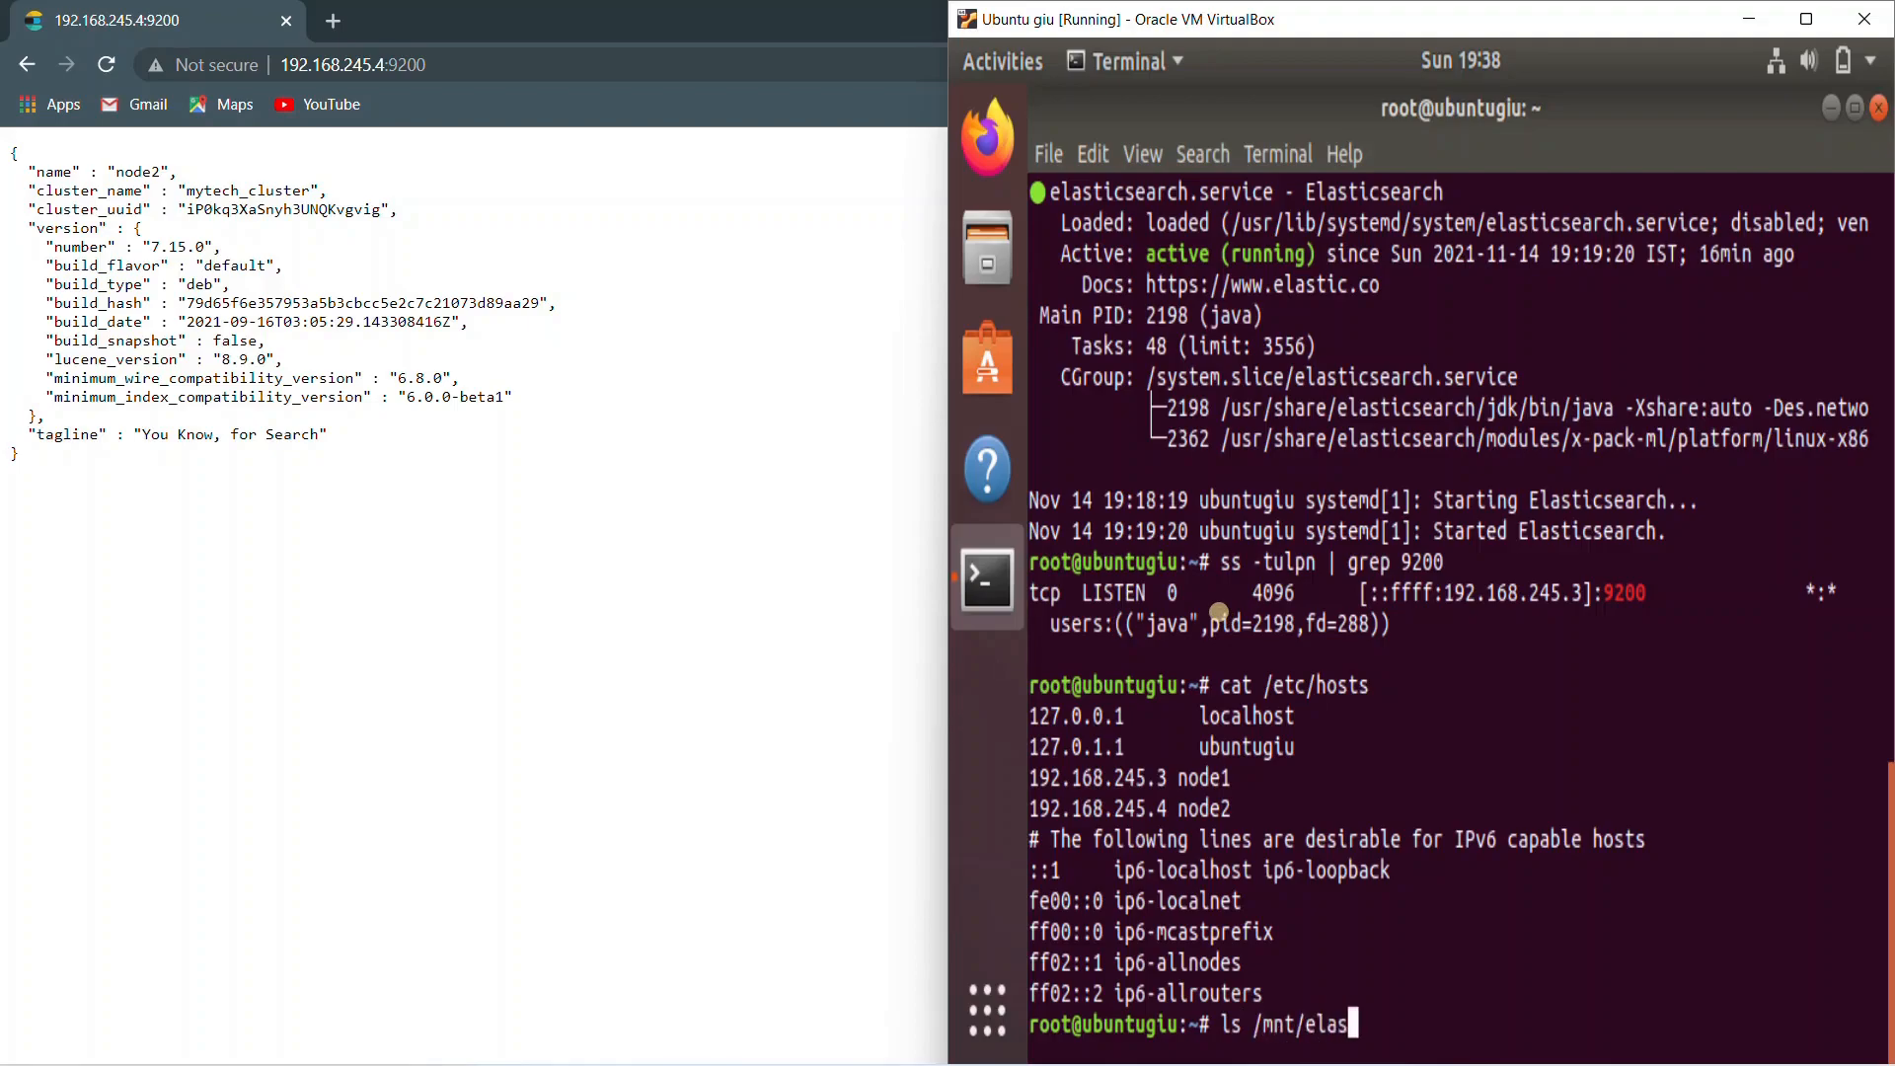
pyautogui.write('myfiles/')
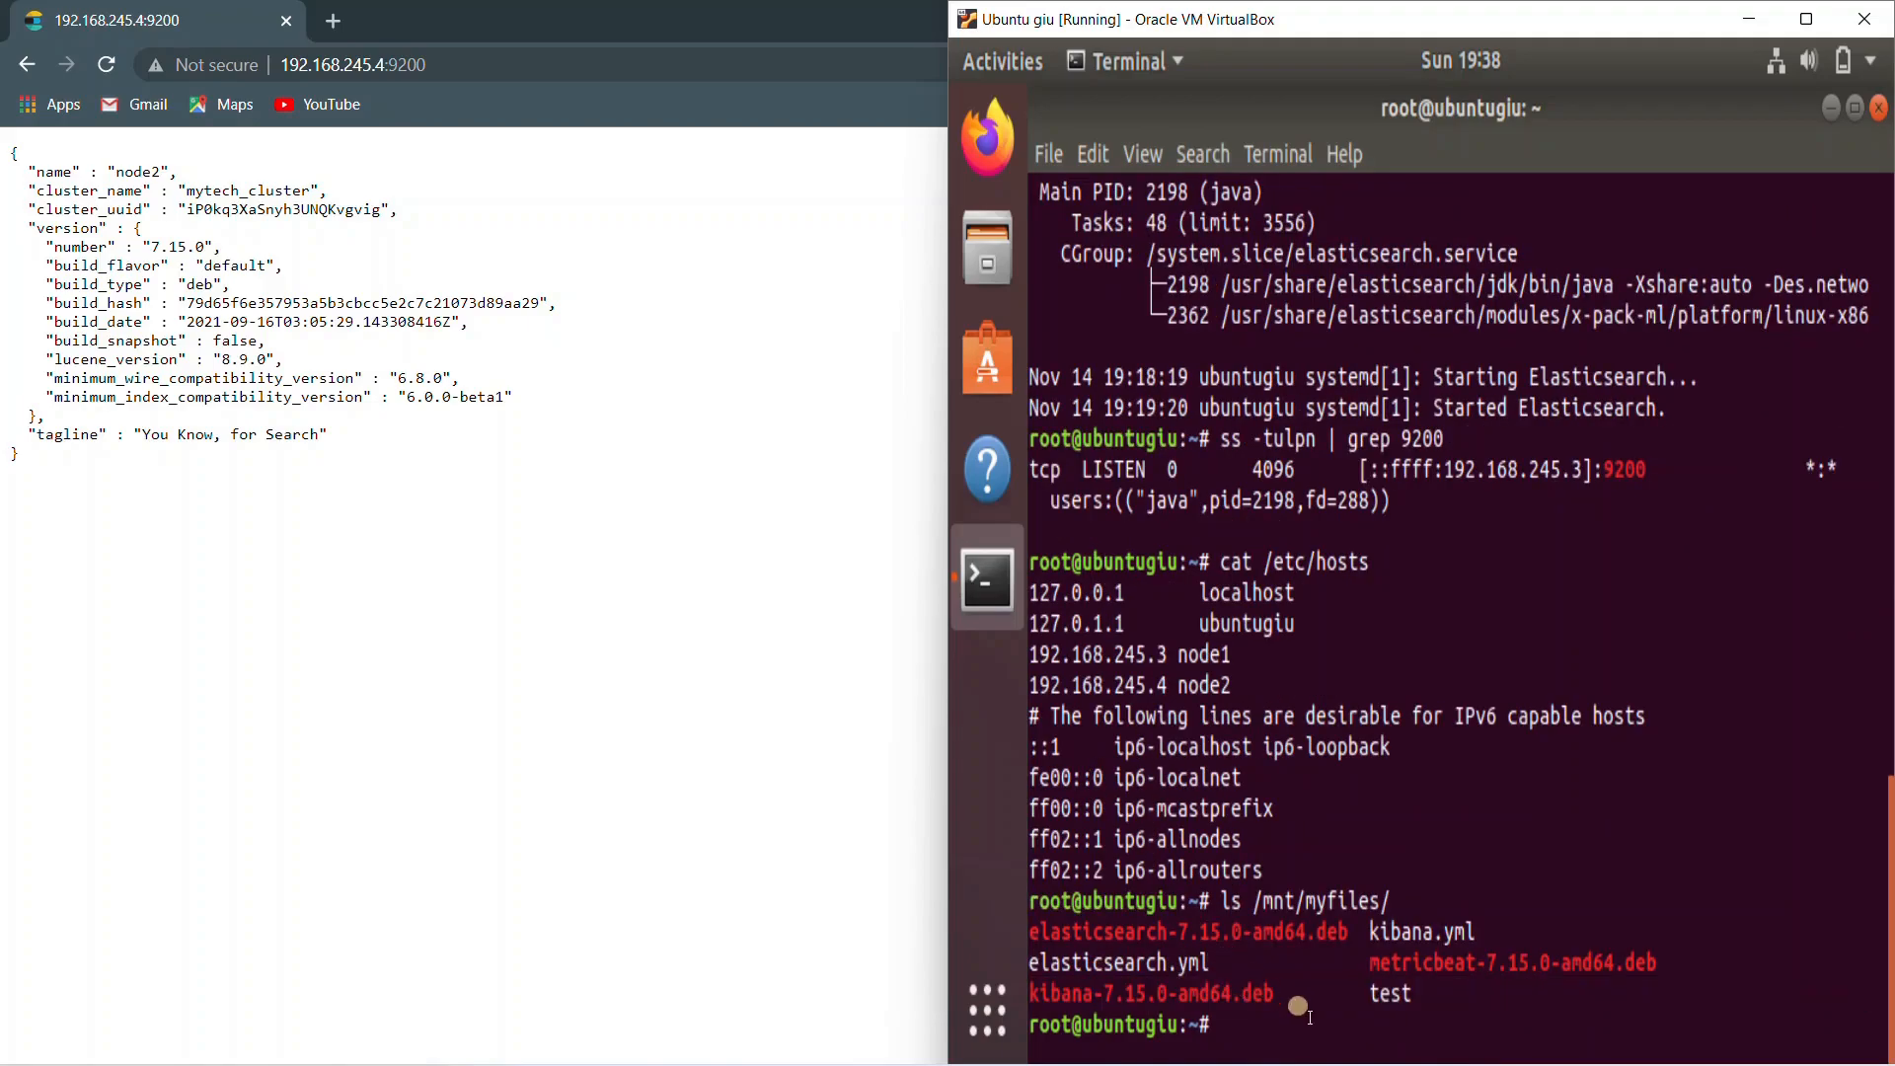
pyautogui.write('cat')
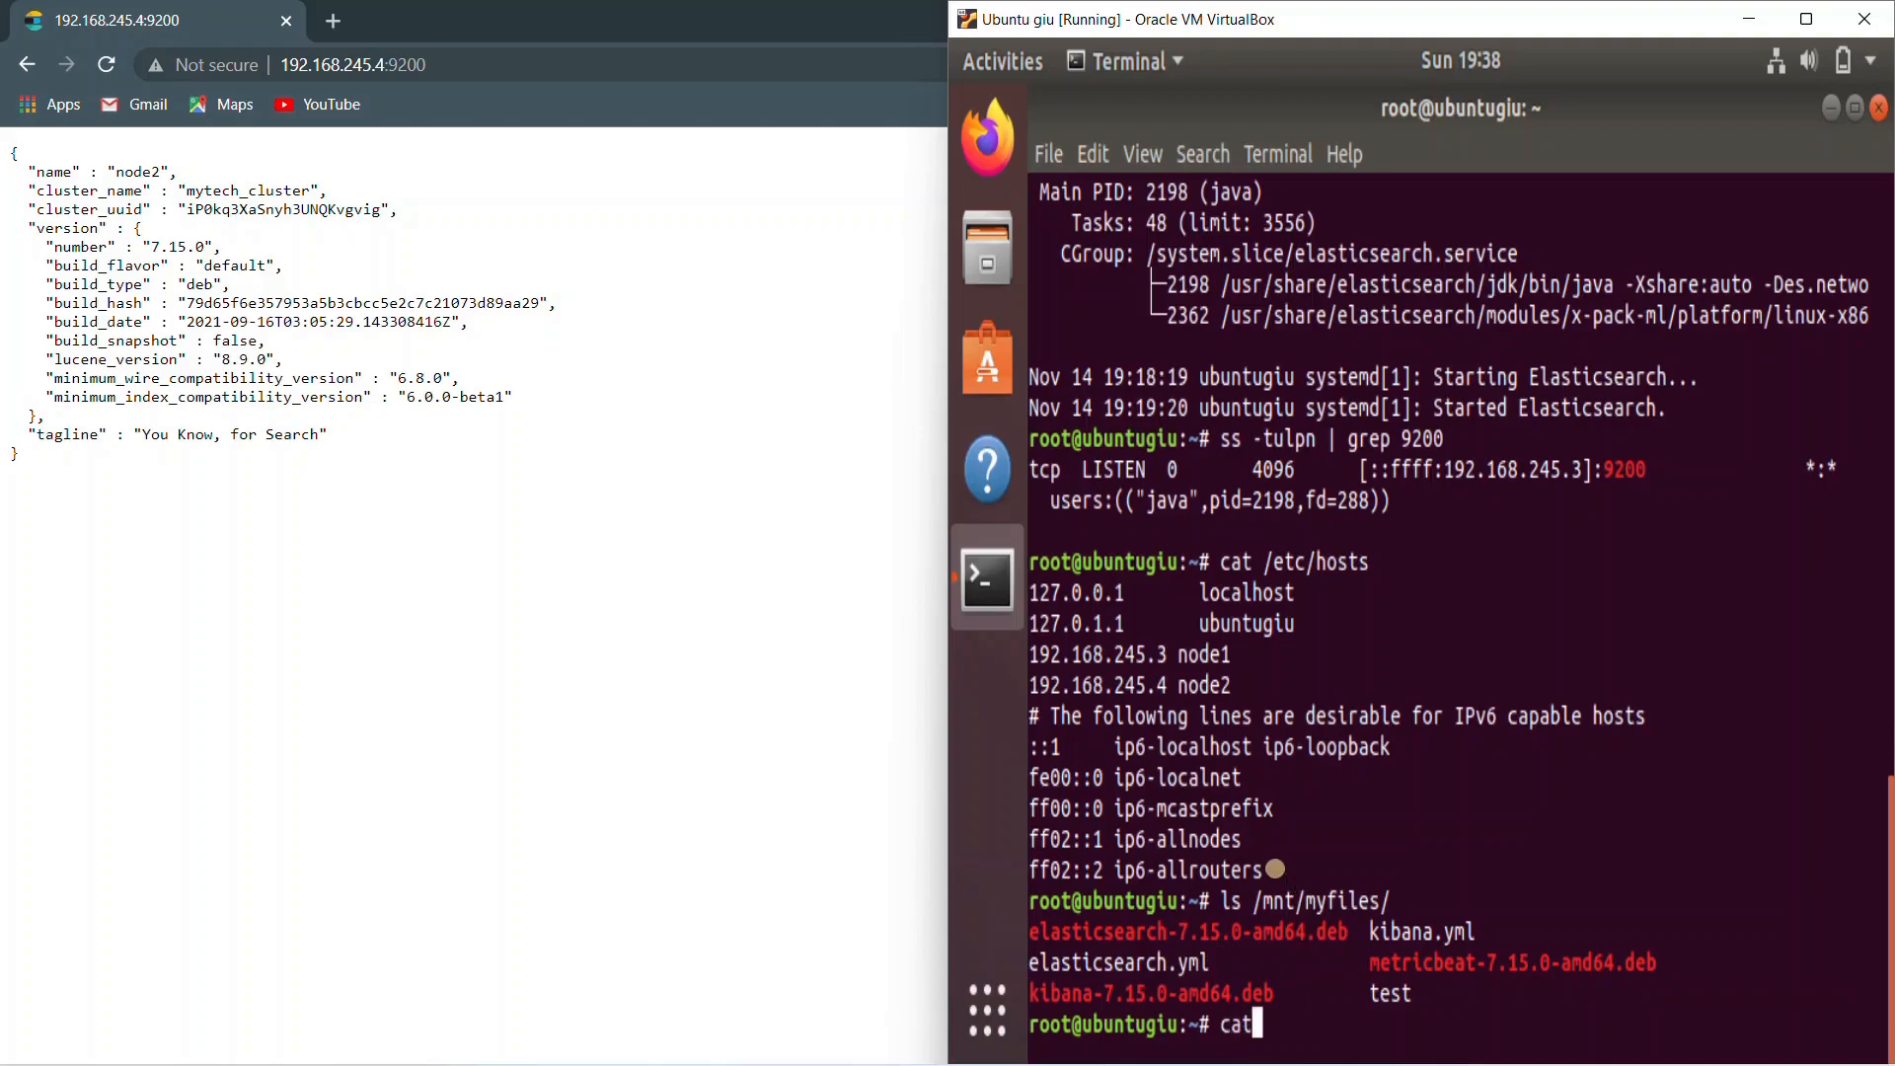
pyautogui.write('/etc/k')
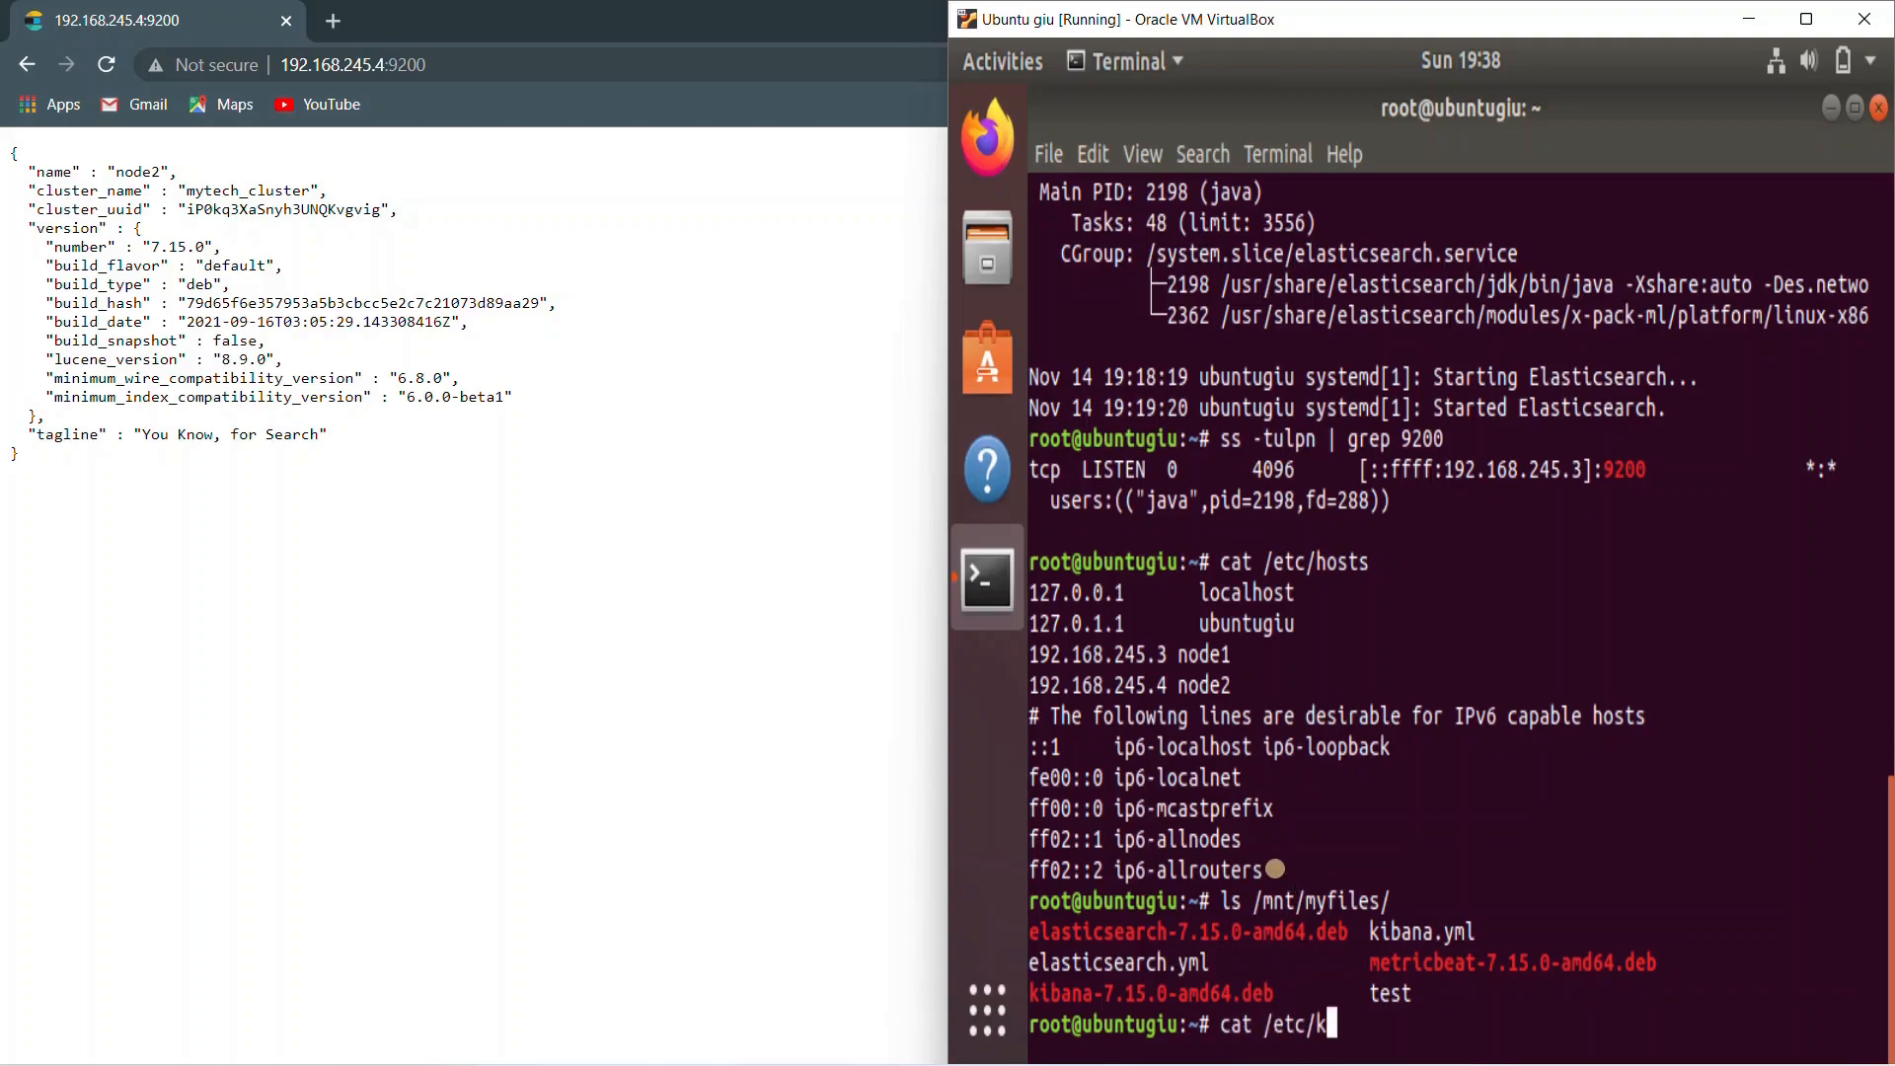
pyautogui.write('ibana/l')
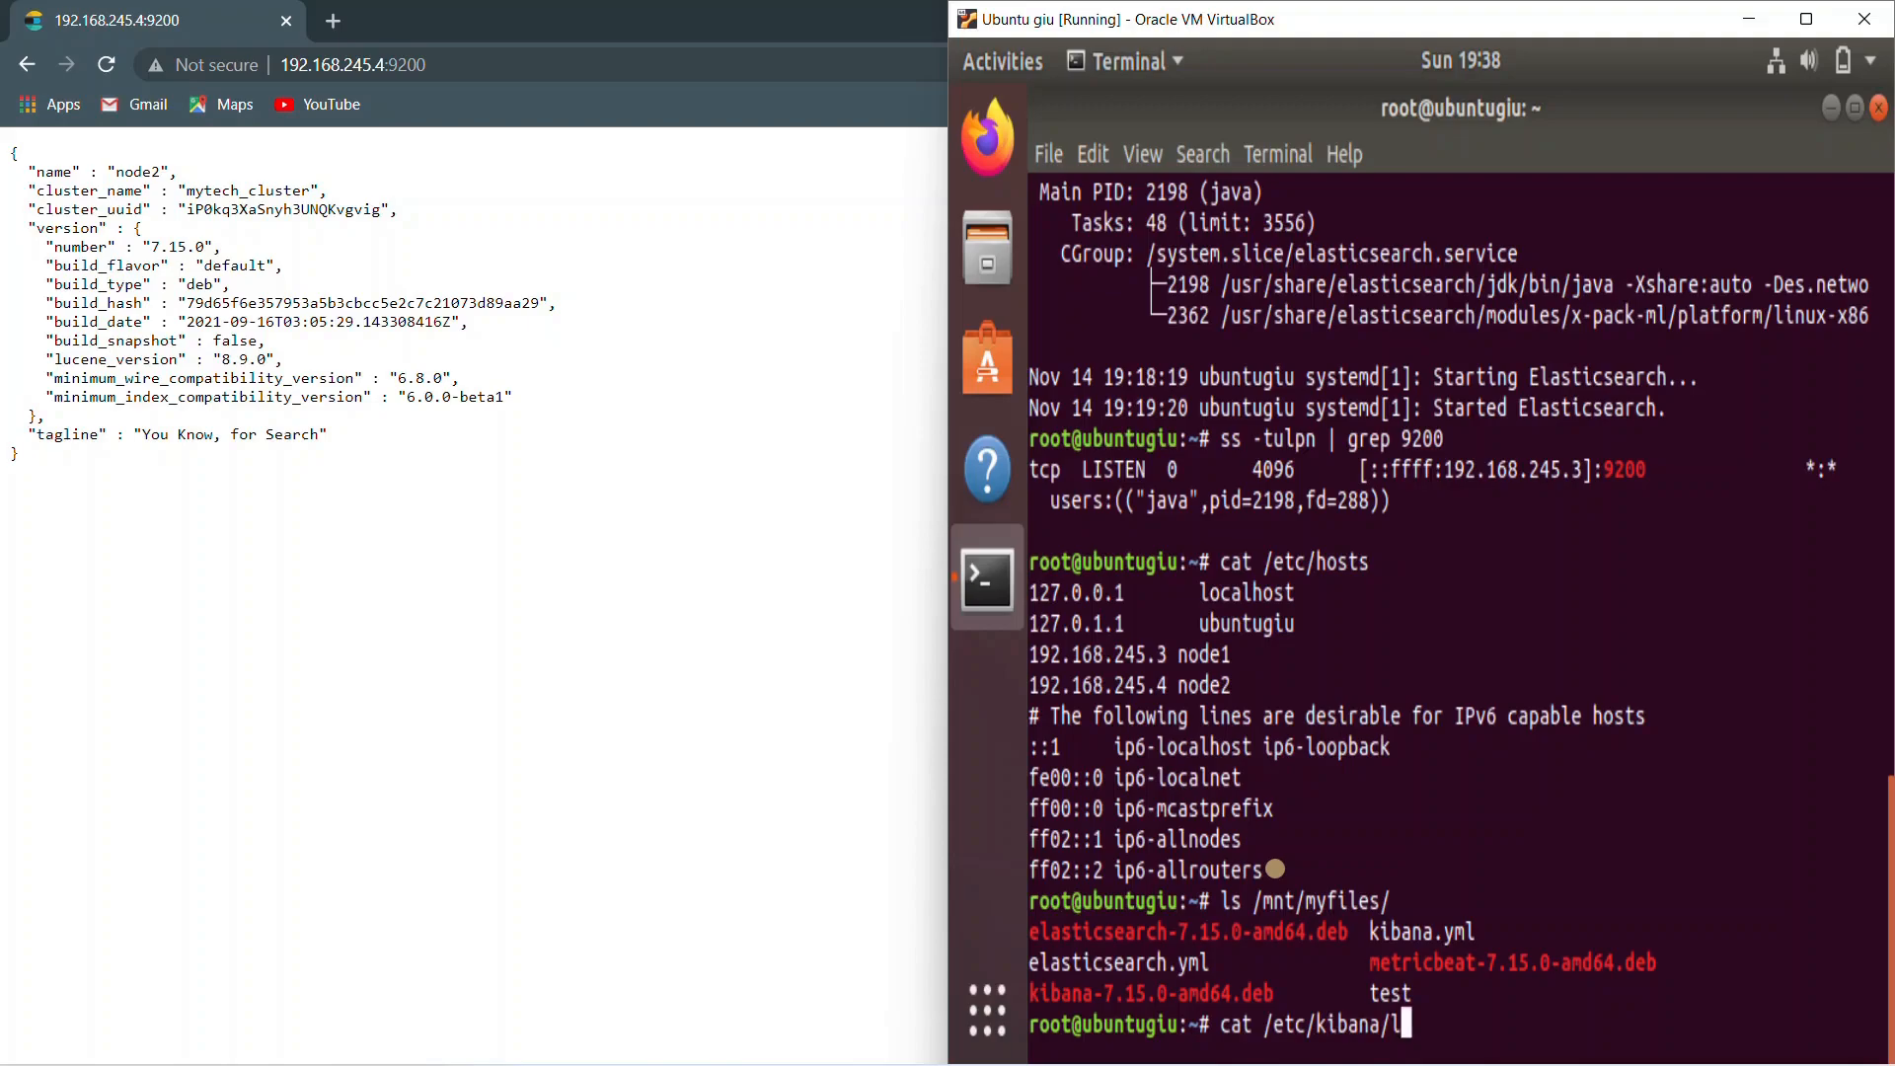
pyautogui.write('kibana.ym')
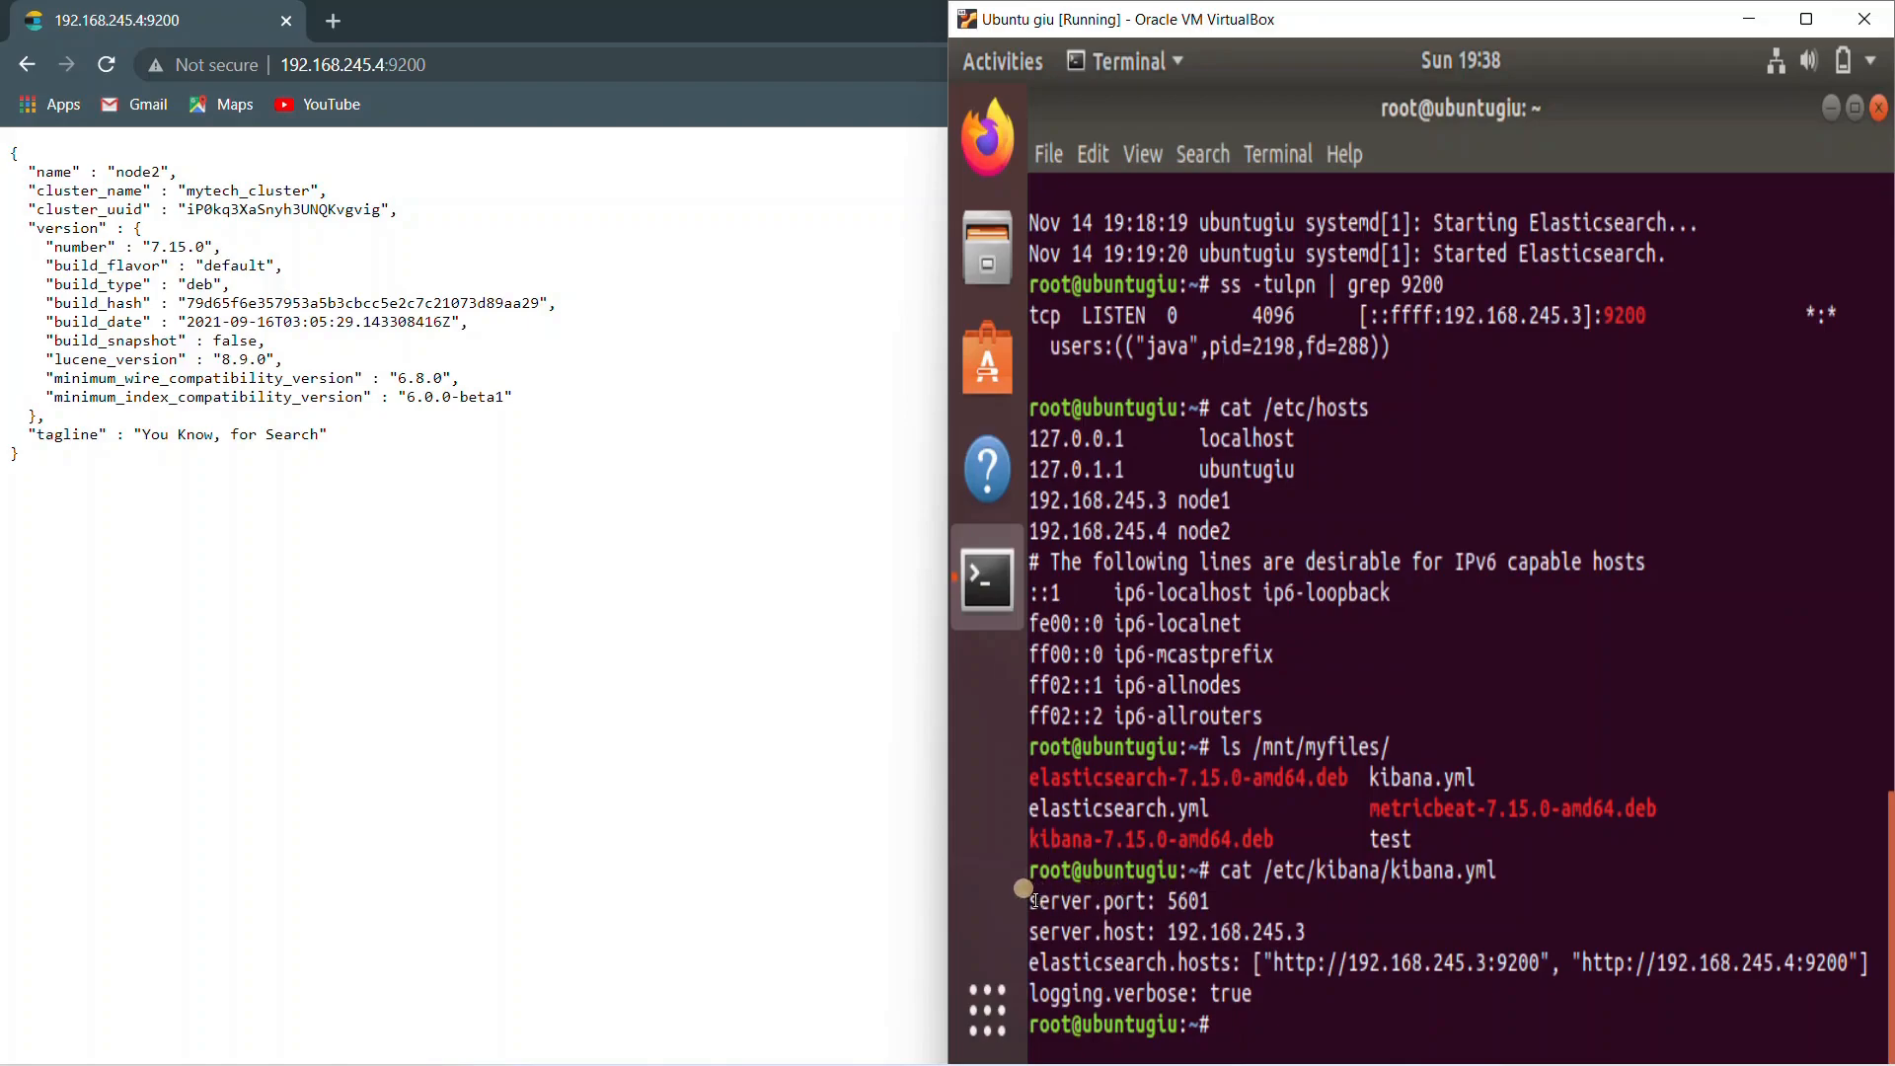
pyautogui.doubleClick(1118, 900)
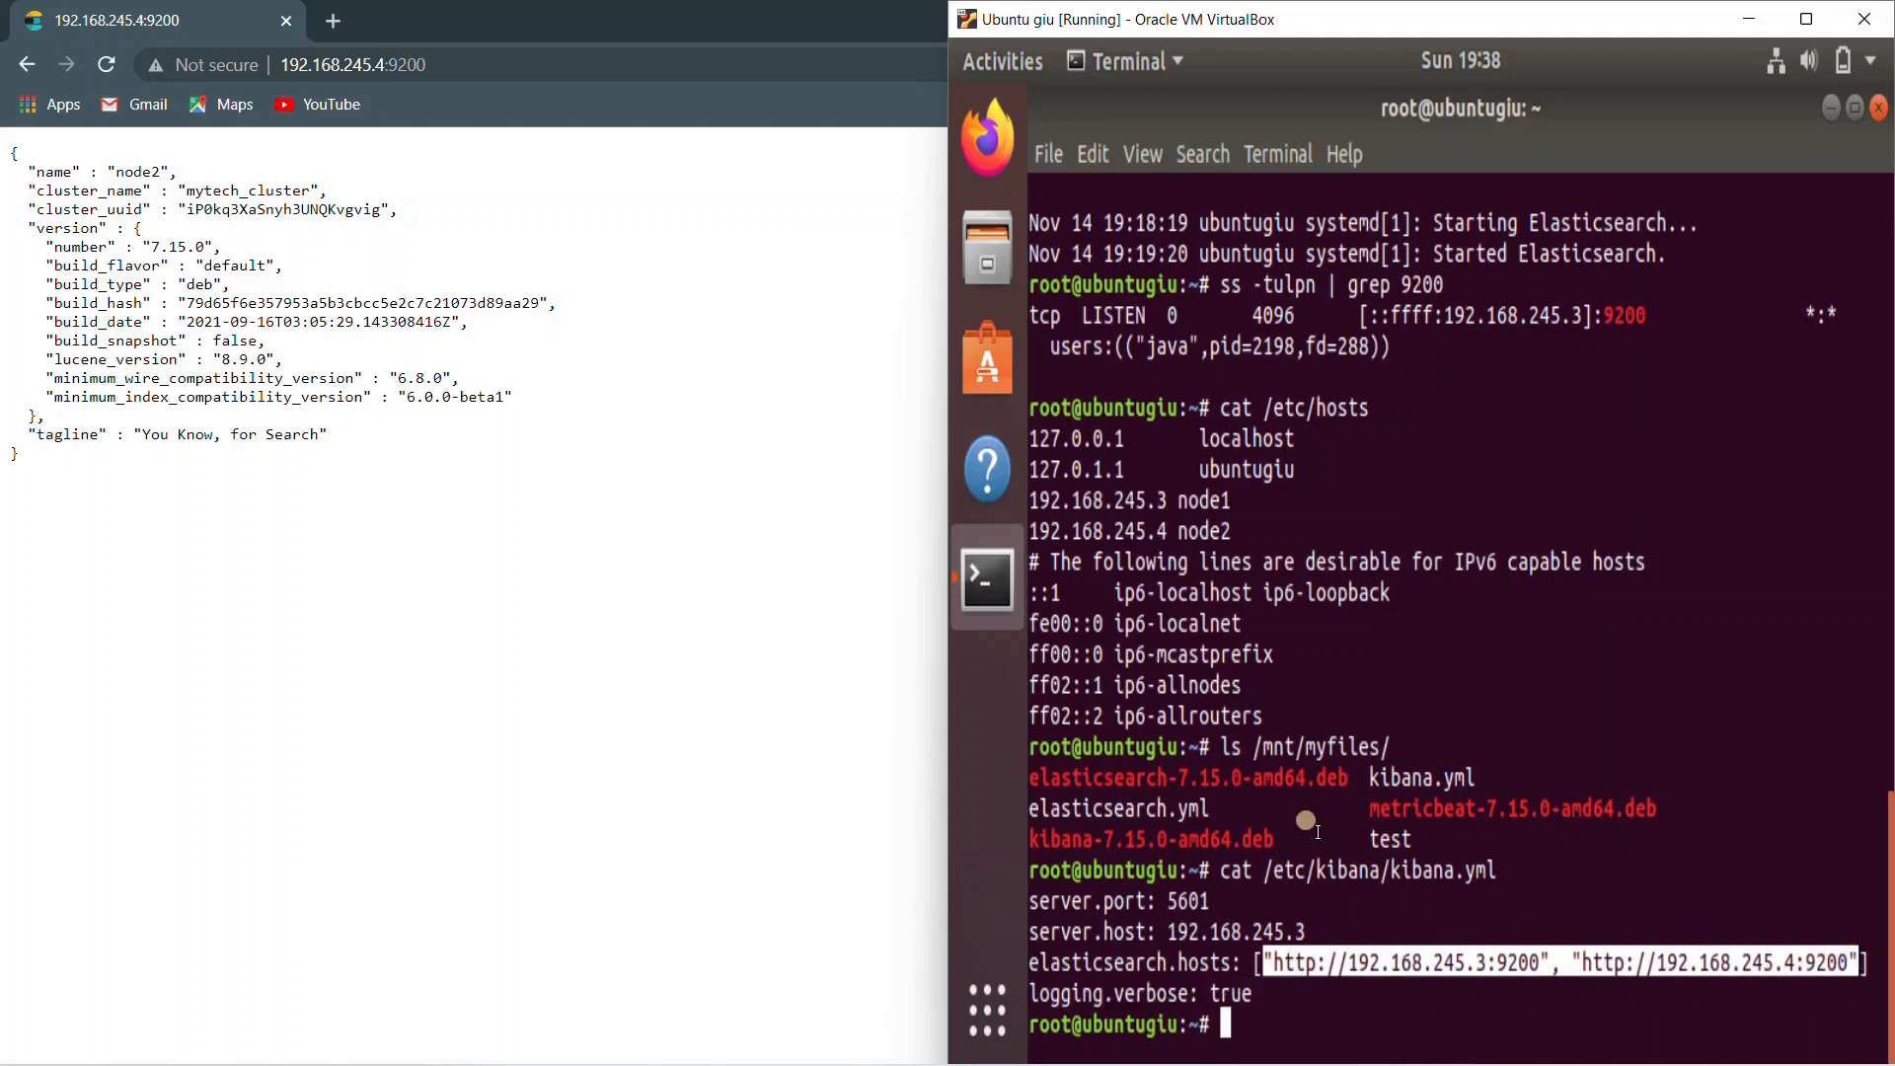
pyautogui.moveTo(1208, 882)
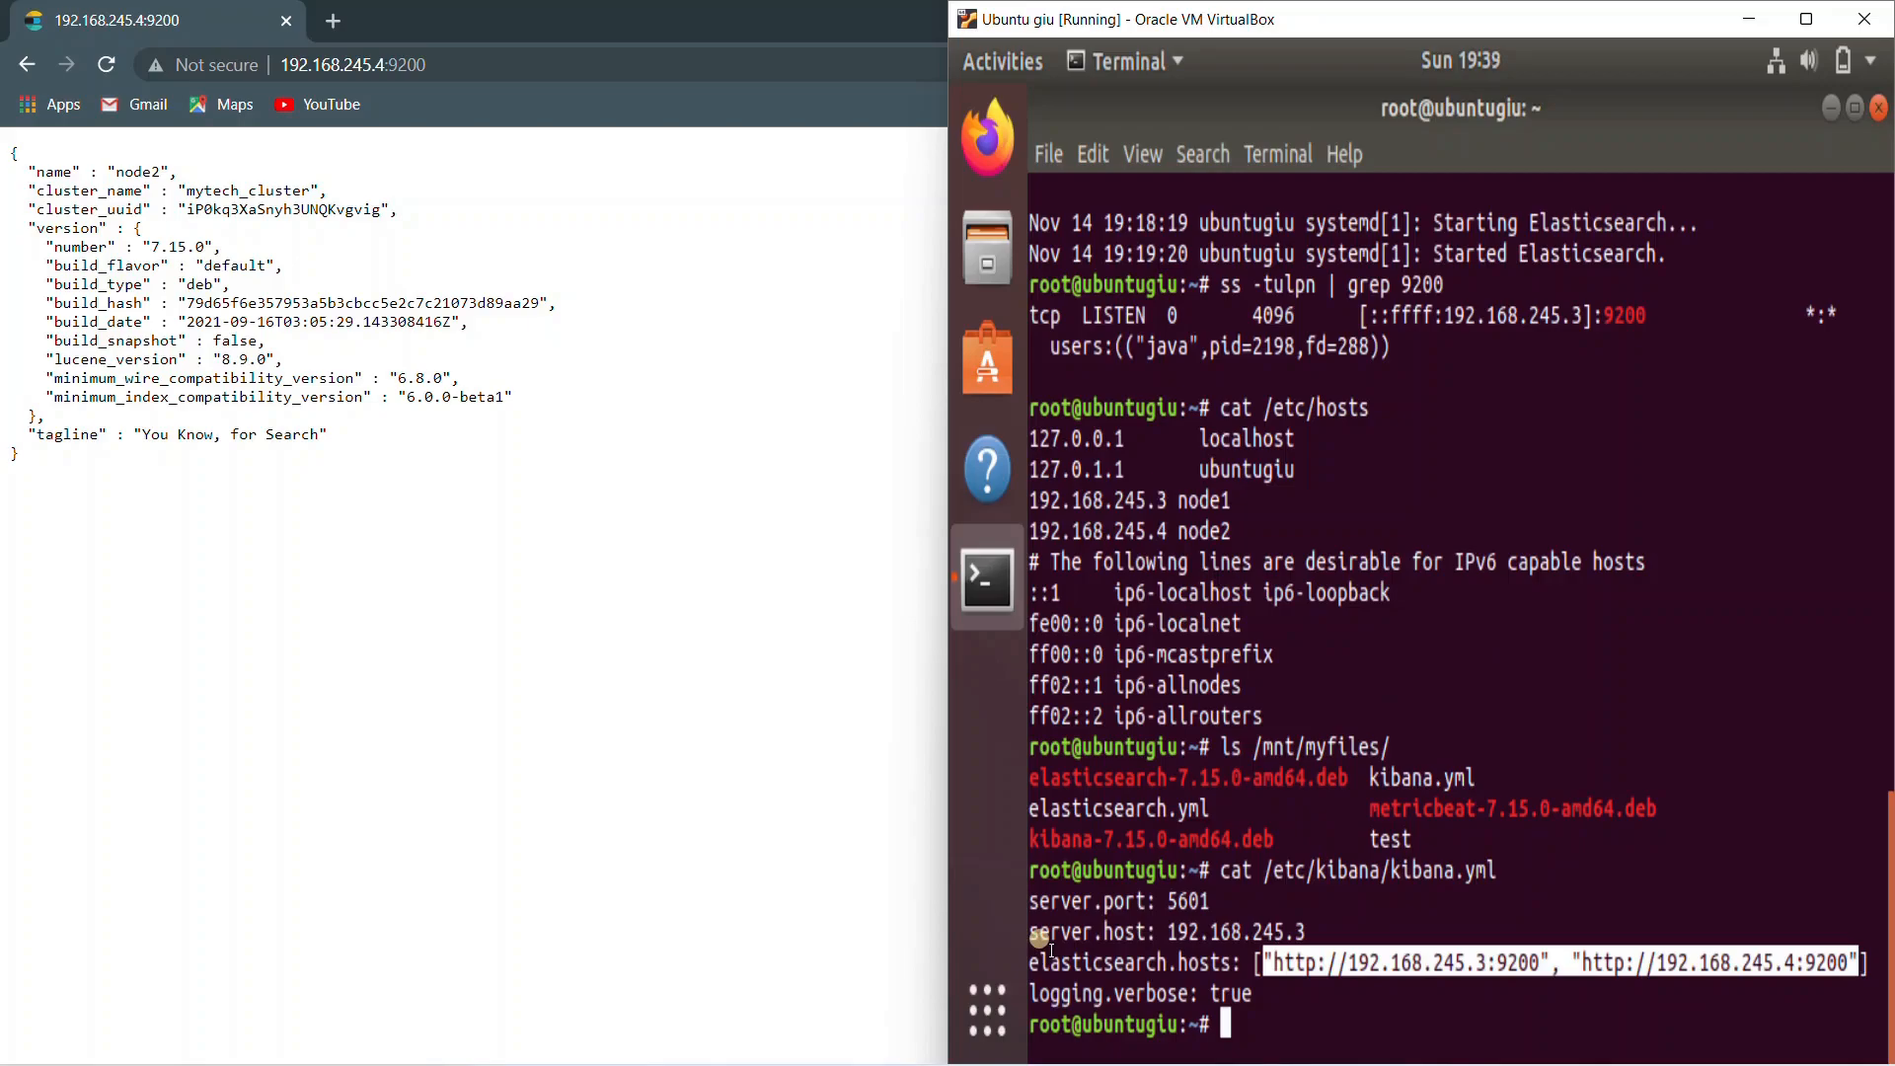
pyautogui.moveTo(1030, 981)
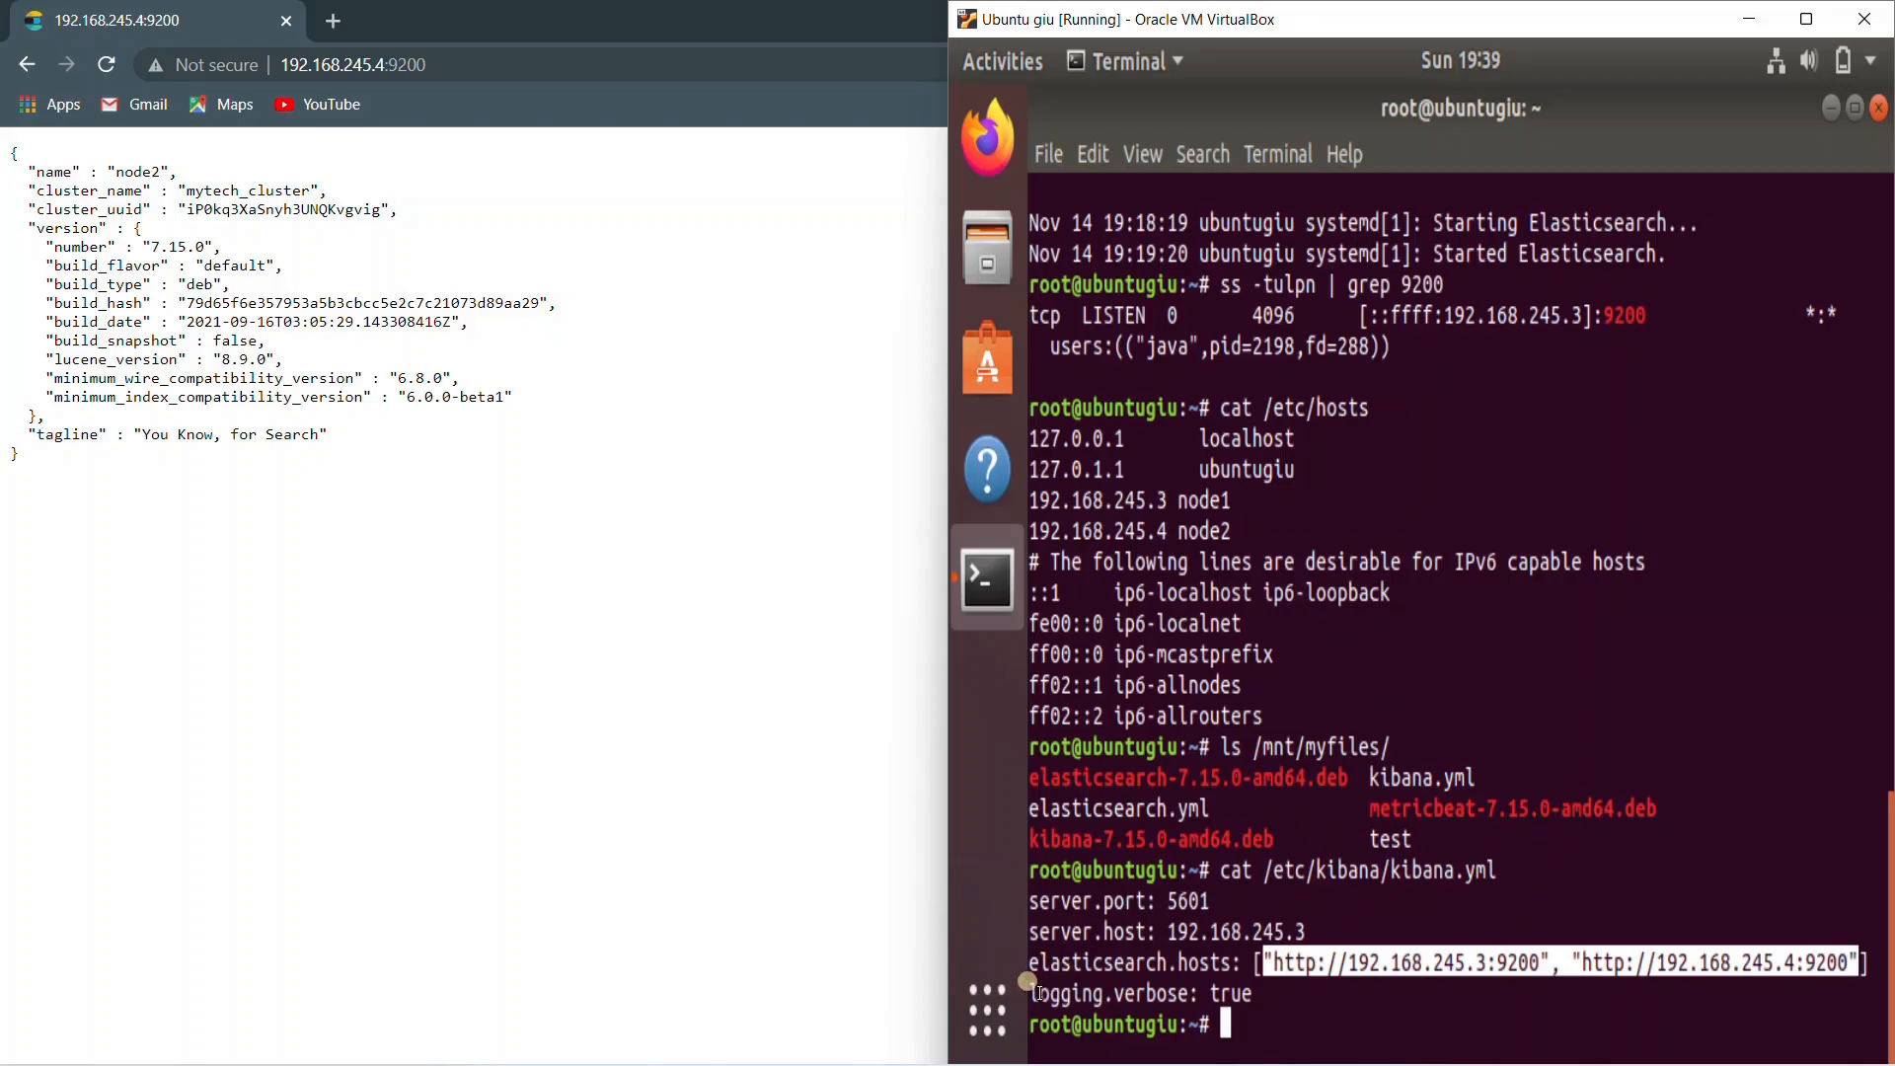
pyautogui.moveTo(1221, 991)
pyautogui.write('ls /')
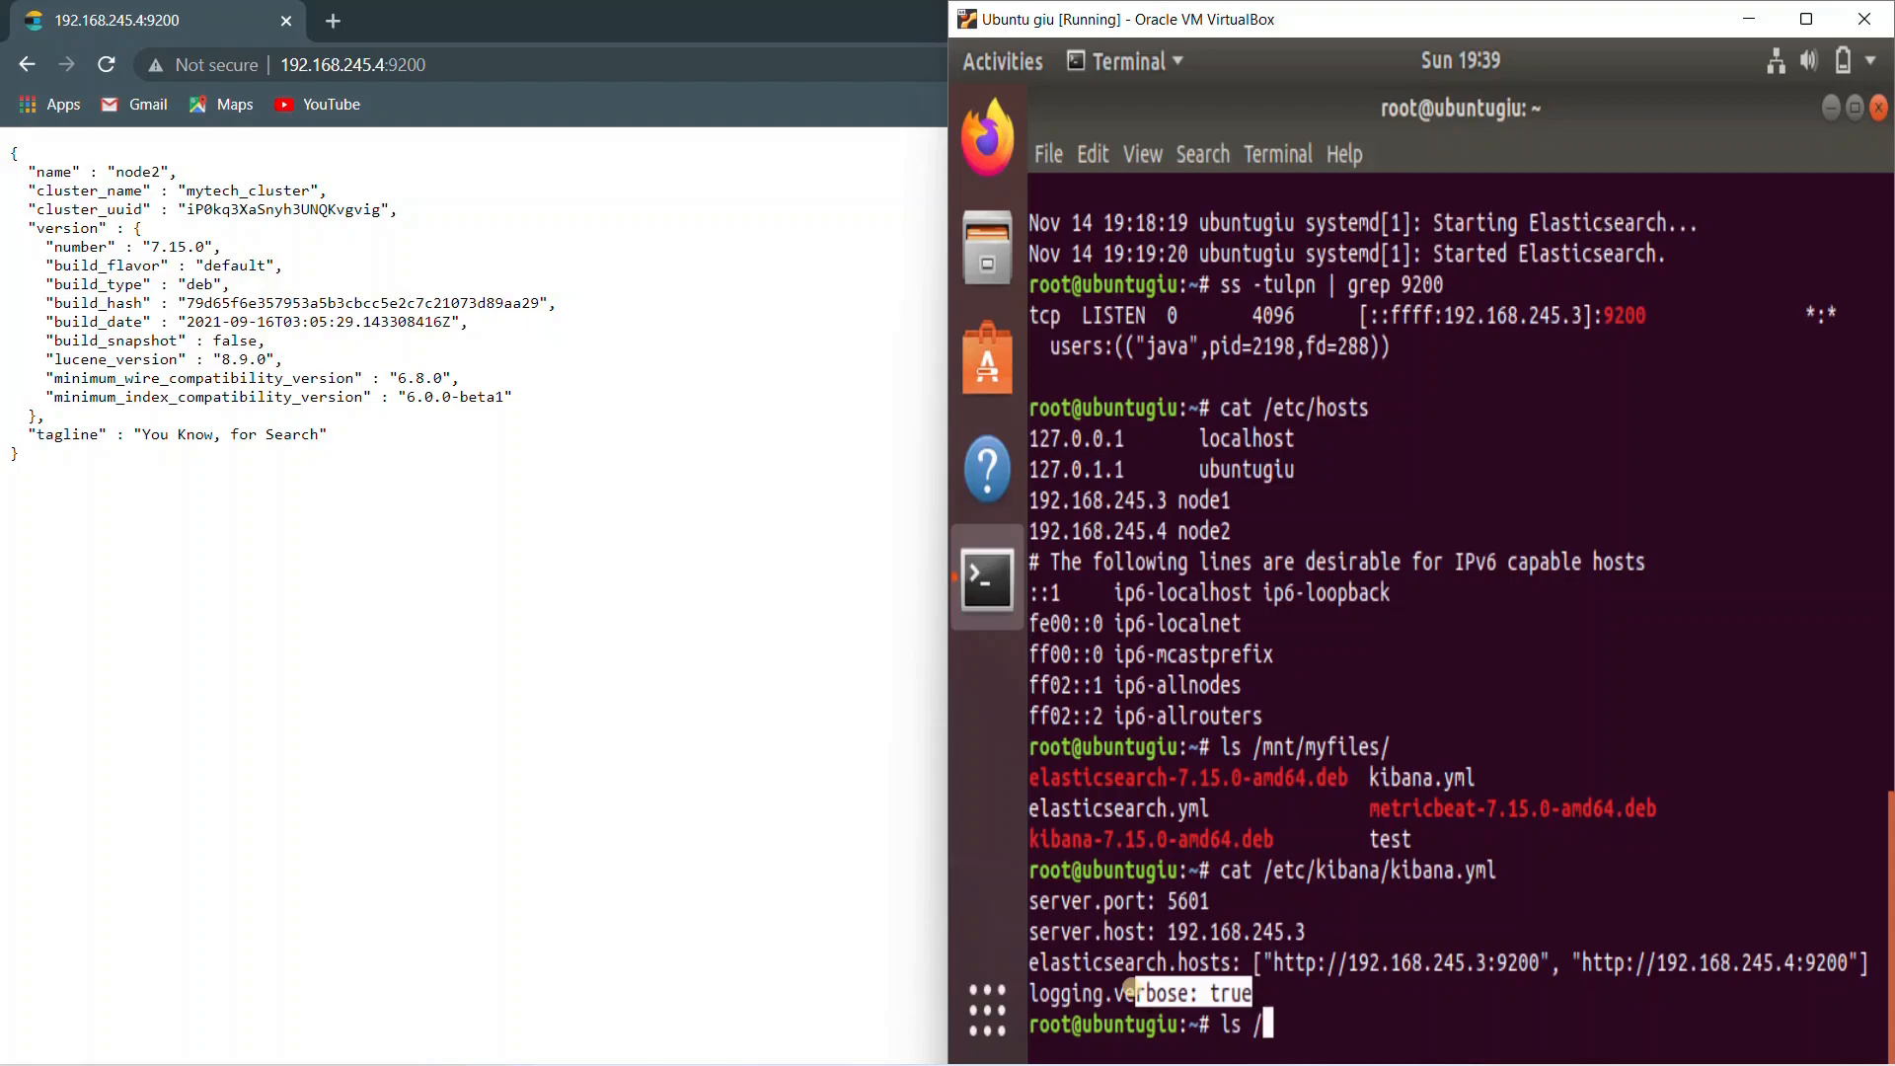
pyautogui.write('var/kib')
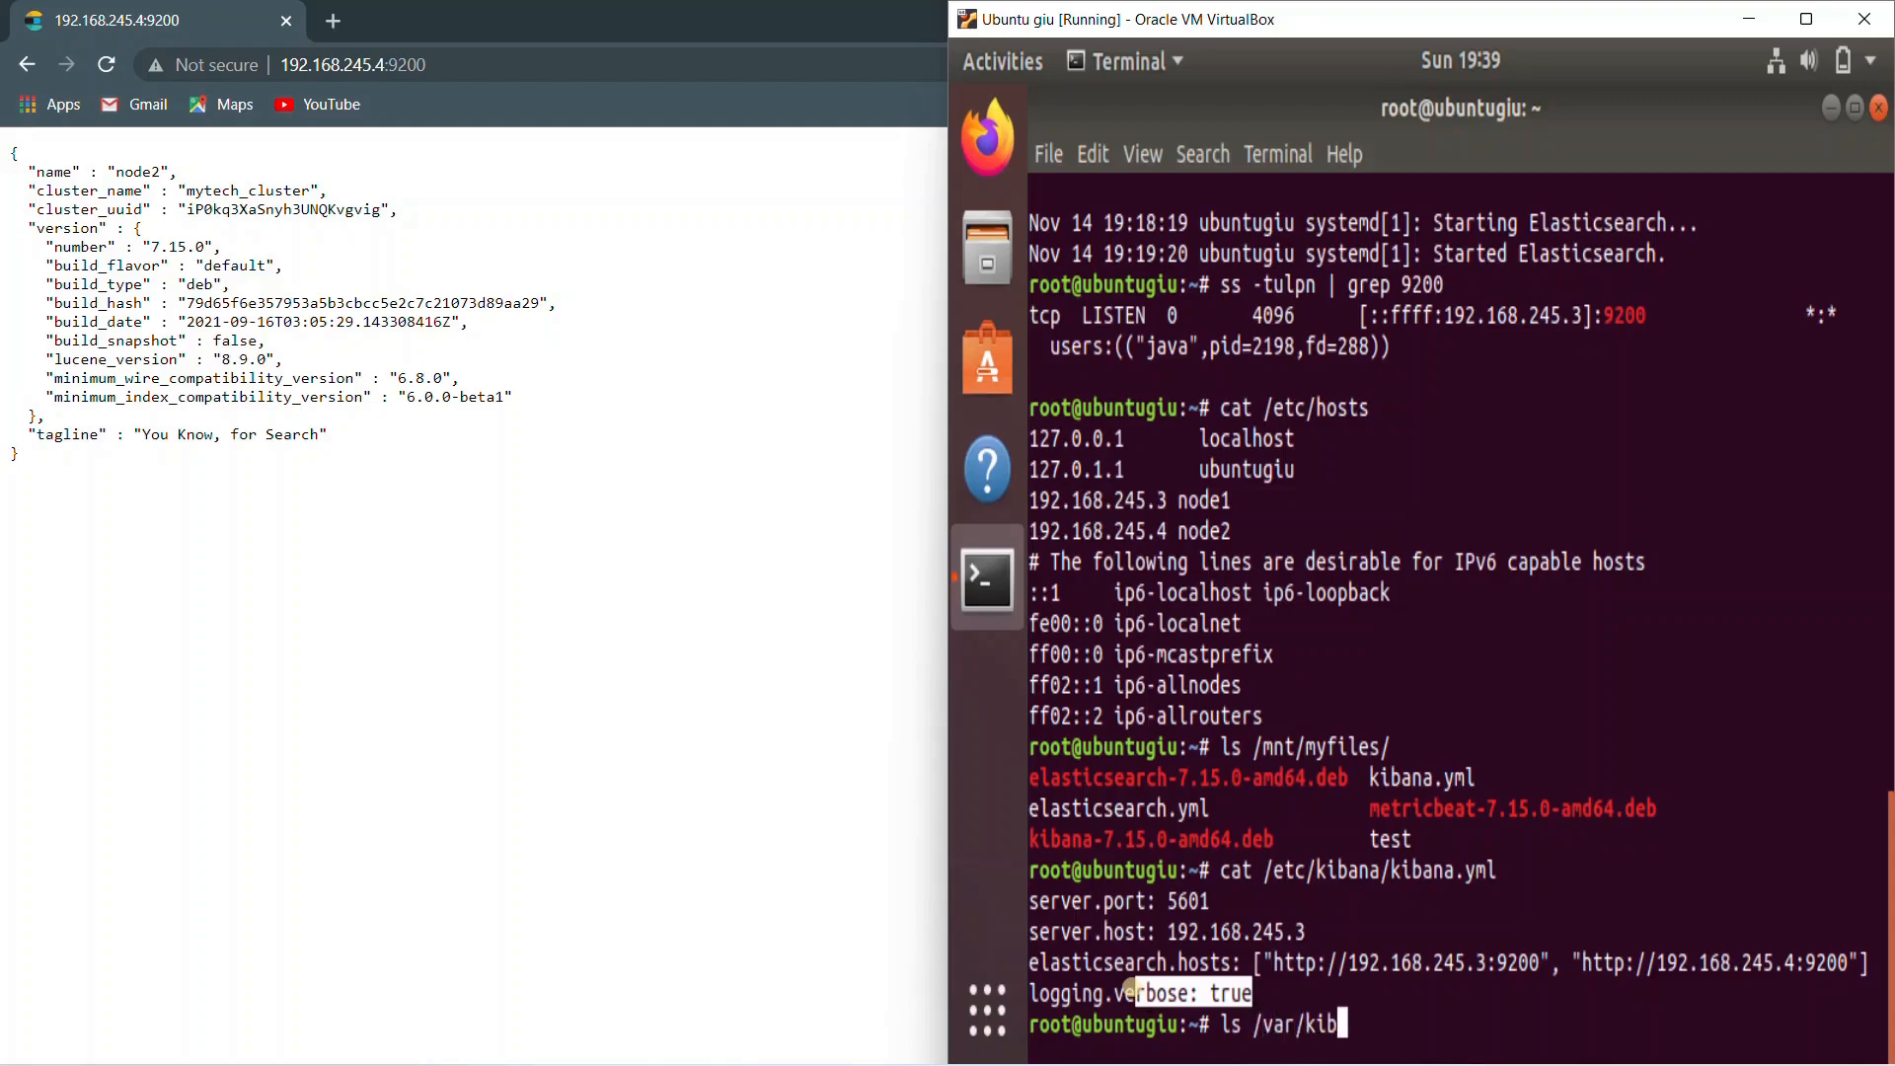
pyautogui.press('ctrl+c')
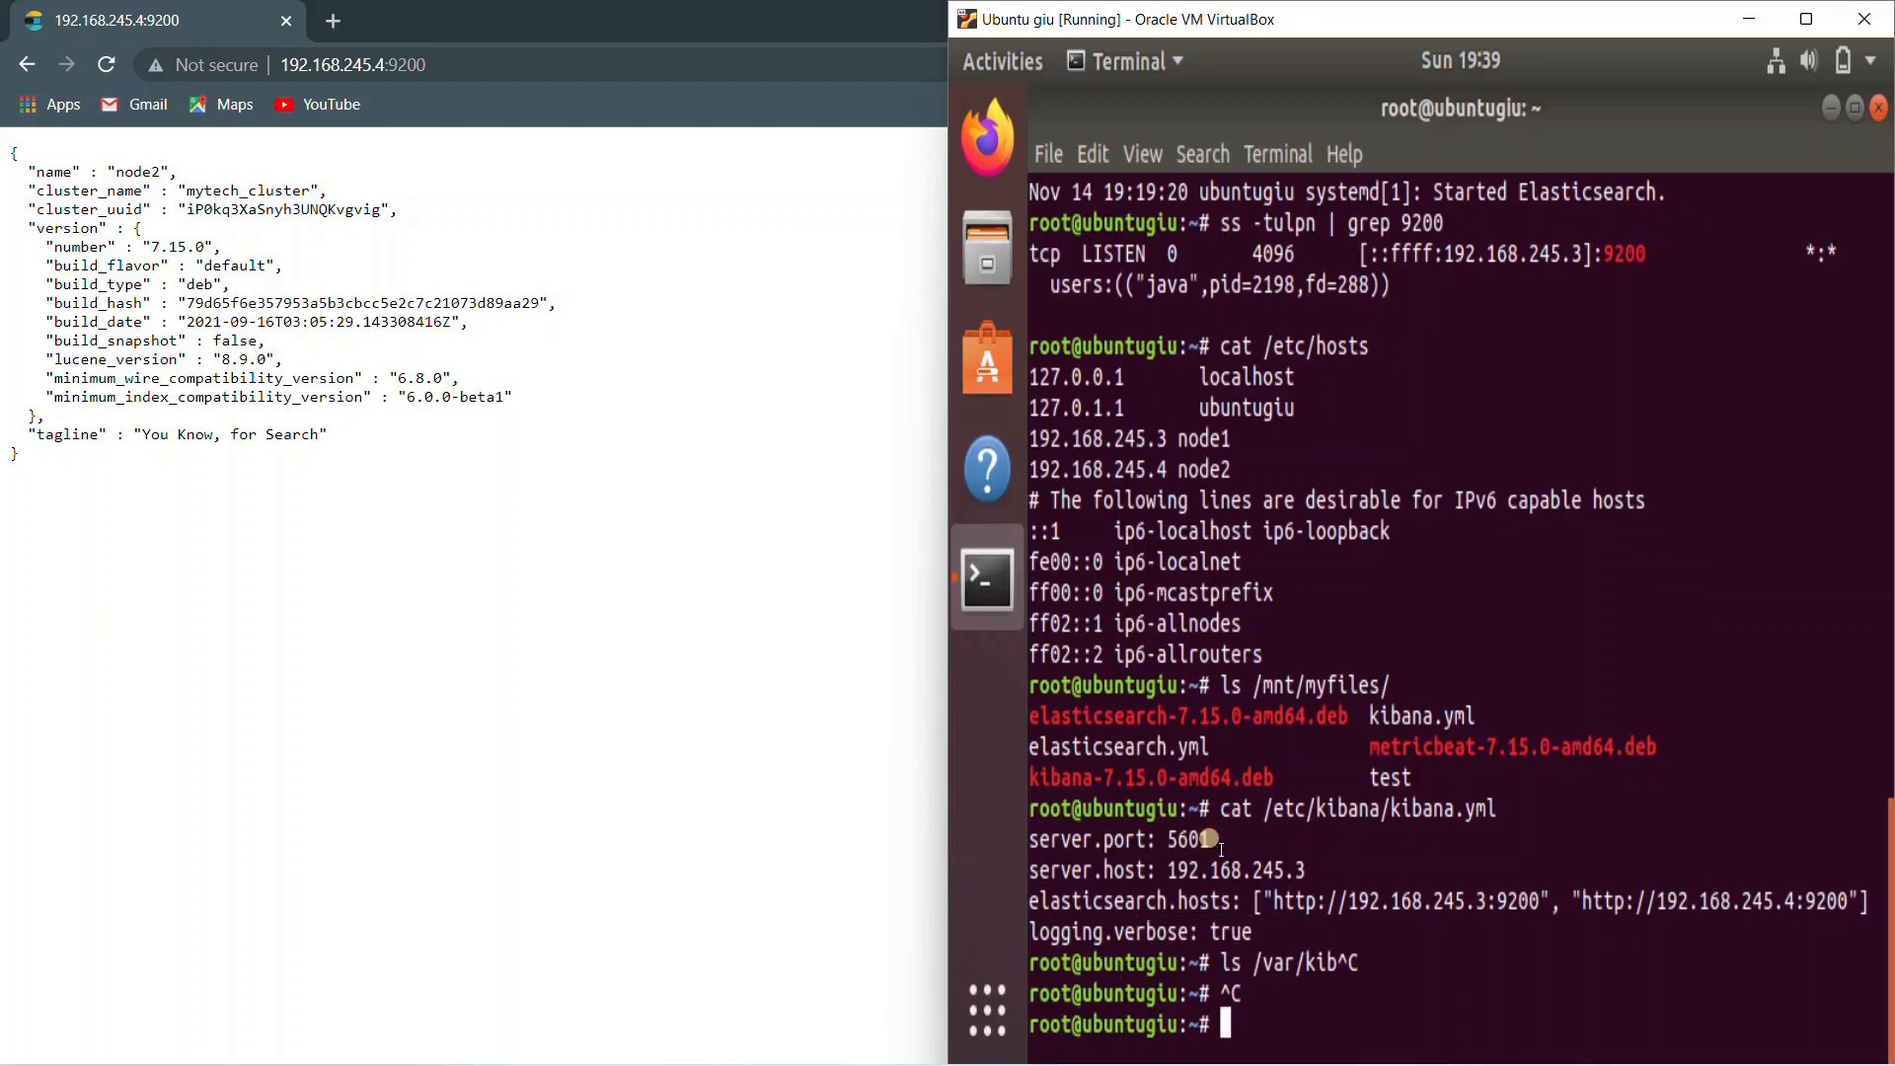
pyautogui.write('service kibana statu')
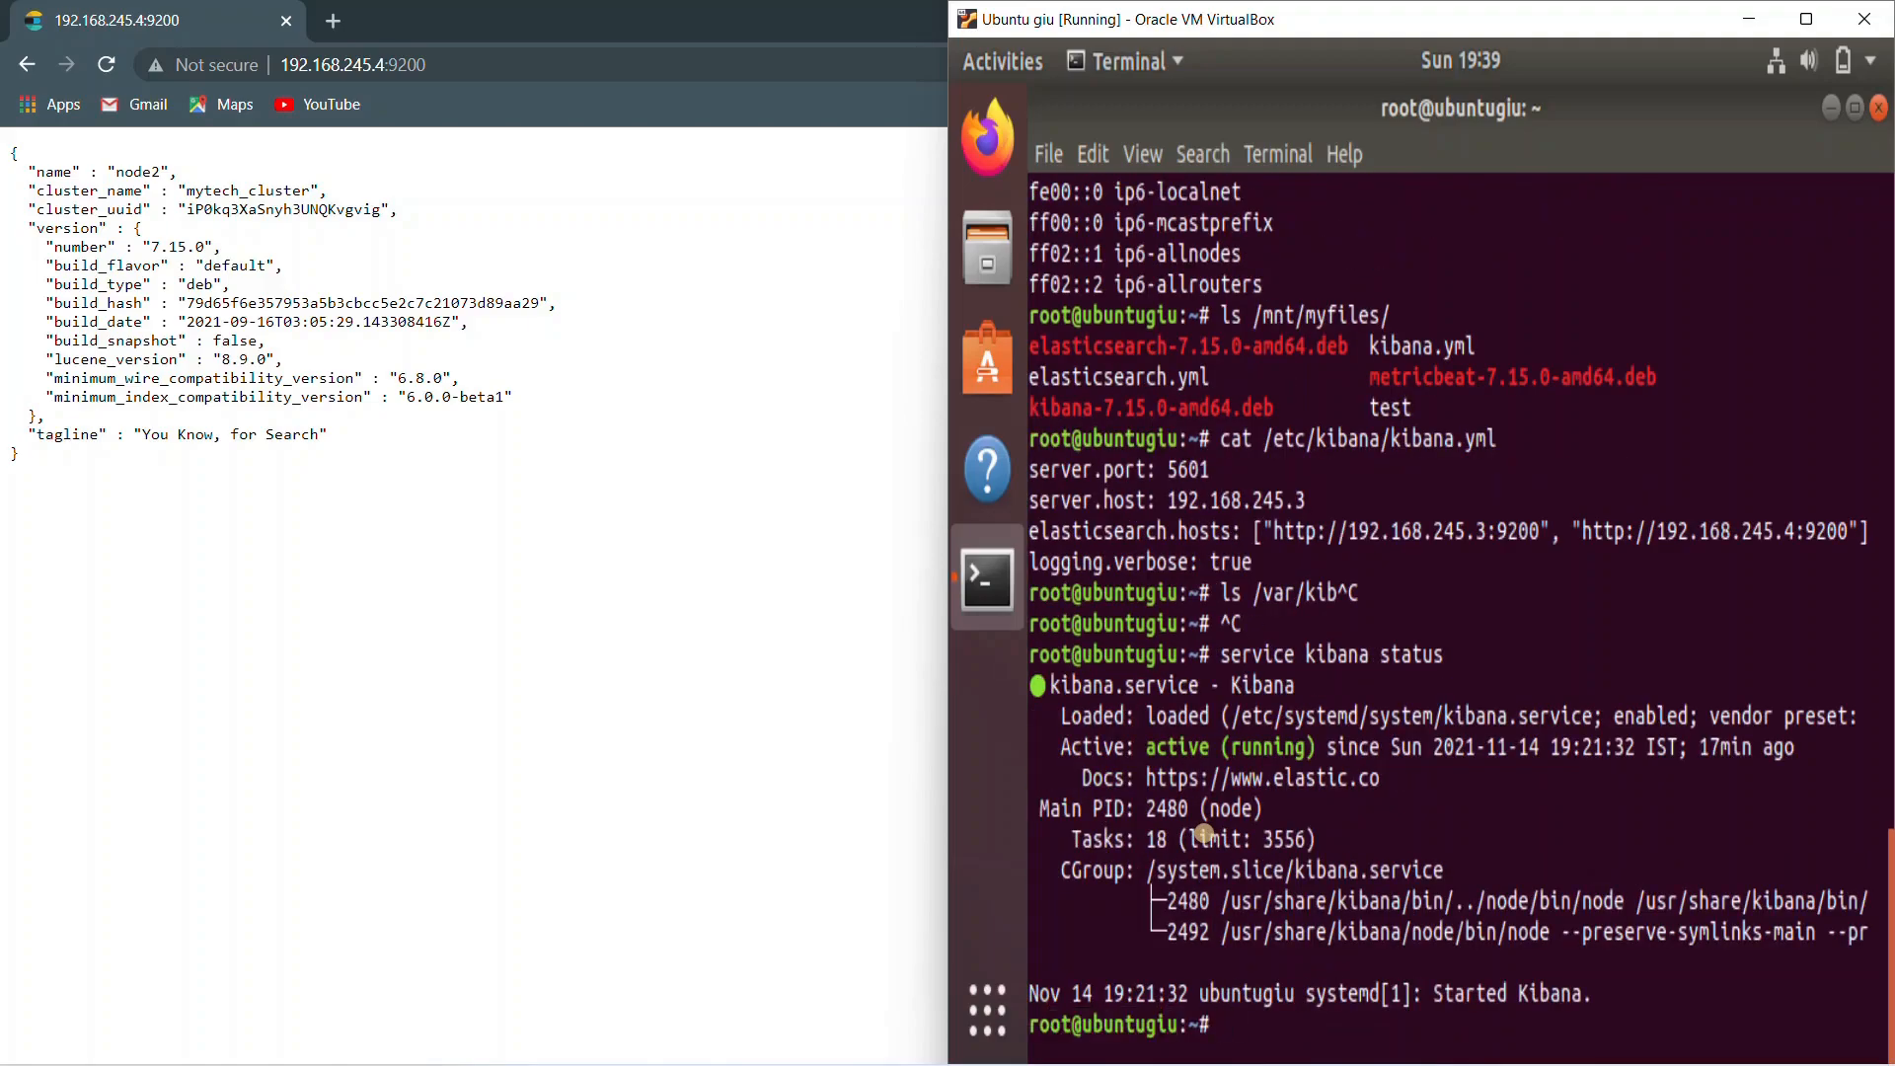
# Type a listening-port check, ss -tulpn | grep 5, in the Ubuntu terminal
pyautogui.write('ss -tulpn |')
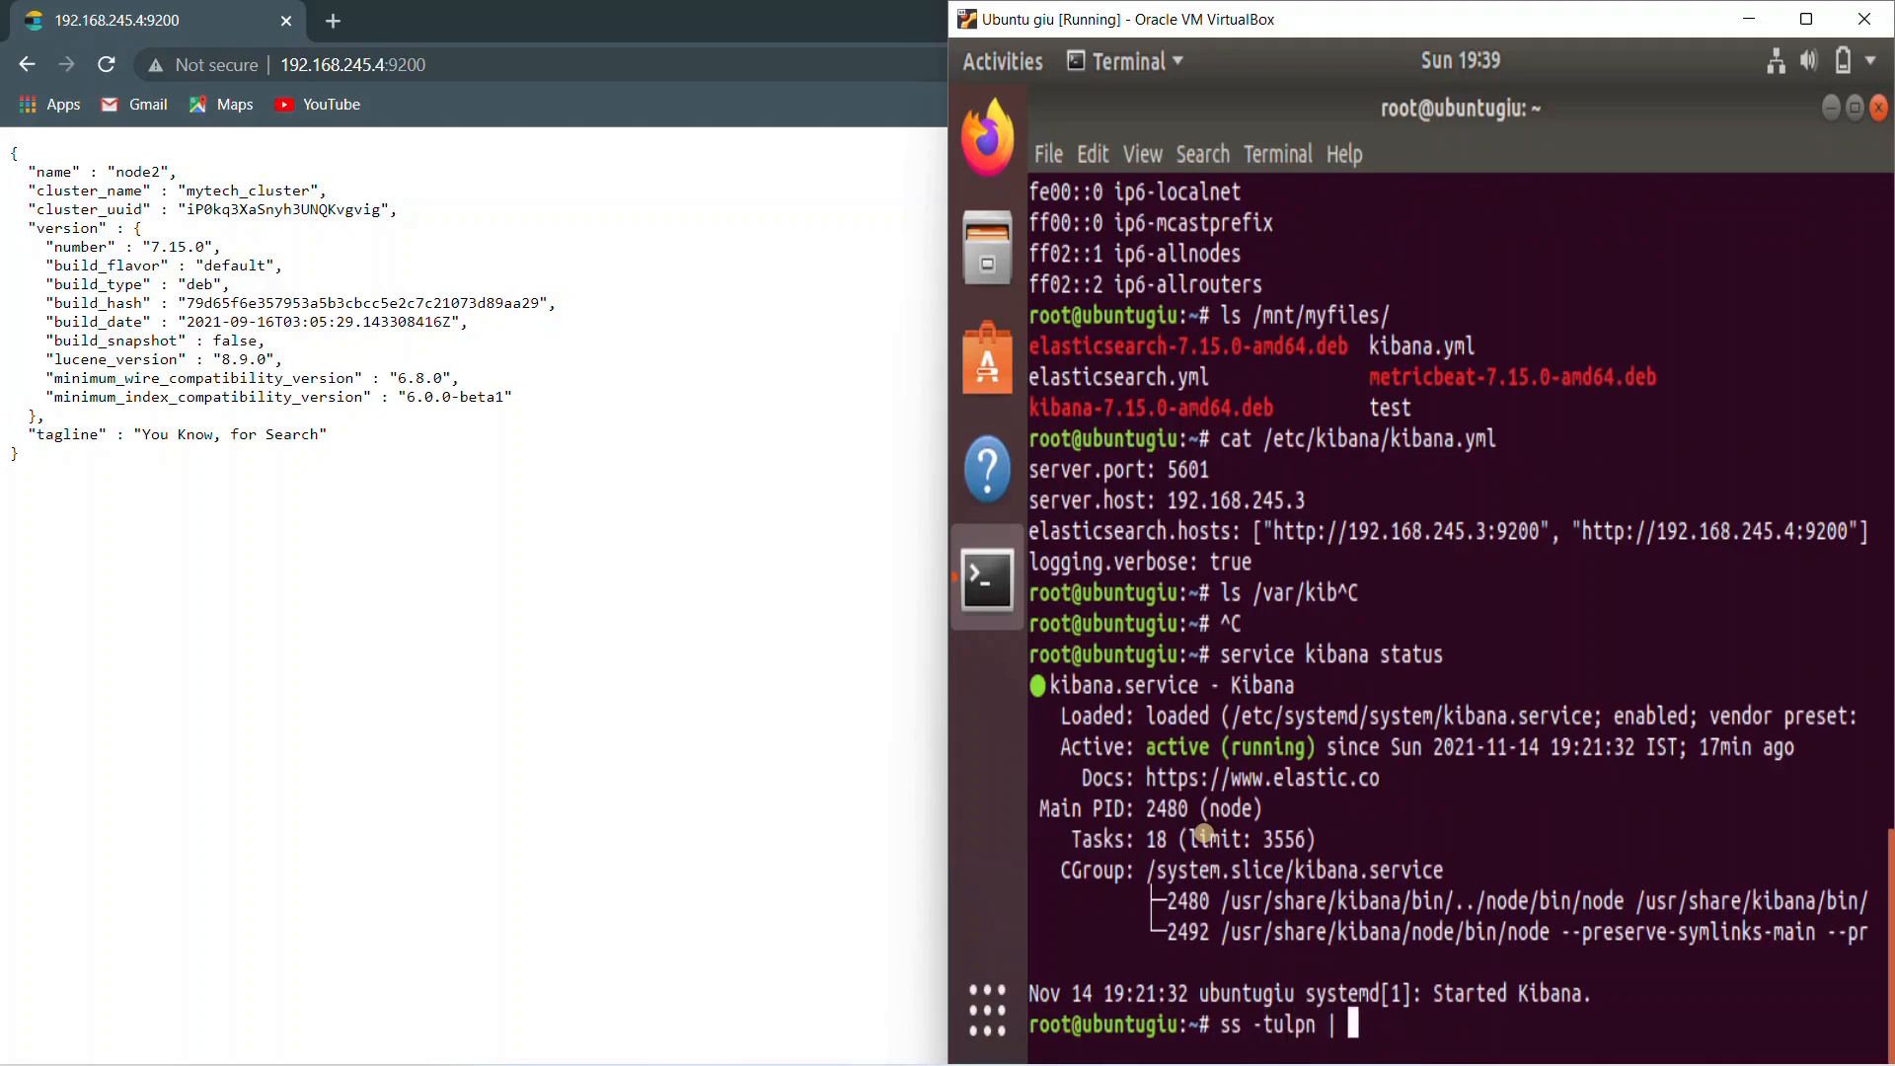
pyautogui.write('grep 5')
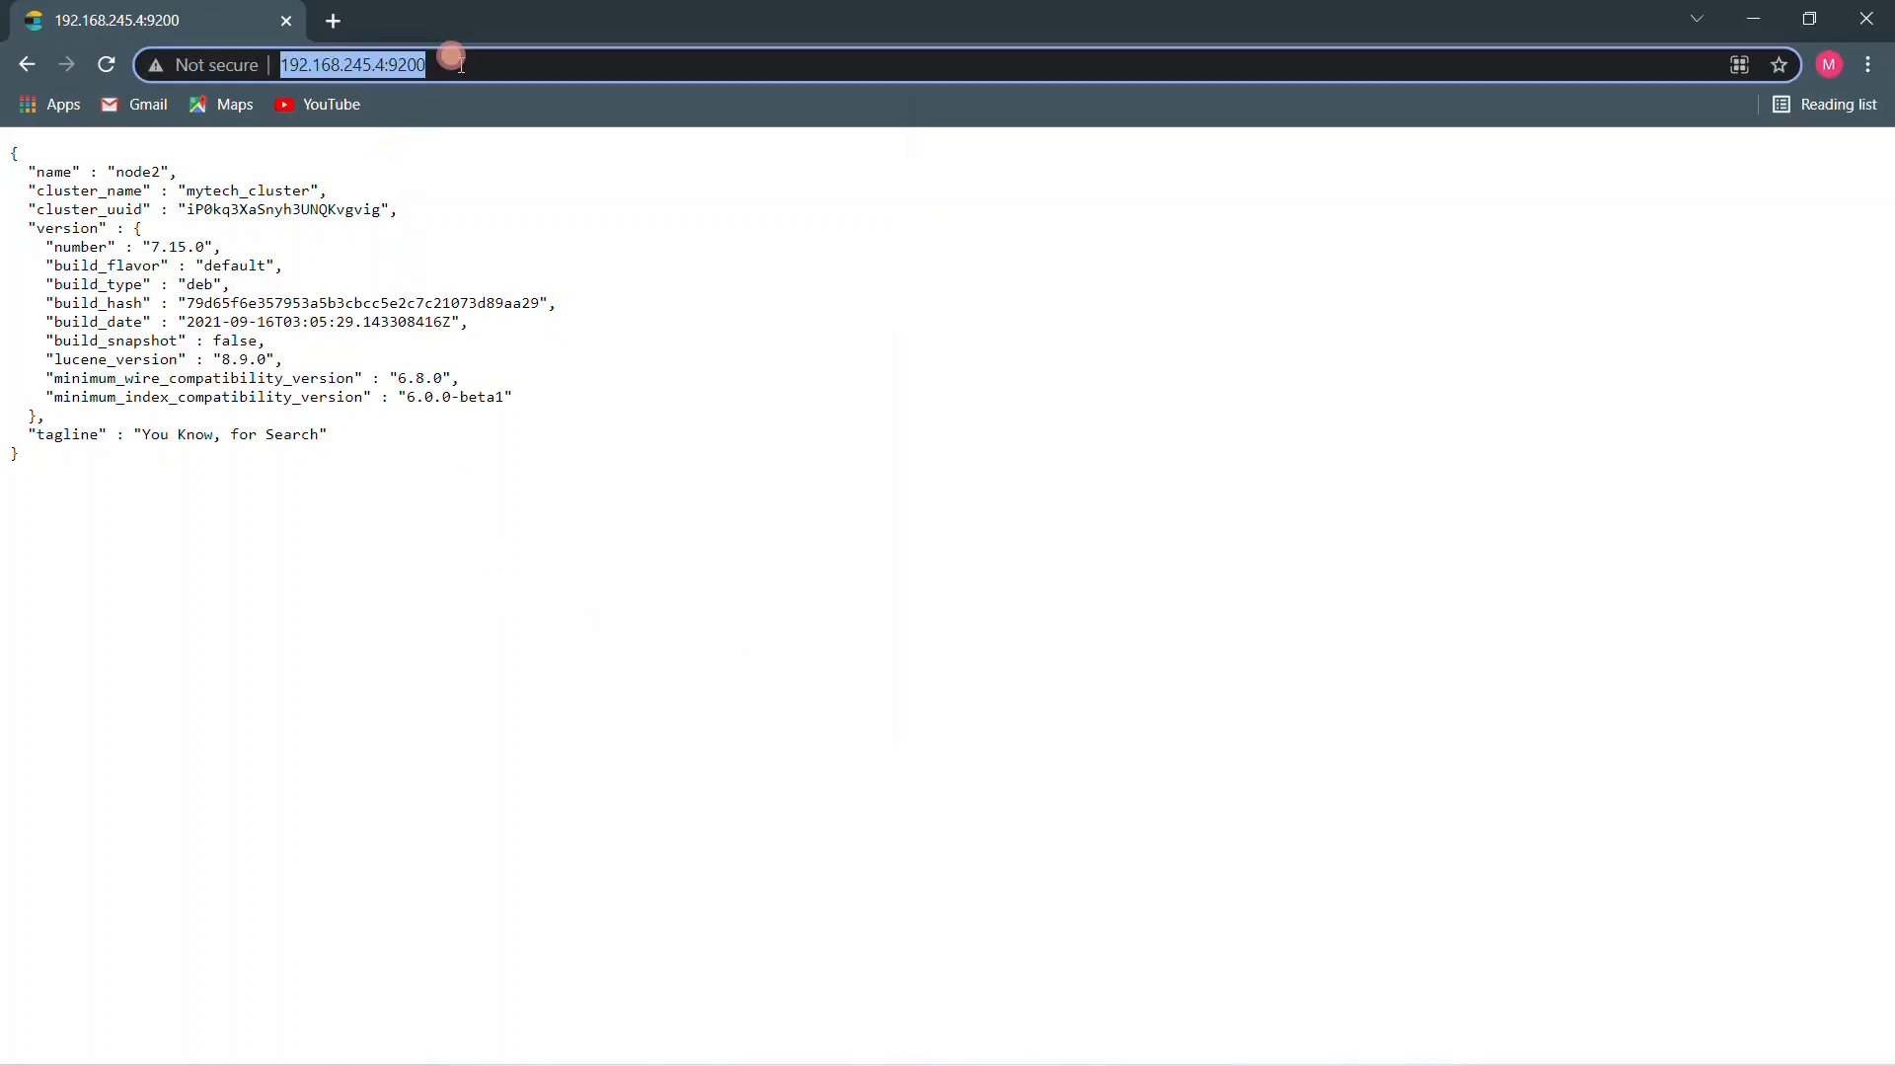
# Load the Kibana home page from 192.168.245.3:5601 via the Home - Elastic suggestion
pyautogui.write('192.168.245.')
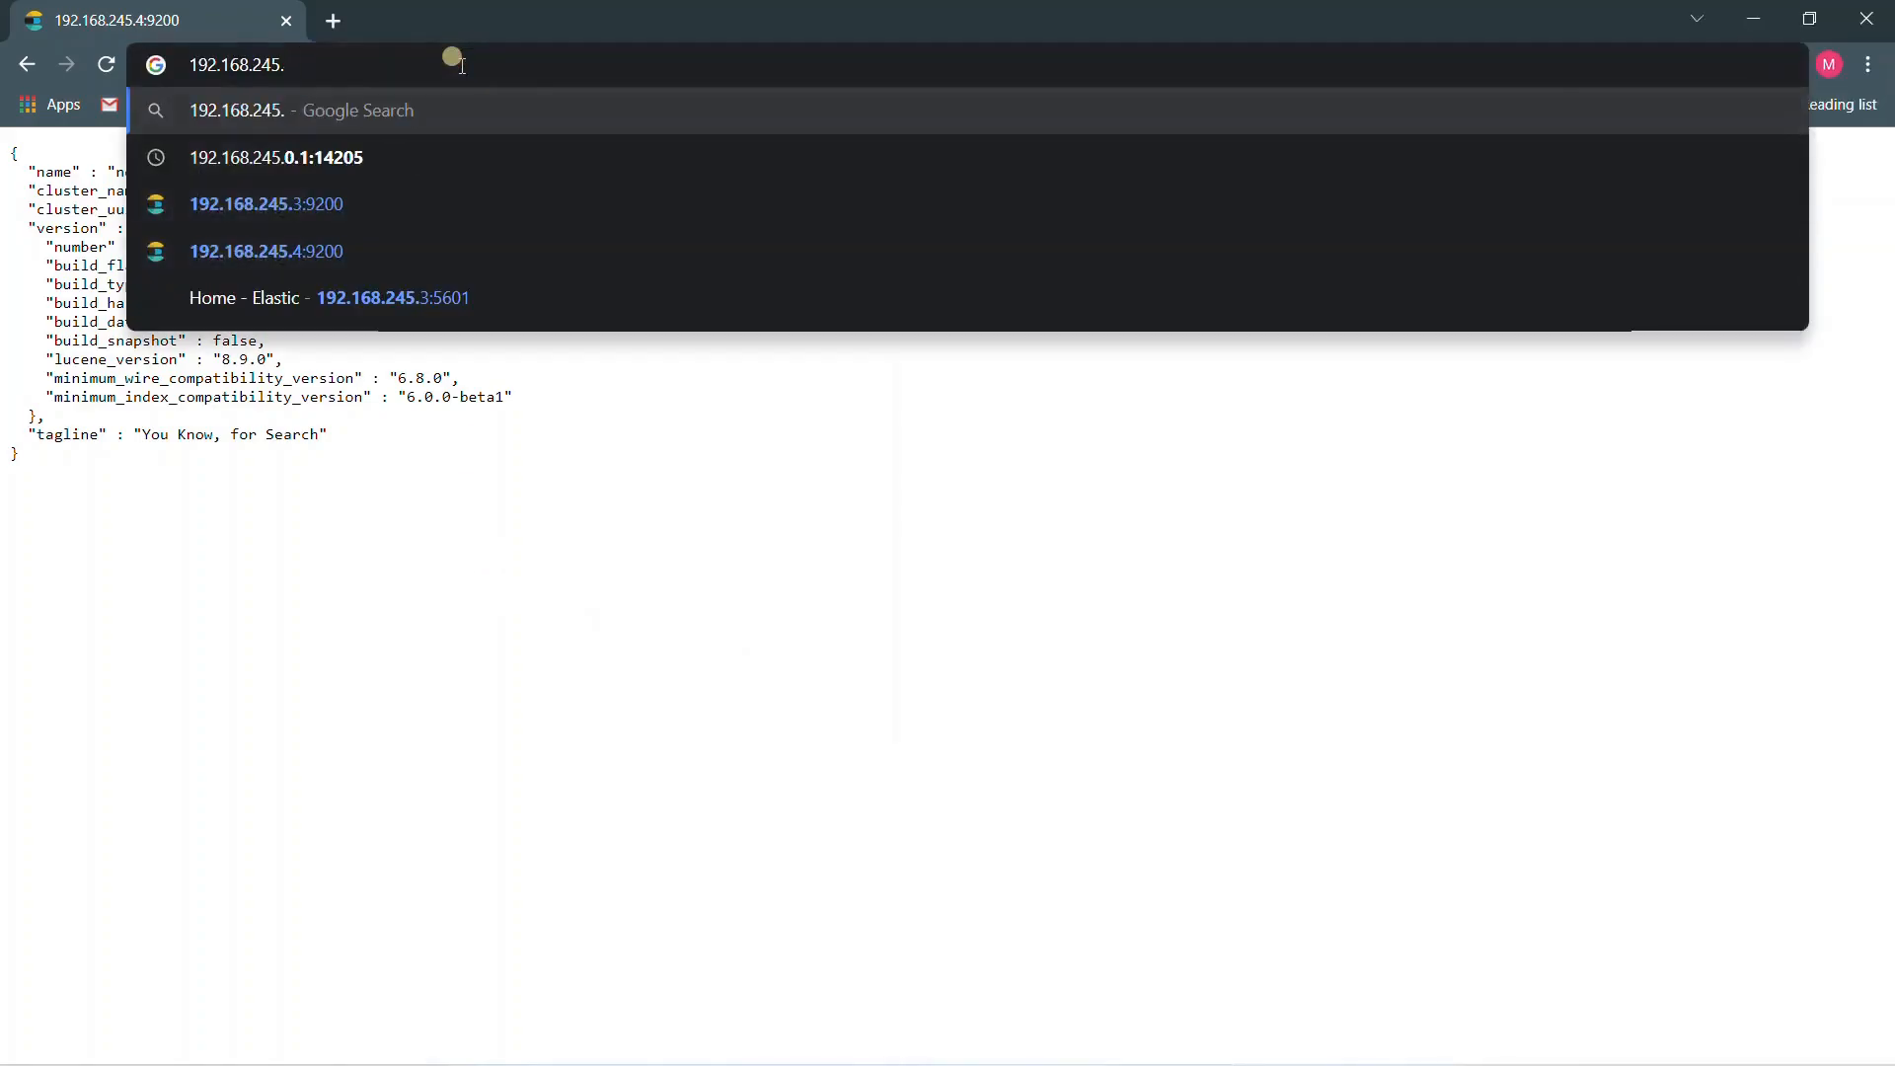
pyautogui.click(264, 203)
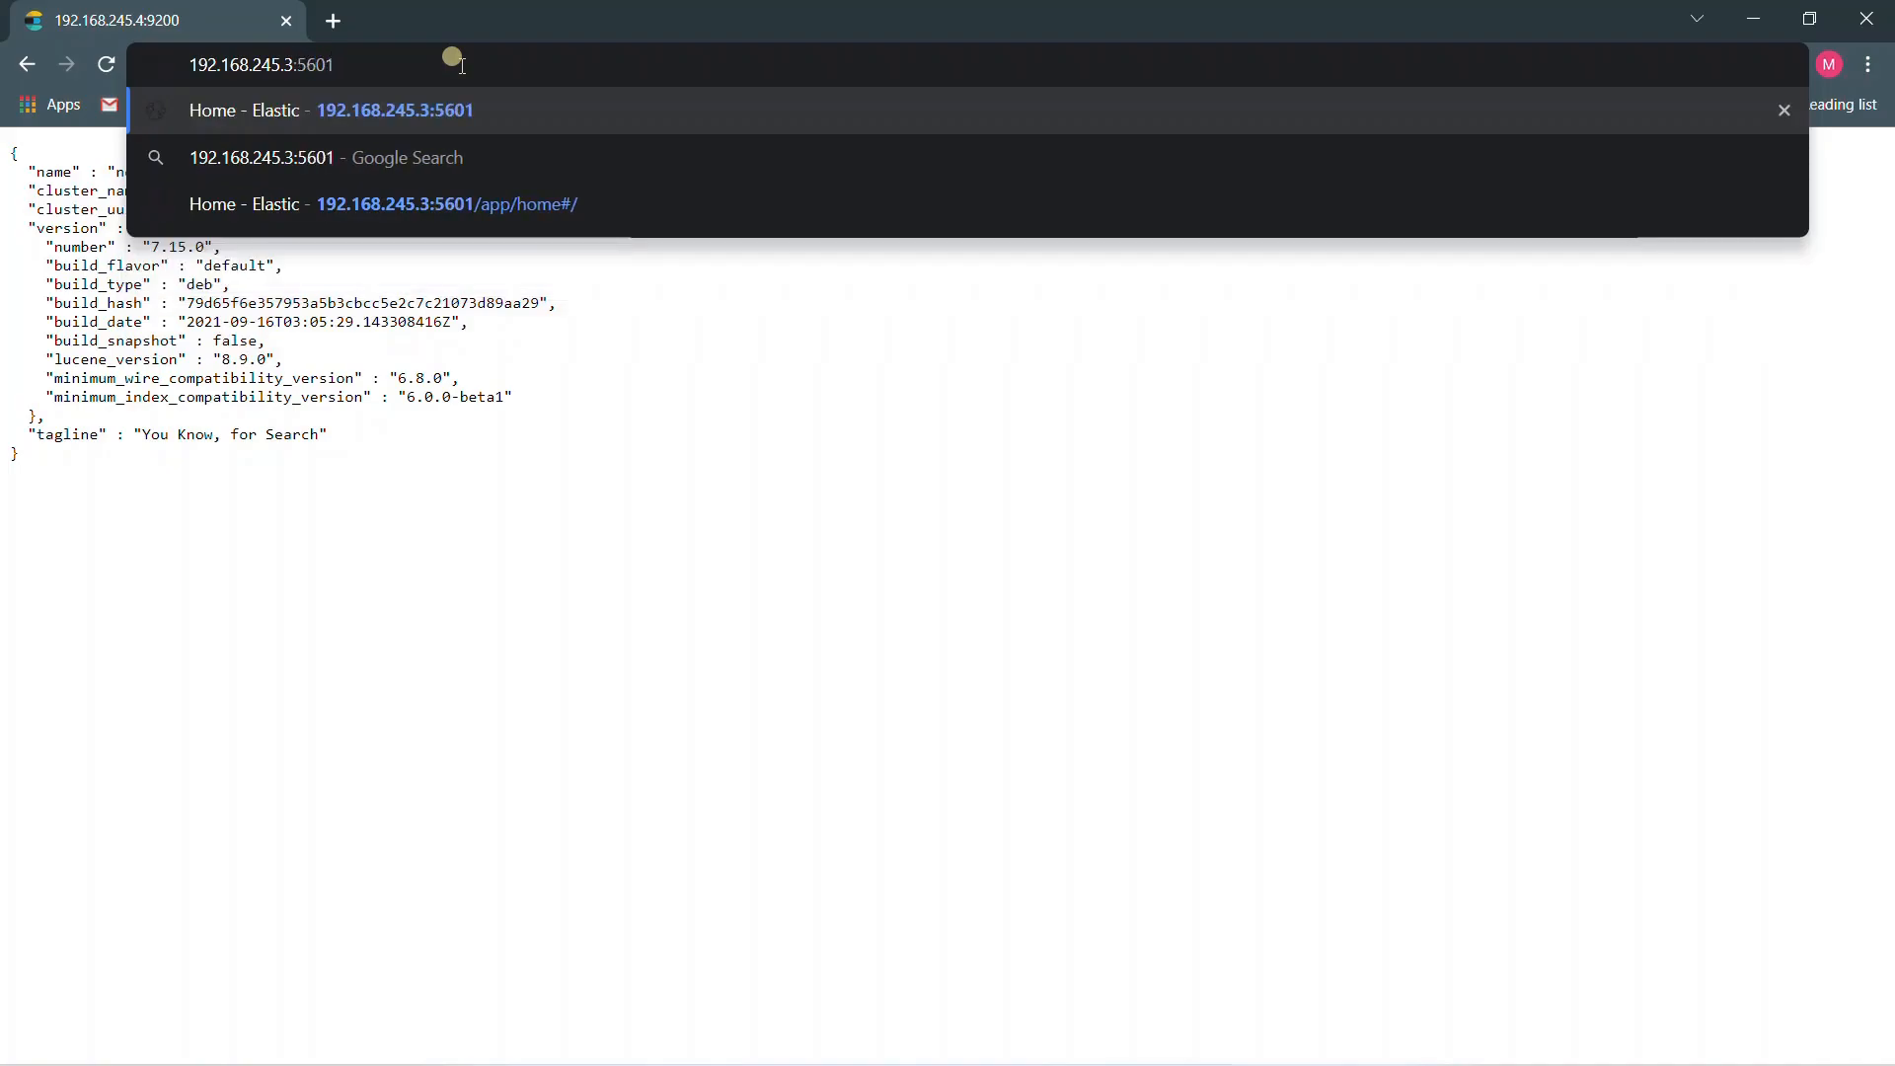
pyautogui.click(394, 110)
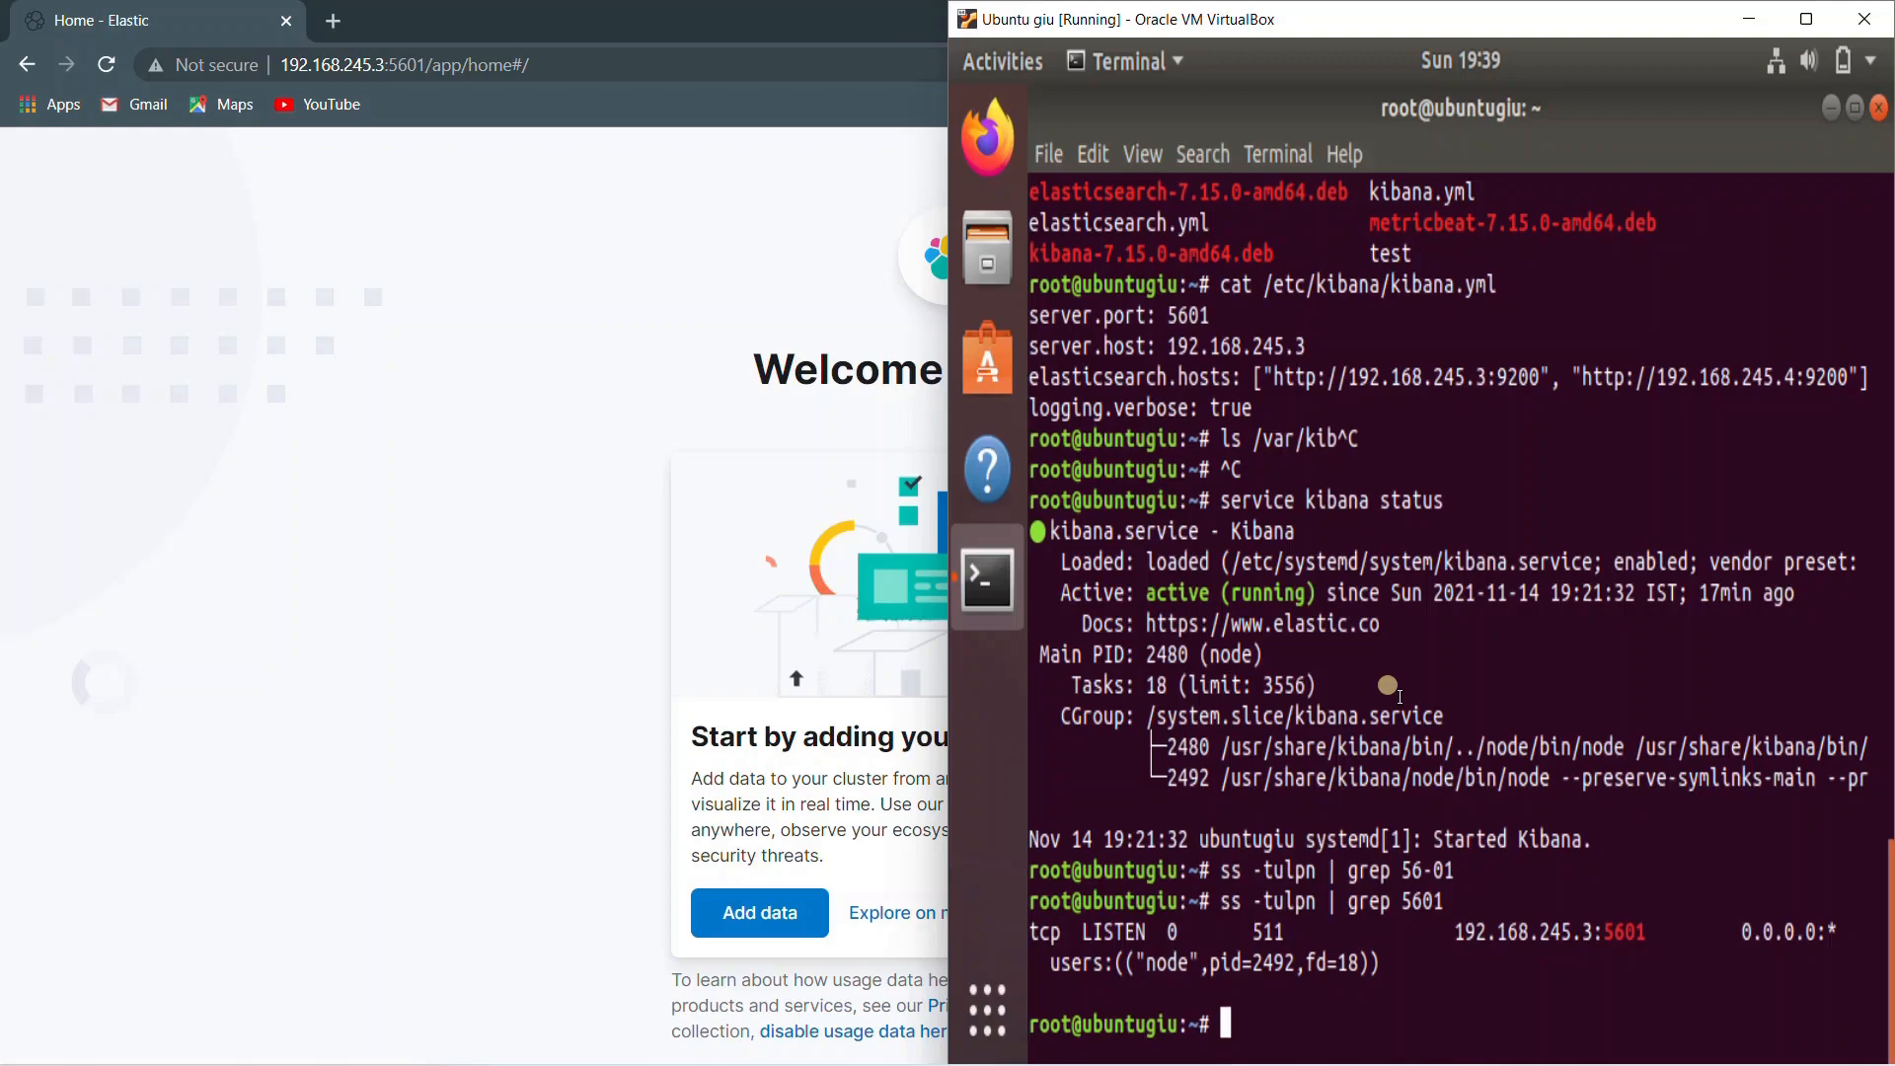
pyautogui.moveTo(532, 24)
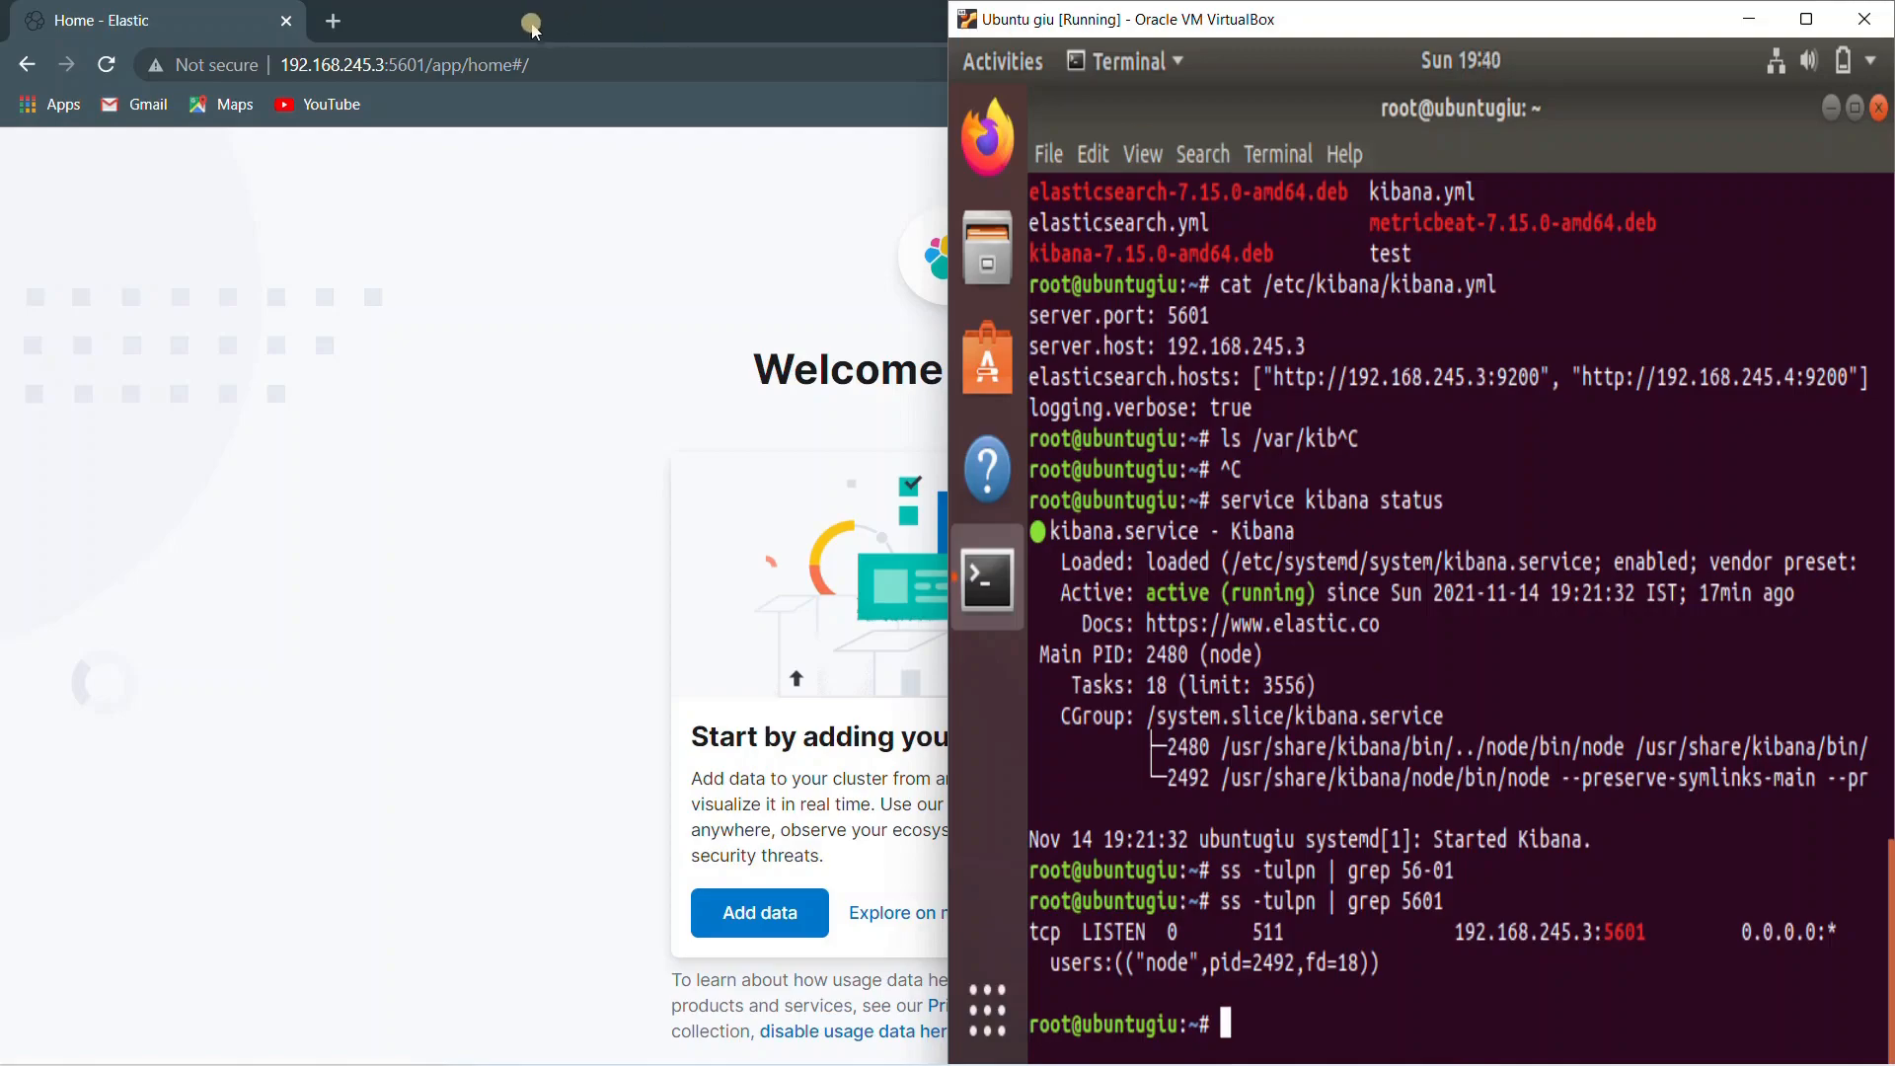
pyautogui.moveTo(725, 190)
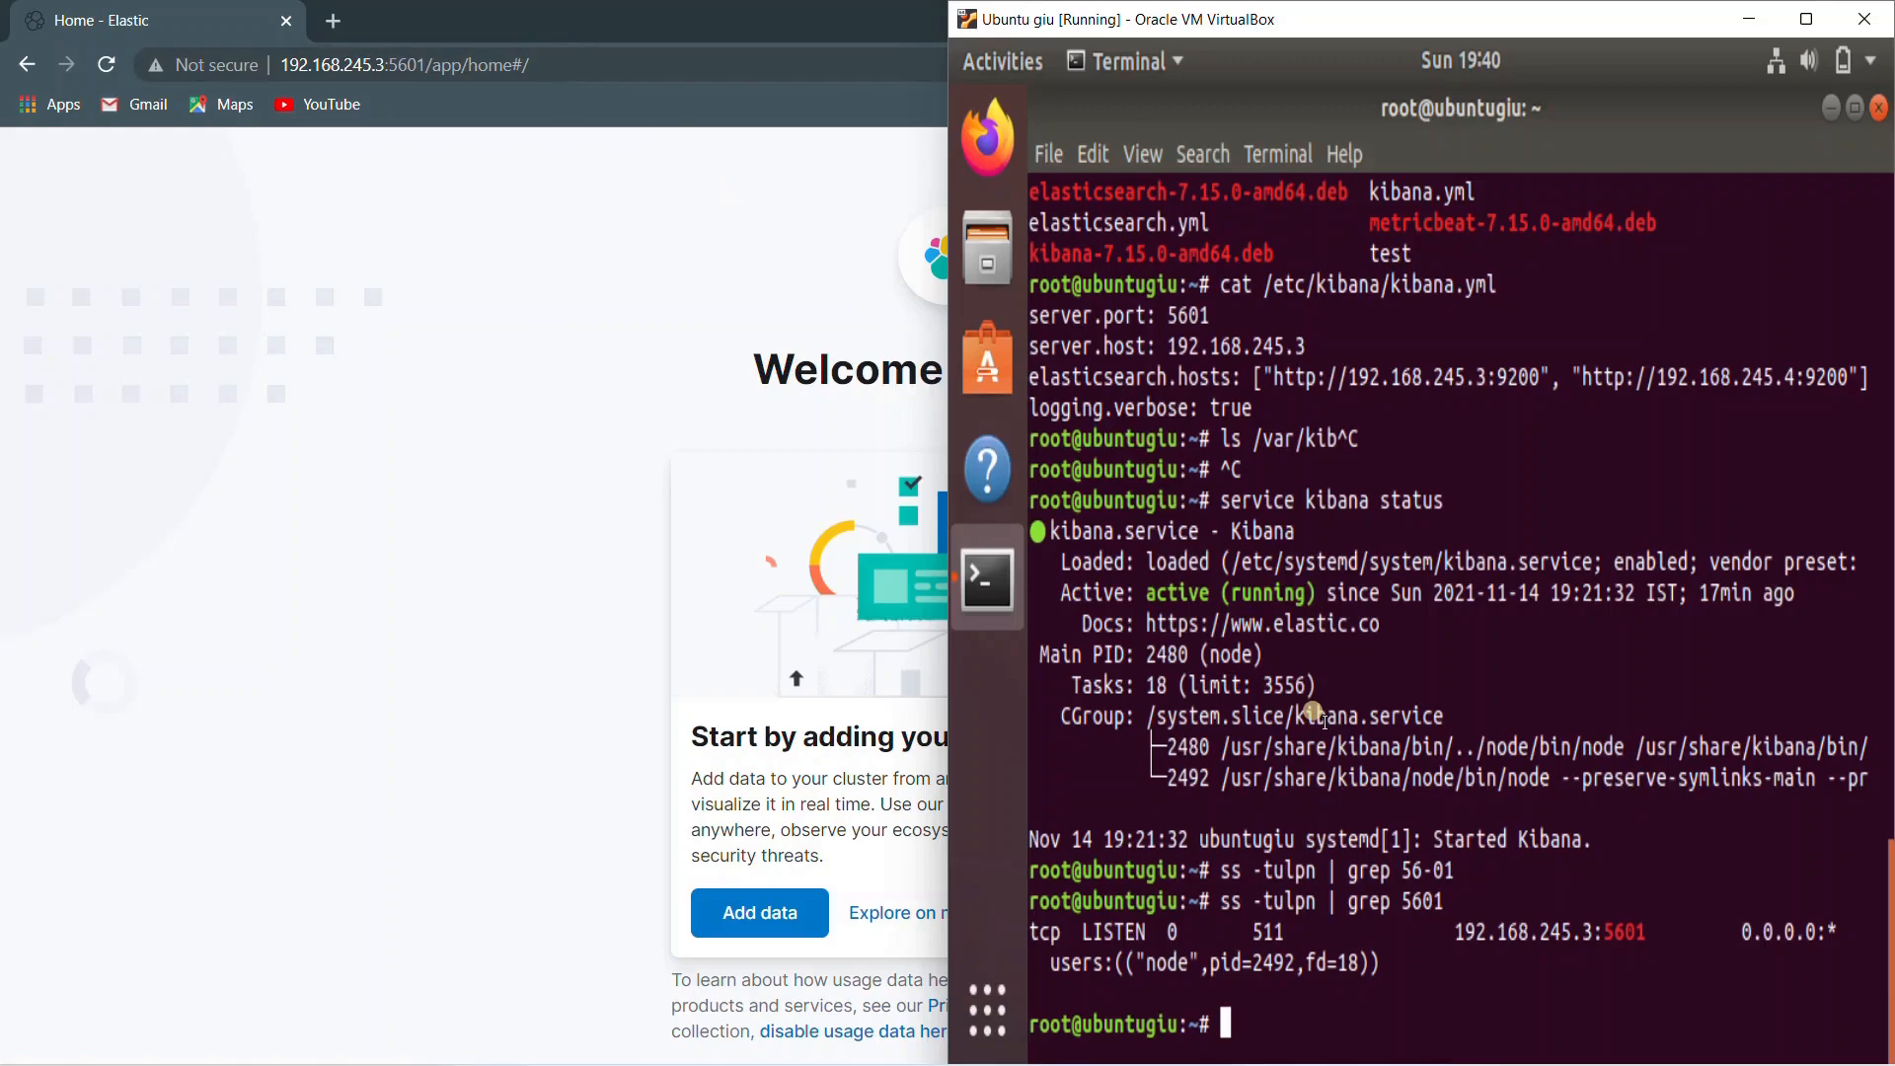
# Enter the service kibana restart command in the Ubuntu terminal
pyautogui.write('service kibana restart')
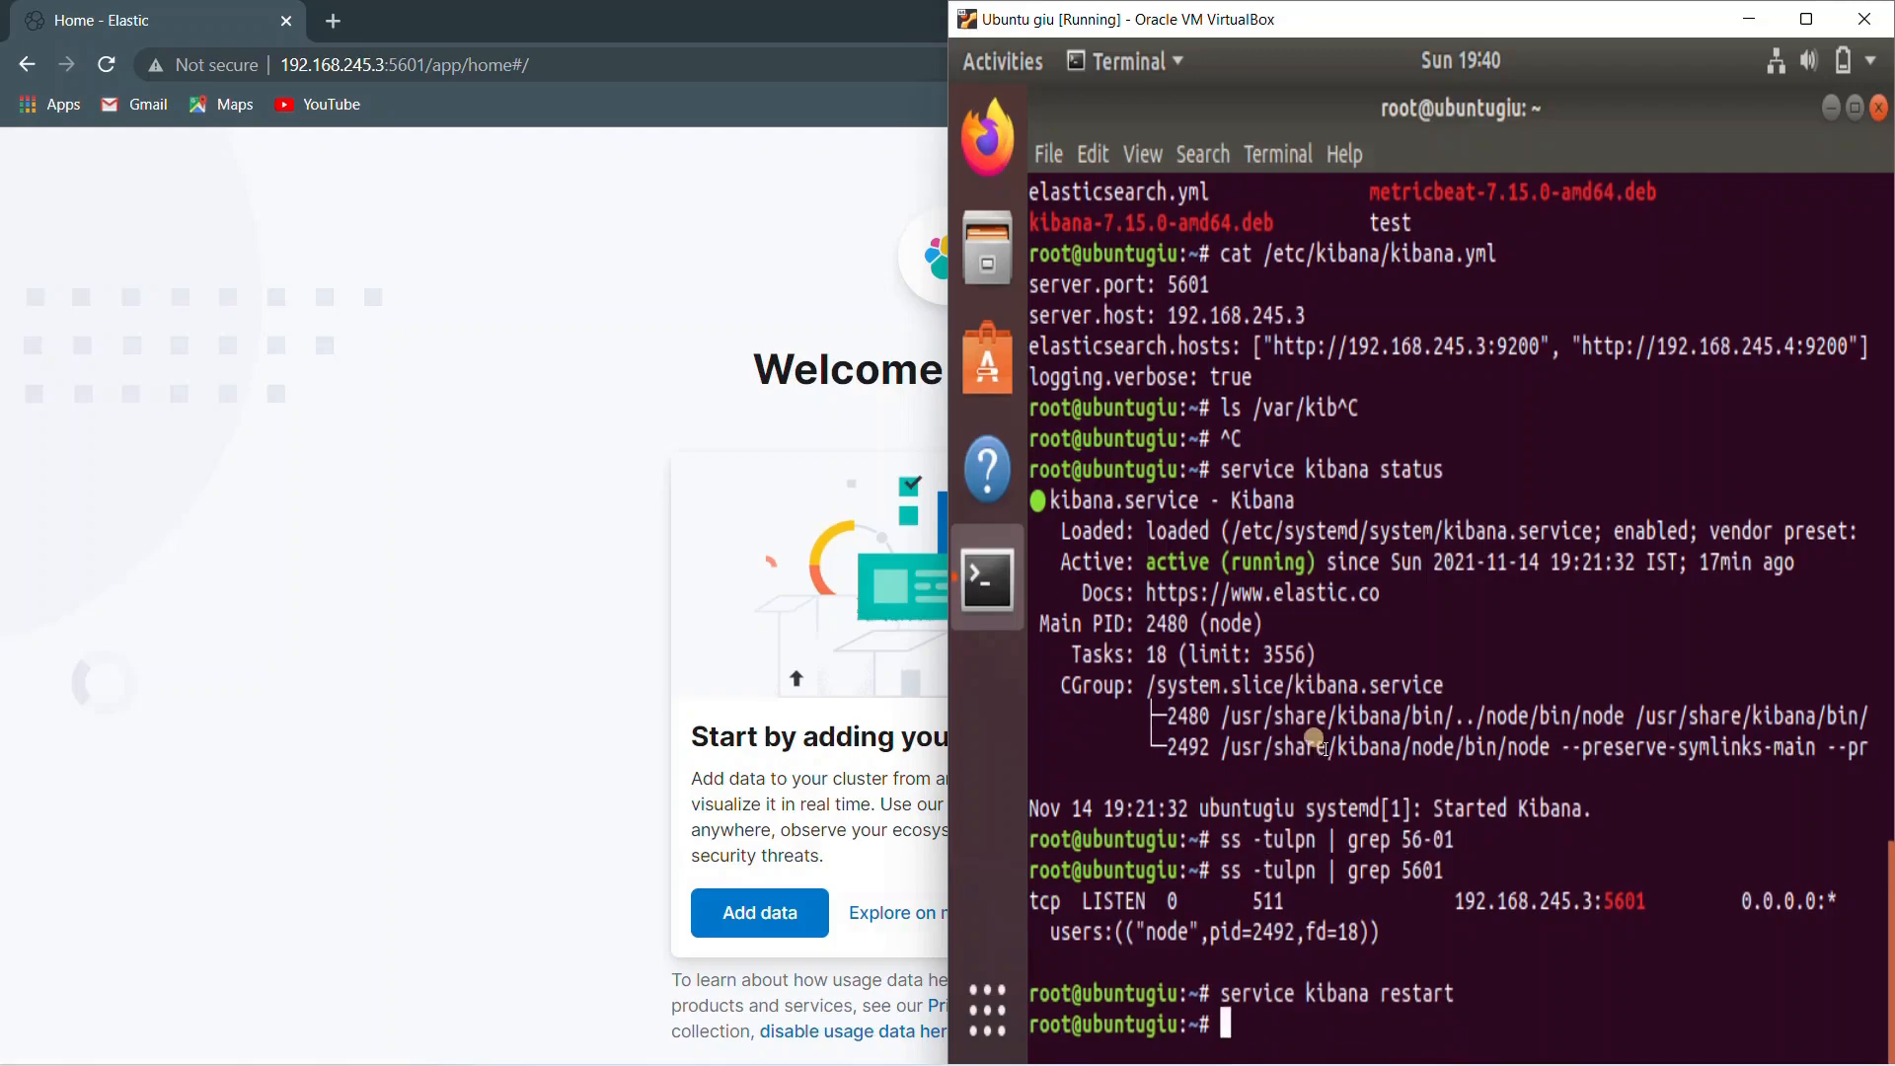
pyautogui.moveTo(583, 388)
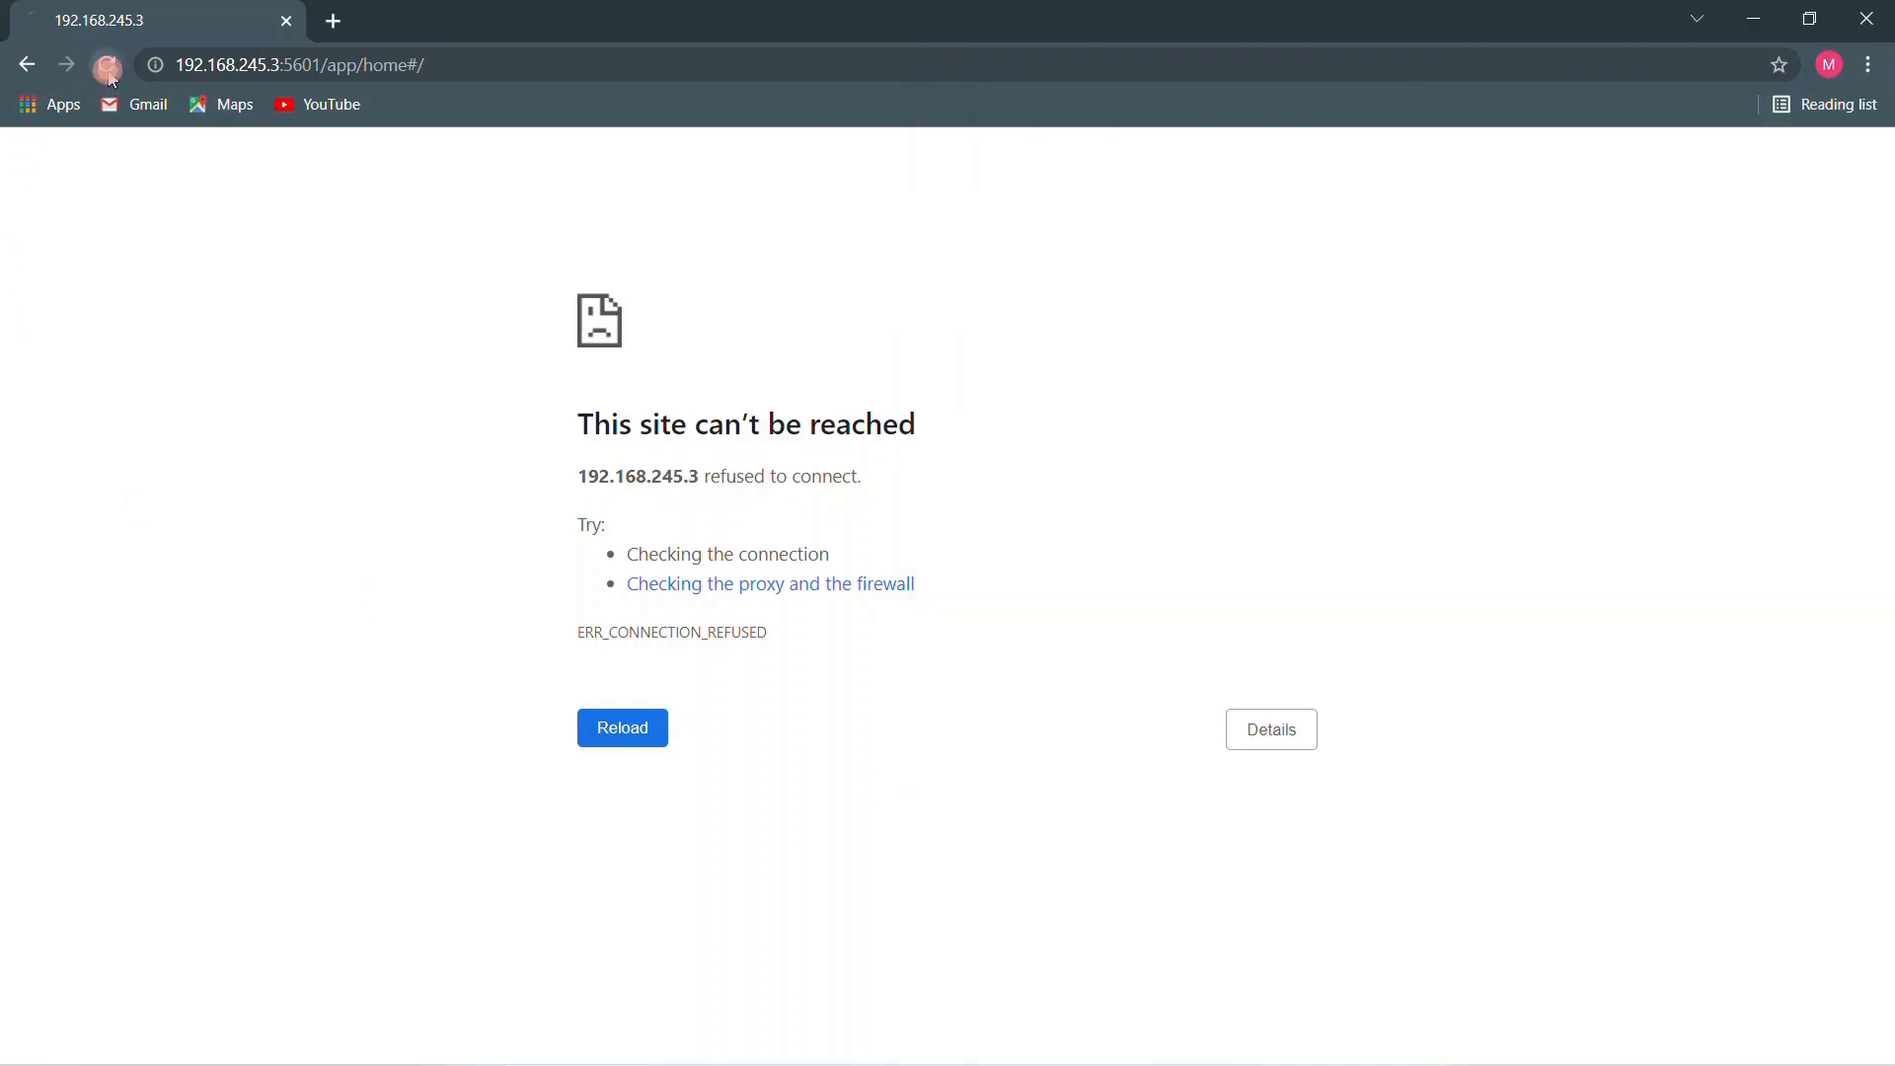
# Reload Kibana after the restart, note the 'Kibana server is not ready yet' message, and reload again
pyautogui.click(621, 727)
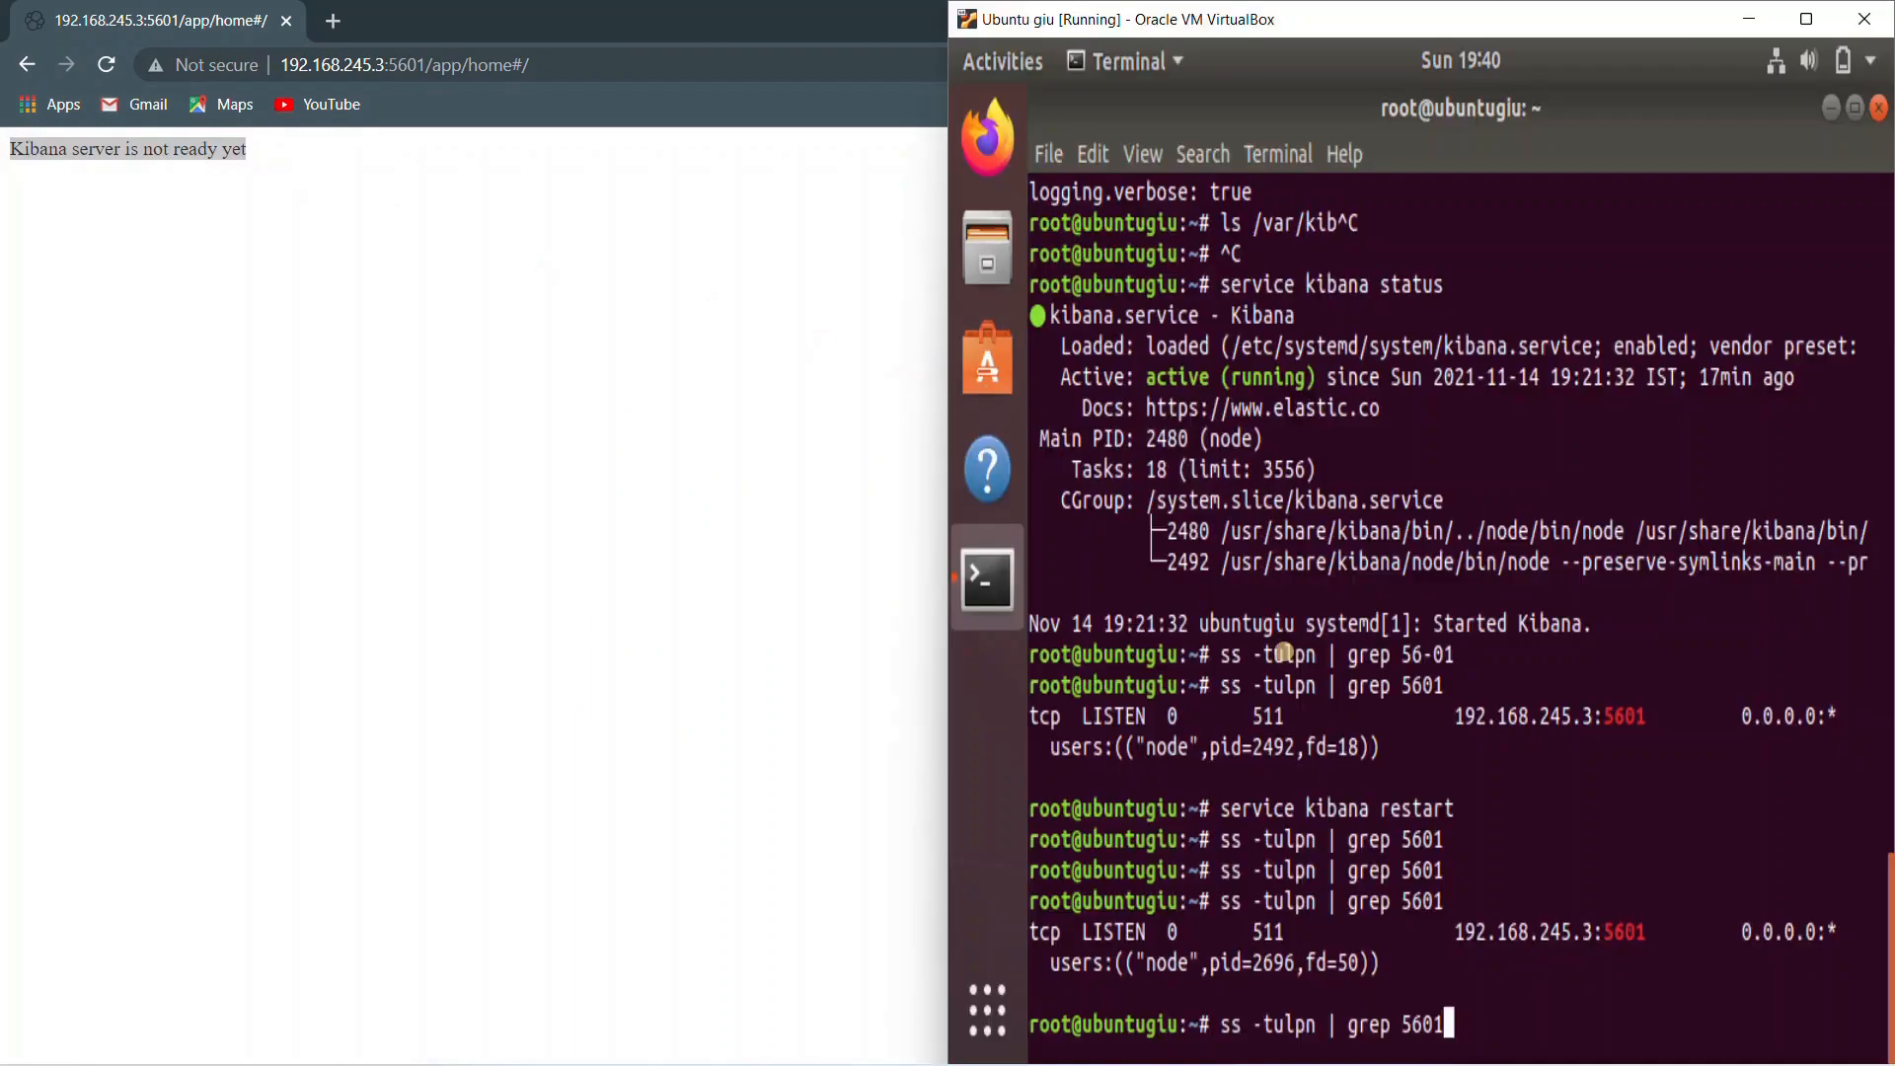
pyautogui.write('service kibana r')
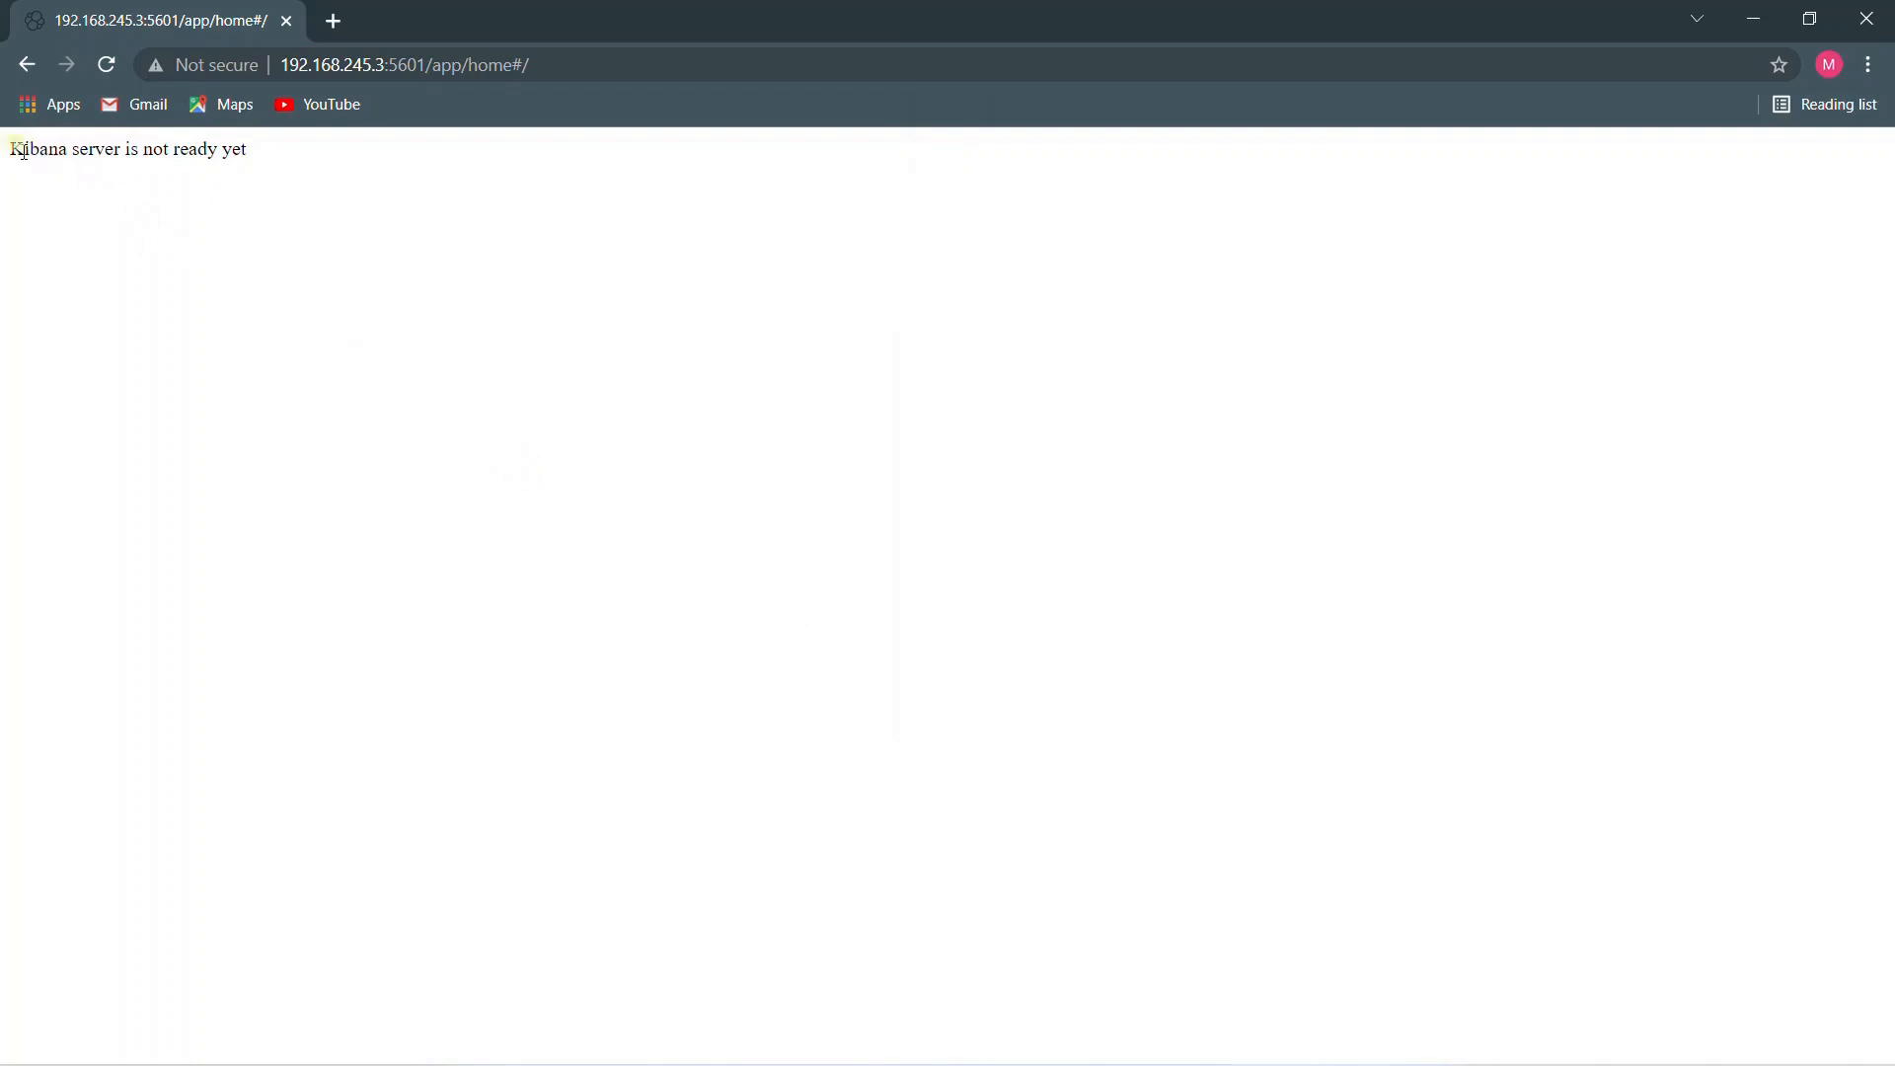
pyautogui.tripleClick(126, 149)
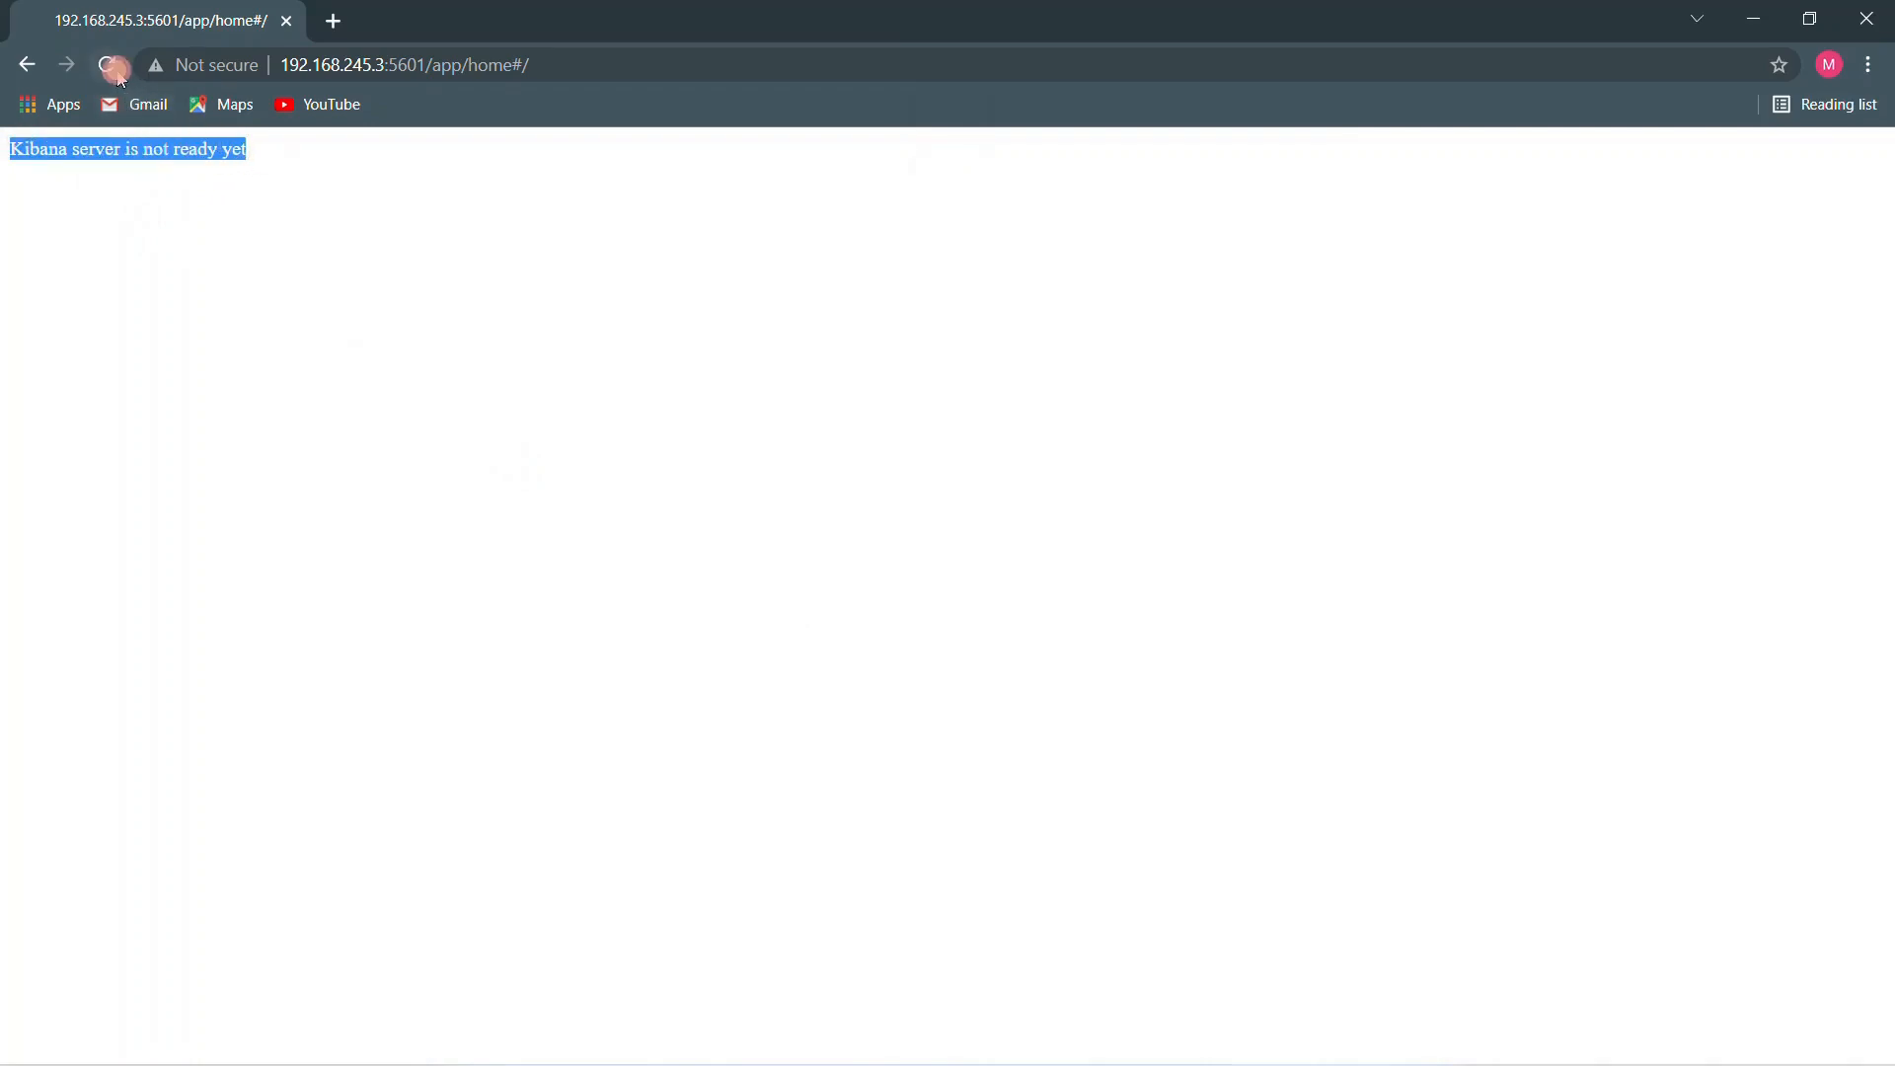
pyautogui.click(106, 65)
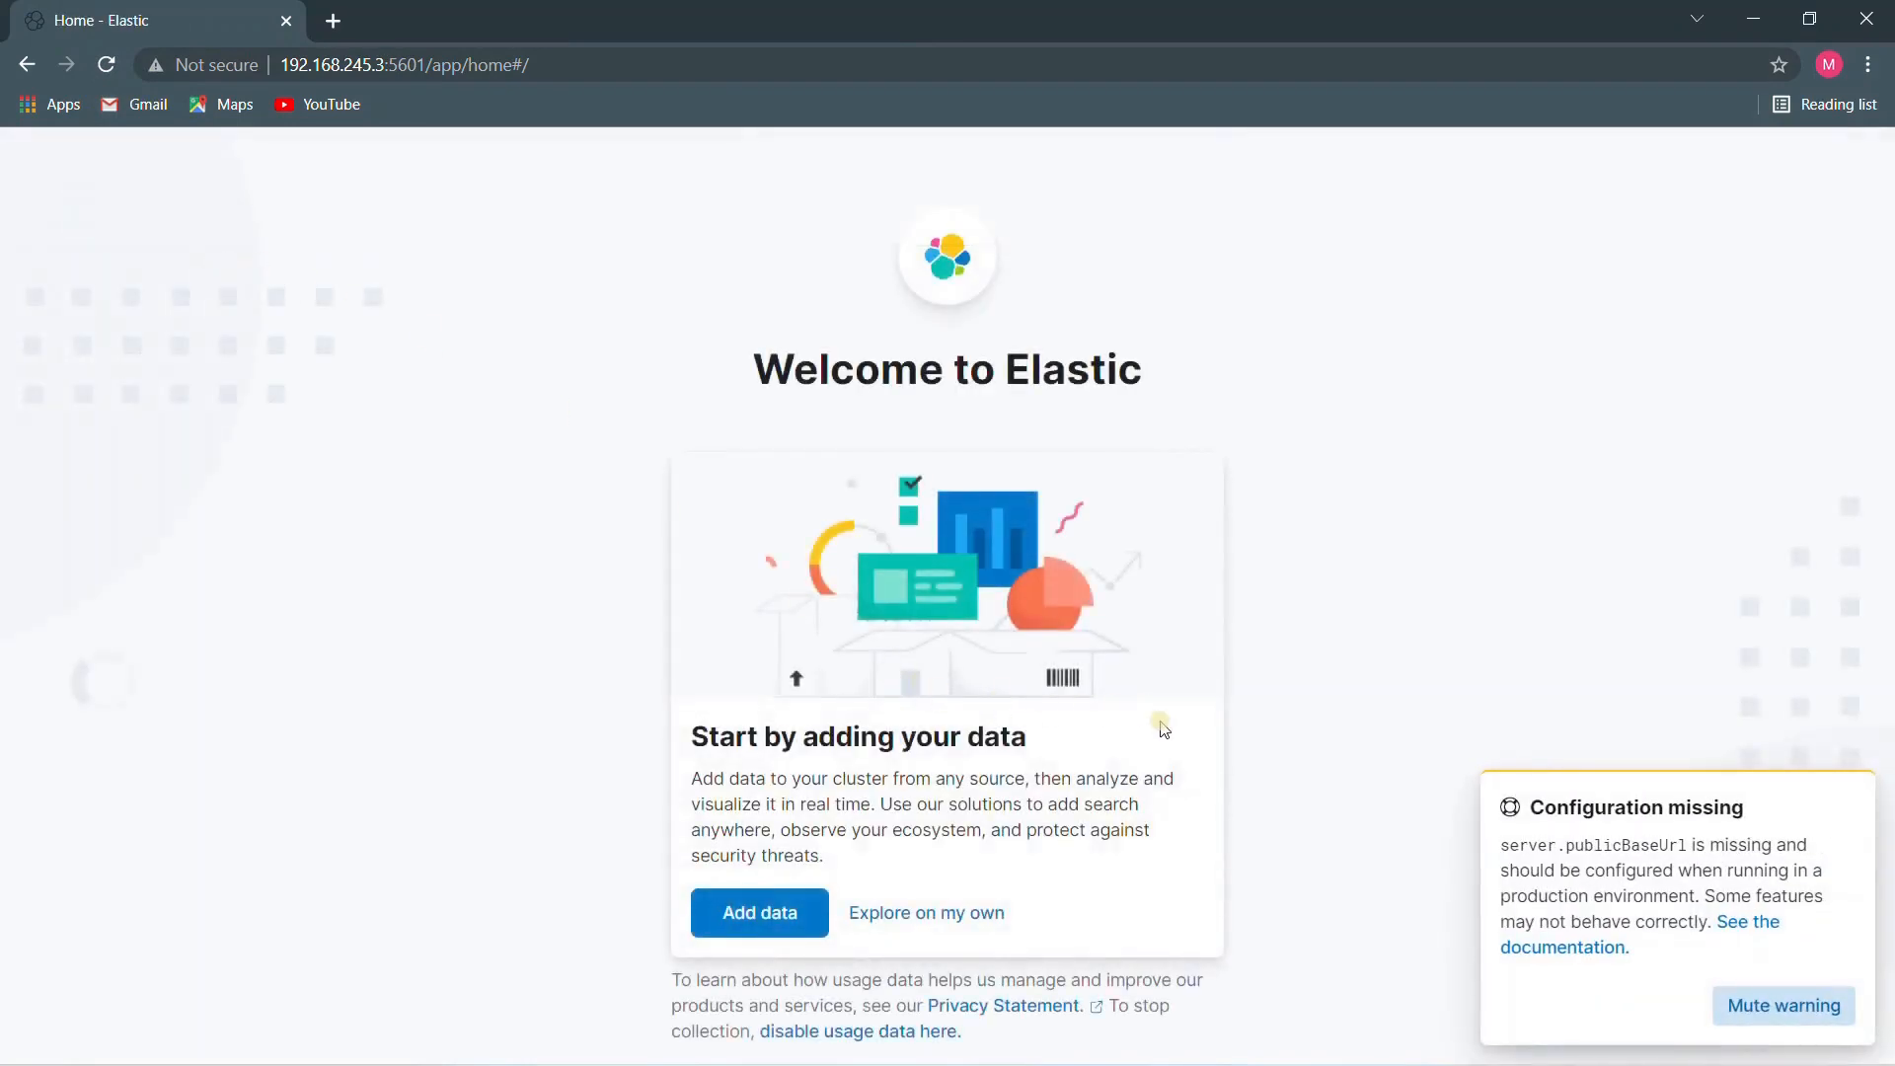
pyautogui.moveTo(1173, 725)
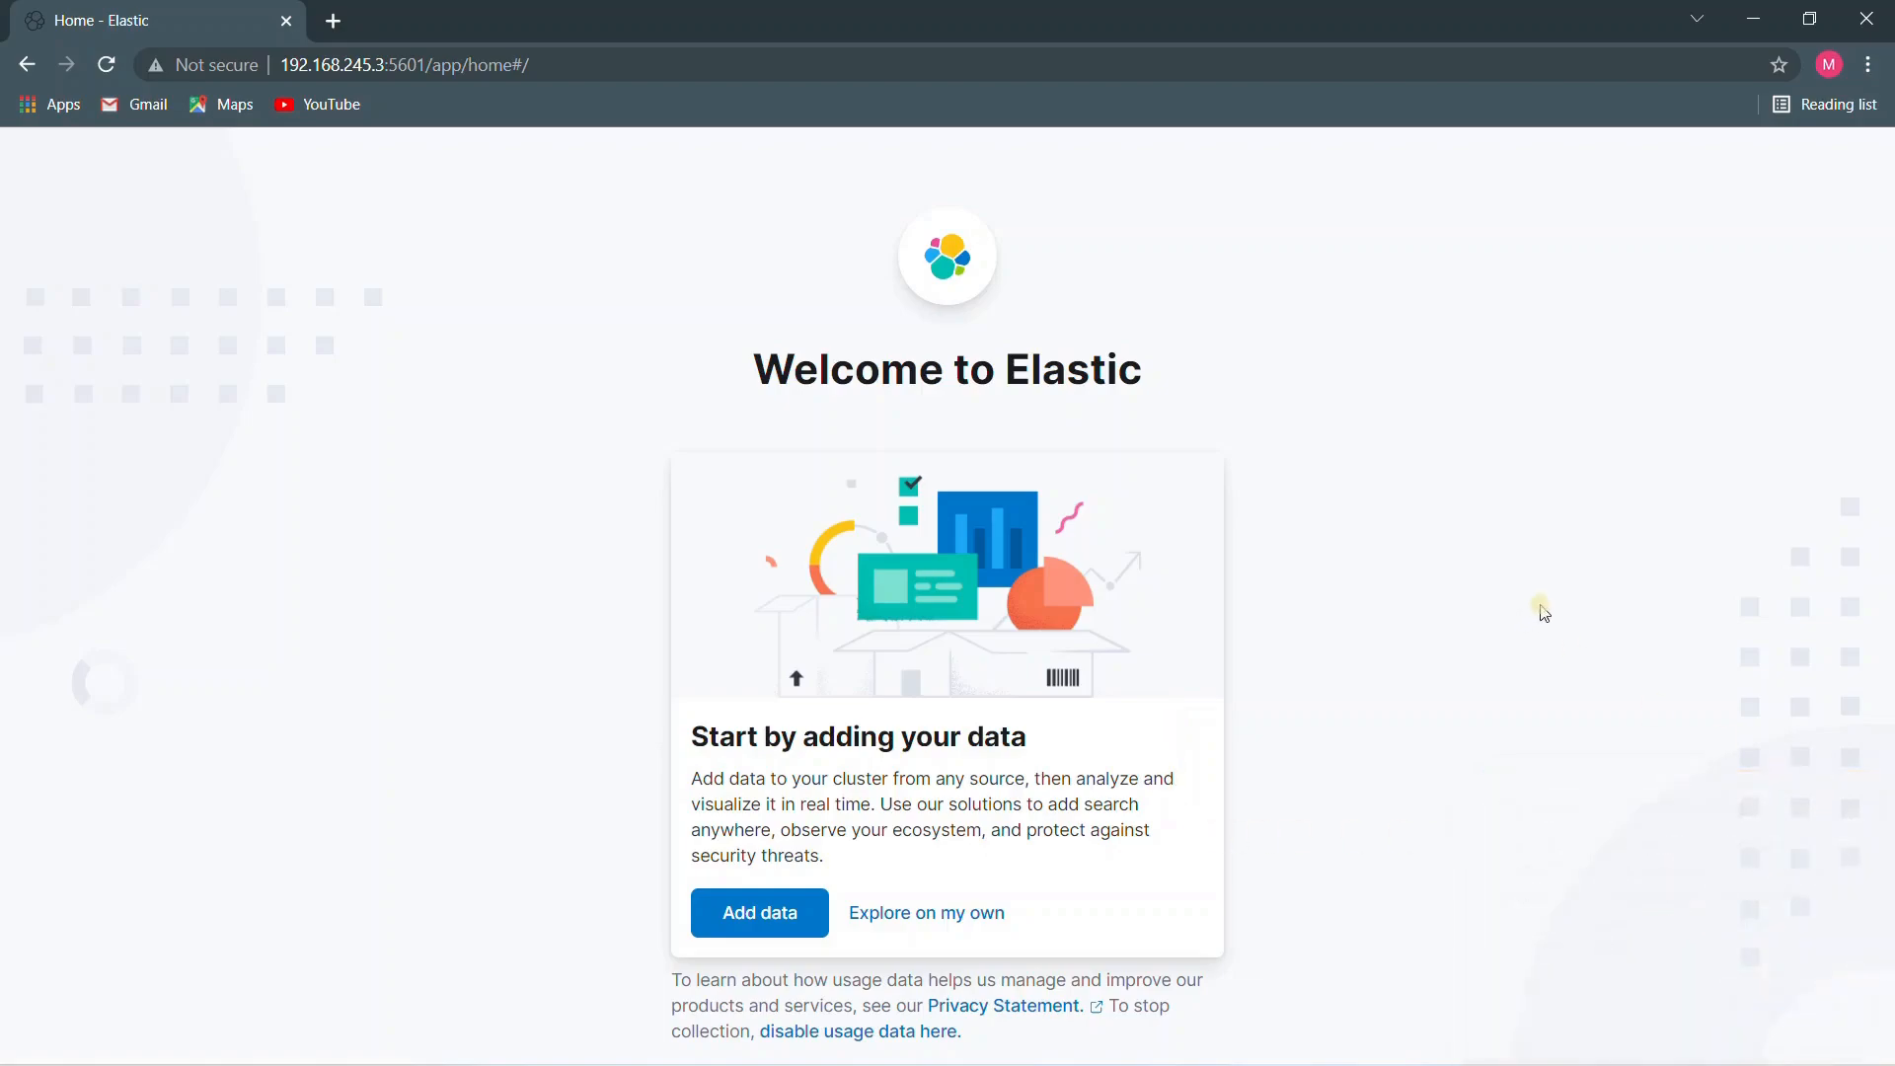
pyautogui.moveTo(1551, 603)
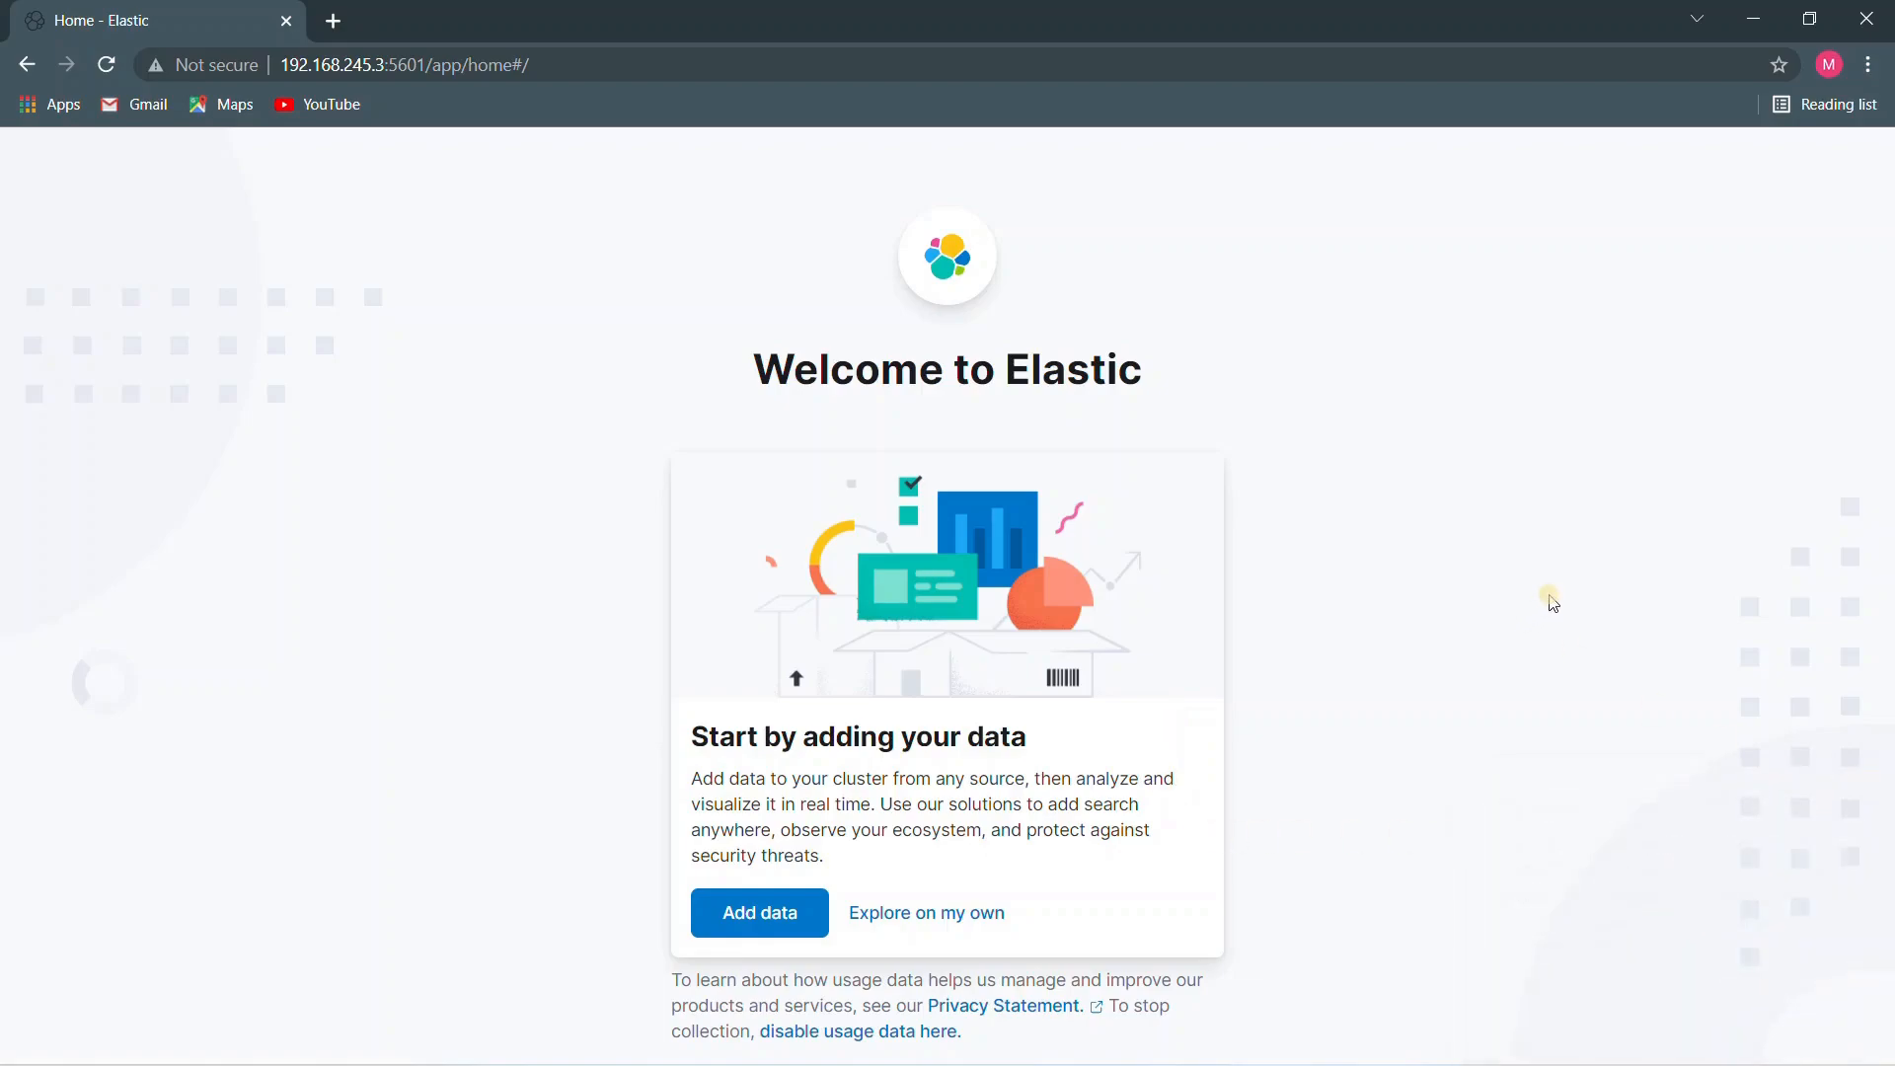